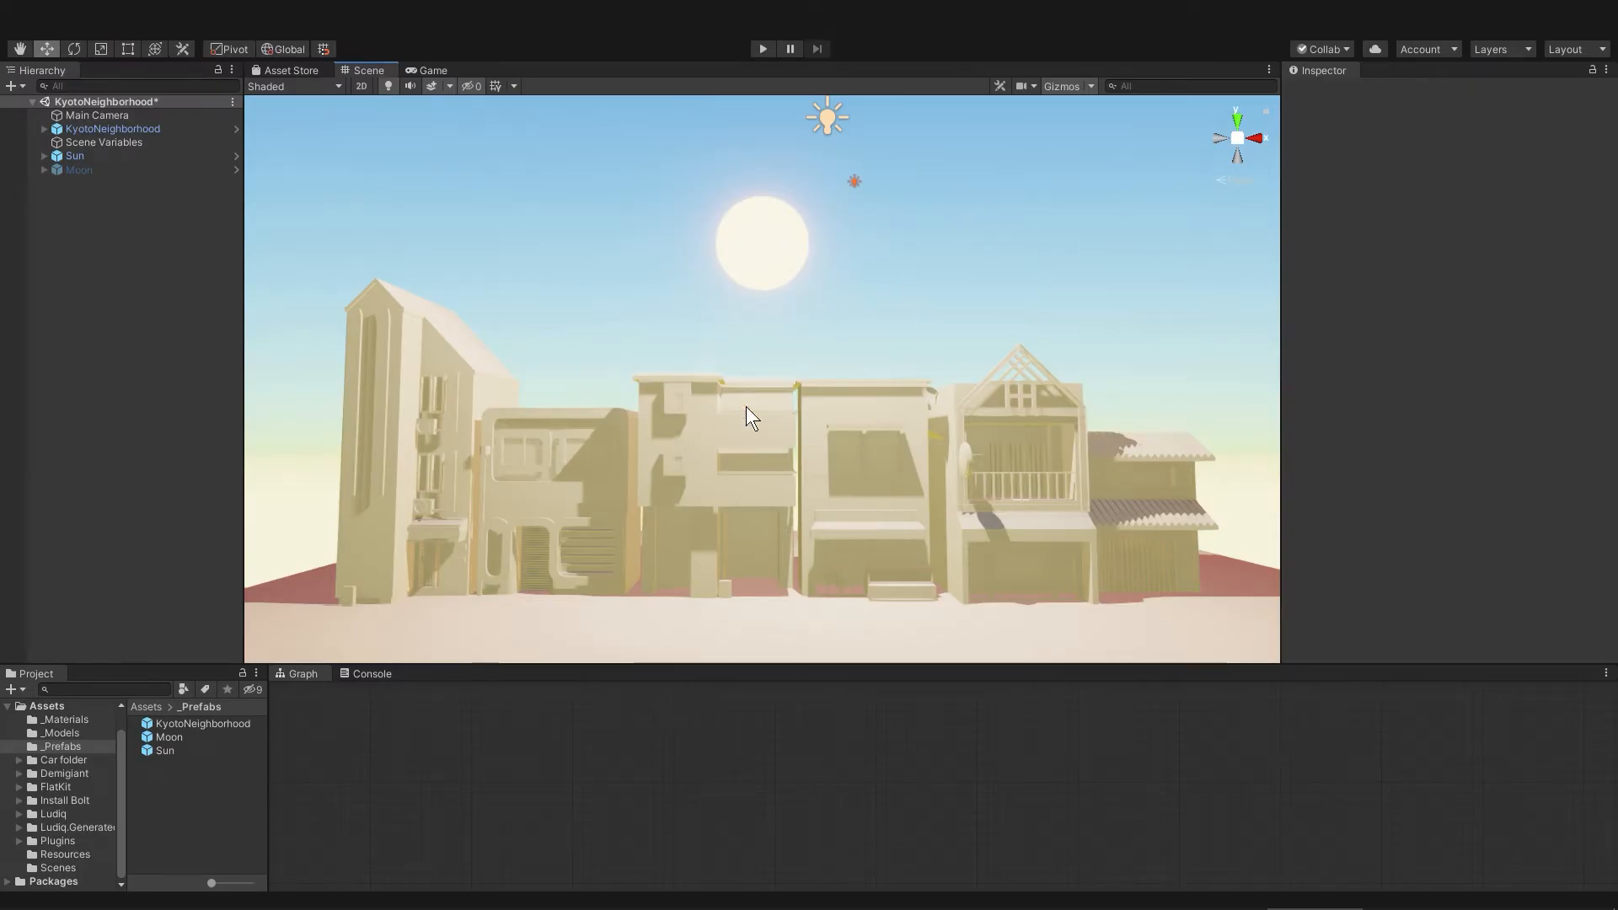
{"action": "mouse_move", "coordinate": [1104, 358]}
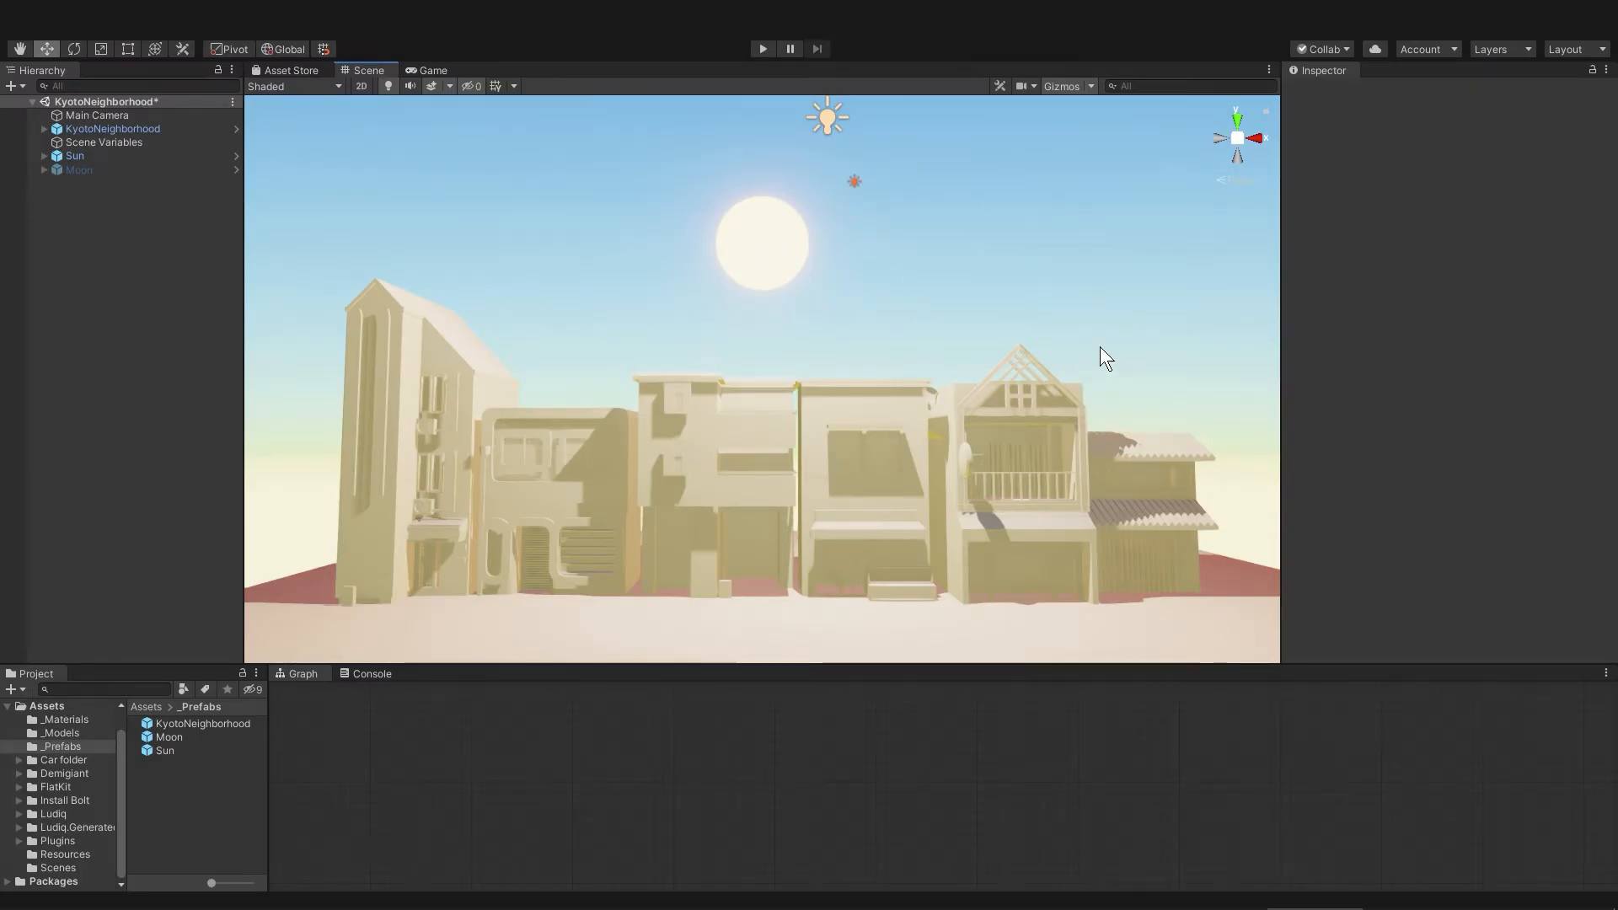
Step: Inspect the Sun and Moon objects' positions, then clear the selection
{"action": "left_click", "coordinate": [75, 155]}
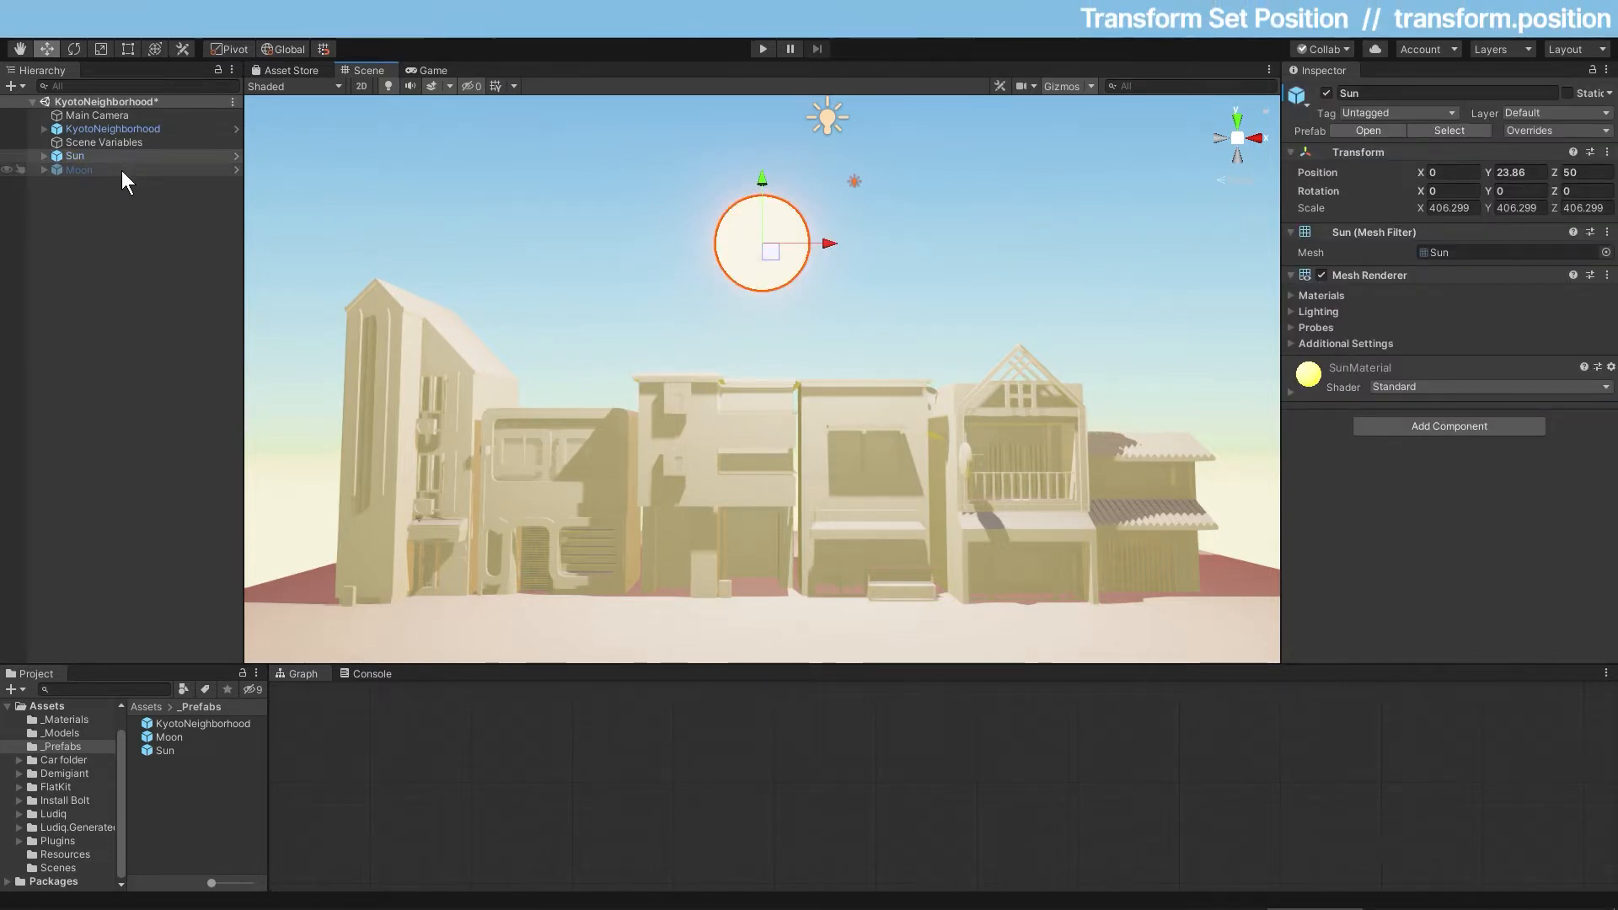
{"action": "left_click", "coordinate": [79, 169]}
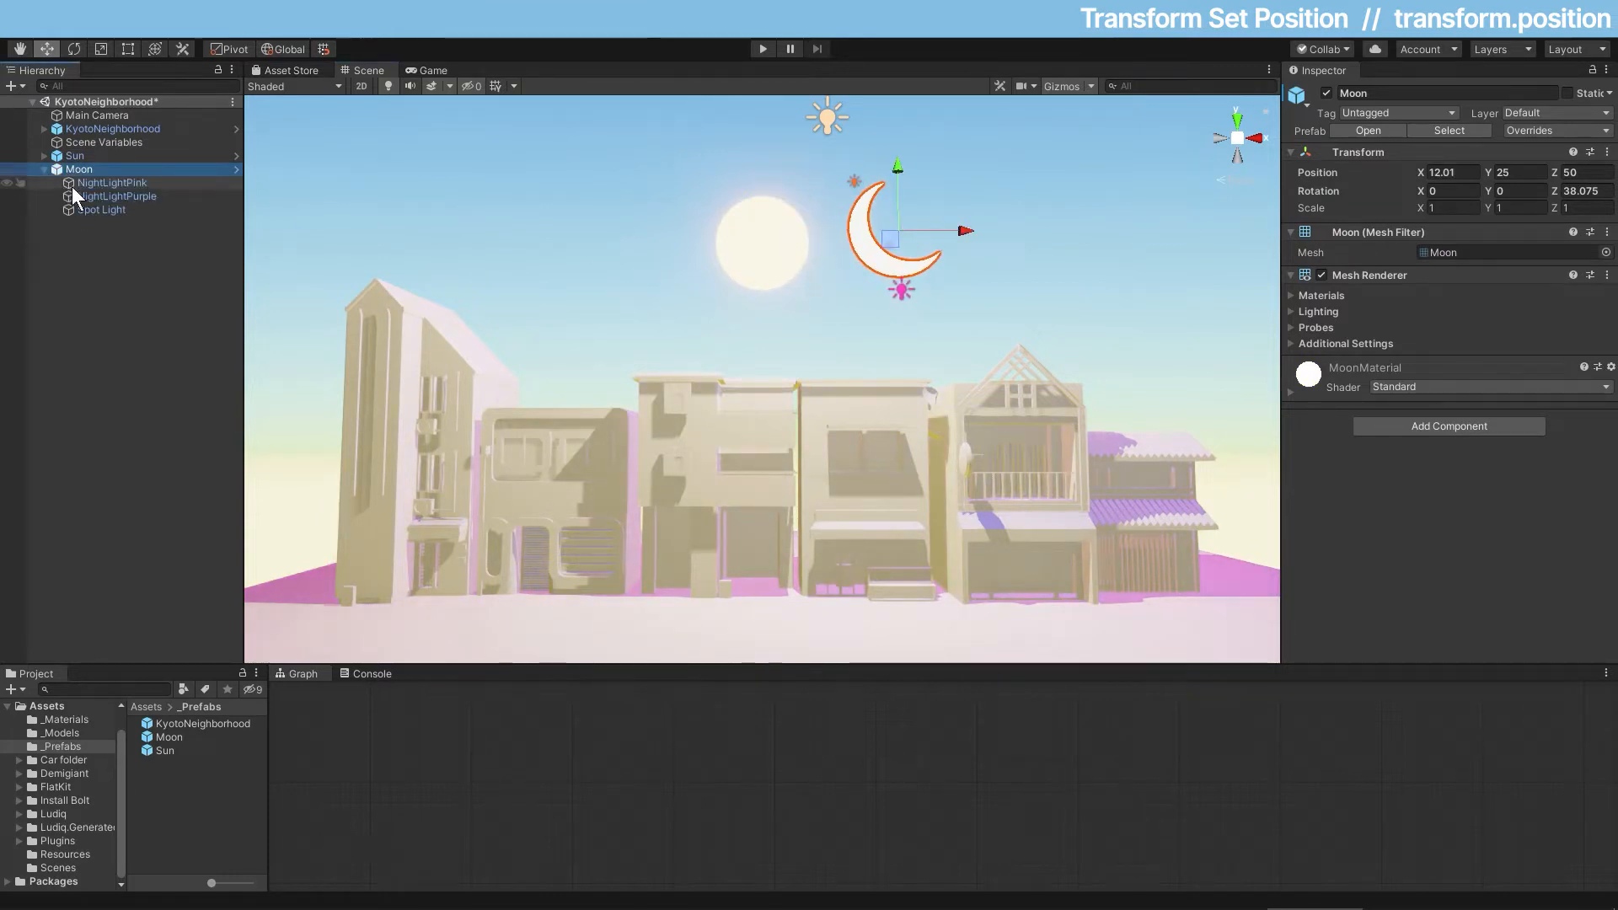
{"action": "left_click", "coordinate": [74, 155]}
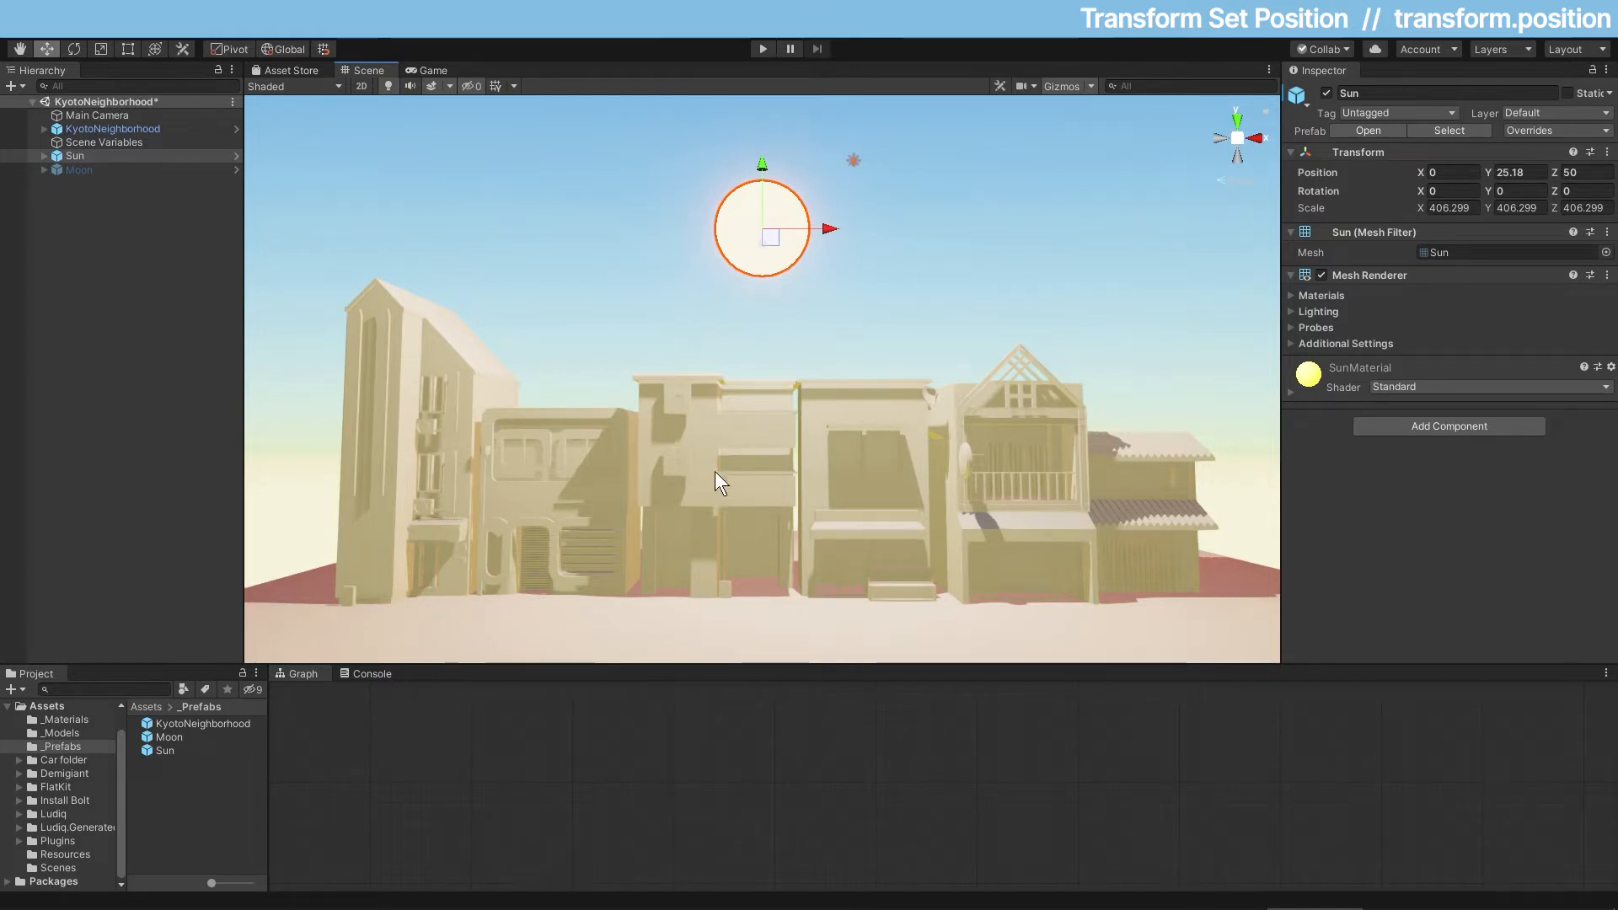
{"action": "mouse_move", "coordinate": [1405, 361]}
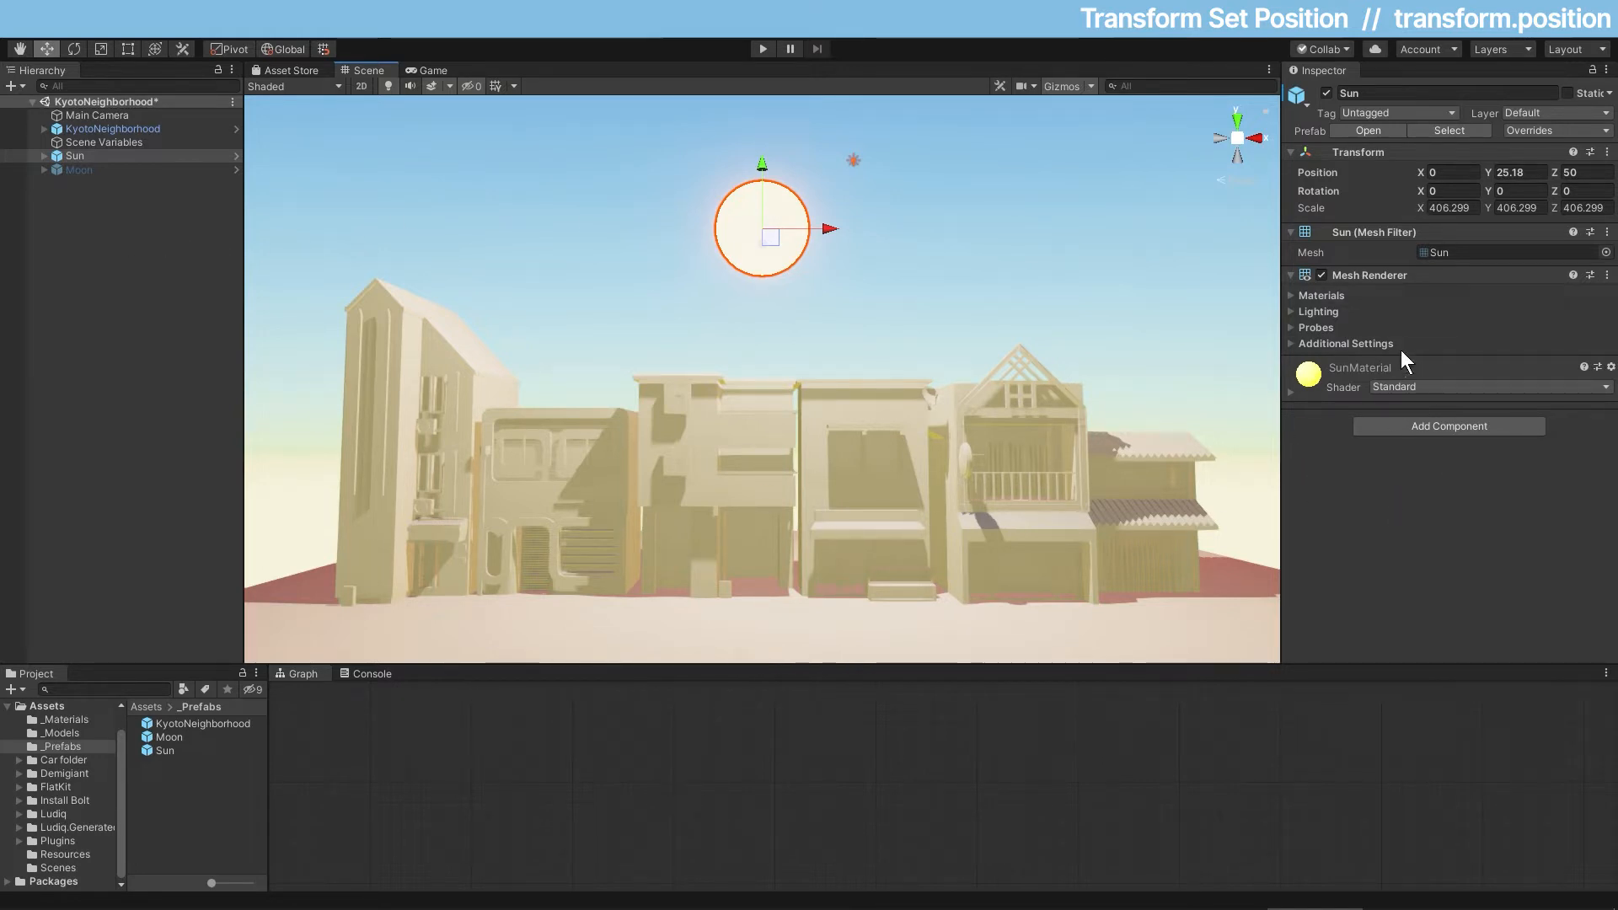
{"action": "left_click", "coordinate": [89, 237]}
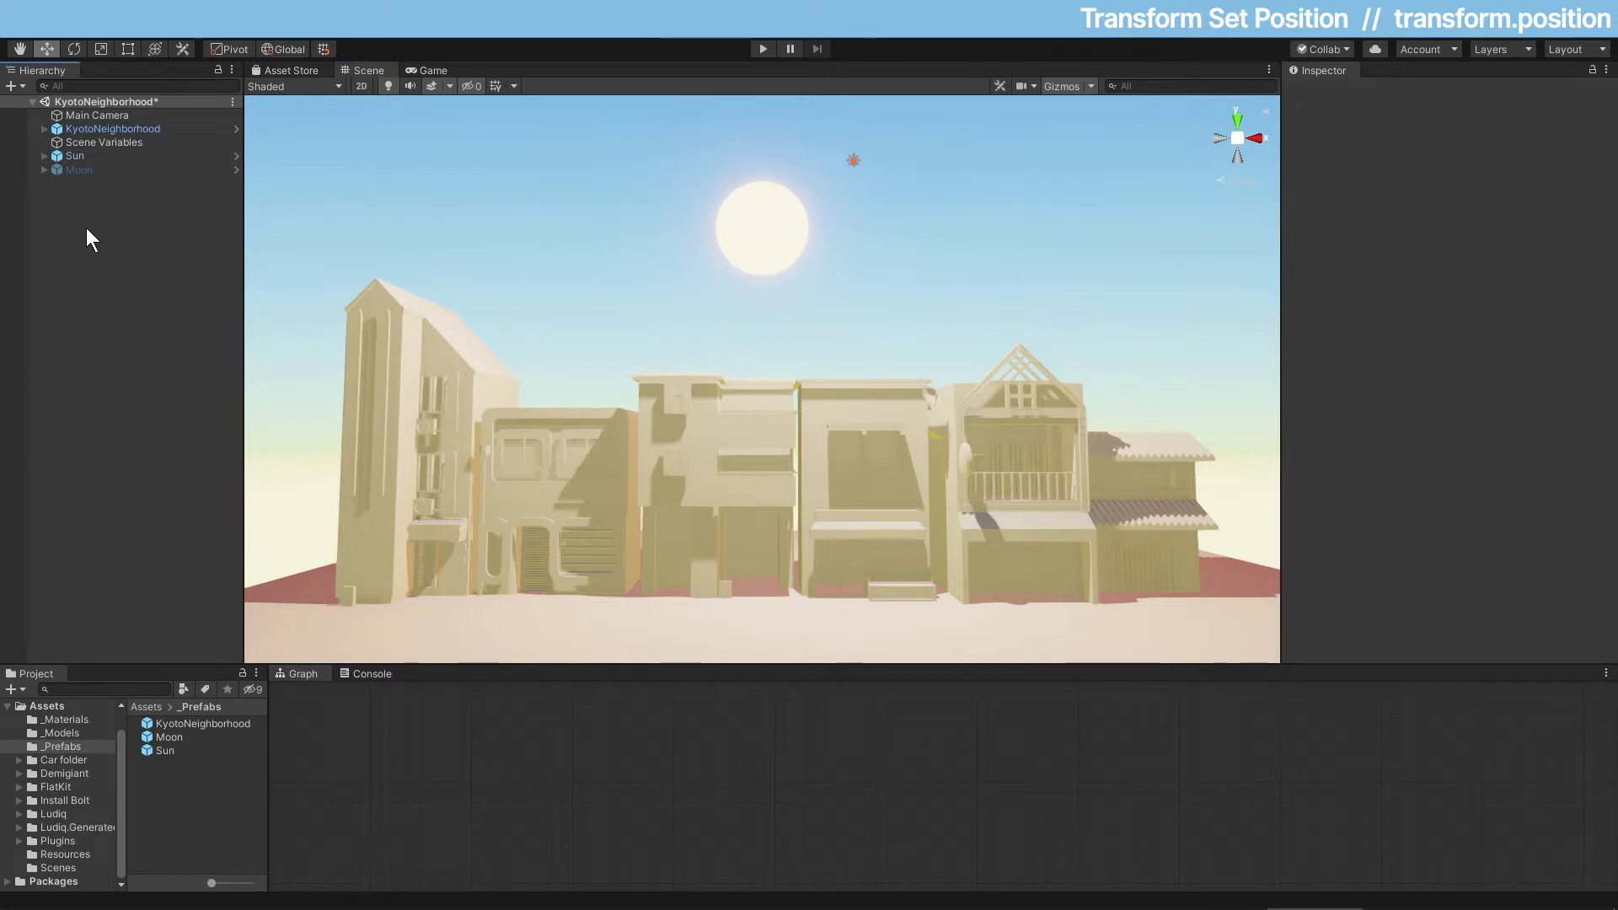
Step: Create an empty object named SkyController and attach a Flow Machine component
{"action": "right_click", "coordinate": [91, 237]}
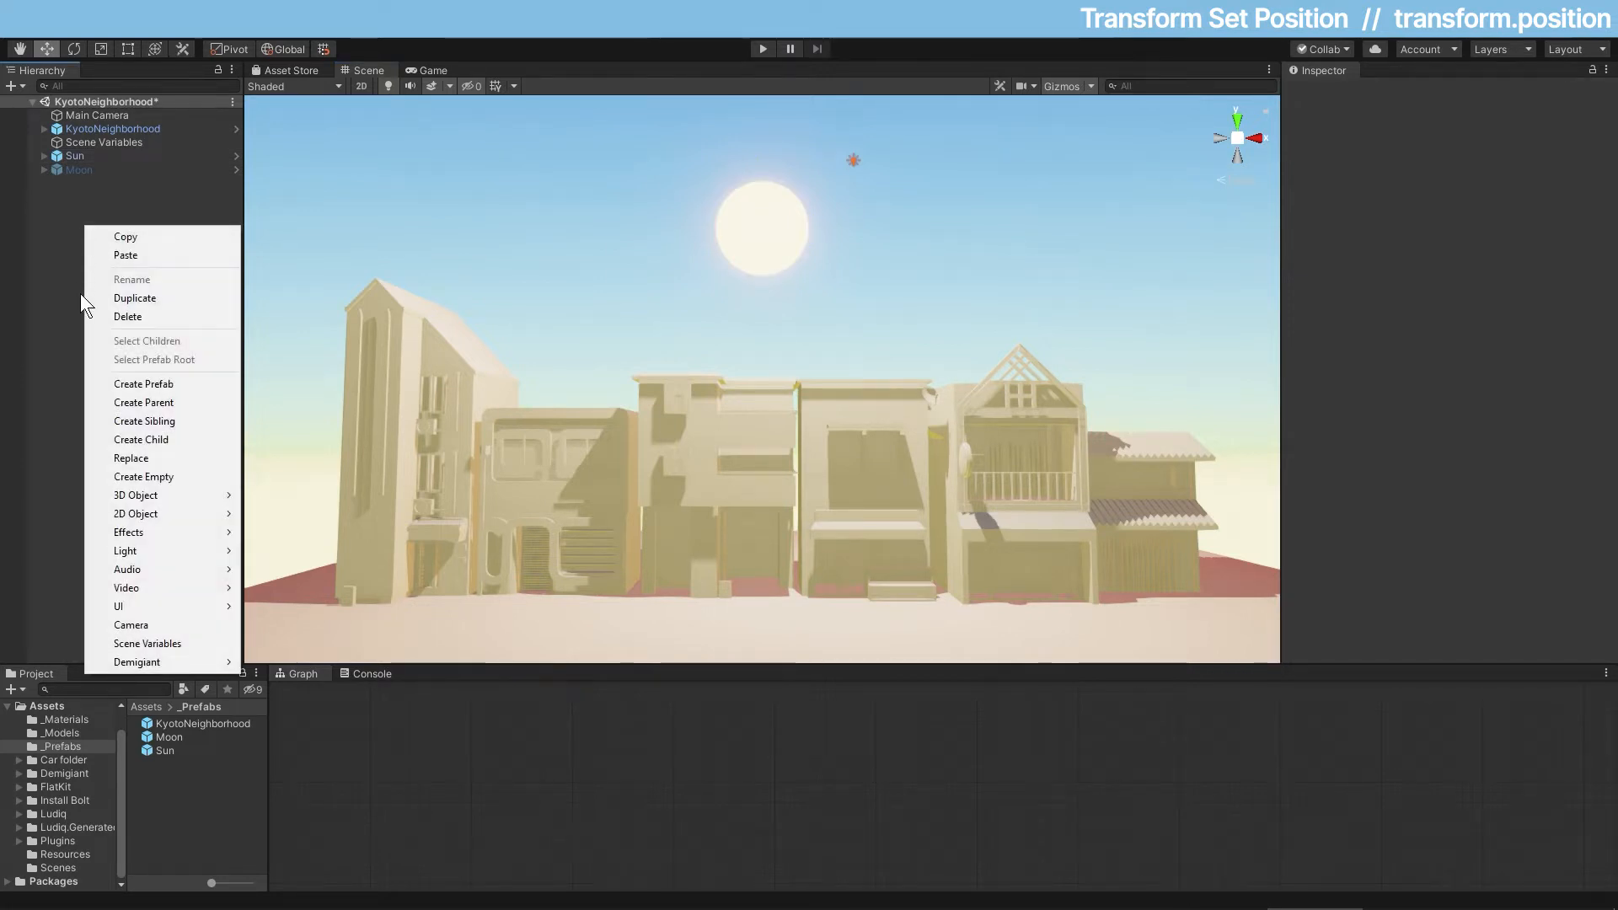
{"action": "left_click", "coordinate": [144, 475]}
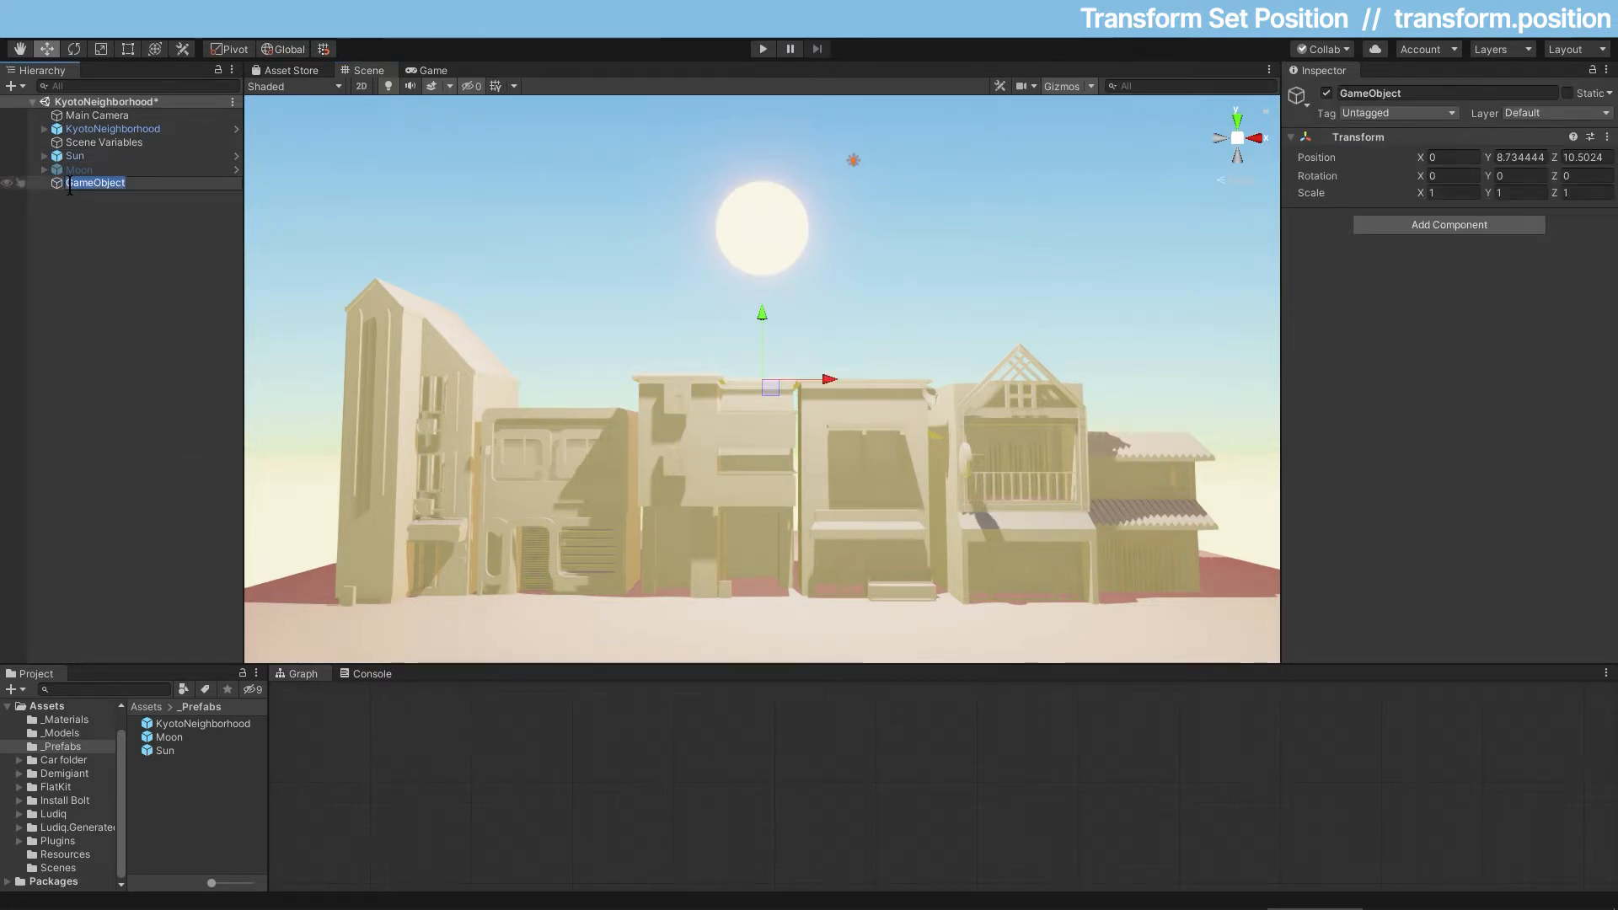
{"action": "type", "text": "SkyController"}
{"action": "type", "text": "flow"}
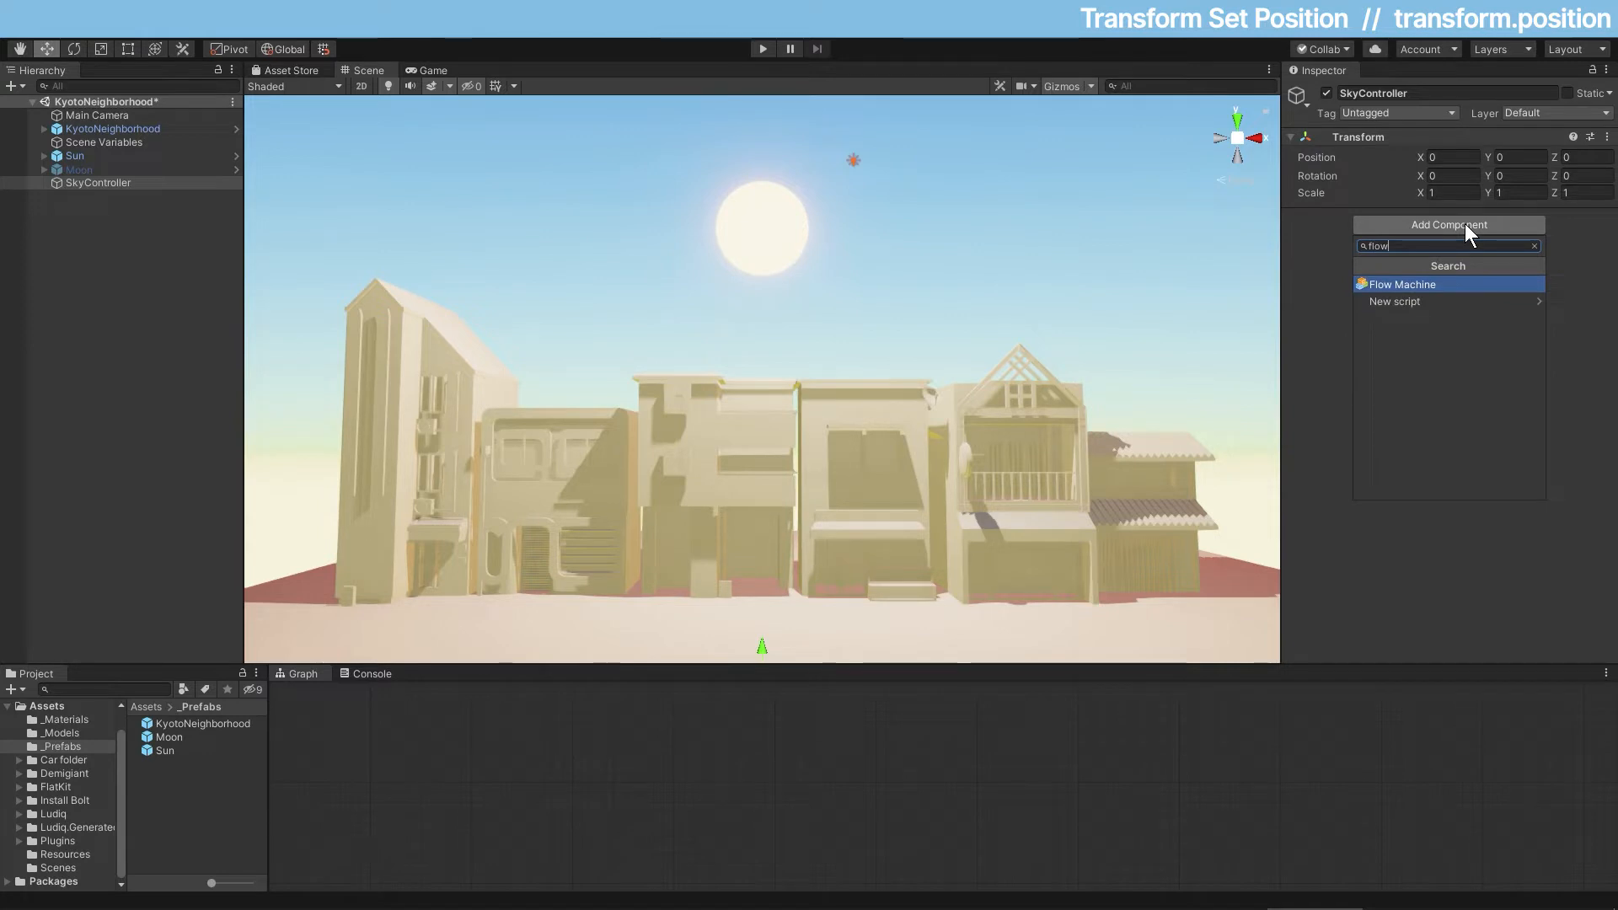
{"action": "mouse_move", "coordinate": [1425, 292]}
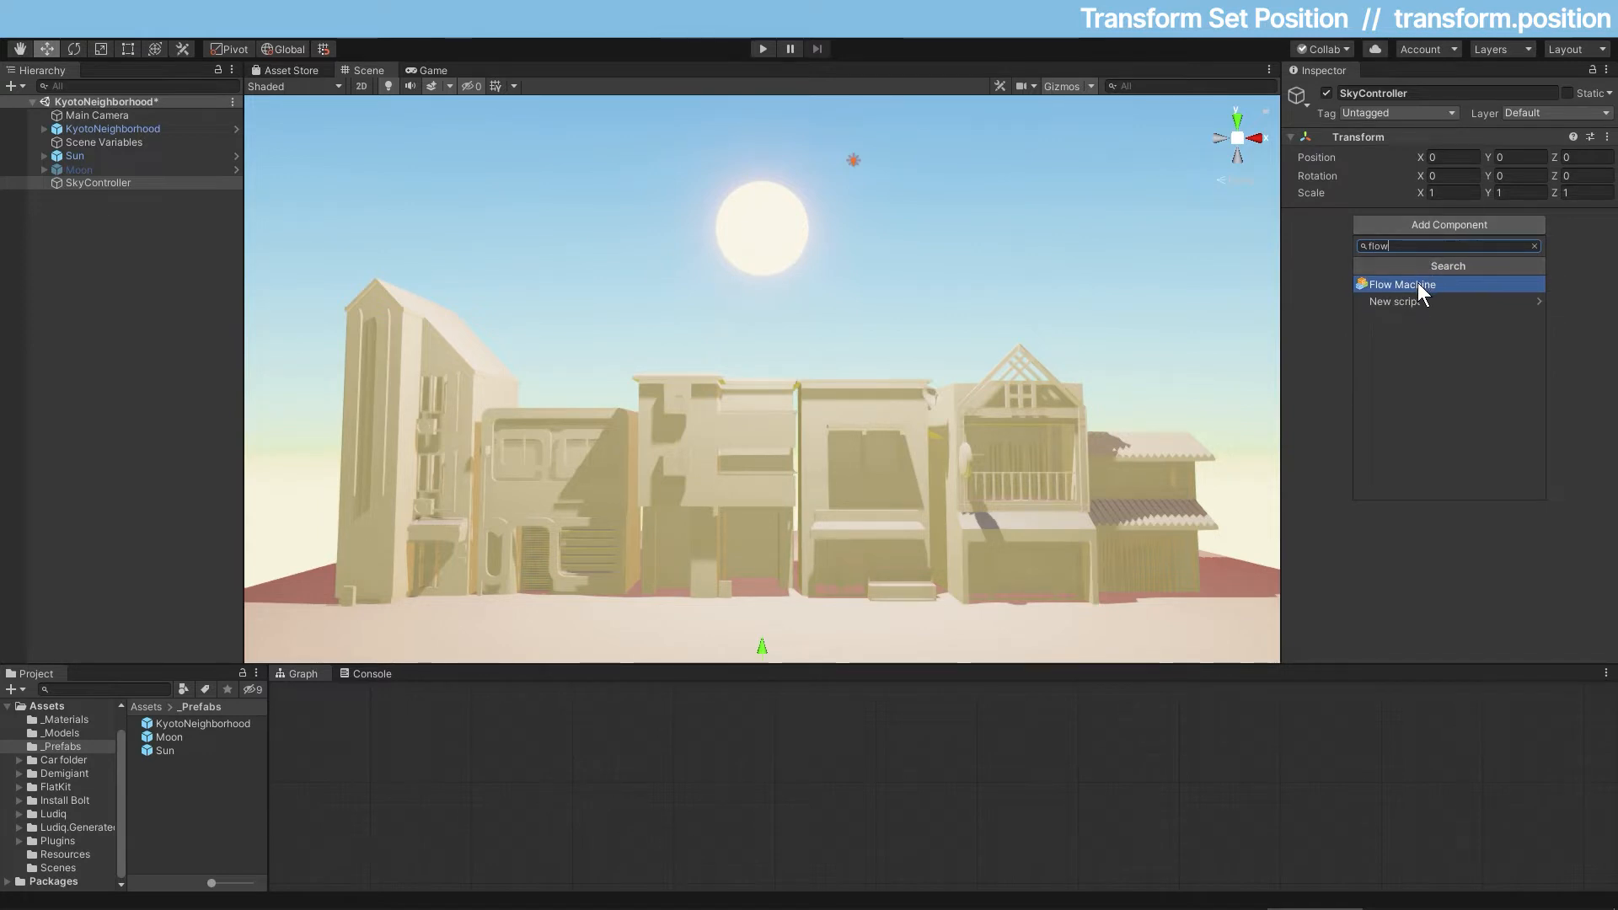
{"action": "left_click", "coordinate": [1399, 283]}
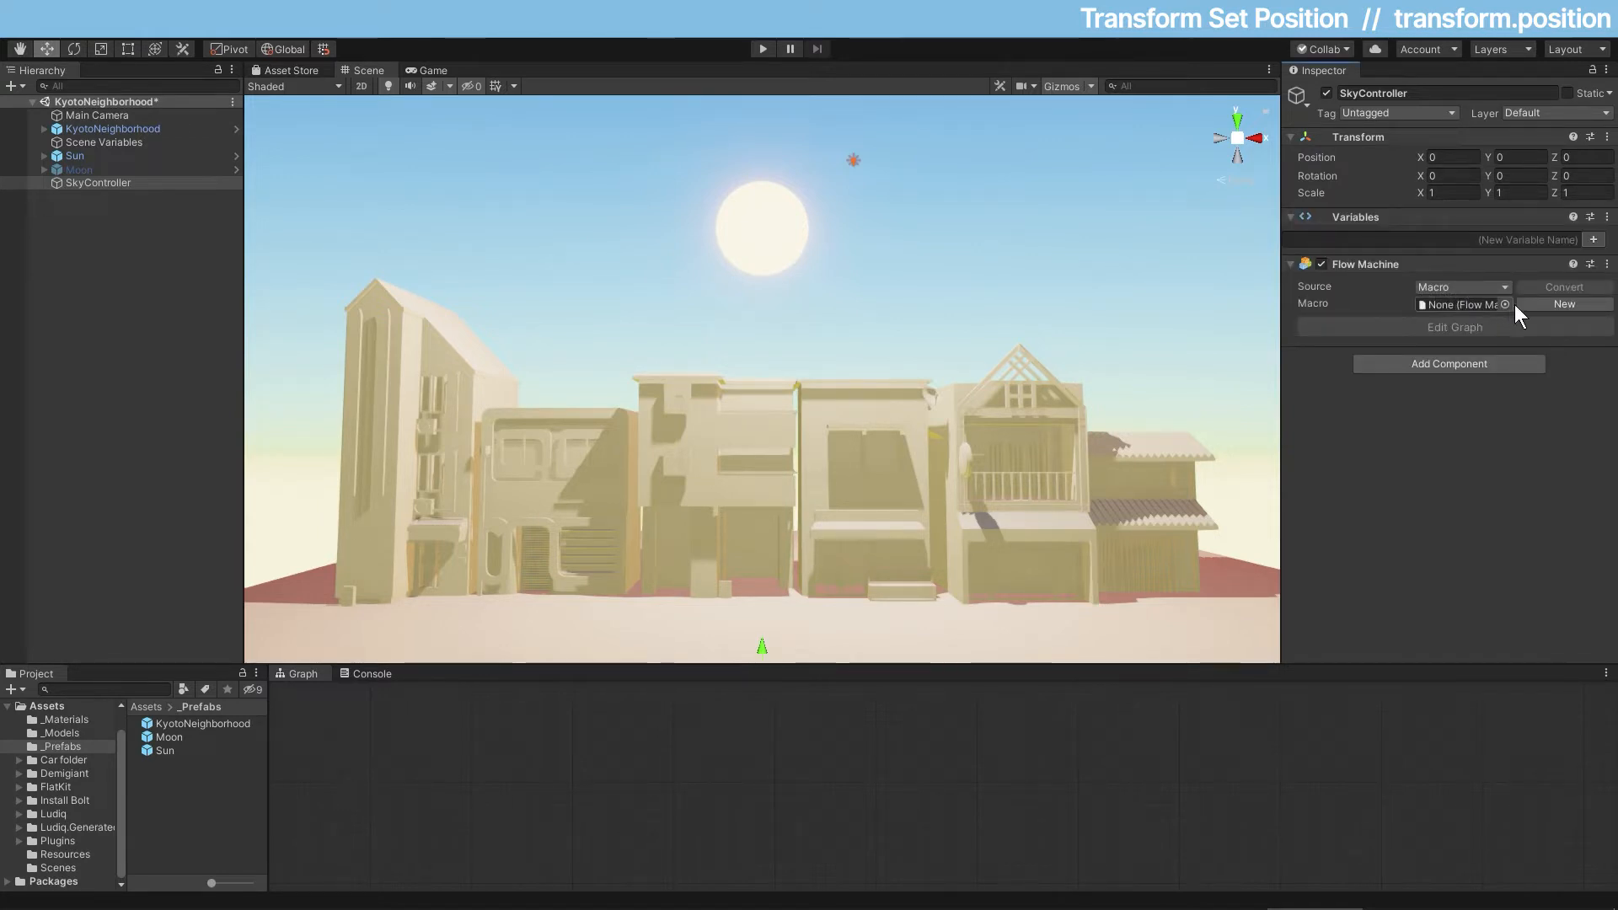
Step: Create a new macro saved as SkyController_BoltQuestTutorial in the Assets folder
{"action": "left_click", "coordinate": [1562, 303]}
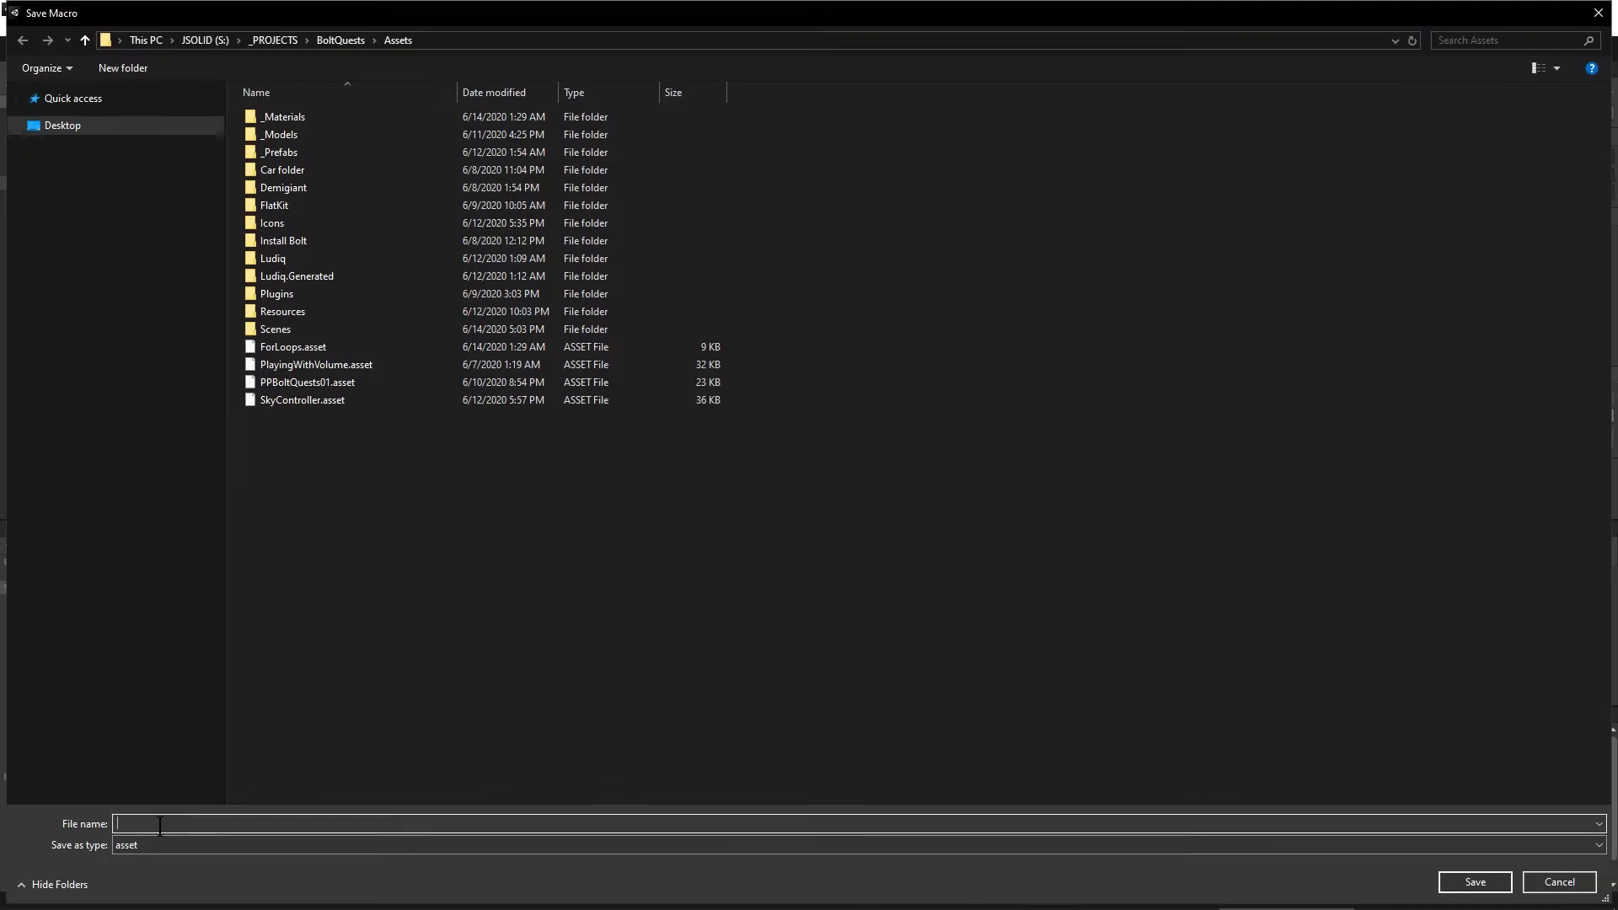
{"action": "type", "text": "SkyCo"}
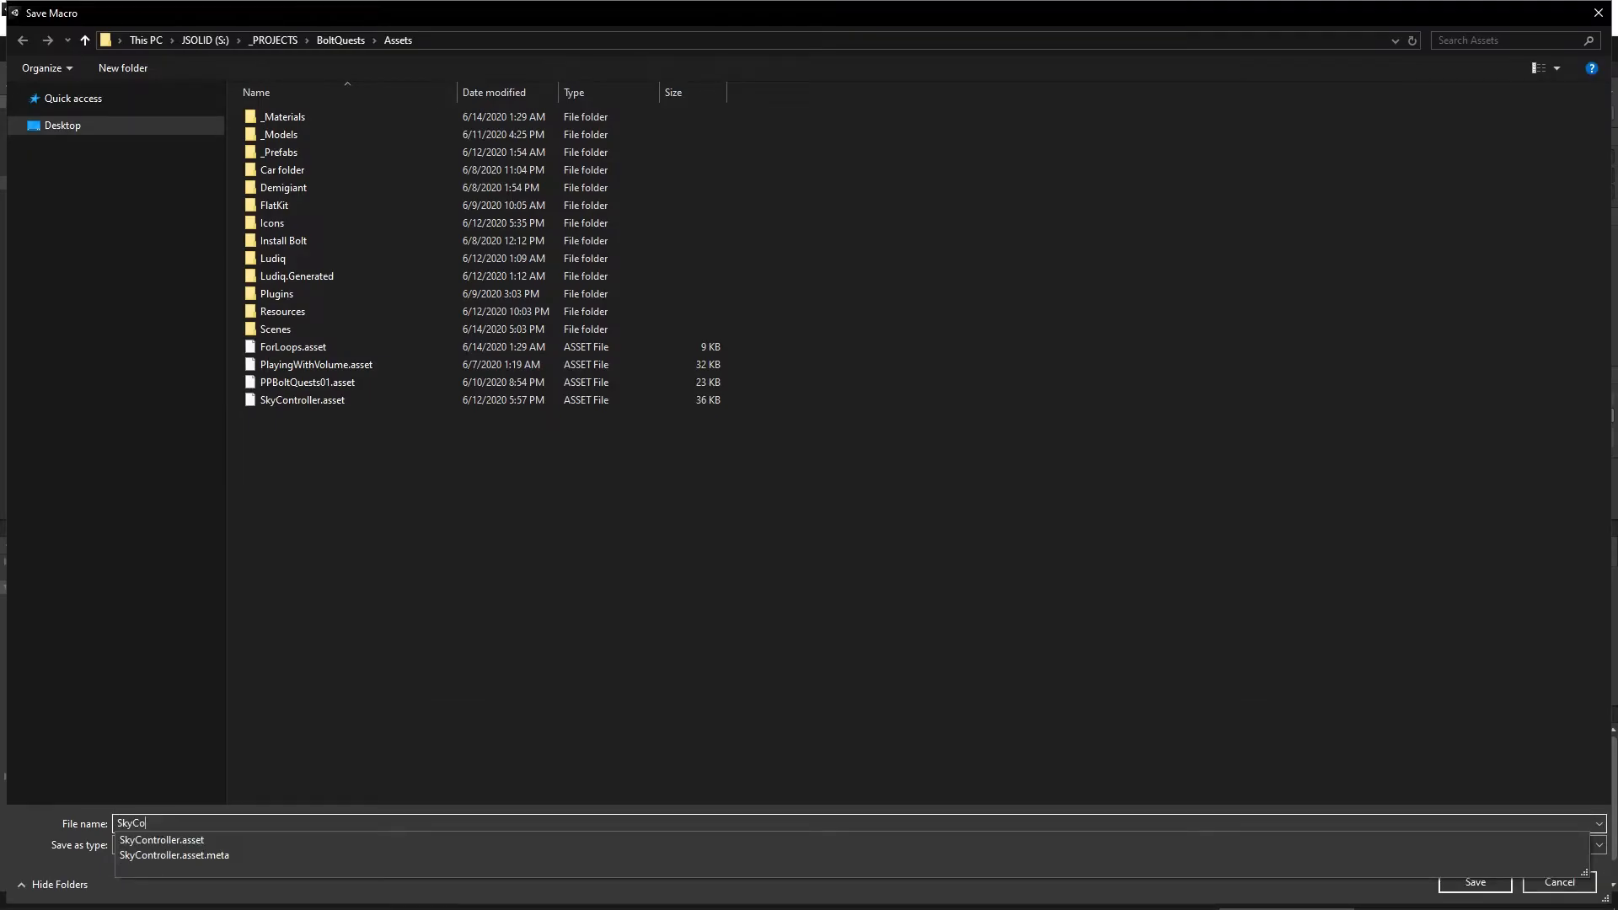
{"action": "type", "text": "ntroller_BoltQuestTutorial"}
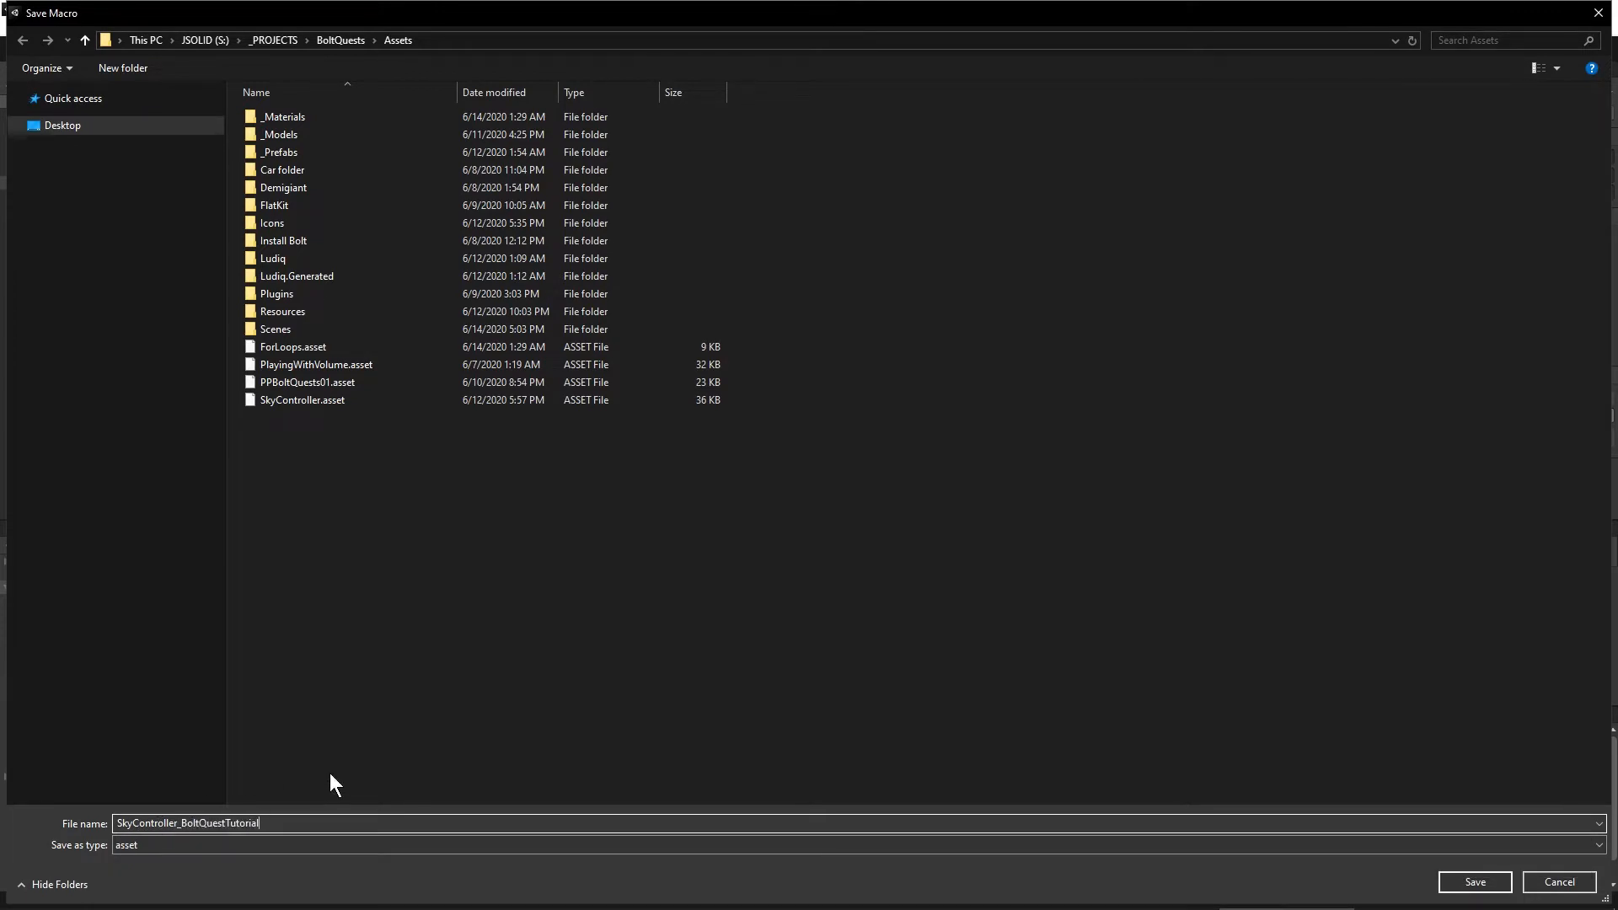
{"action": "left_click", "coordinate": [1473, 882]}
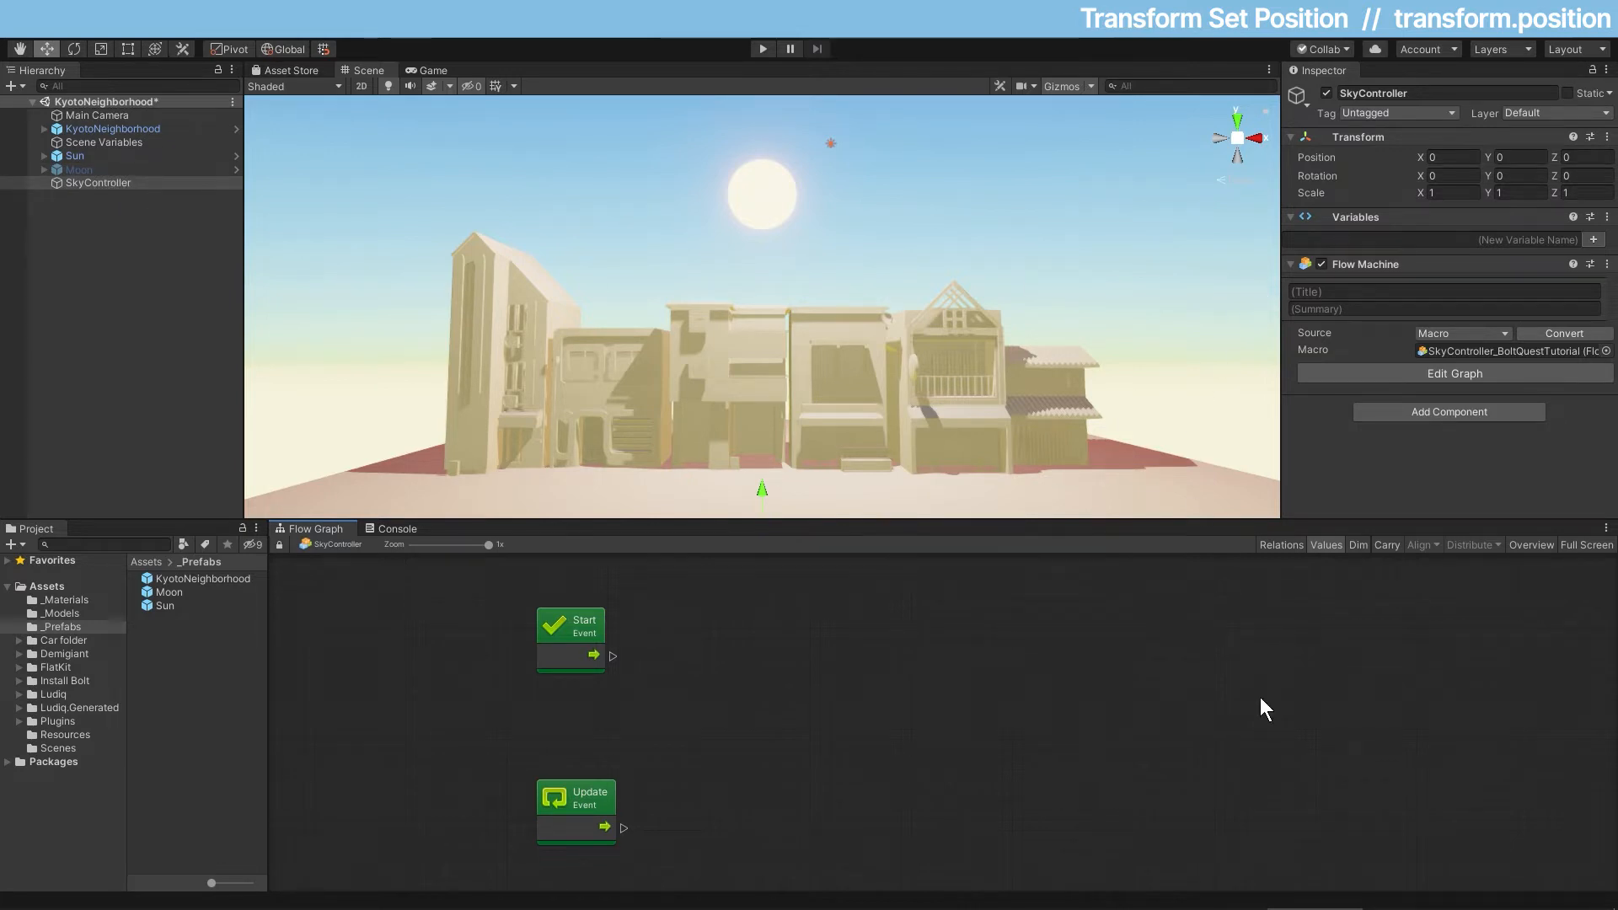
{"action": "mouse_move", "coordinate": [1468, 701]}
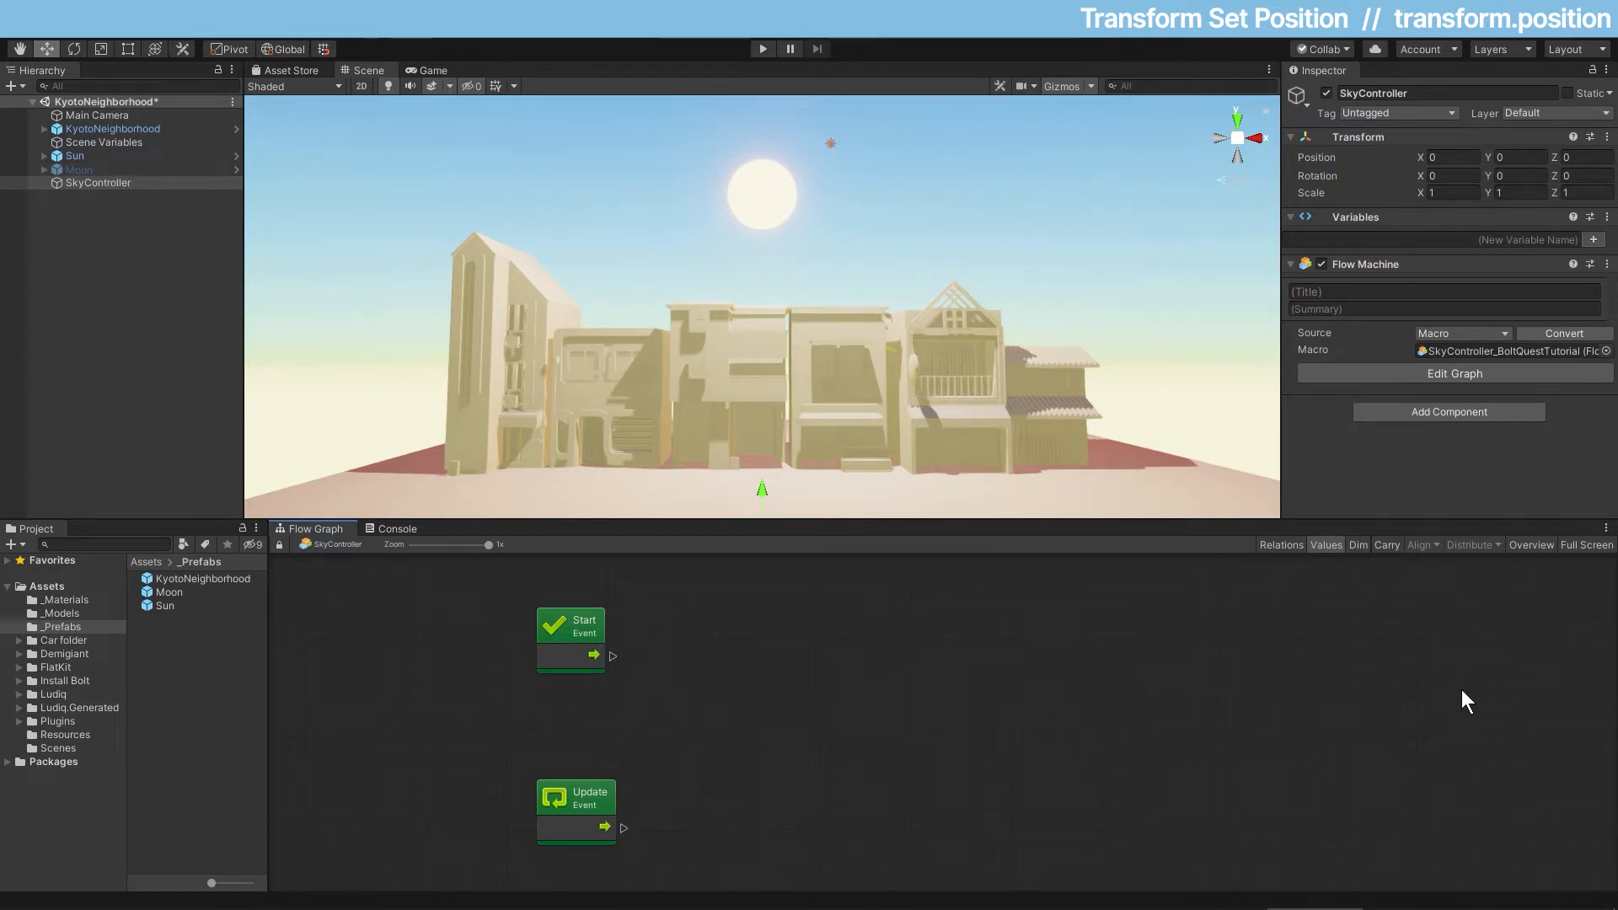
Step: Show the Graph Inspector and Variables panels from the Window menu
{"action": "left_click", "coordinate": [287, 27]}
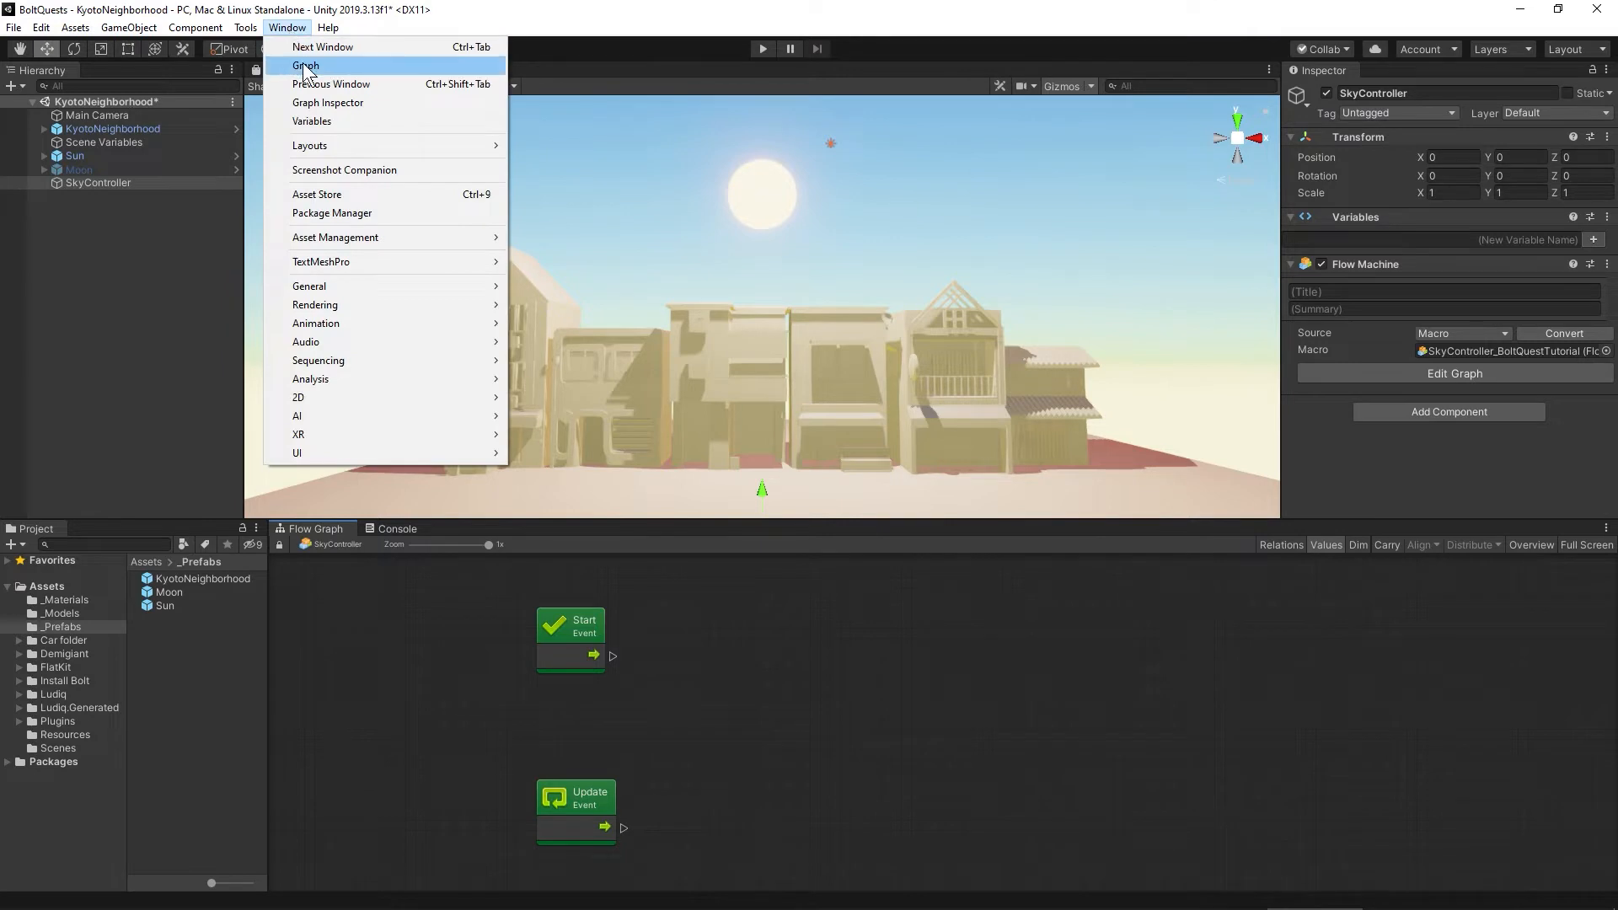
{"action": "left_click", "coordinate": [329, 103]}
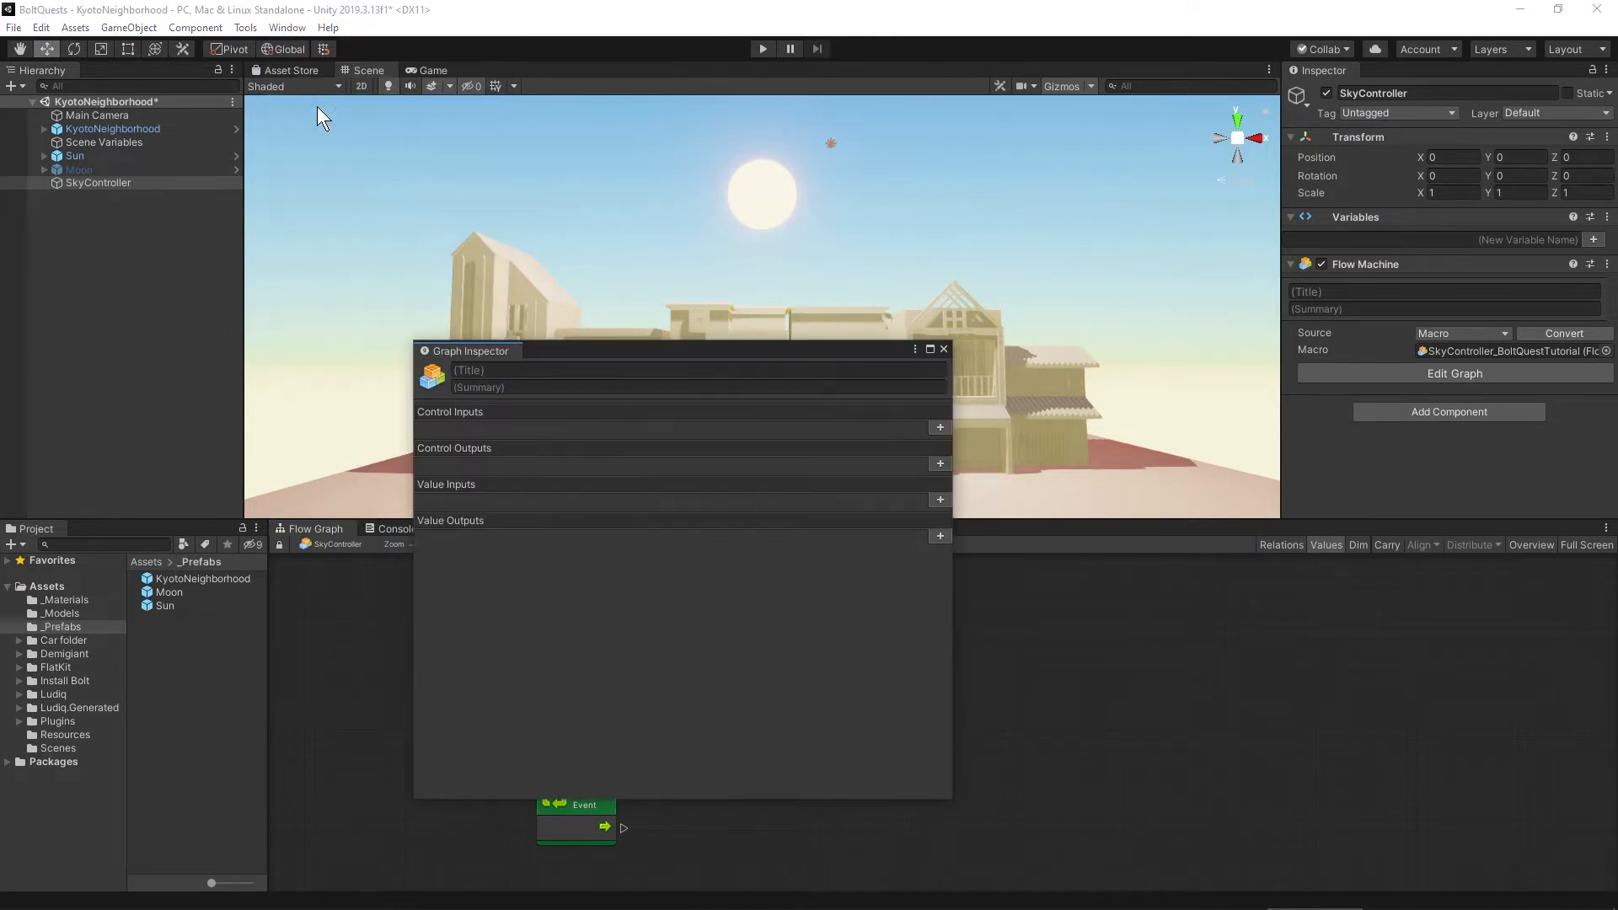
{"action": "left_click", "coordinate": [286, 27]}
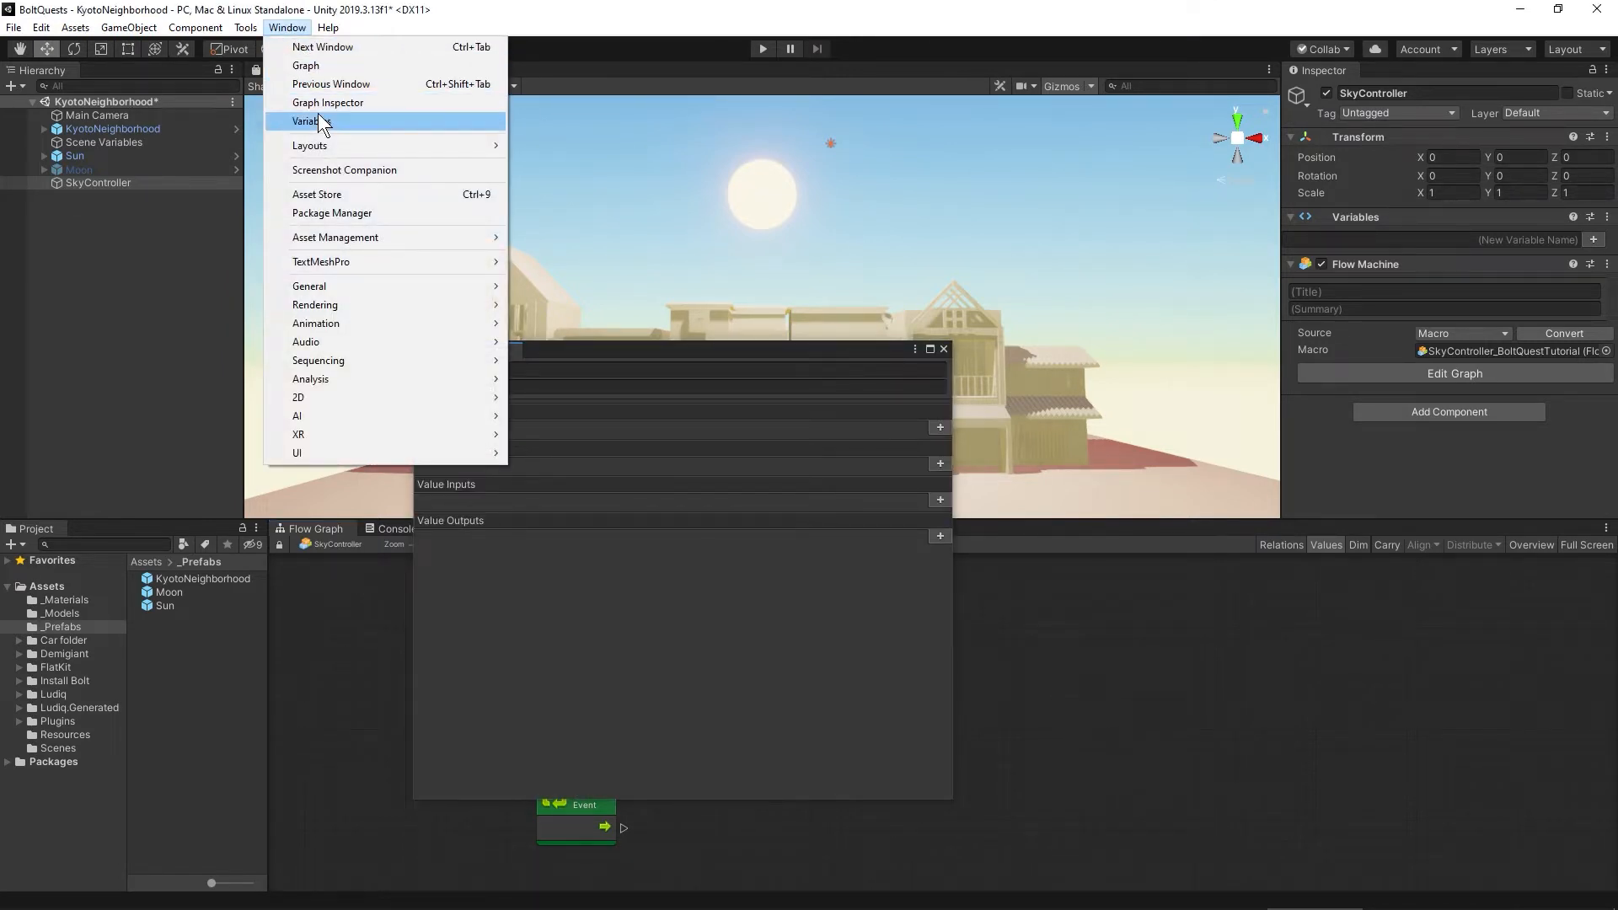
{"action": "left_click", "coordinate": [305, 122]}
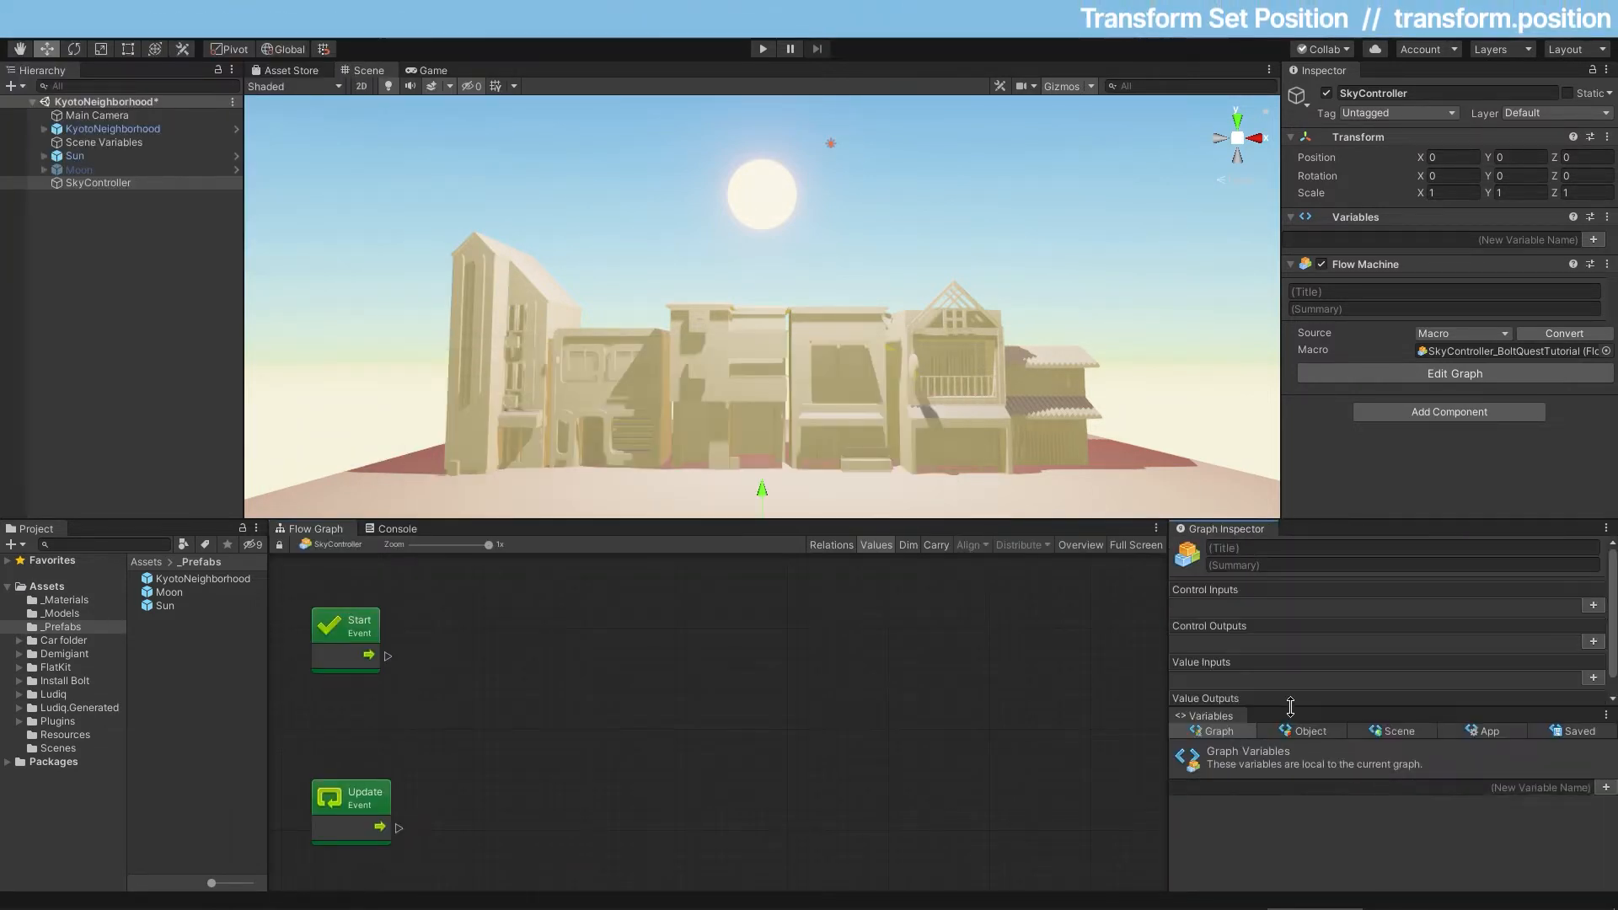
{"action": "mouse_move", "coordinate": [836, 794]}
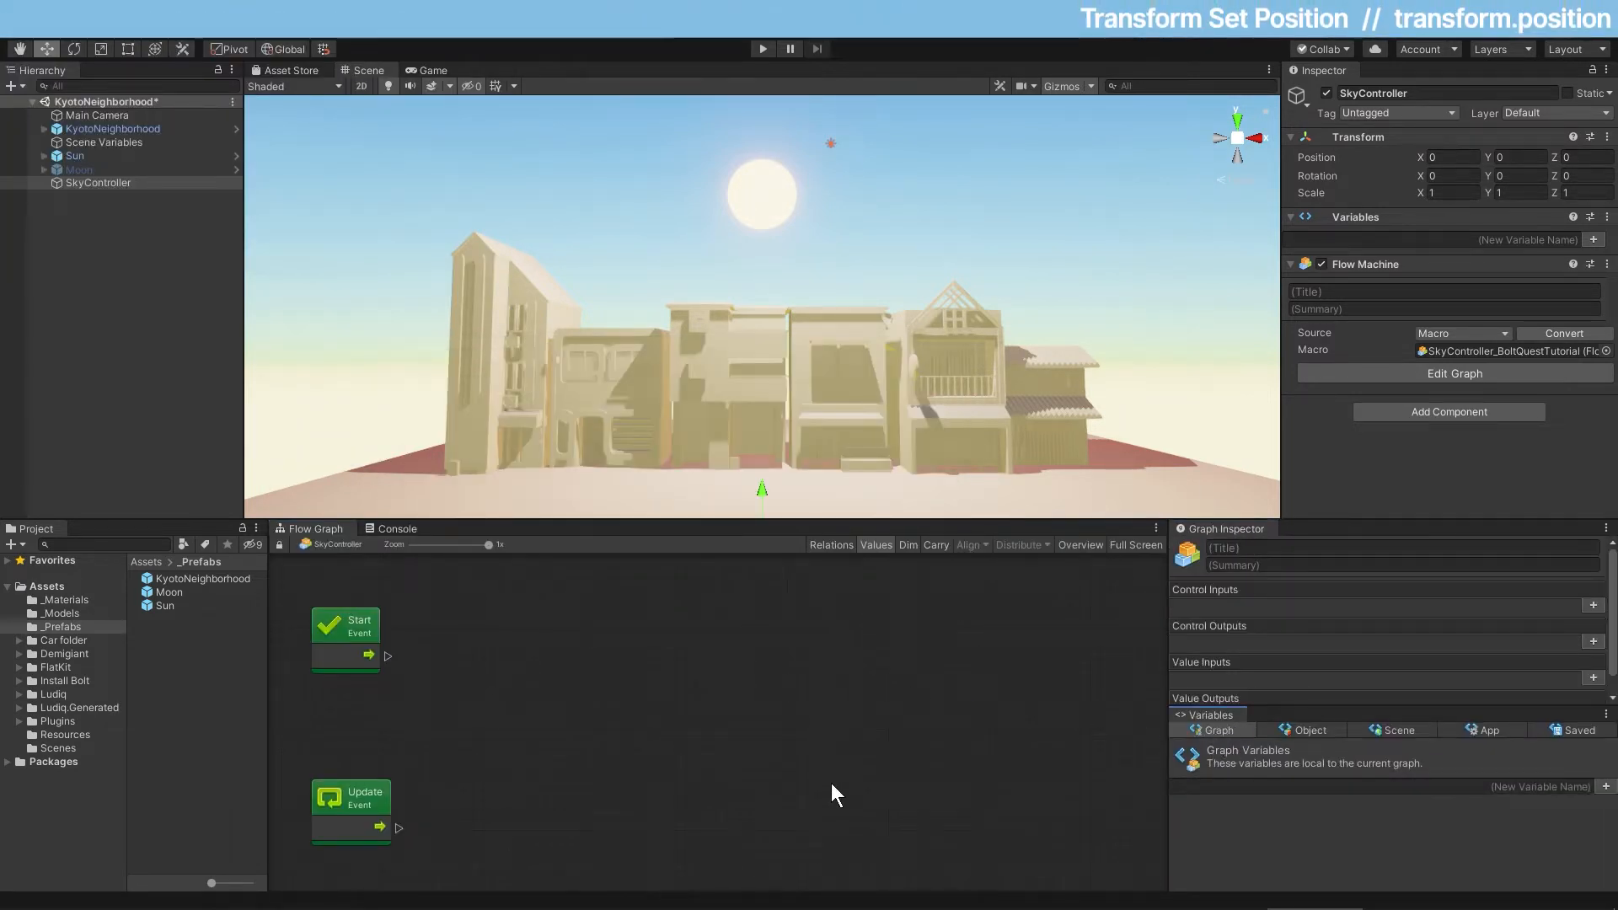
{"action": "mouse_move", "coordinate": [758, 739]}
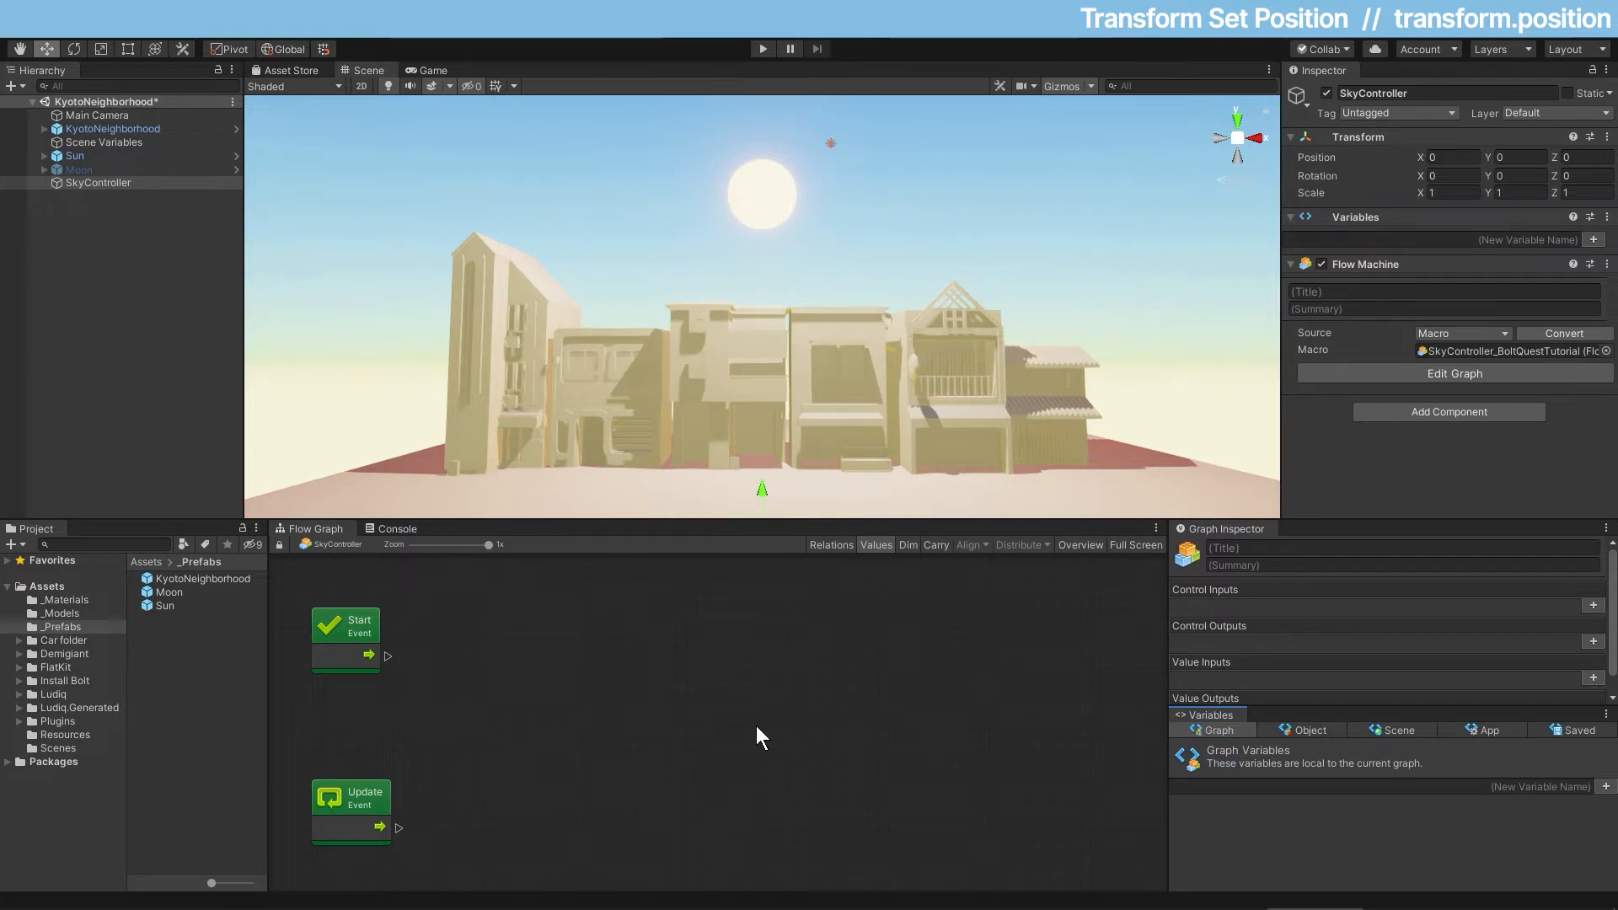
{"action": "mouse_move", "coordinate": [1222, 776]}
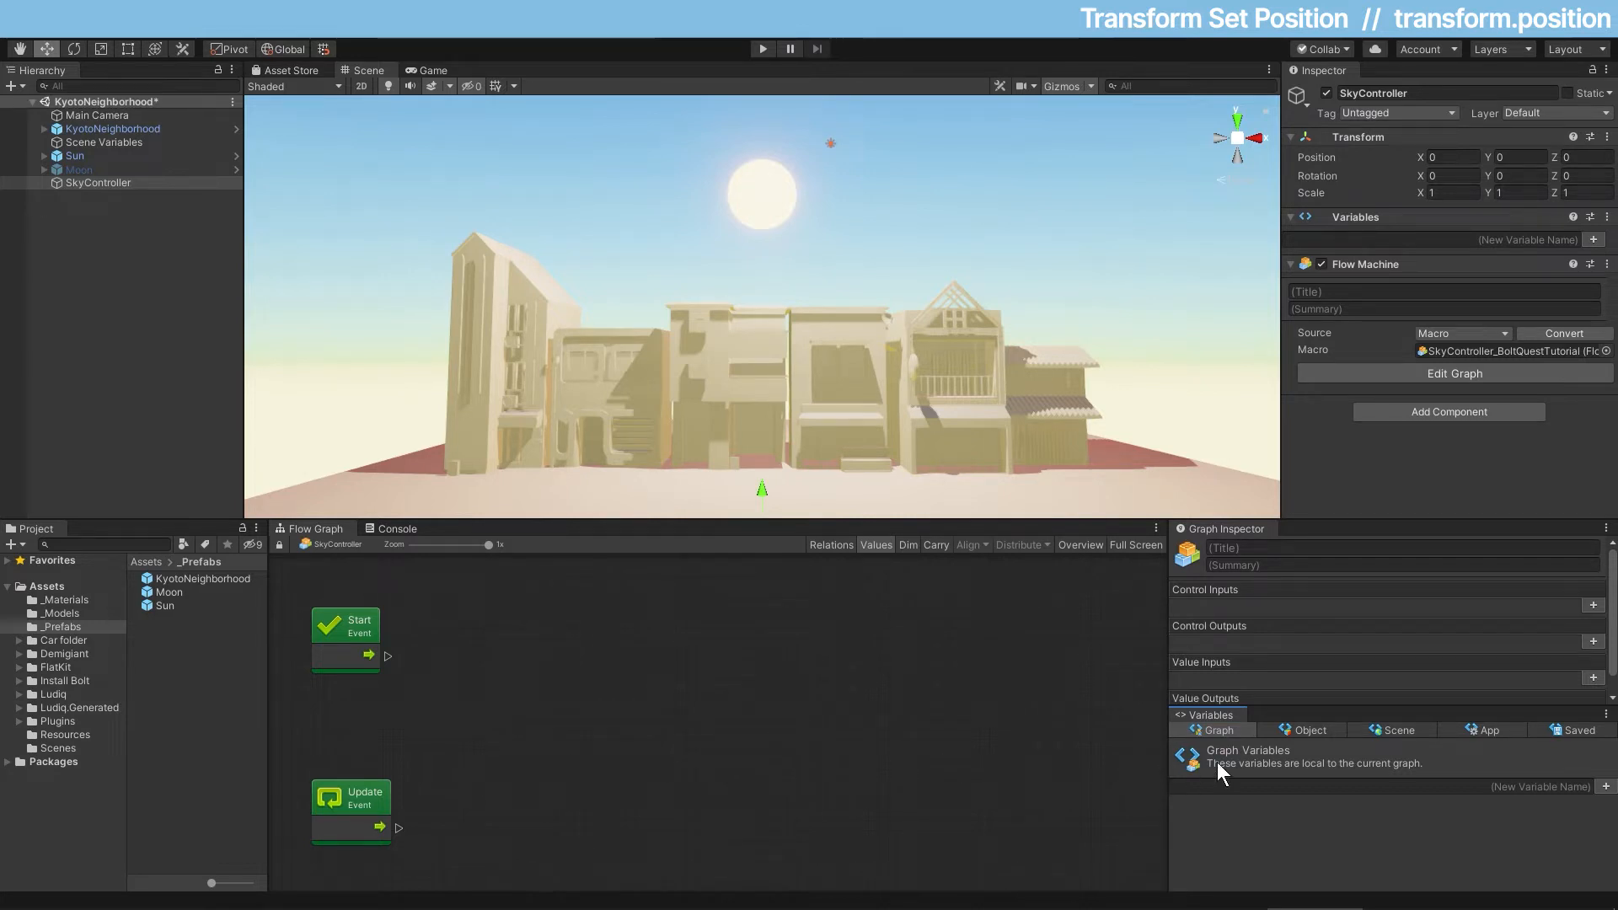
Step: Add a new object-level variable named sun to SkyController
{"action": "left_click", "coordinate": [1303, 730]}
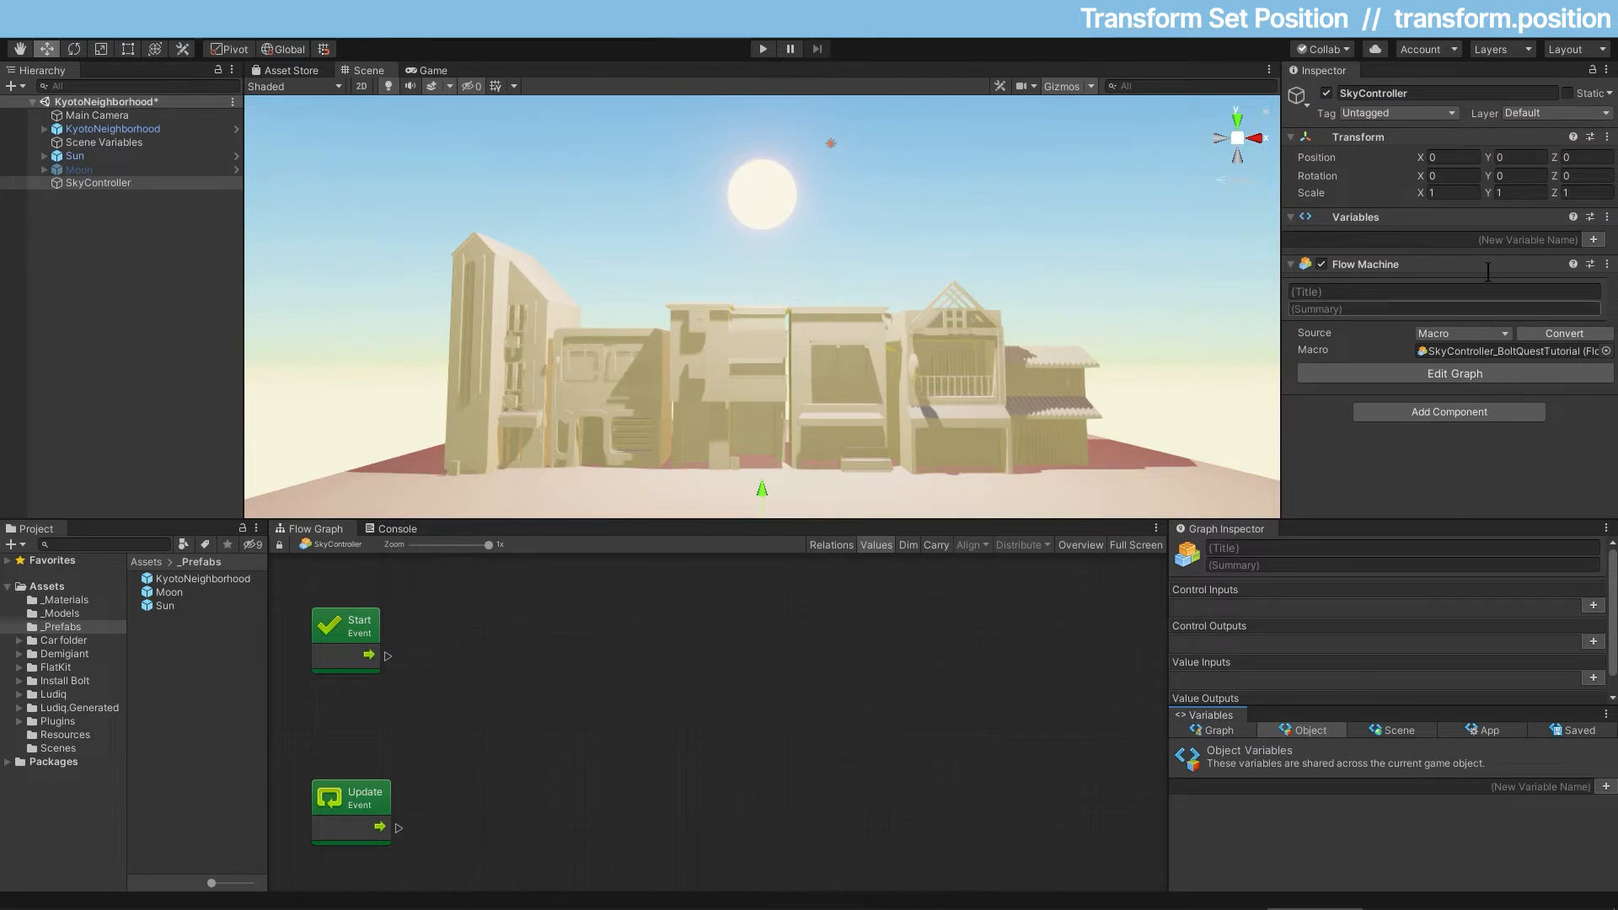
{"action": "left_click", "coordinate": [1399, 730]}
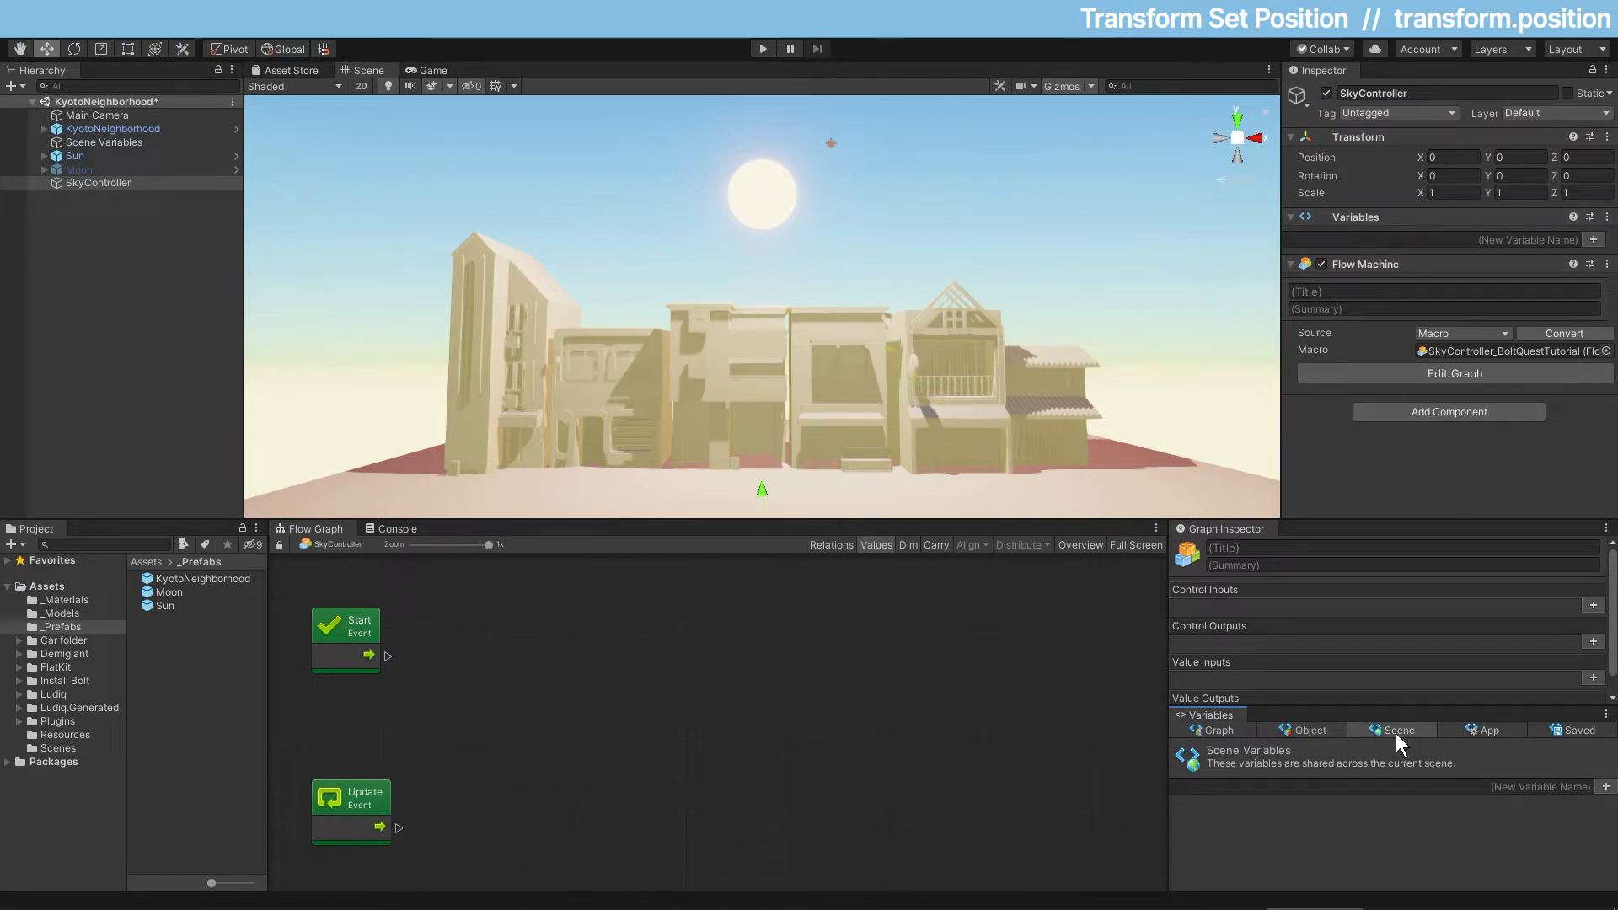
{"action": "mouse_move", "coordinate": [1035, 718]}
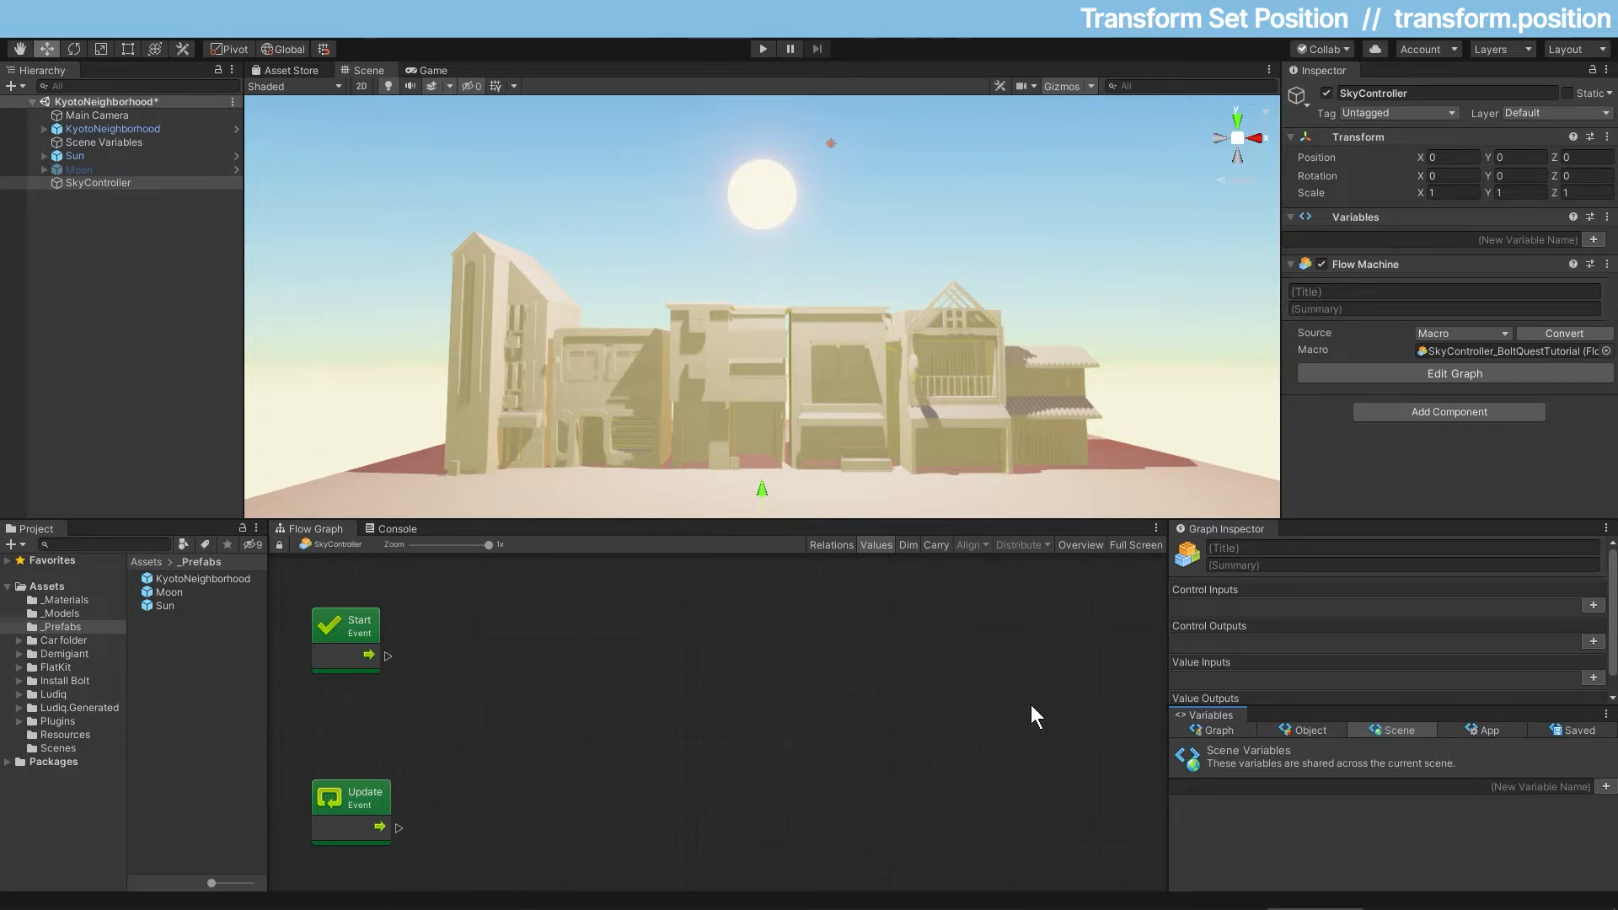
{"action": "mouse_move", "coordinate": [858, 480]}
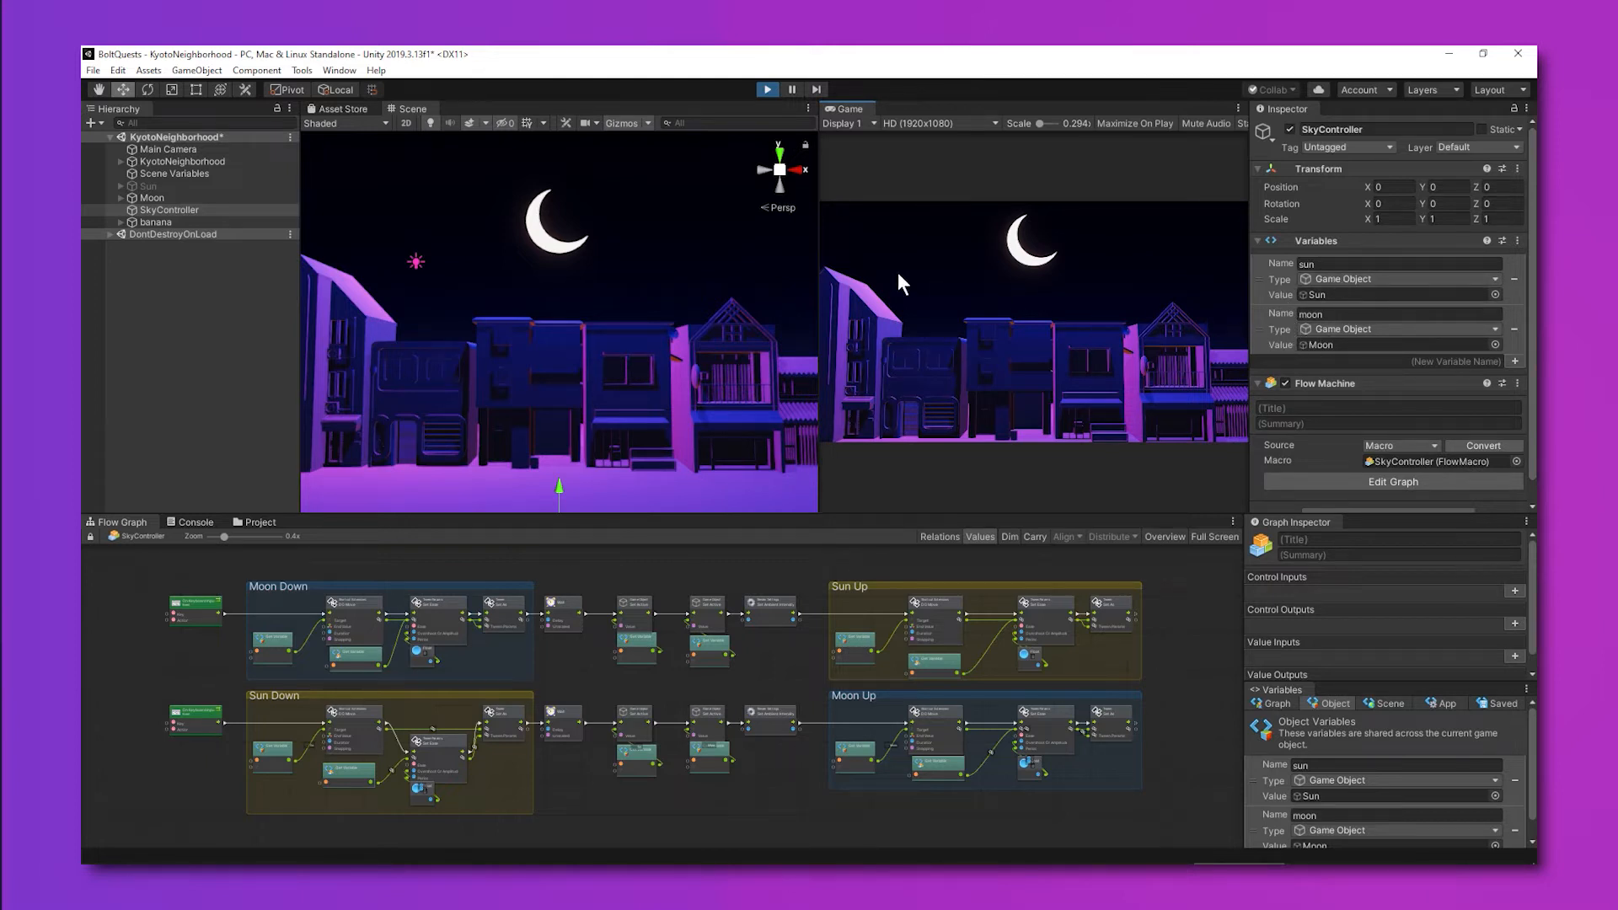
{"action": "mouse_move", "coordinate": [534, 247]}
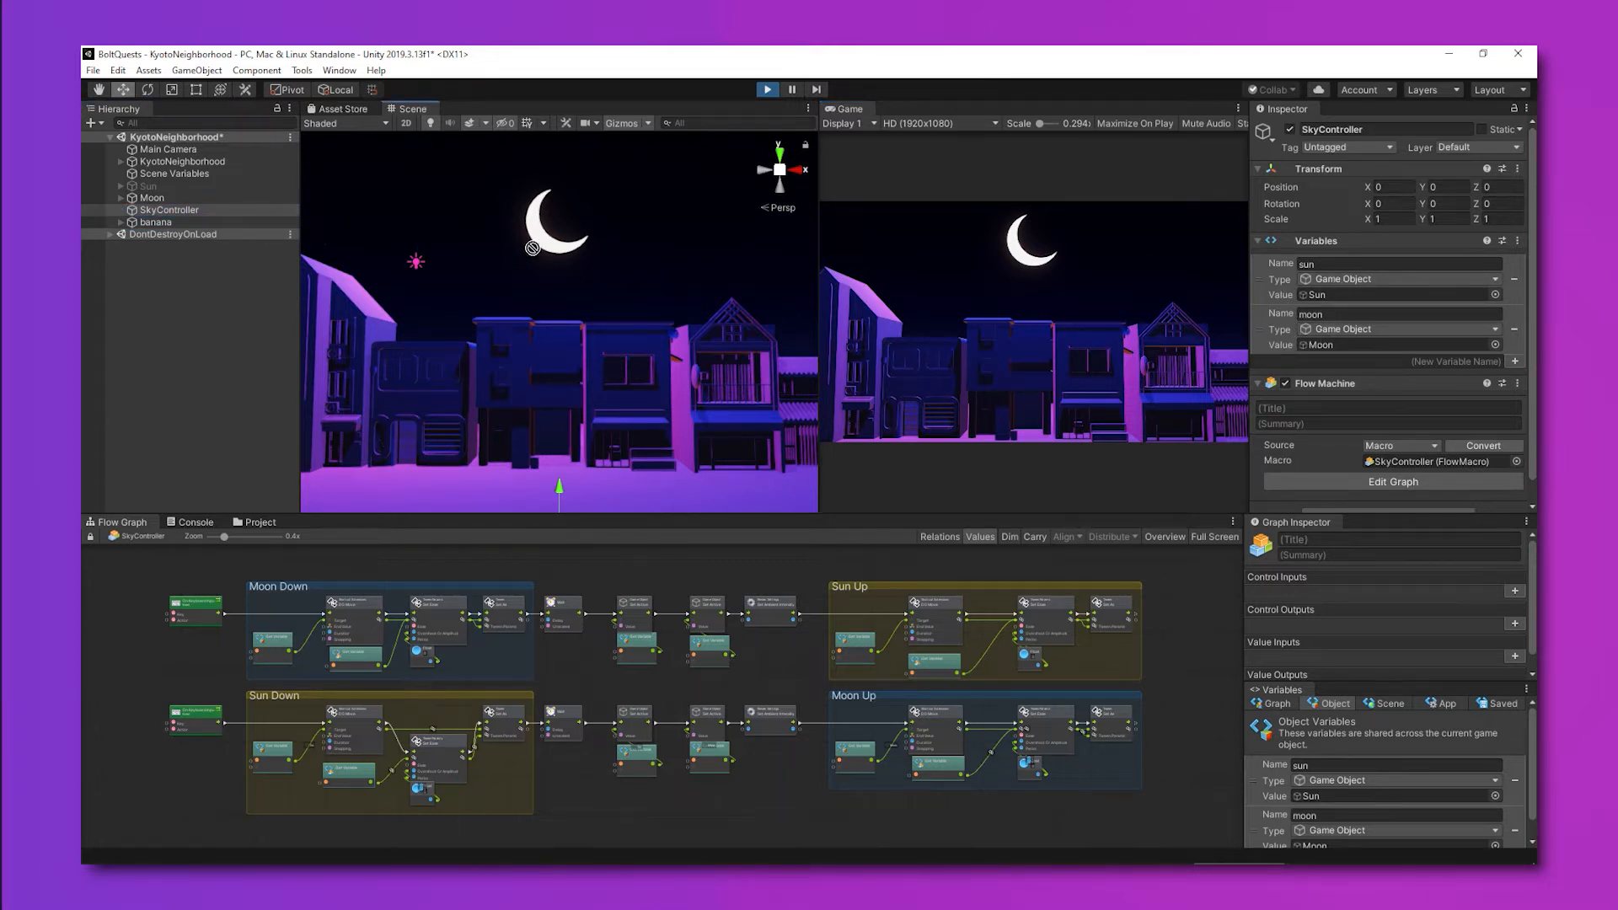
{"action": "left_click", "coordinate": [1394, 293]}
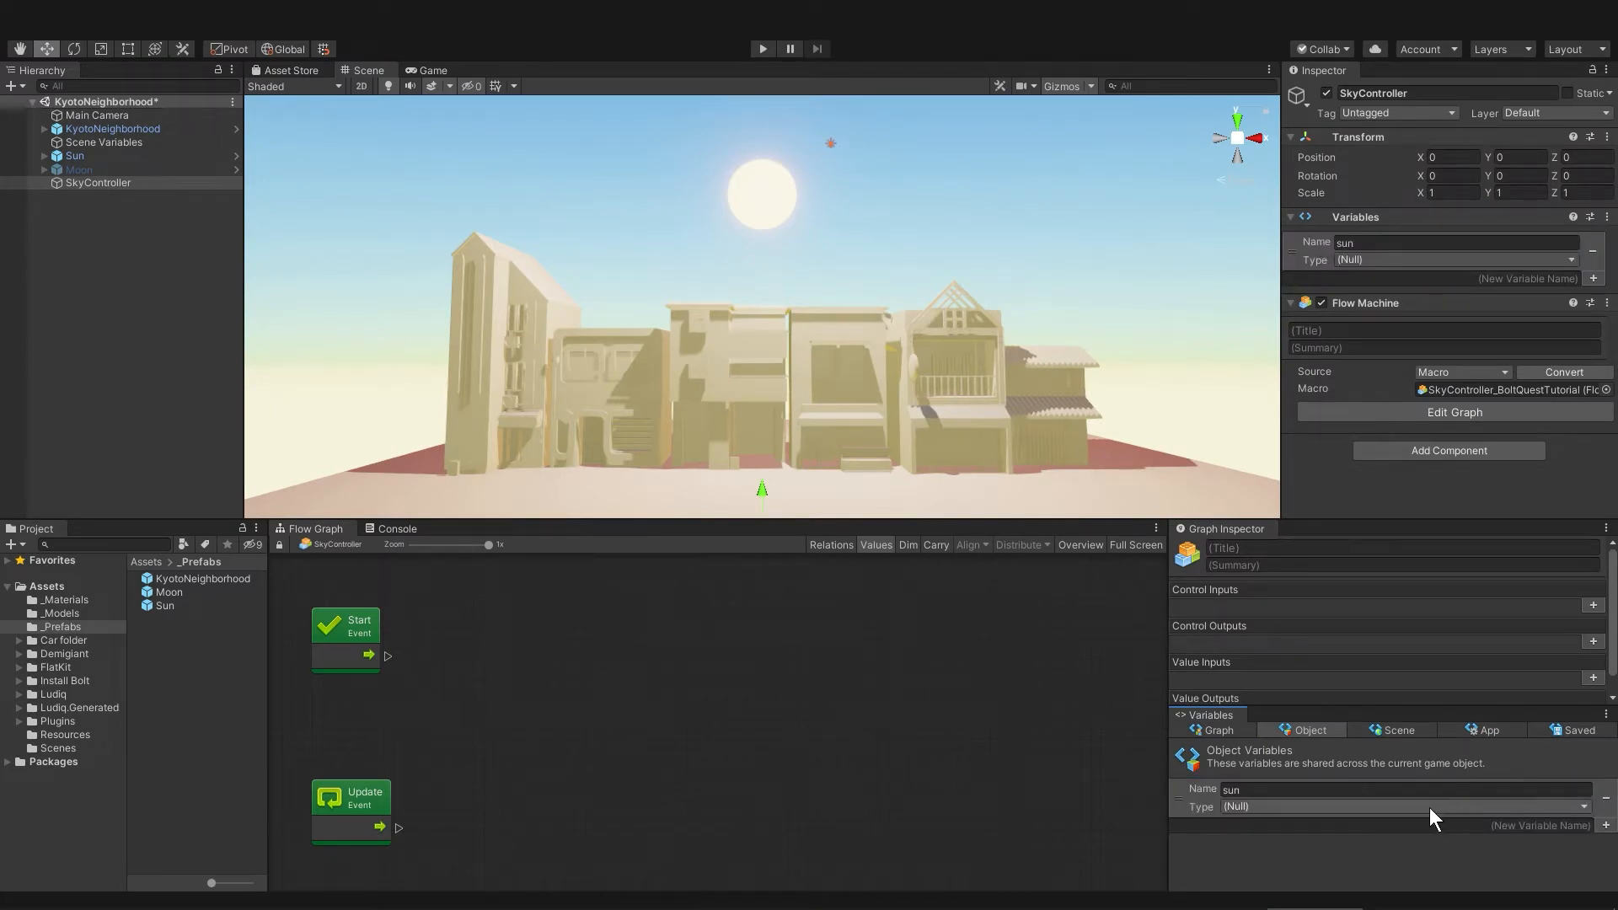
Step: Add a moon variable, make both Game Object type, and assign Sun and Moon to them
{"action": "left_click", "coordinate": [1404, 806]}
{"action": "type", "text": "moon"}
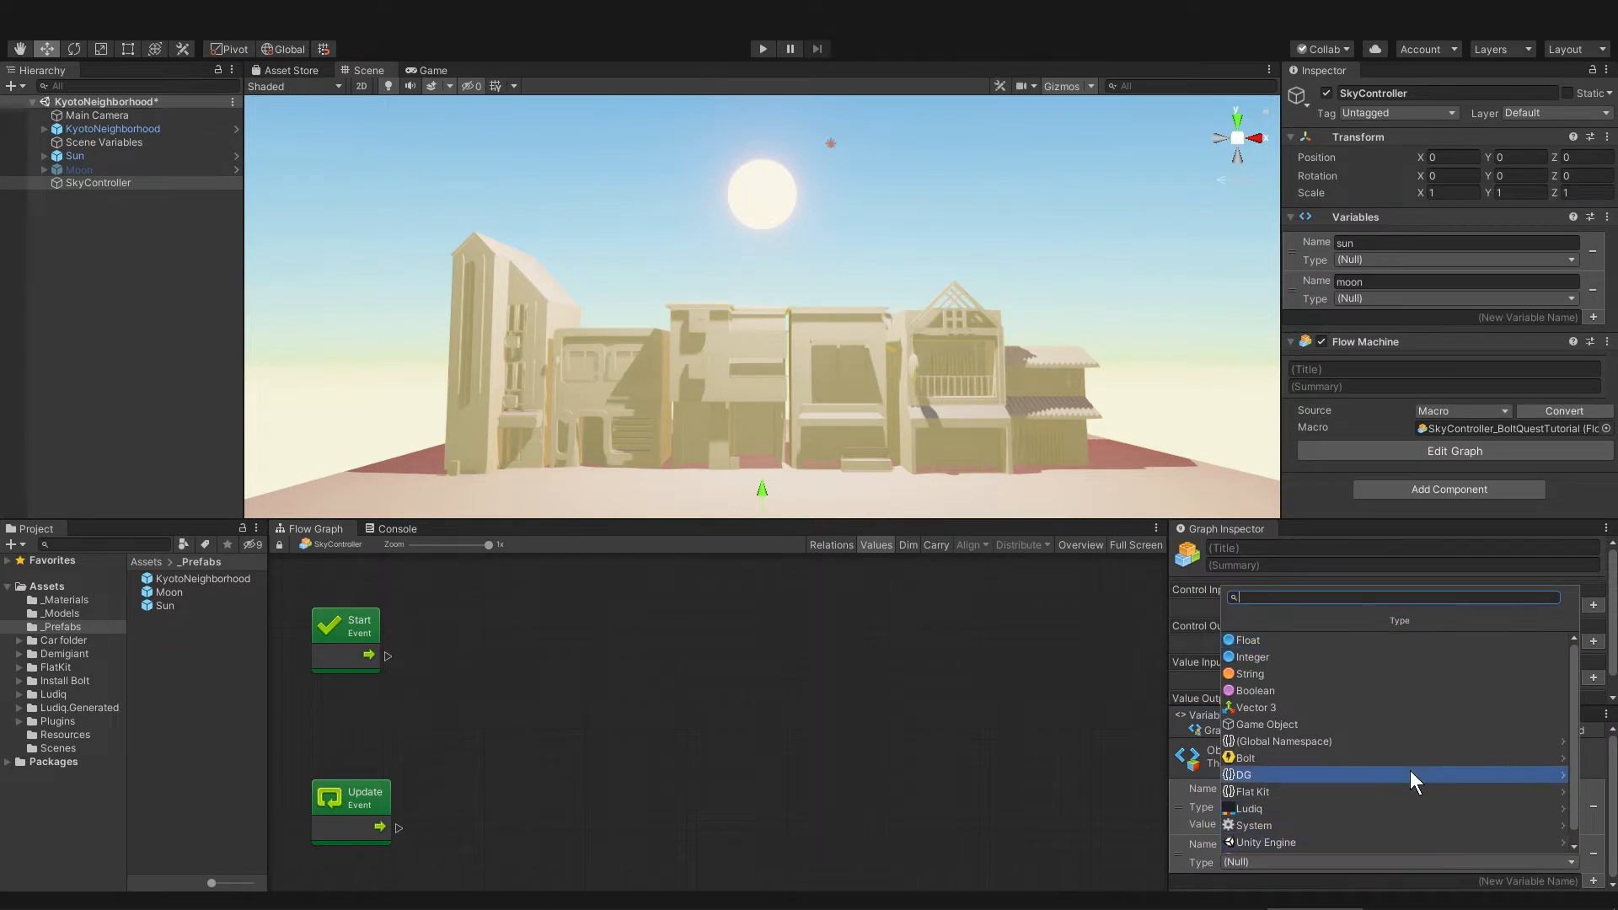
{"action": "left_click", "coordinate": [1264, 723]}
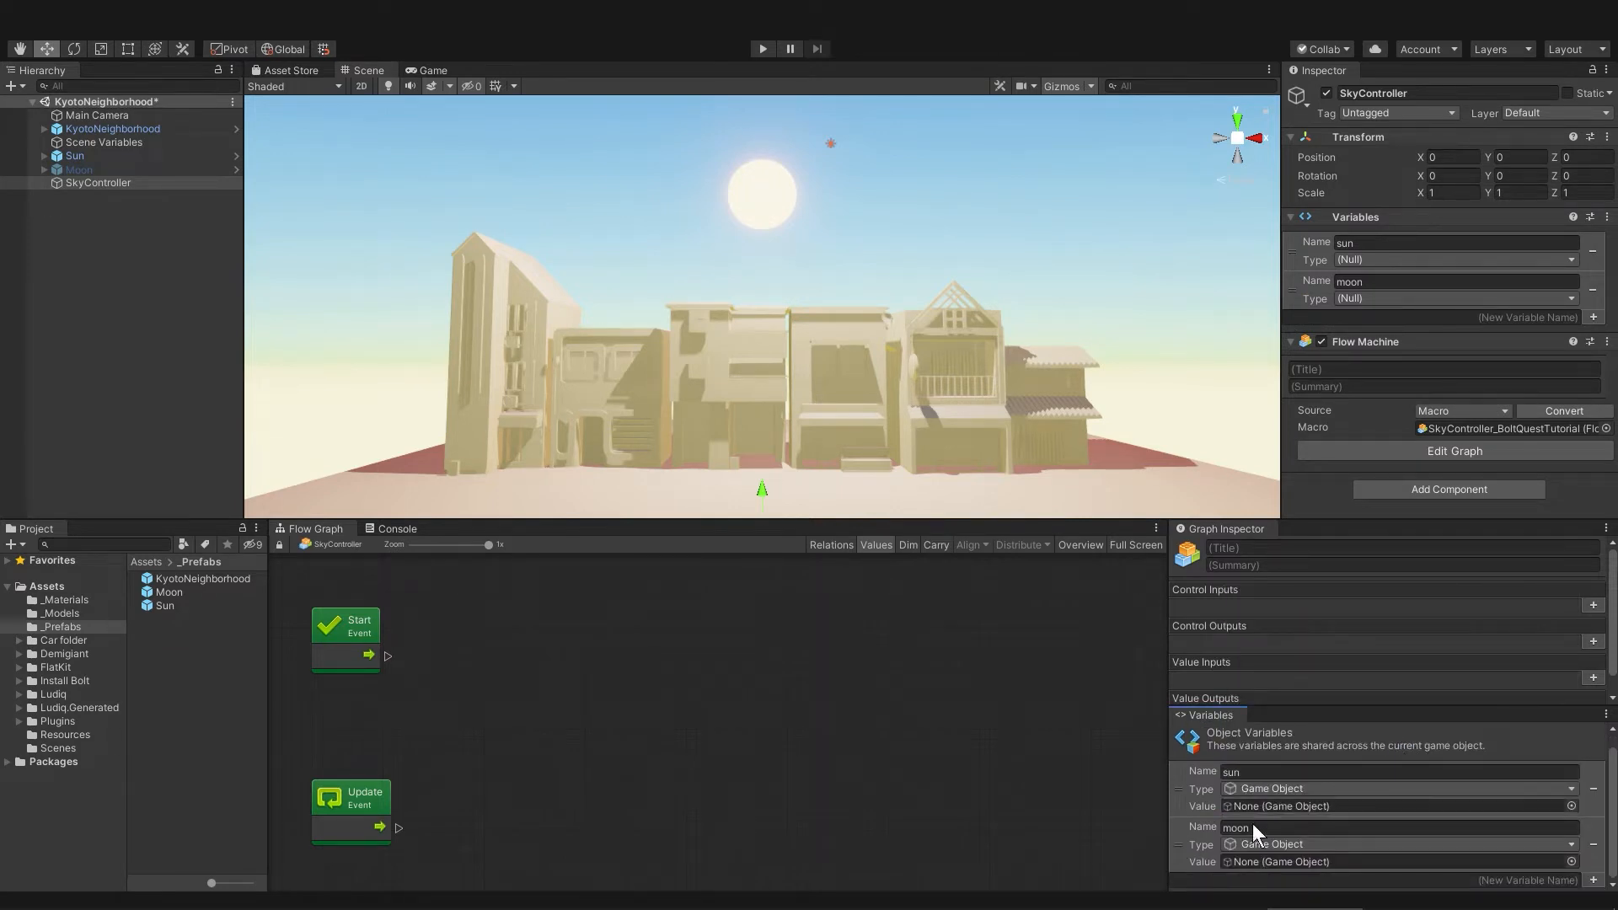
{"action": "left_click", "coordinate": [74, 155]}
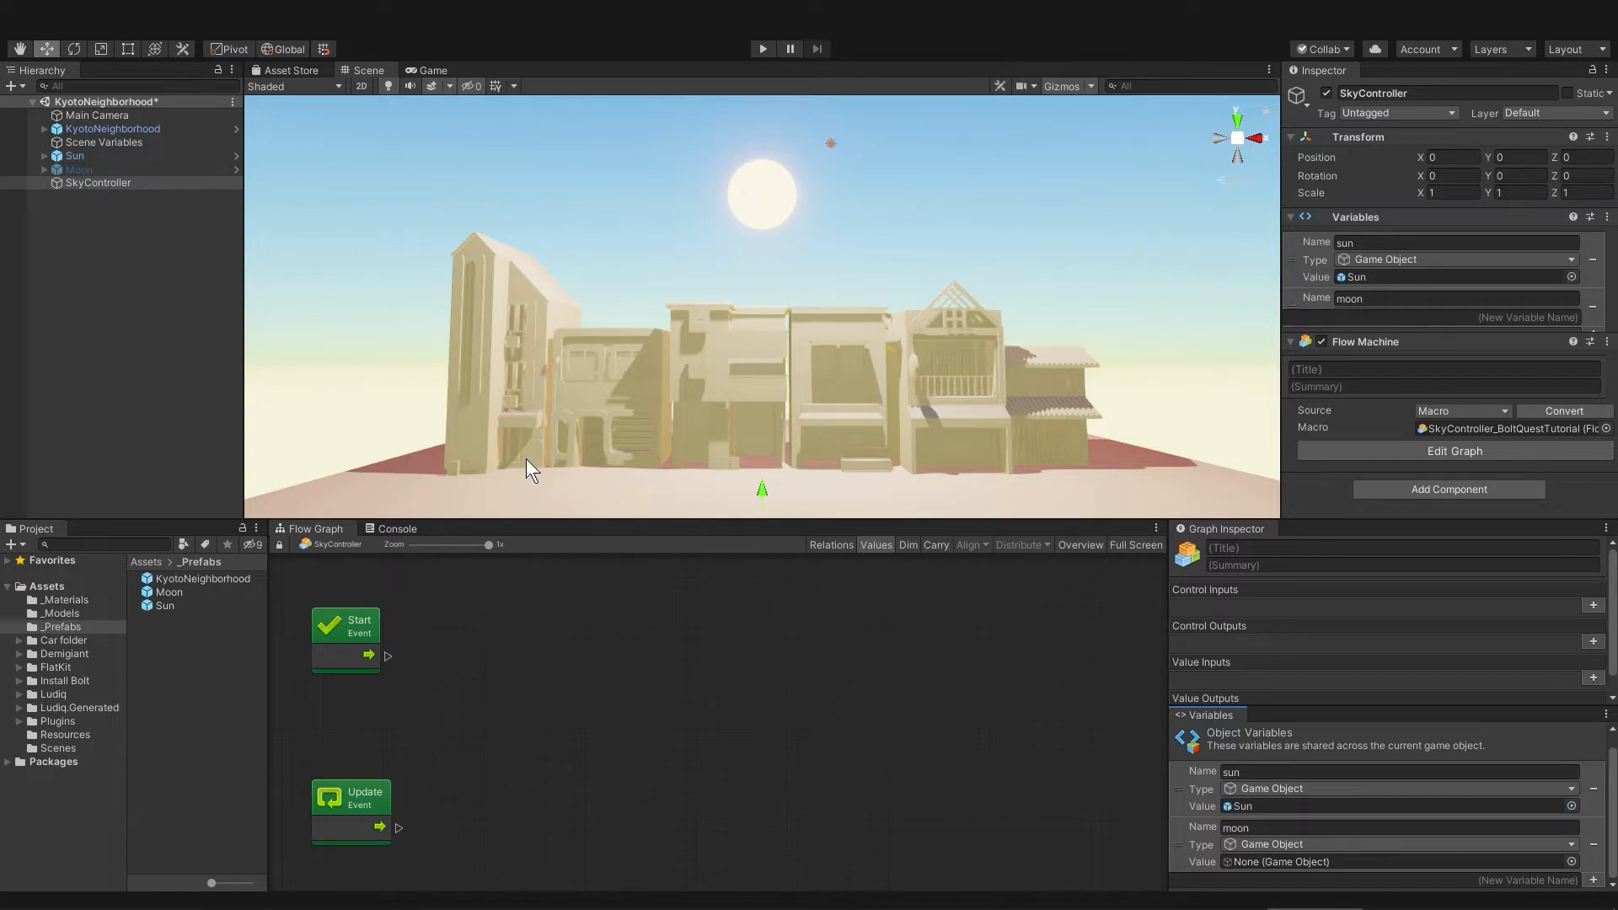
{"action": "left_click", "coordinate": [1279, 861]}
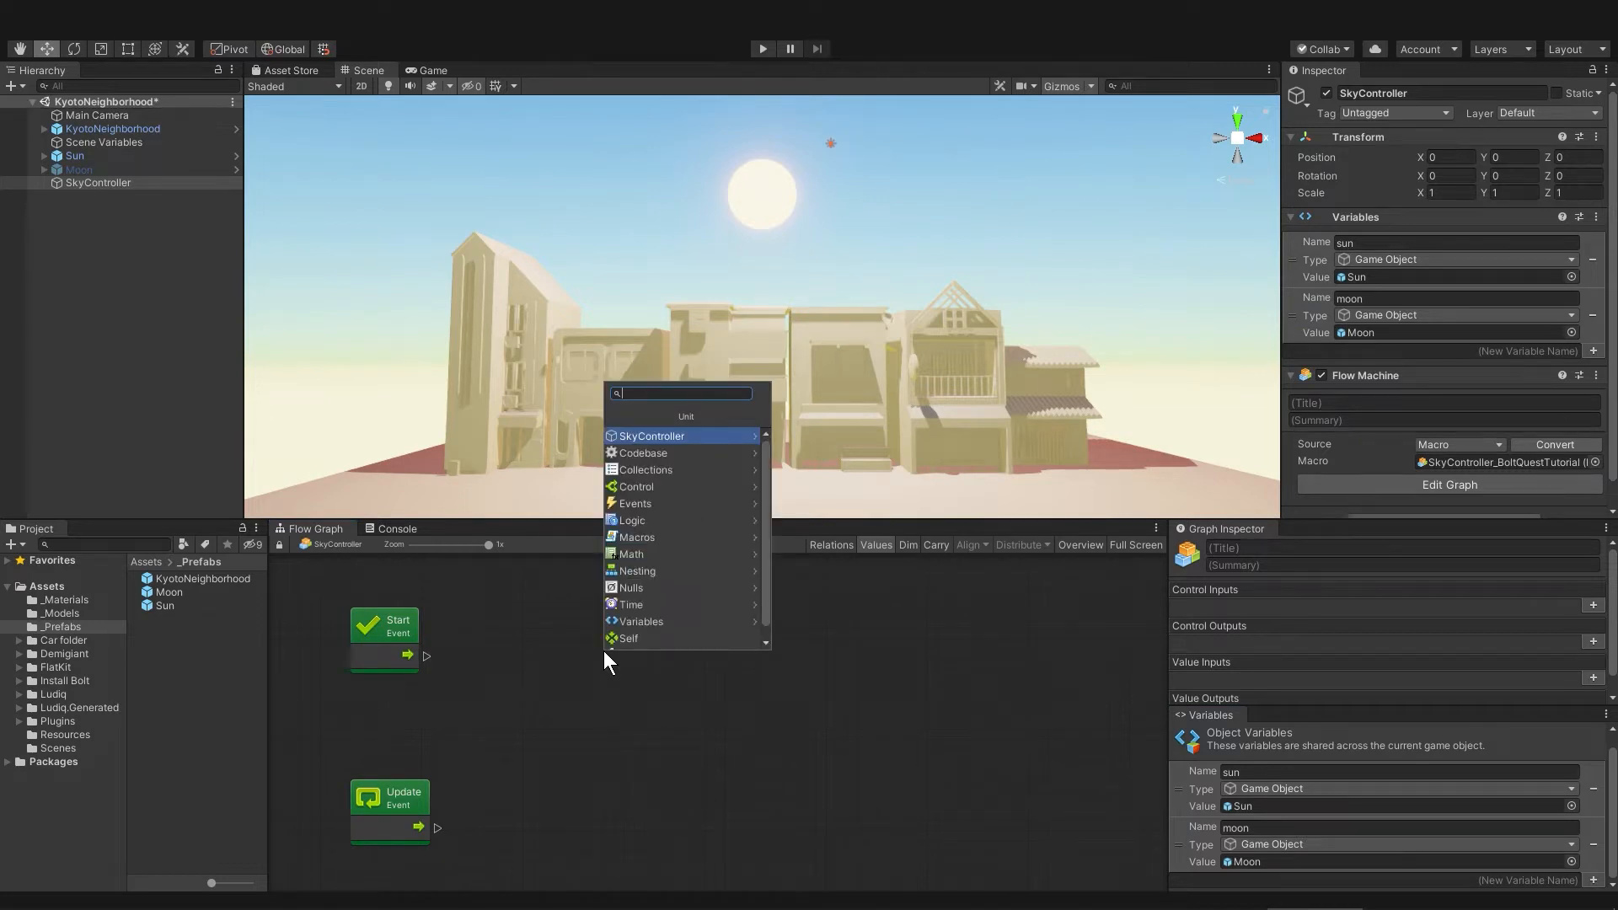
Step: Add a Transform Set Position unit to the graph and check the Sun's transform values
{"action": "type", "text": "set position"}
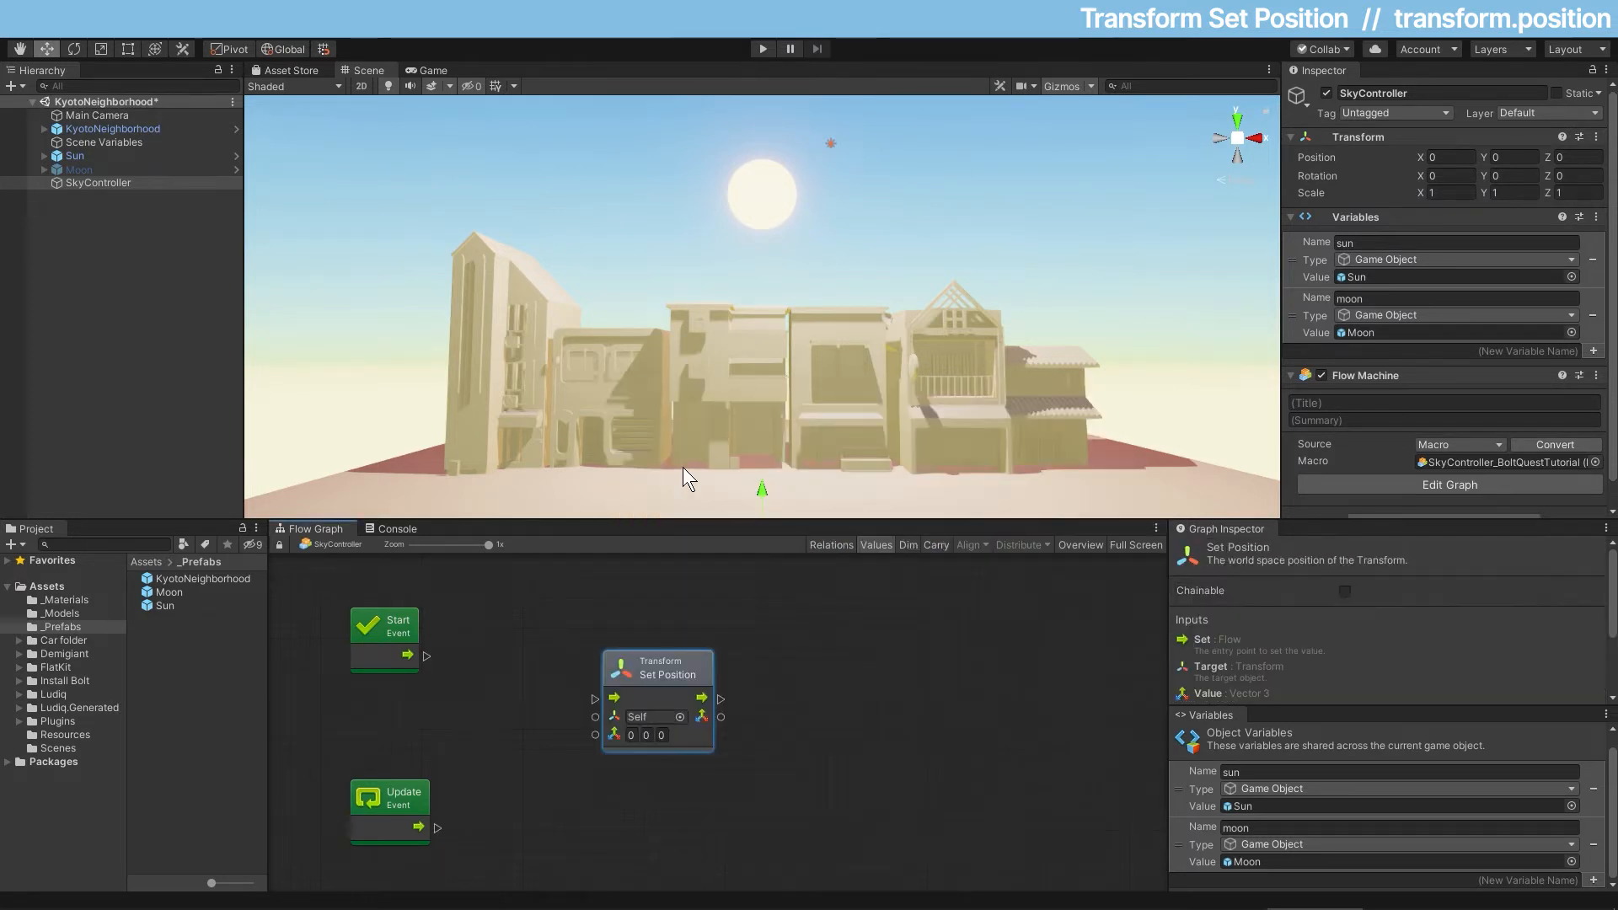
{"action": "left_click", "coordinate": [415, 794]}
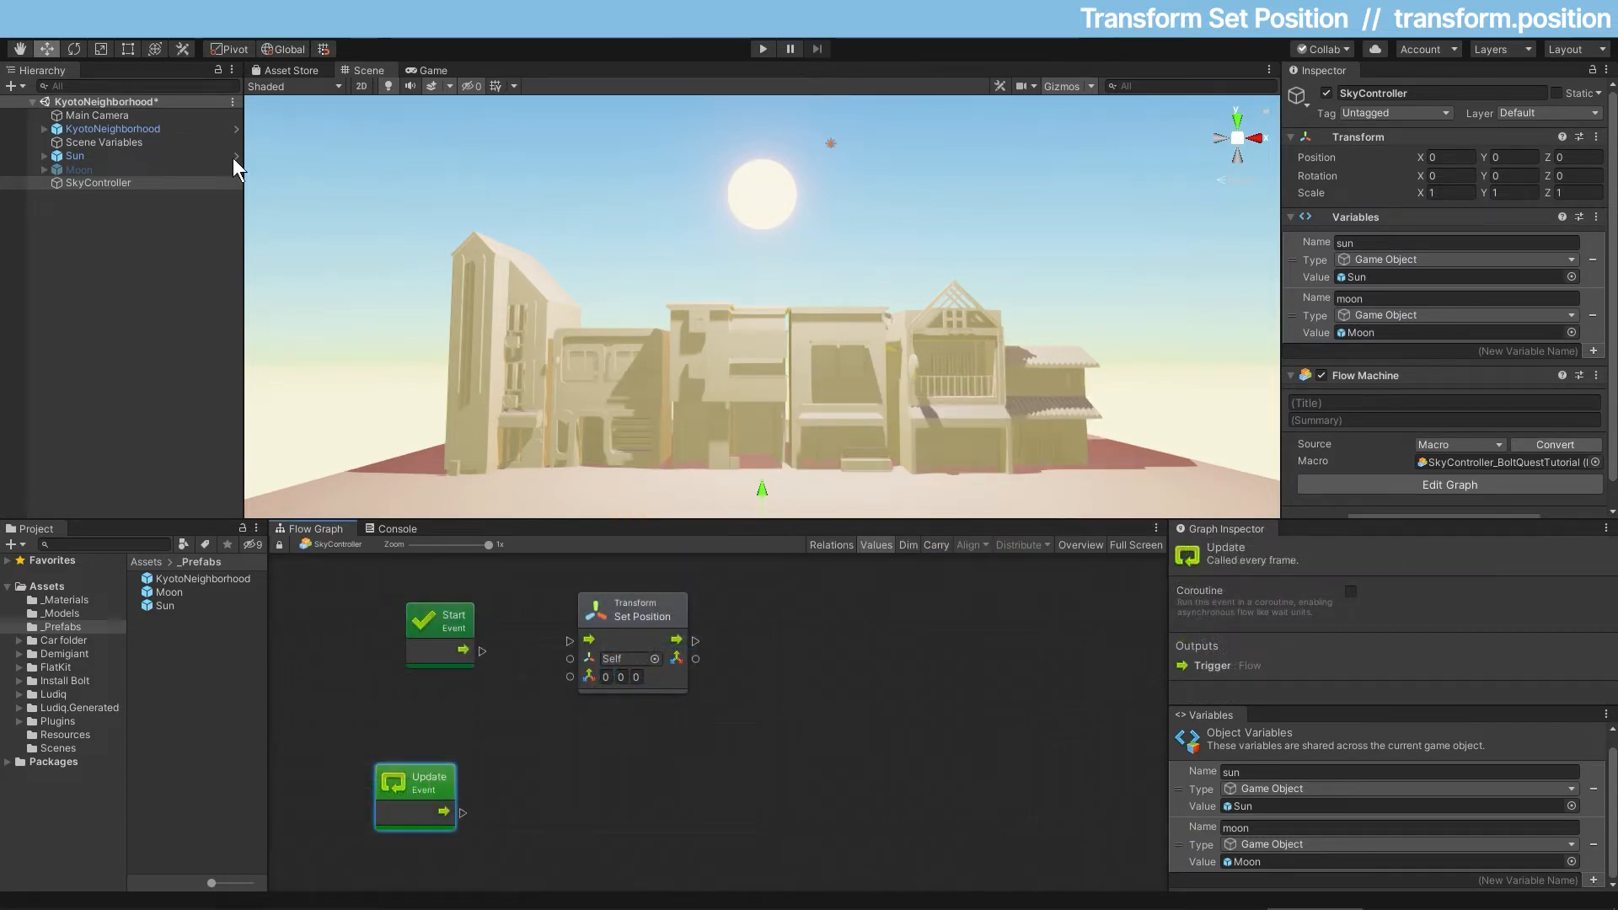
{"action": "left_click", "coordinate": [72, 155]}
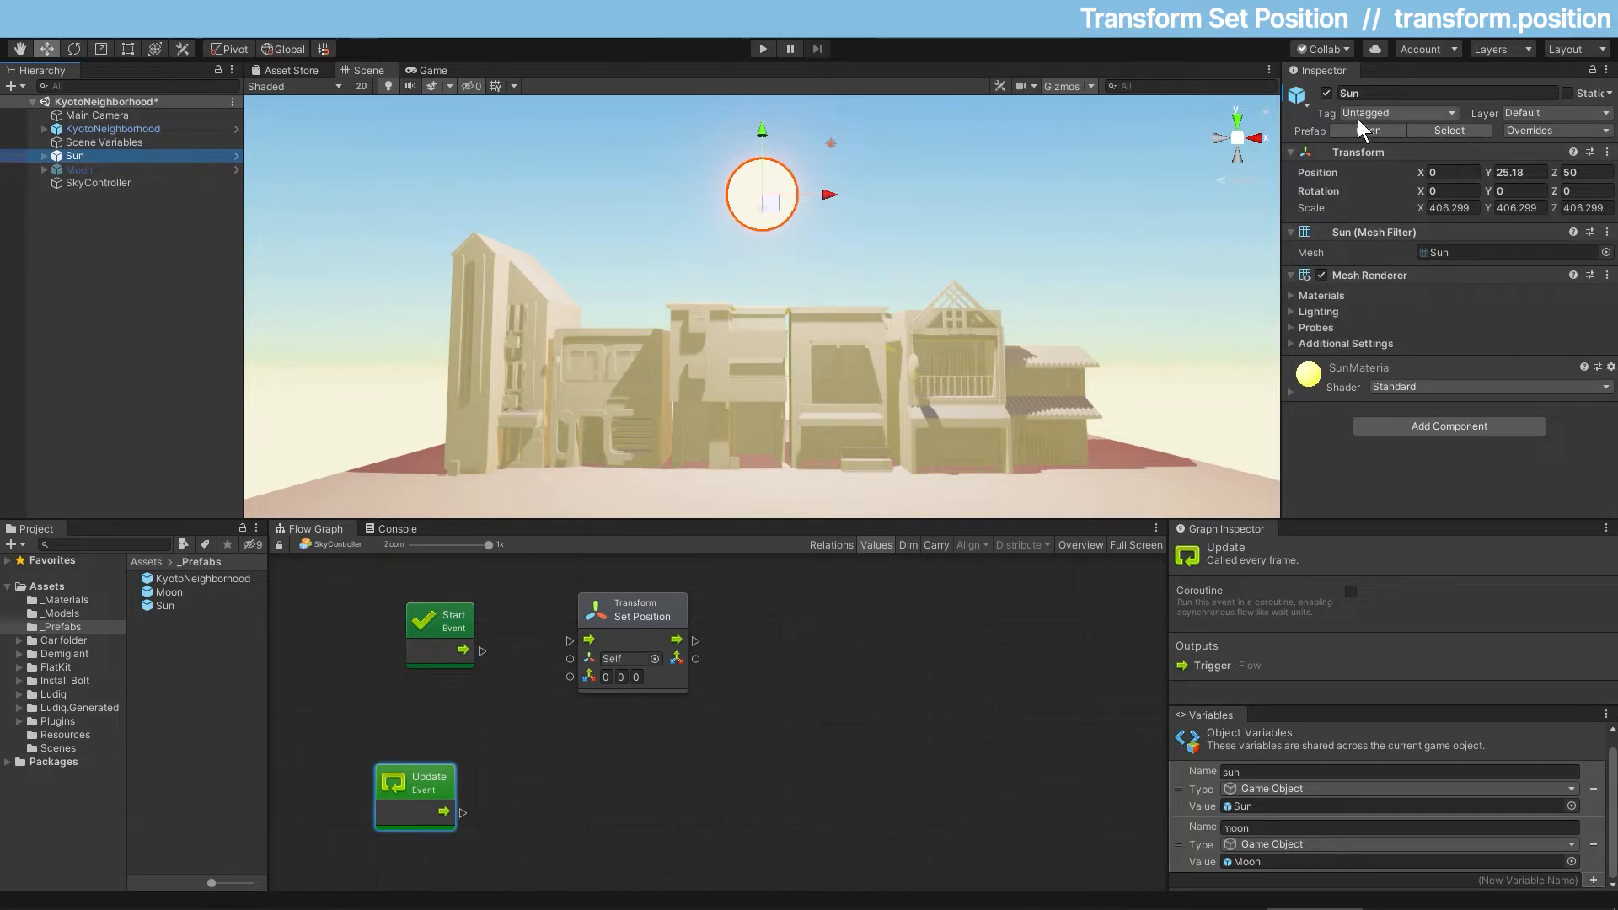
{"action": "mouse_move", "coordinate": [1372, 171]}
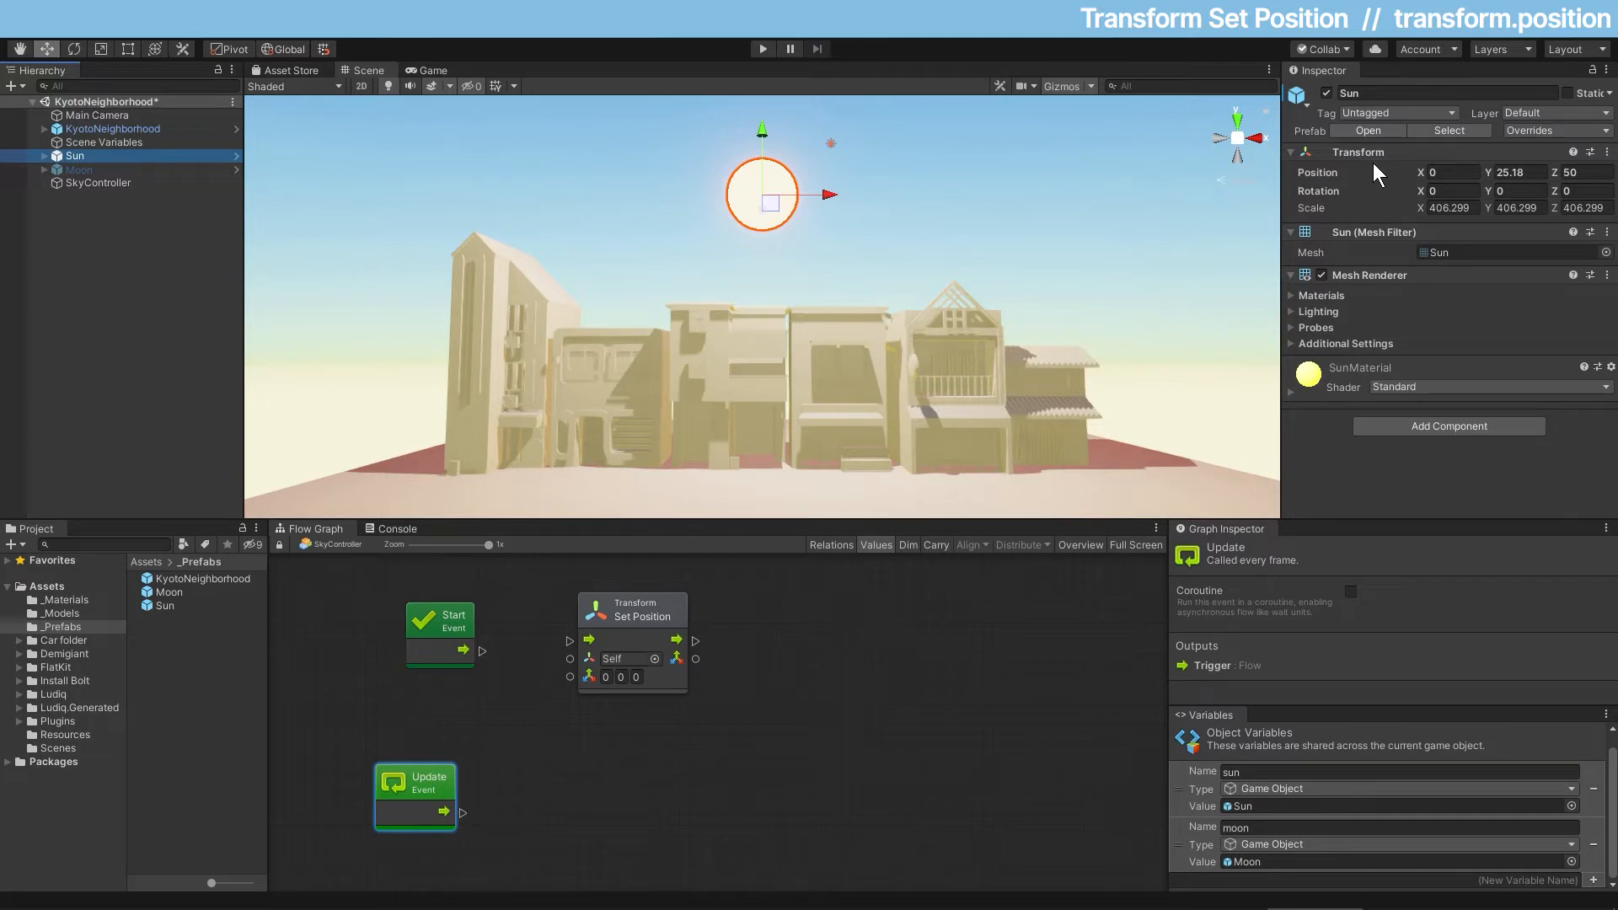
{"action": "left_click", "coordinate": [762, 49]}
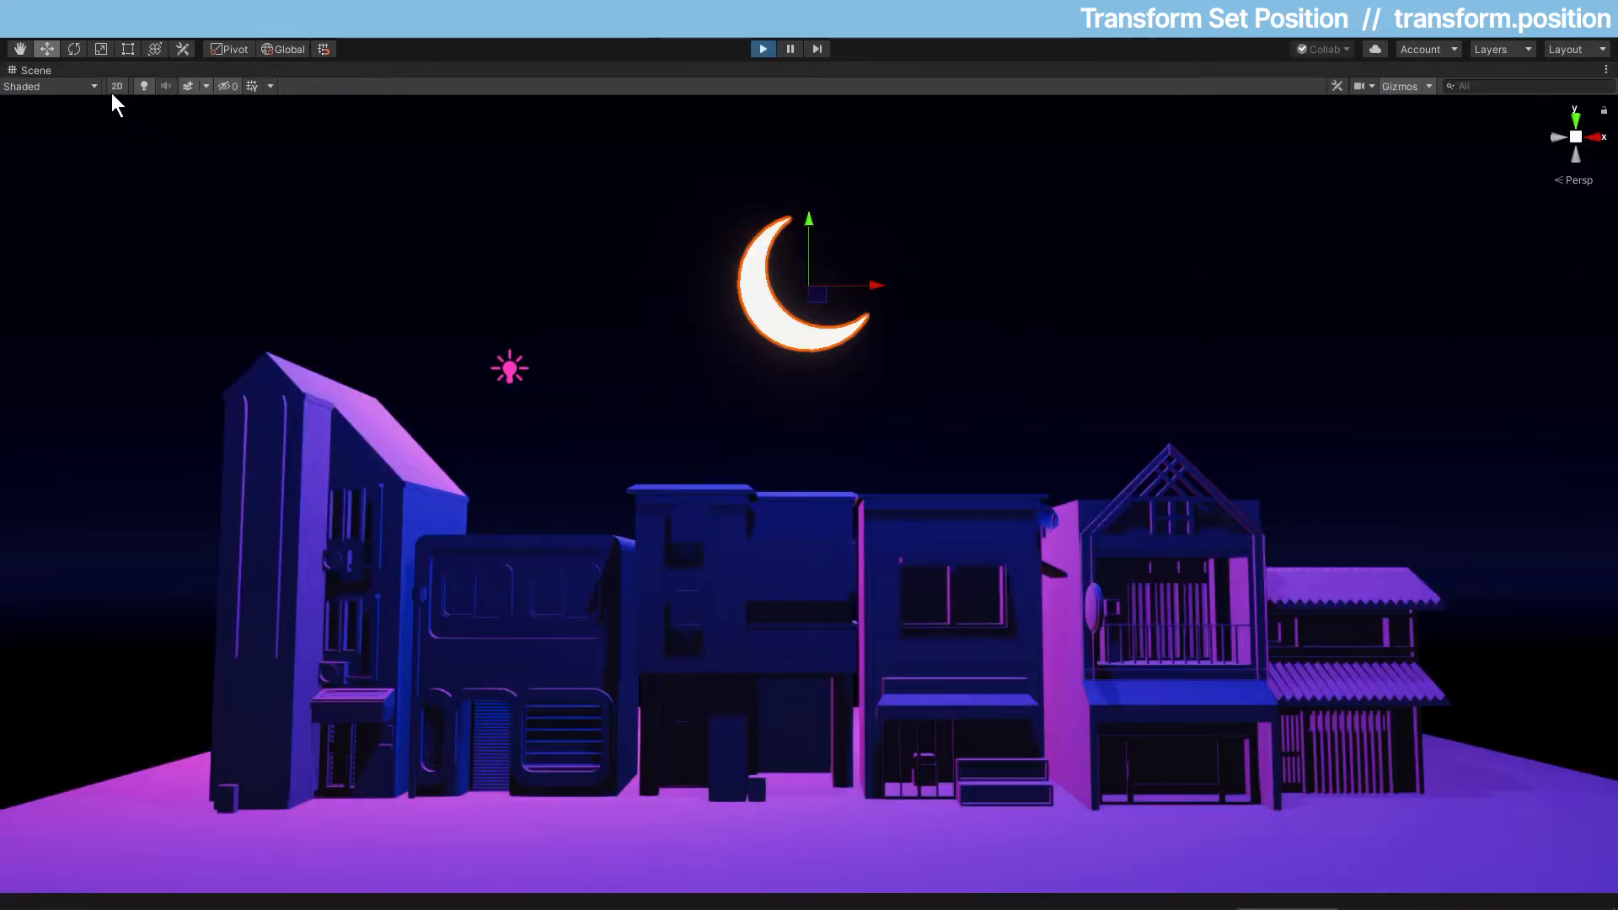
{"action": "left_click", "coordinate": [49, 86]}
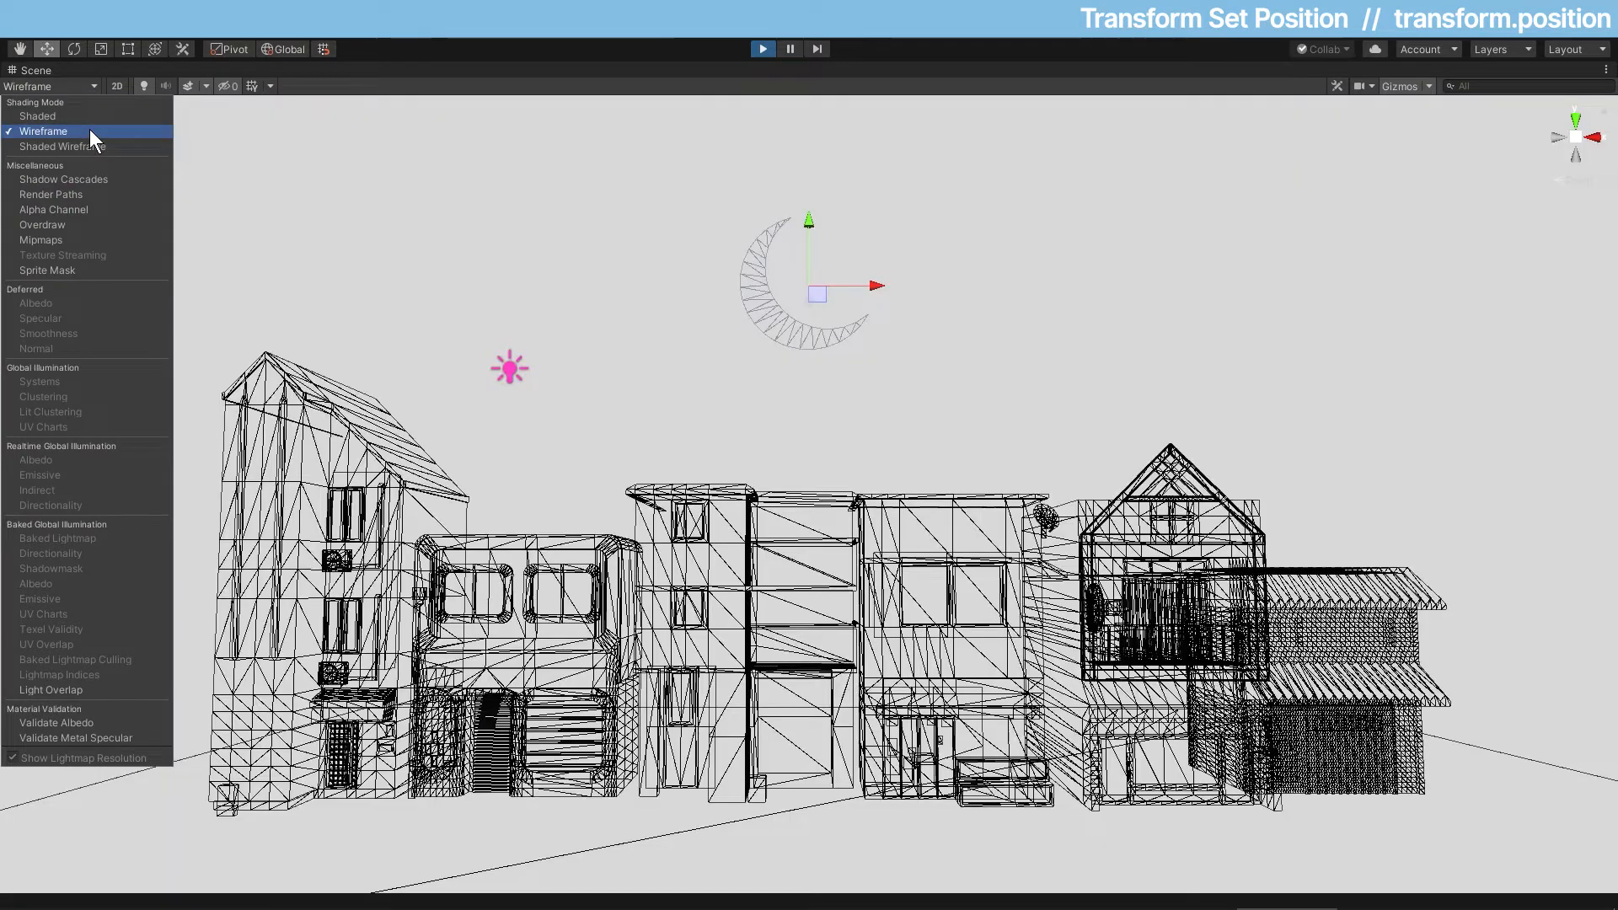
{"action": "left_click", "coordinate": [44, 131]}
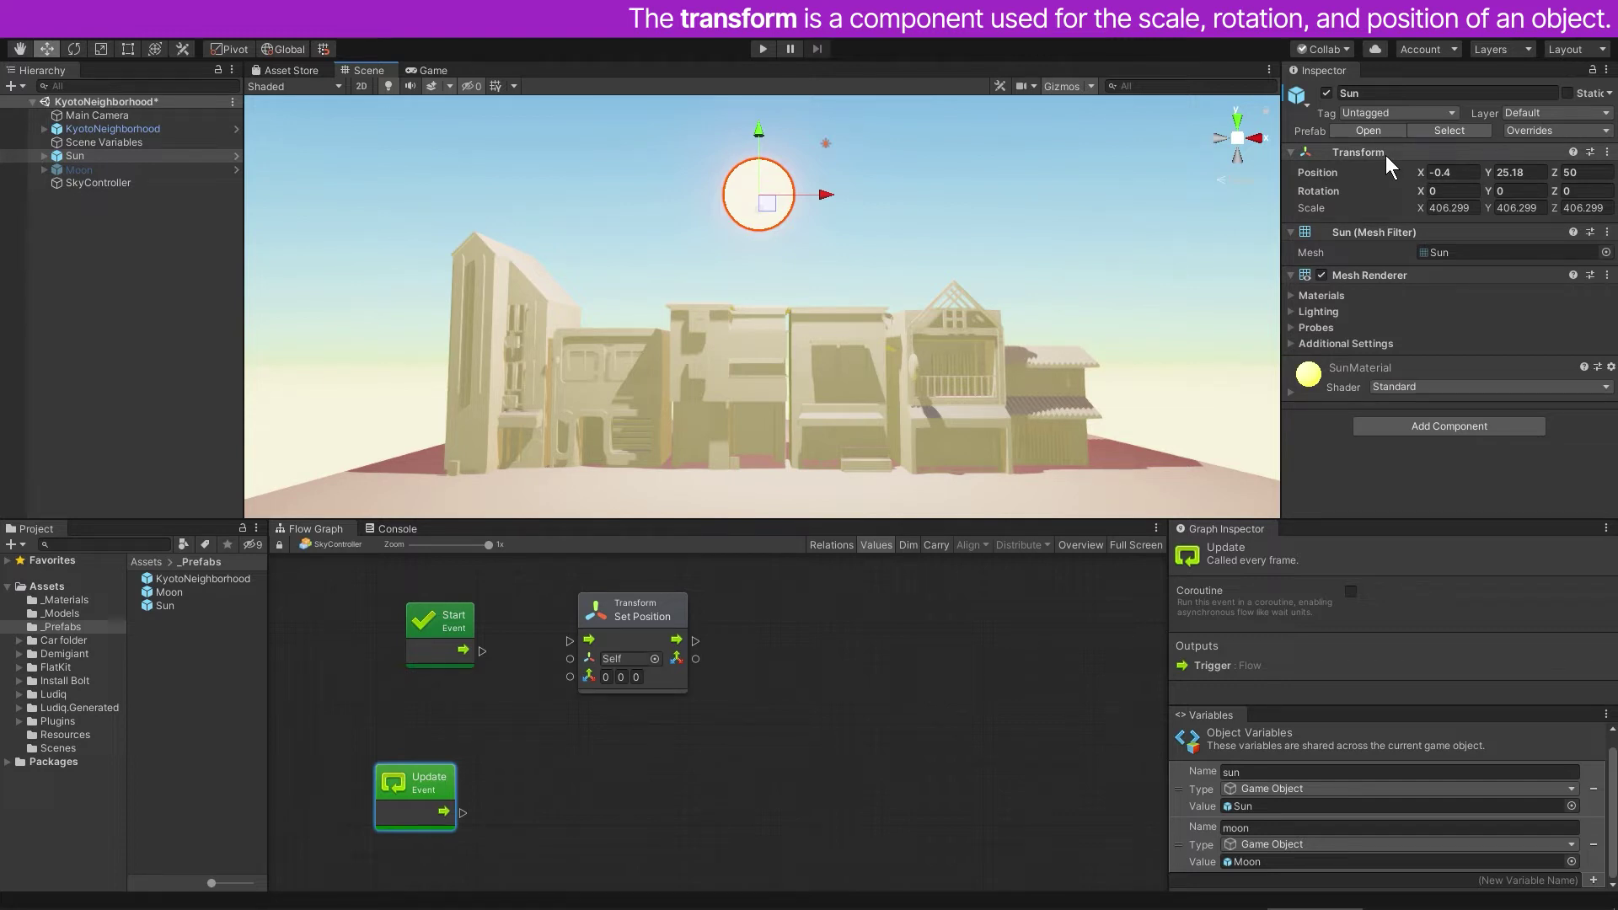
{"action": "mouse_move", "coordinate": [935, 224]}
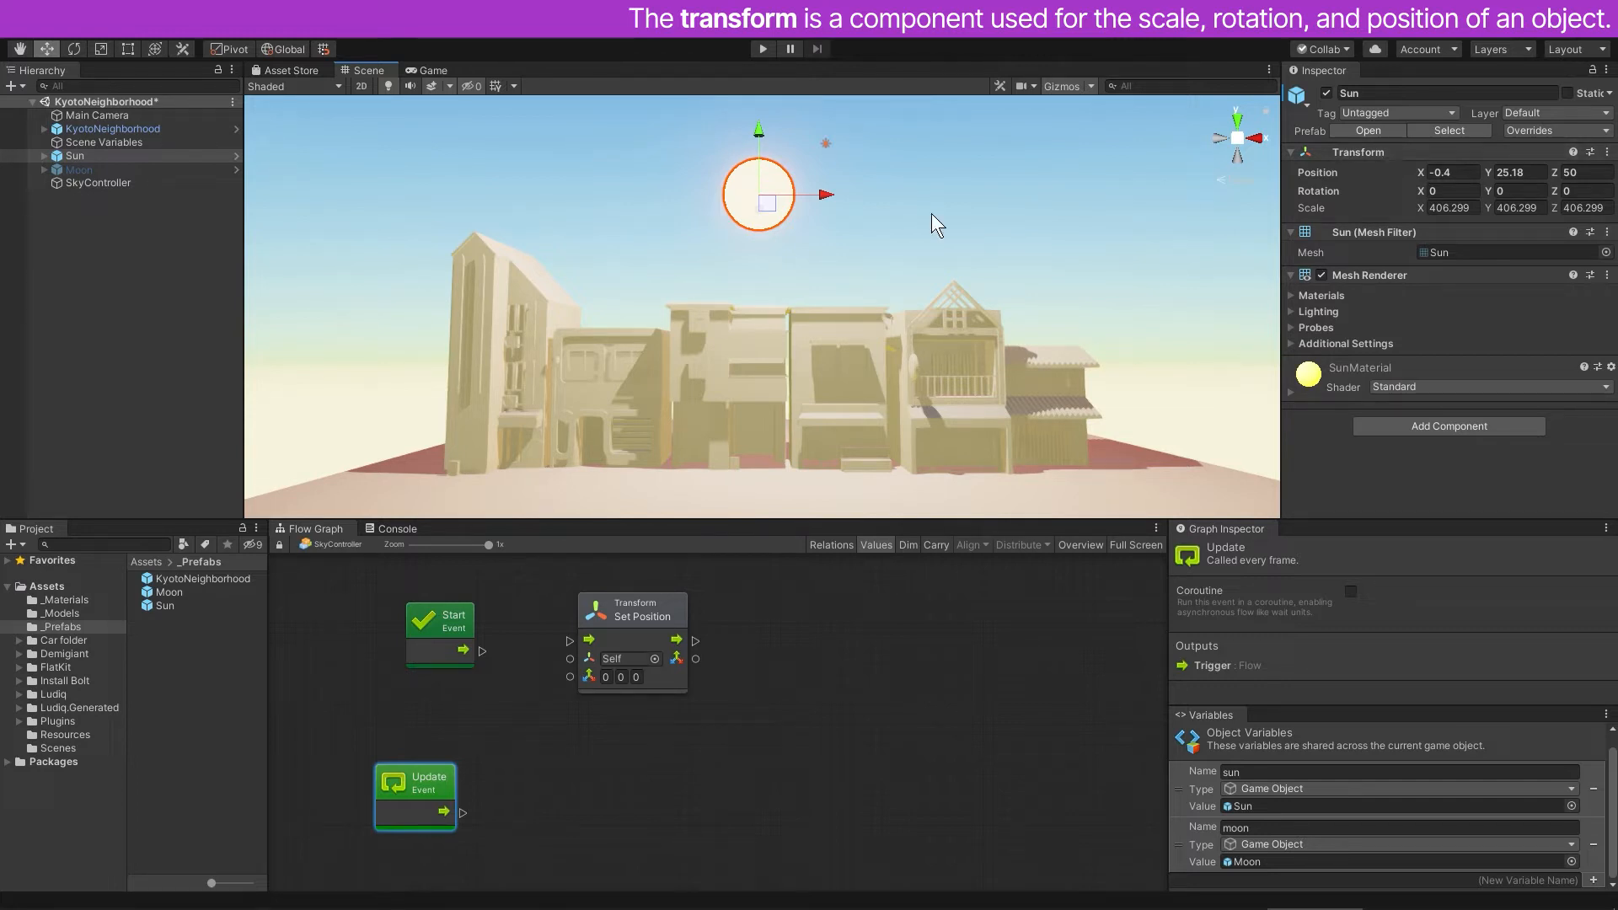
{"action": "mouse_move", "coordinate": [1378, 238]}
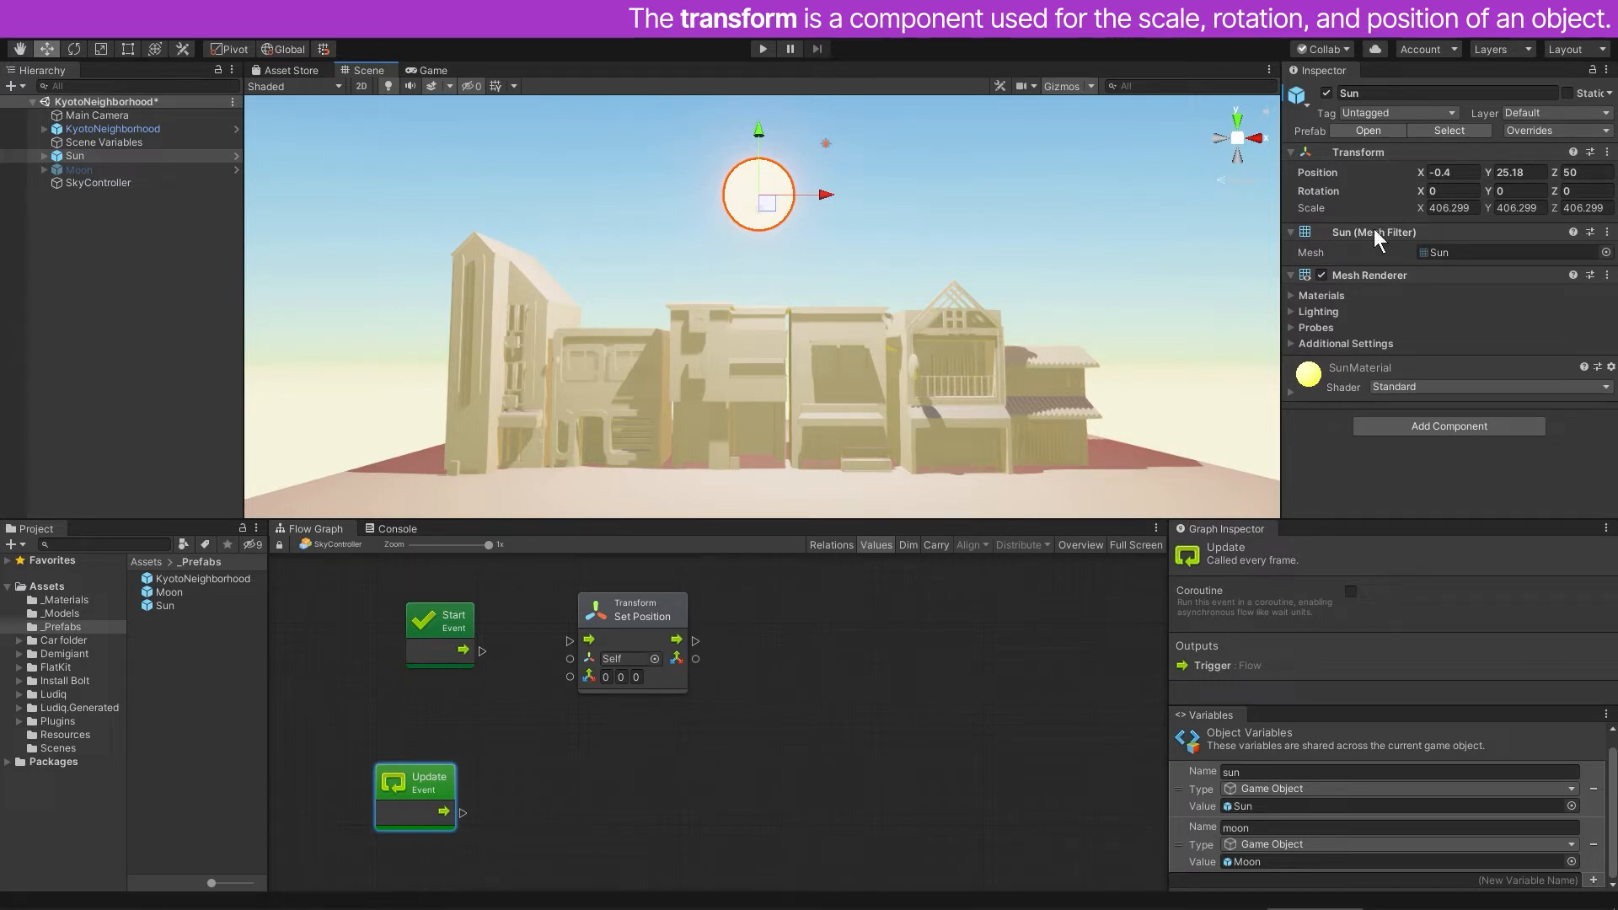
{"action": "mouse_move", "coordinate": [486, 661]}
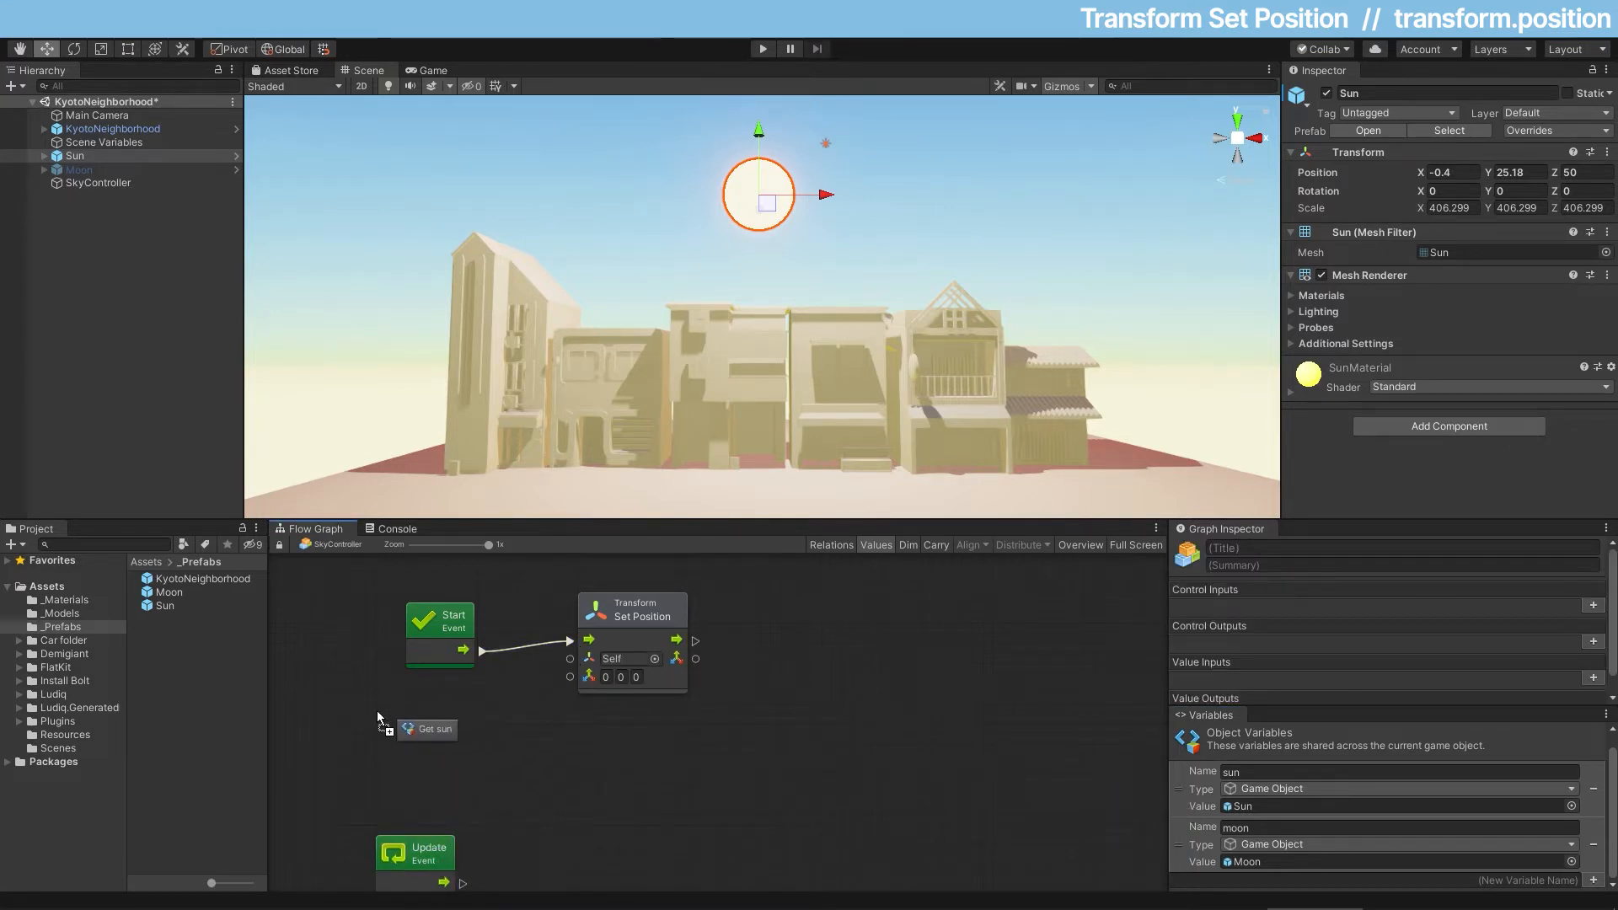
Step: Feed the sun Get Variable into Set Position and enter position 0, 25, 50
{"action": "left_click", "coordinate": [426, 729]}
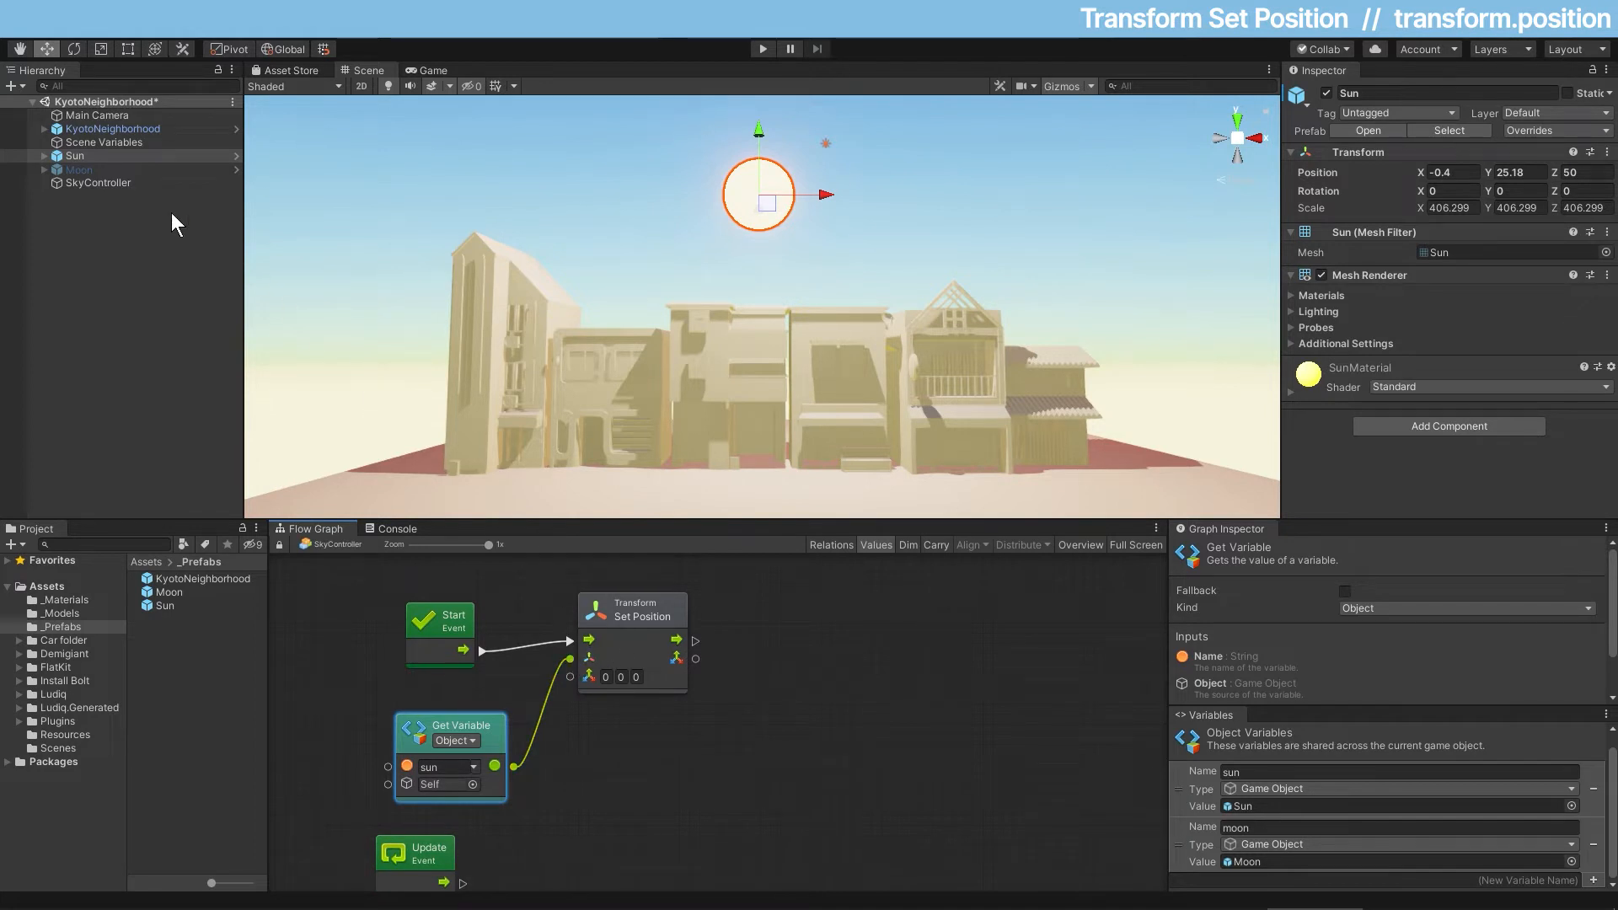
{"action": "left_click", "coordinate": [98, 182]}
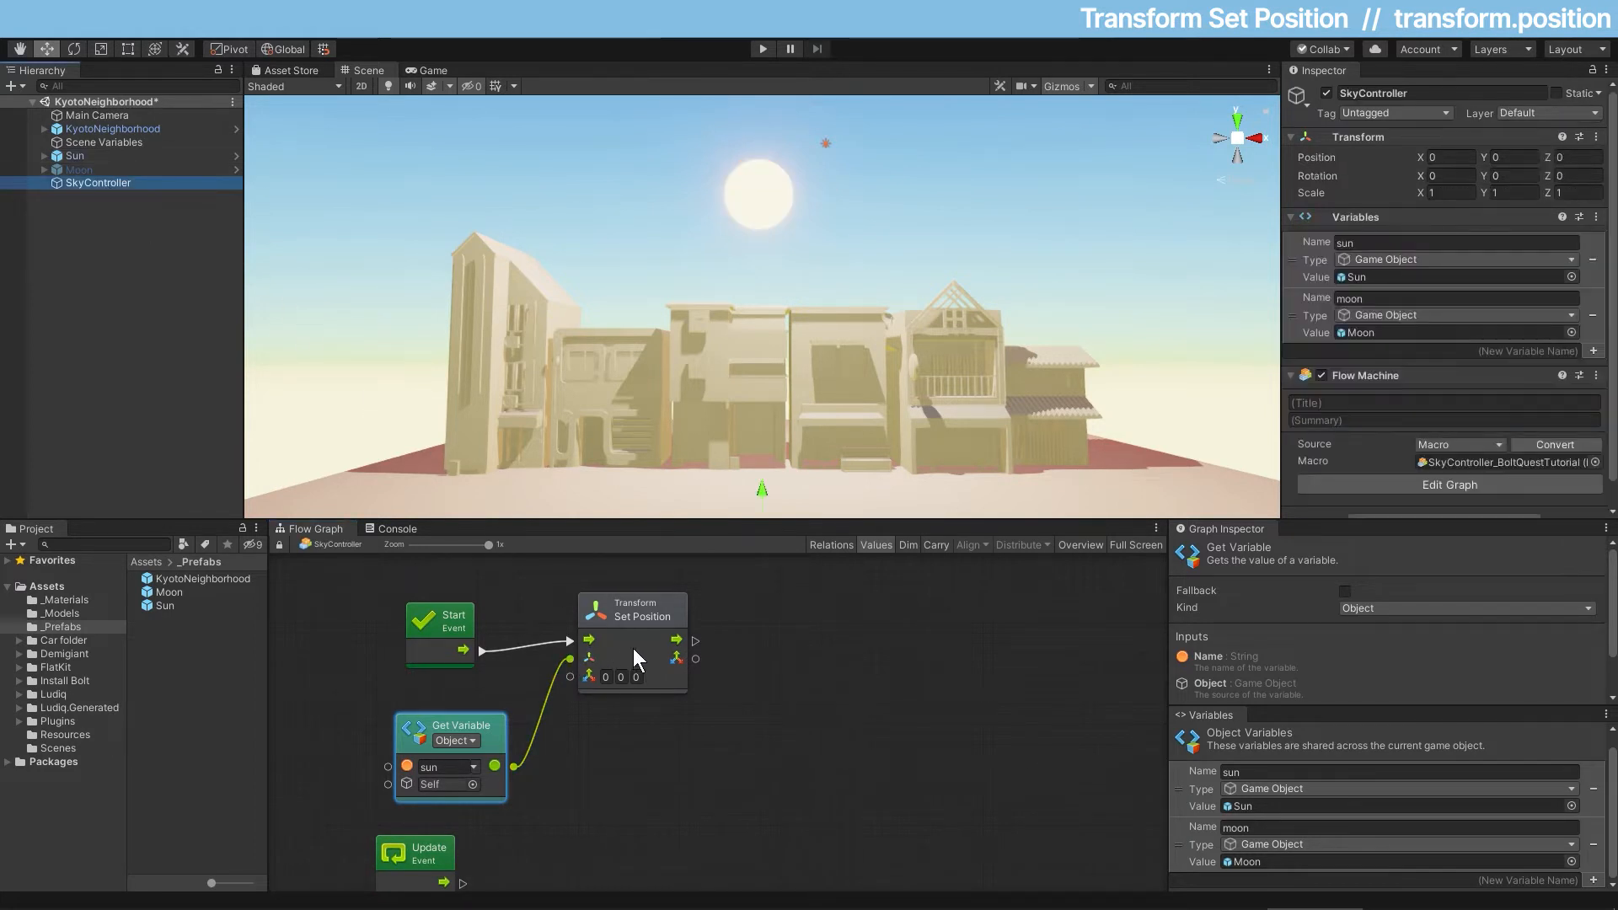
{"action": "left_click", "coordinate": [72, 155]}
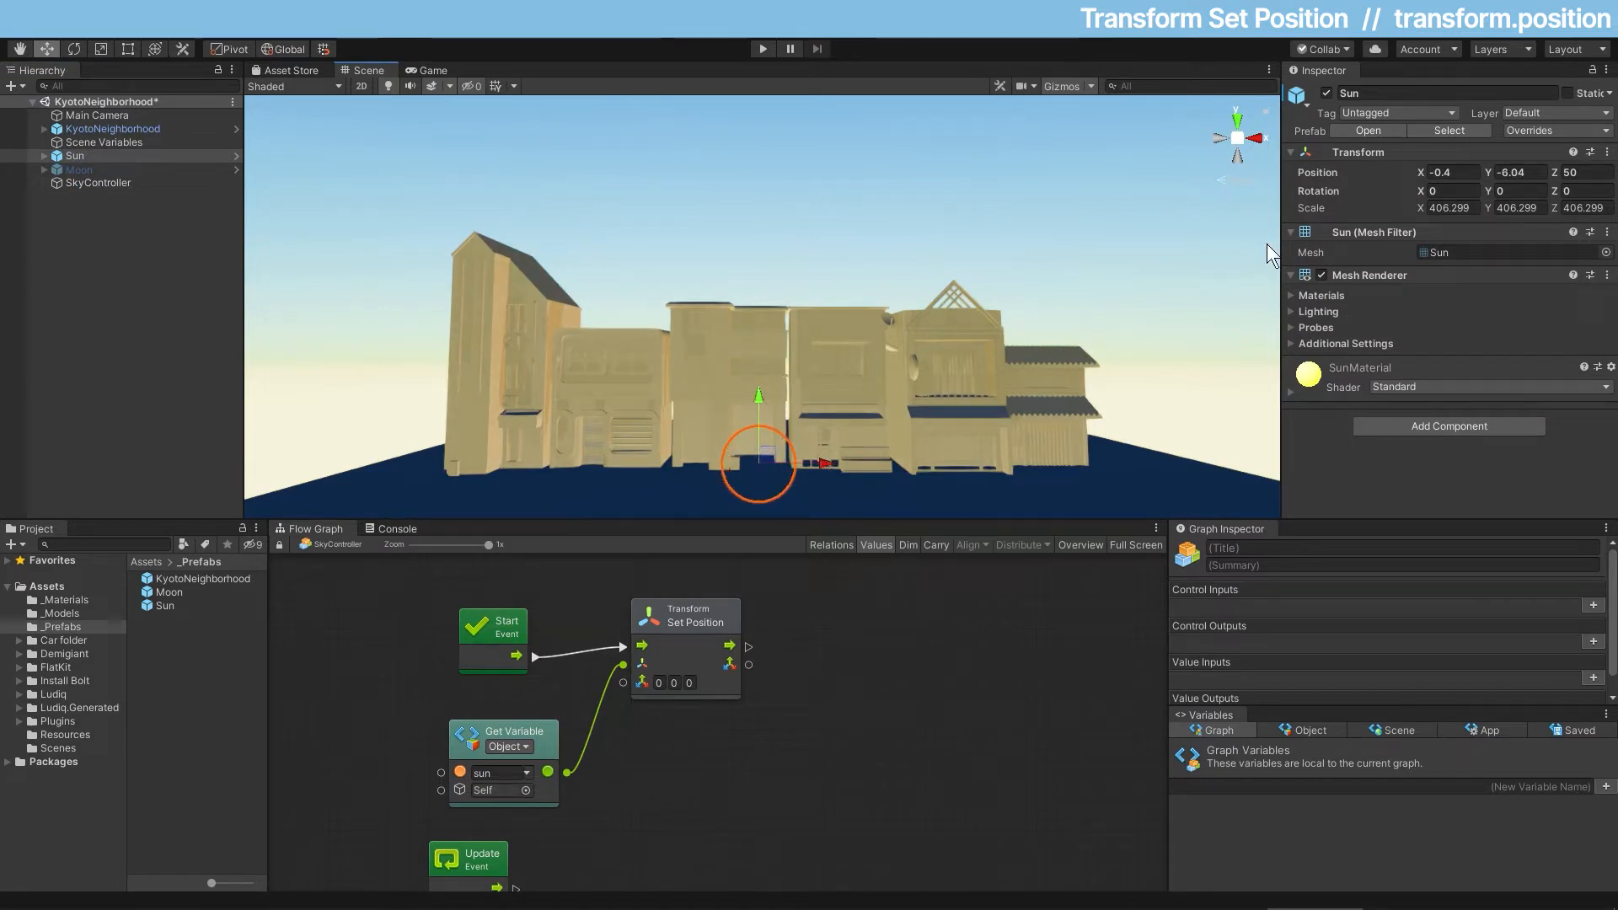
{"action": "mouse_move", "coordinate": [779, 671]}
{"action": "type", "text": "23"}
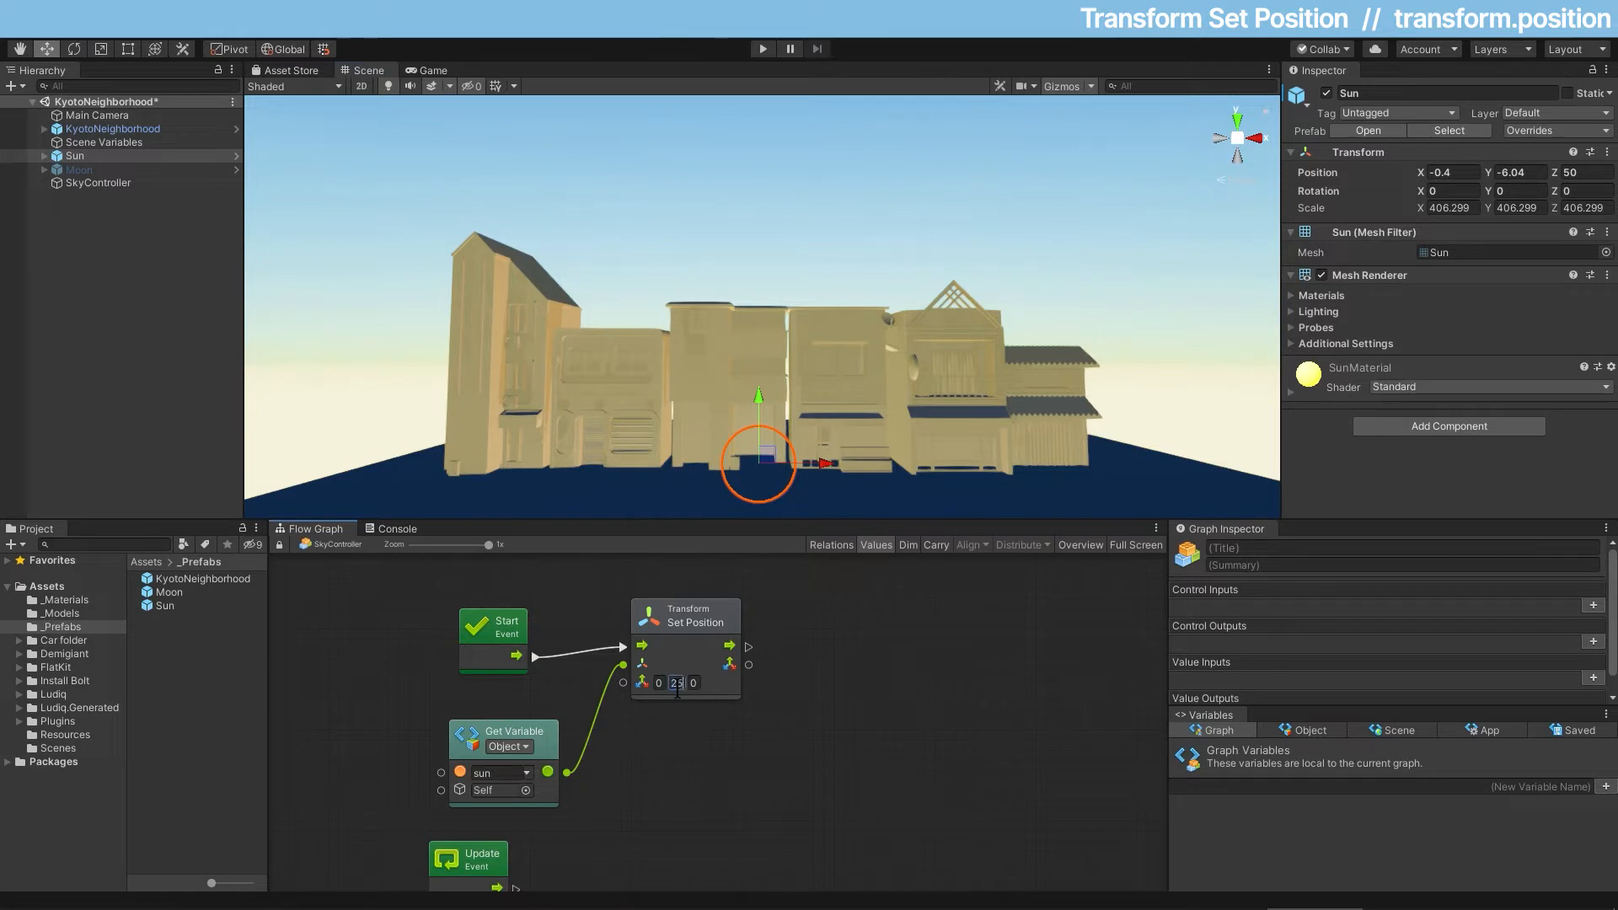
{"action": "left_click", "coordinate": [684, 617]}
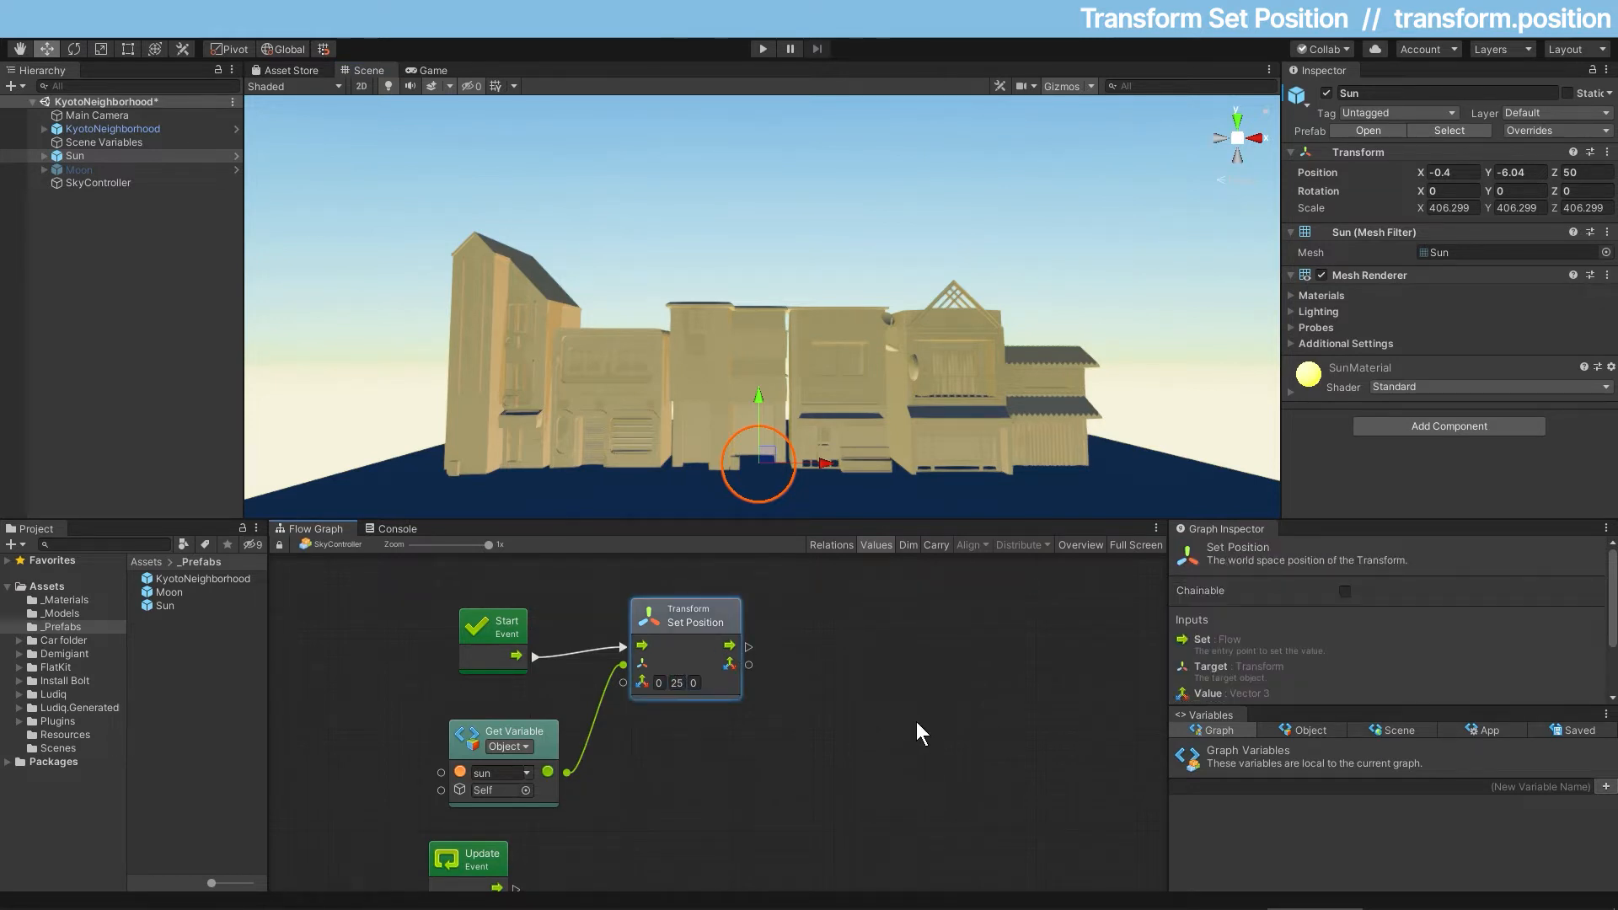
{"action": "mouse_move", "coordinate": [783, 663]}
{"action": "type", "text": "50"}
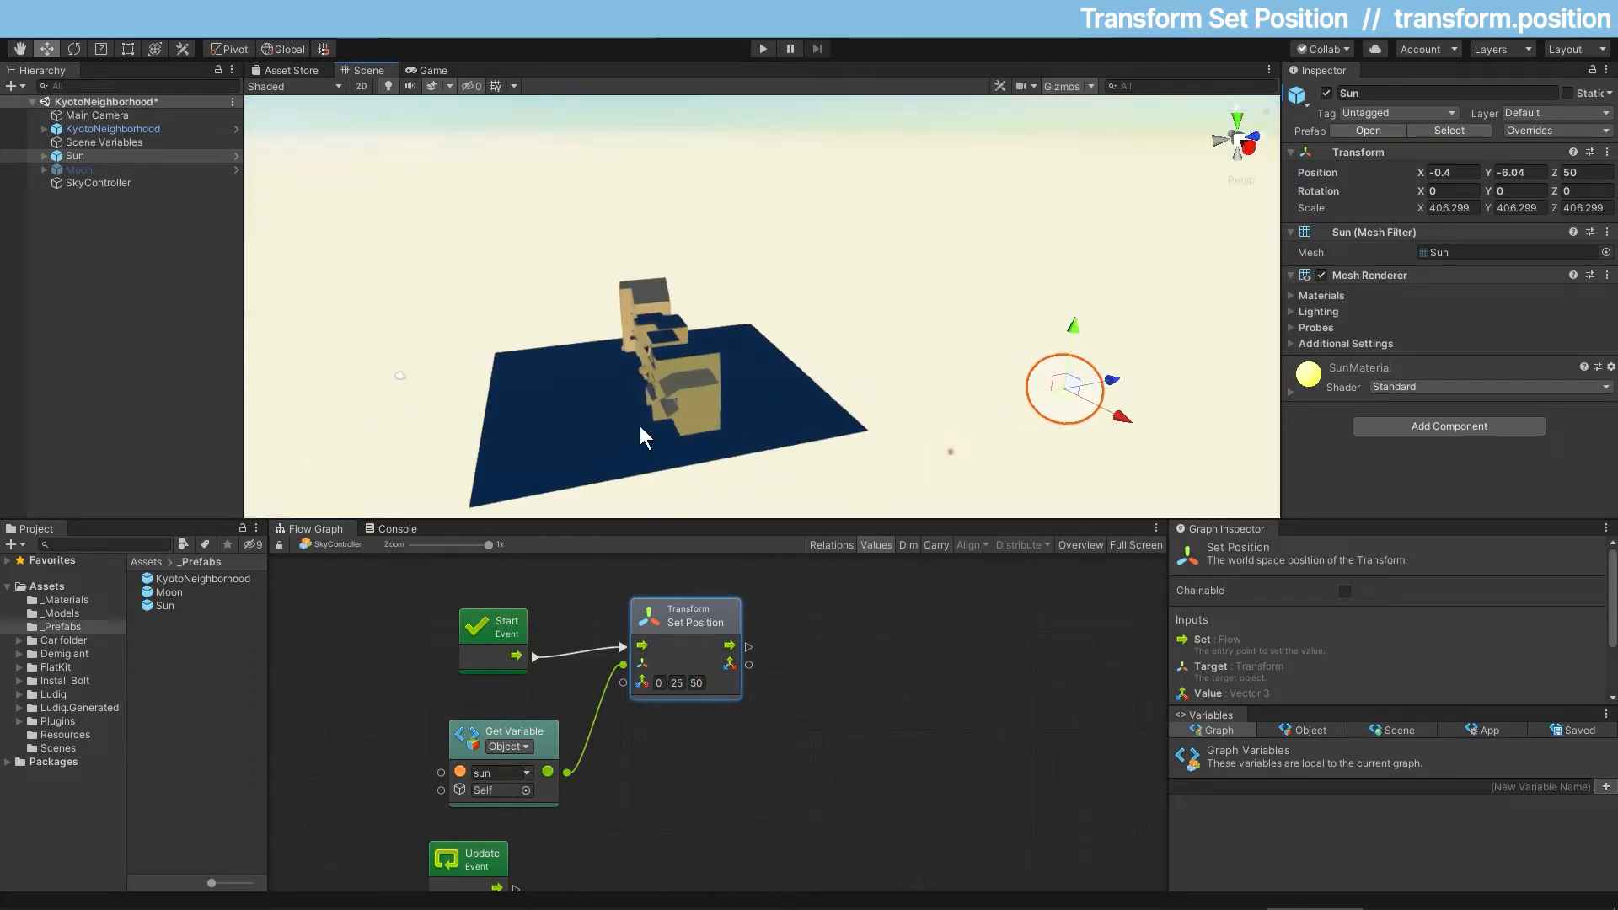
{"action": "left_click", "coordinate": [96, 115]}
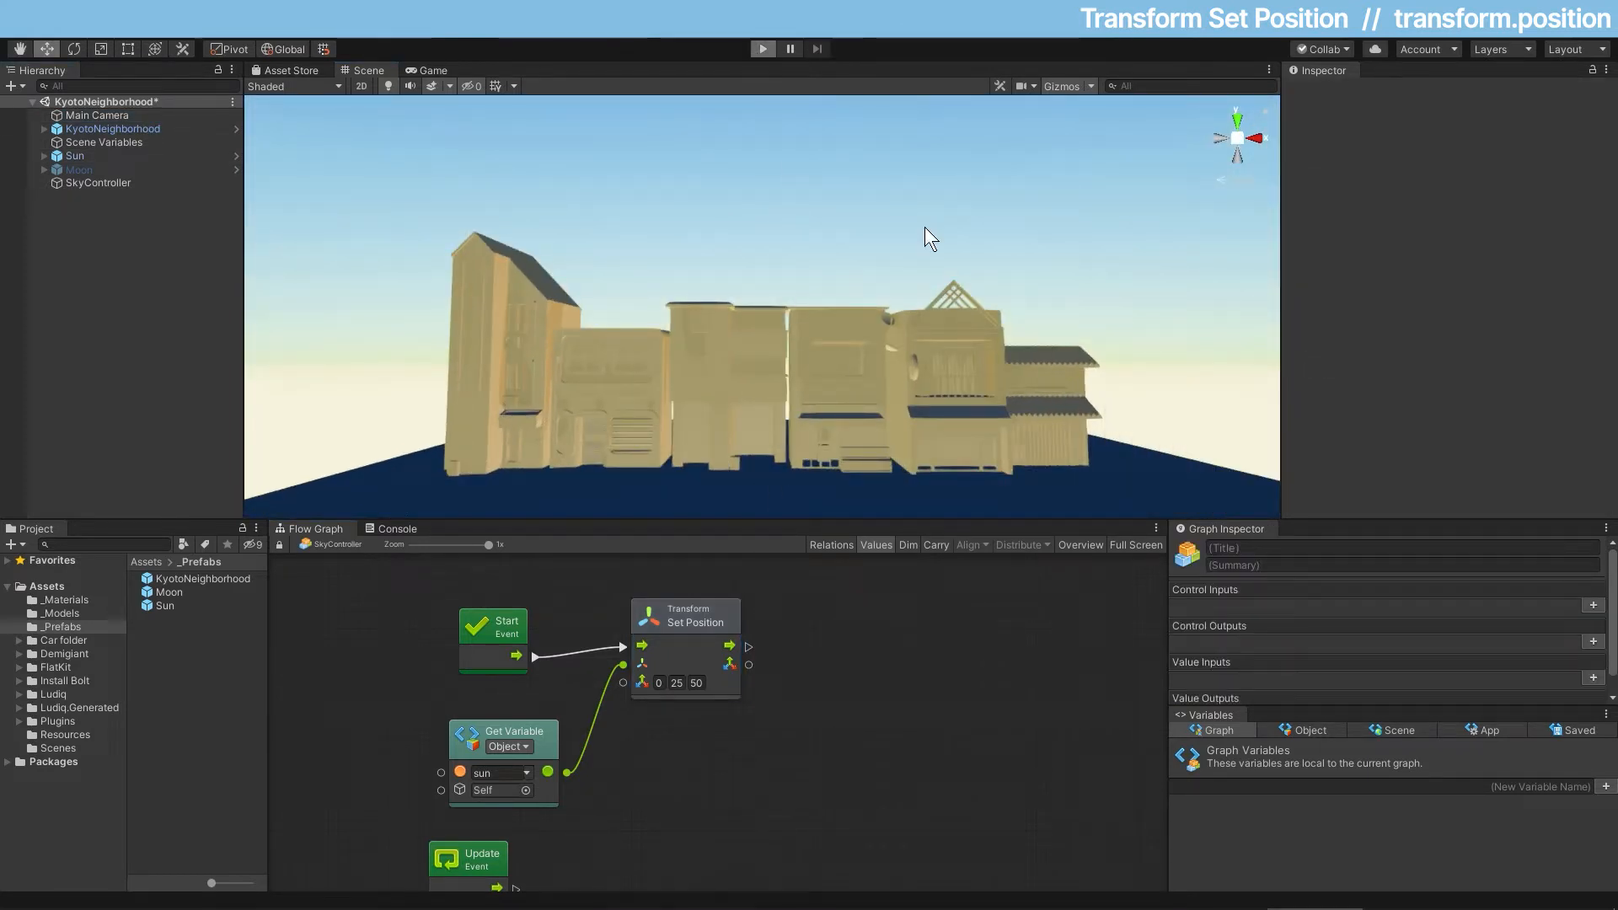
{"action": "left_click", "coordinate": [762, 49]}
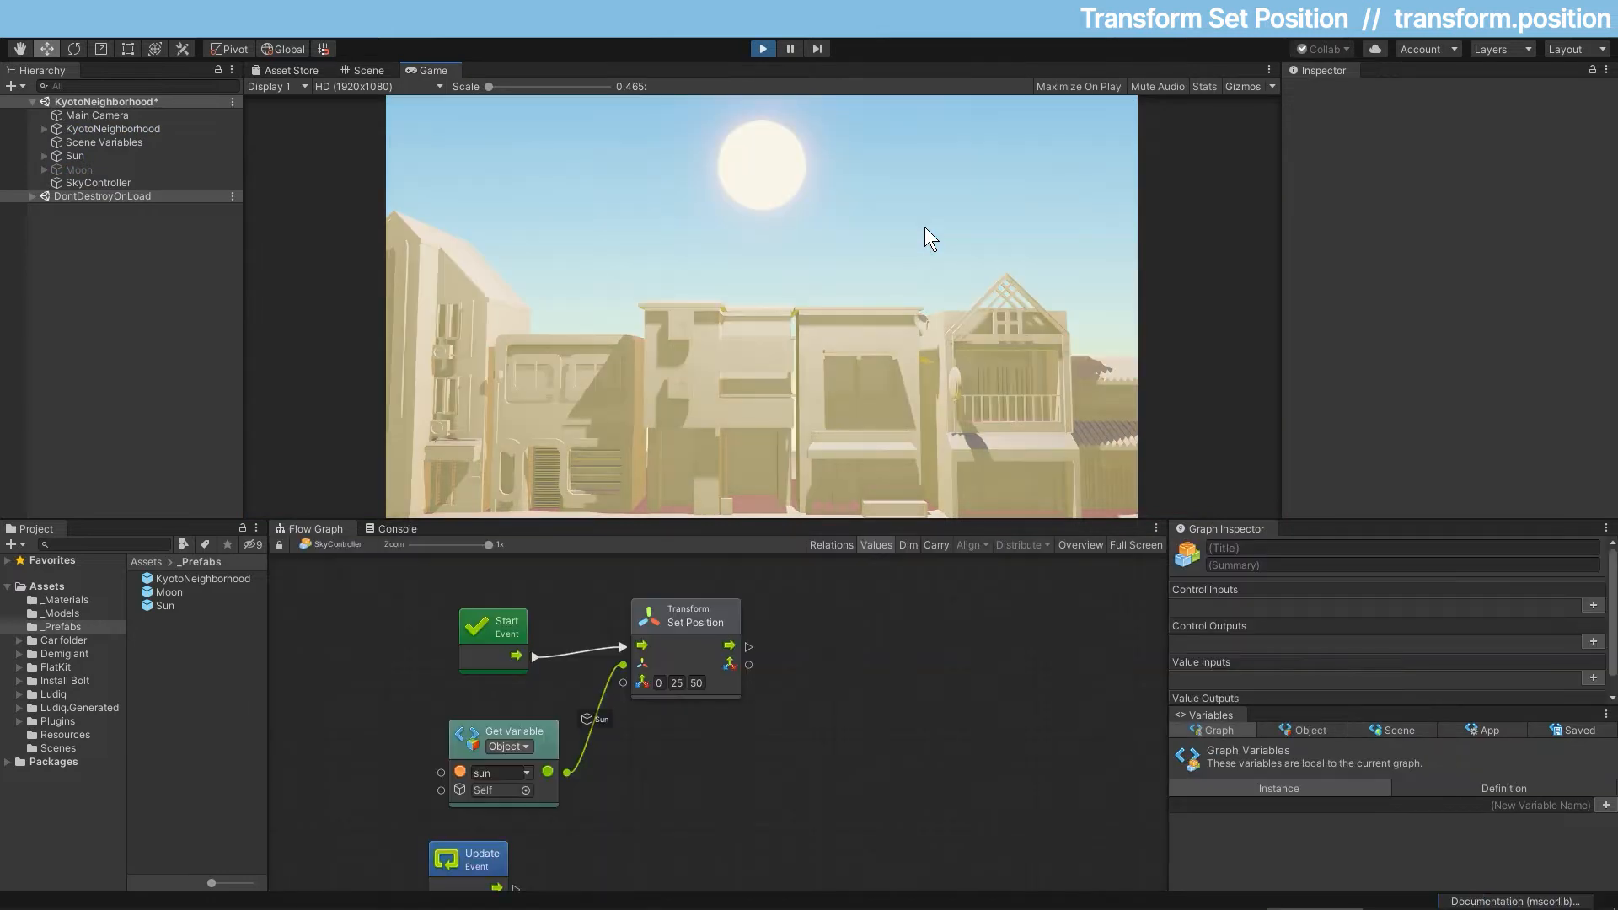
{"action": "mouse_move", "coordinate": [863, 229]}
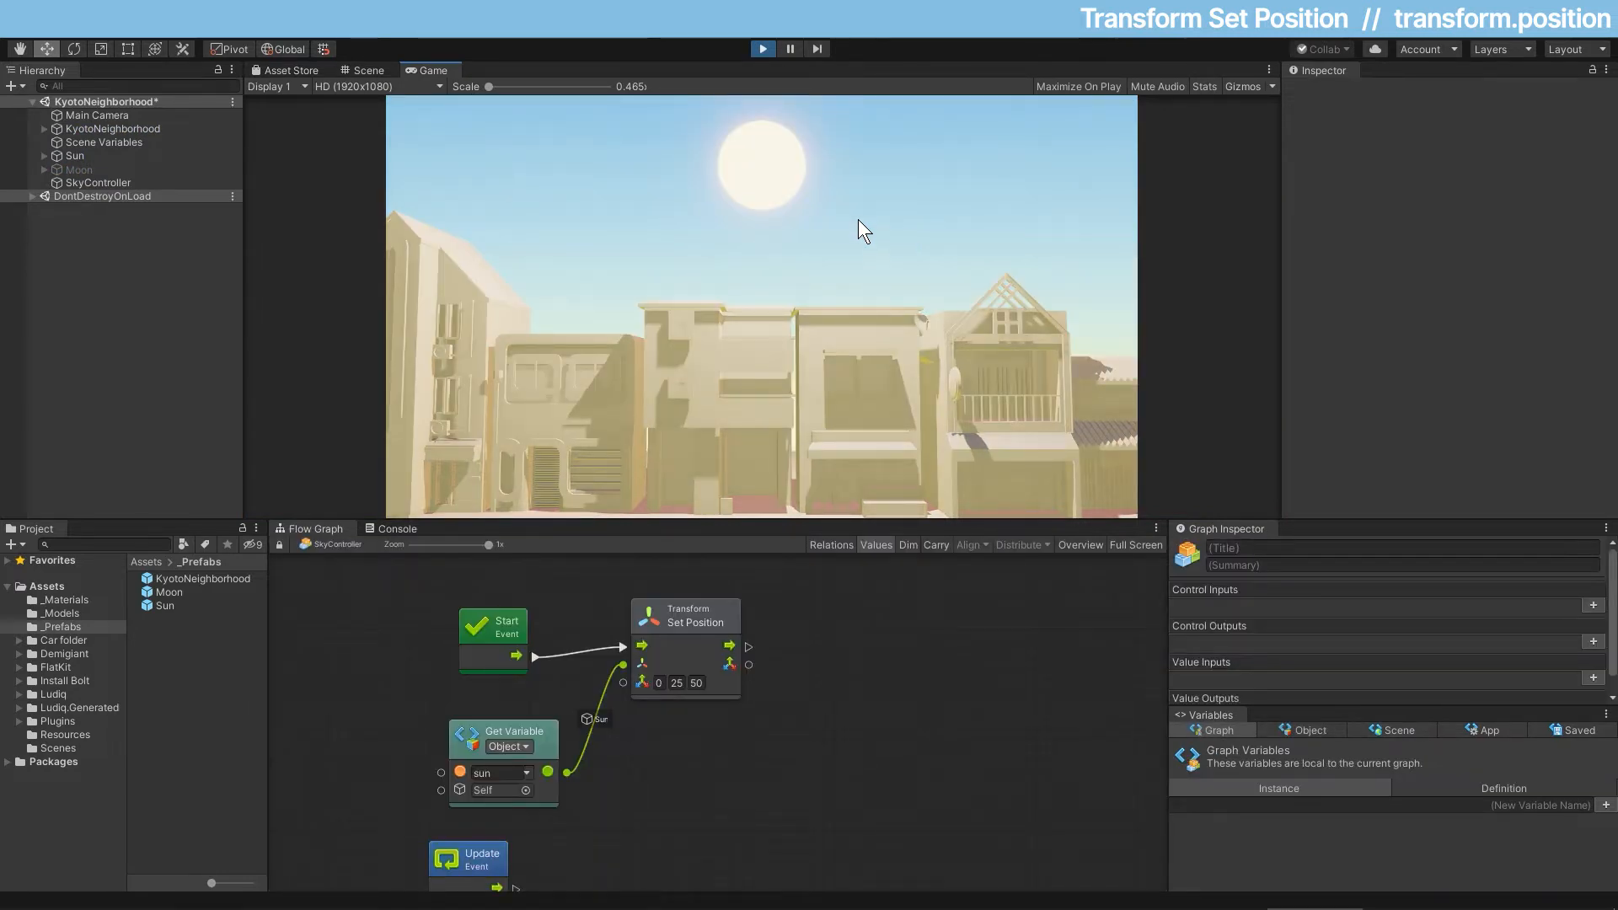
{"action": "left_click", "coordinate": [74, 155]}
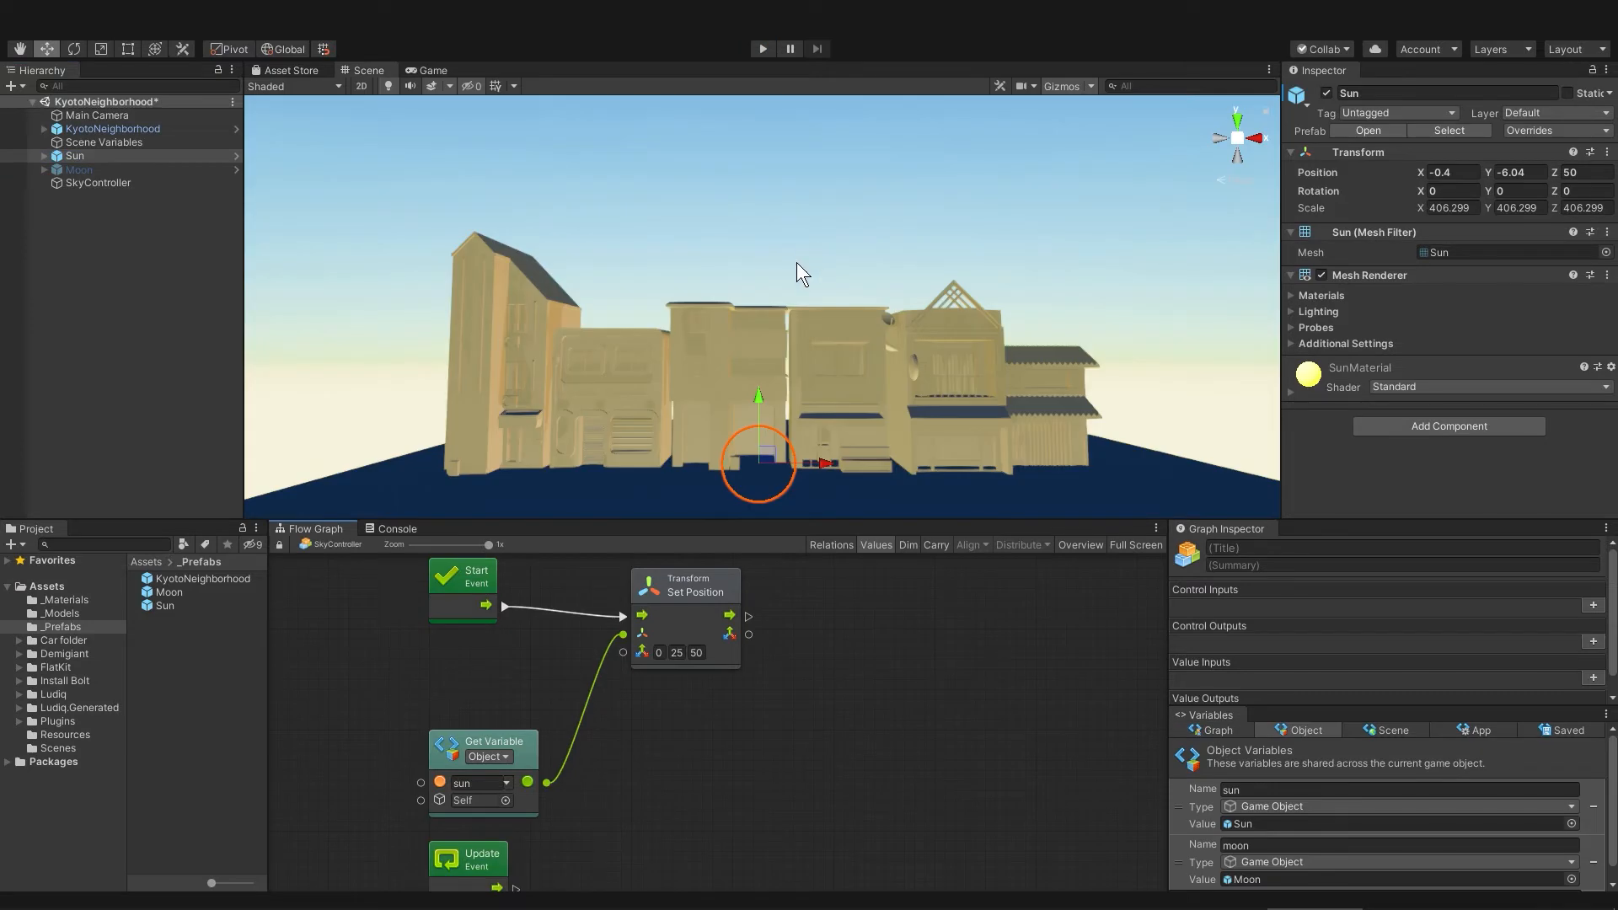
{"action": "mouse_move", "coordinate": [738, 719]}
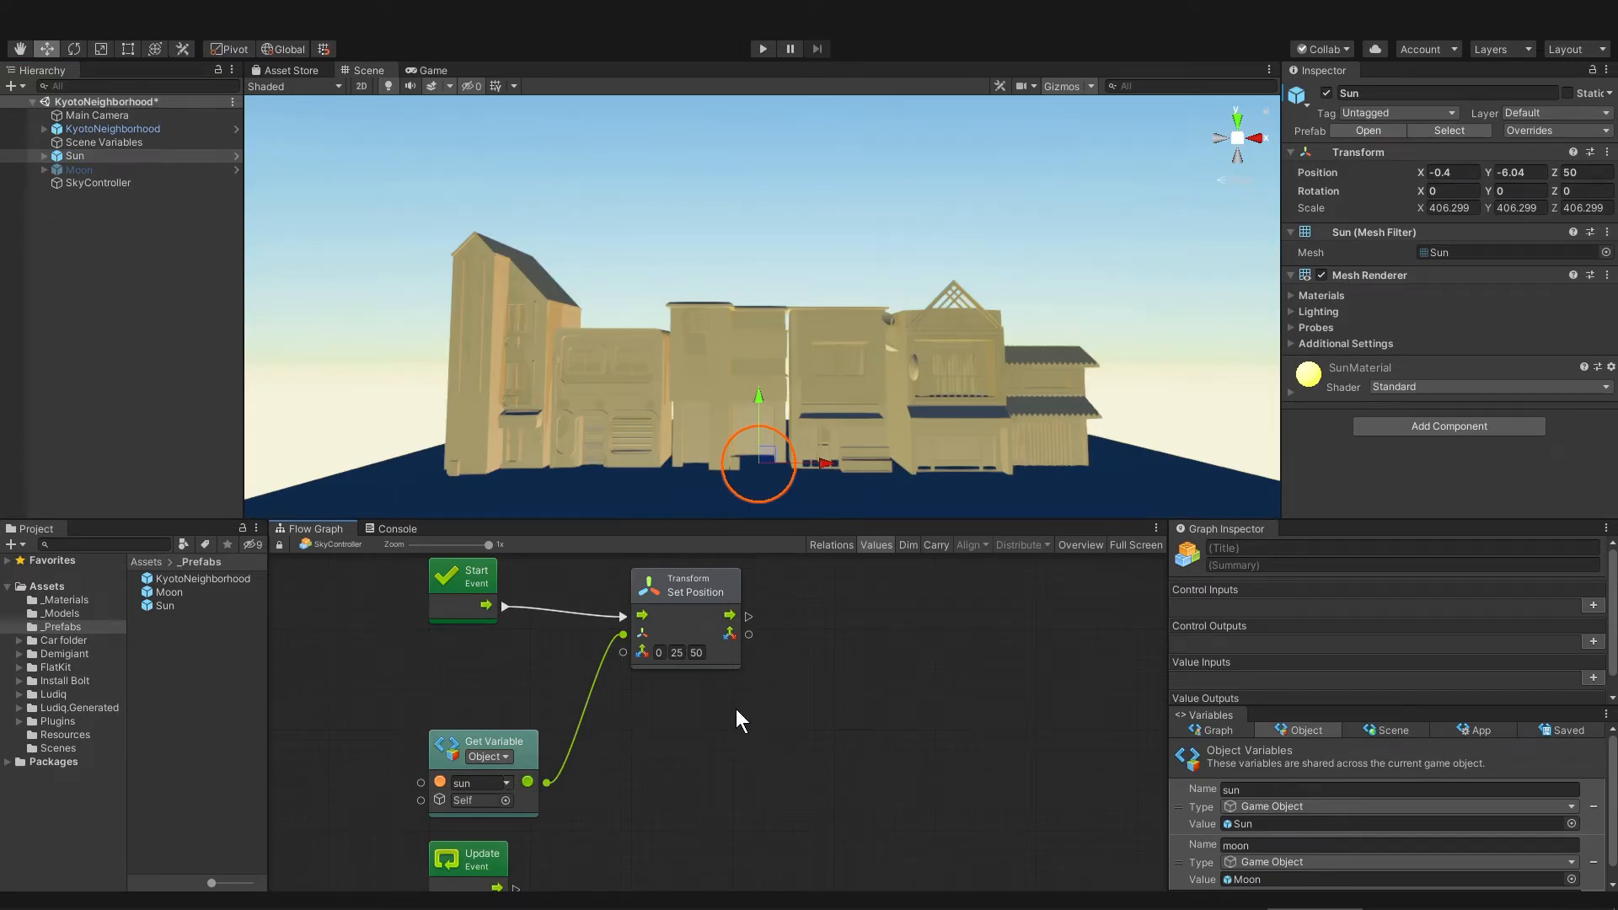
{"action": "mouse_move", "coordinate": [534, 606]}
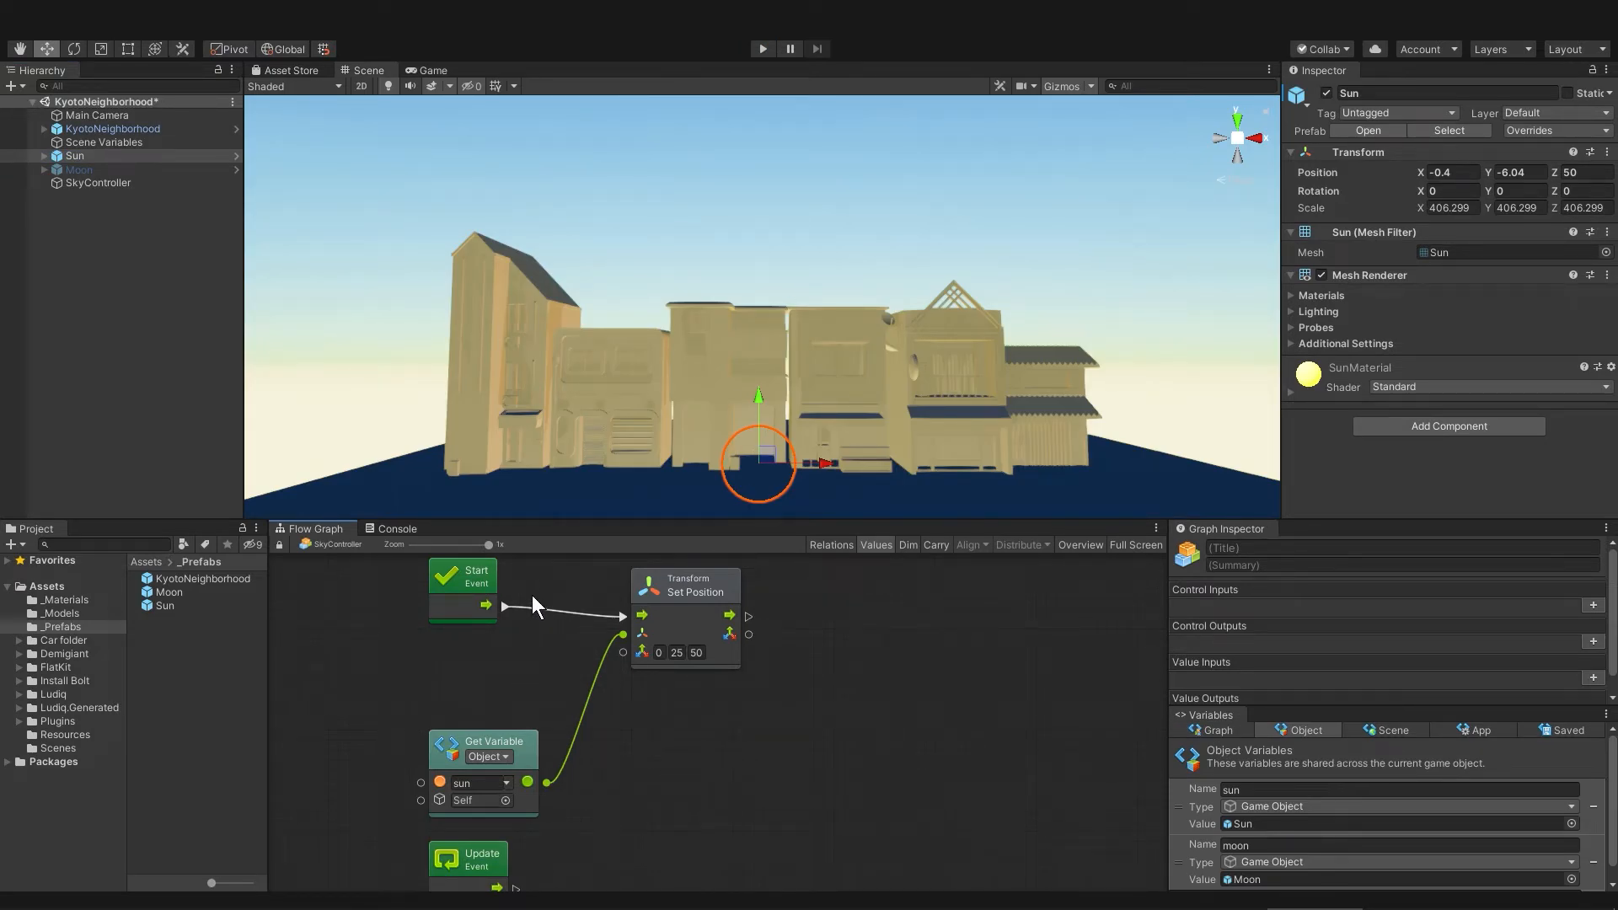
Step: Add a Game Object Get Transform unit fed by the sun variable
{"action": "left_click", "coordinate": [461, 585]}
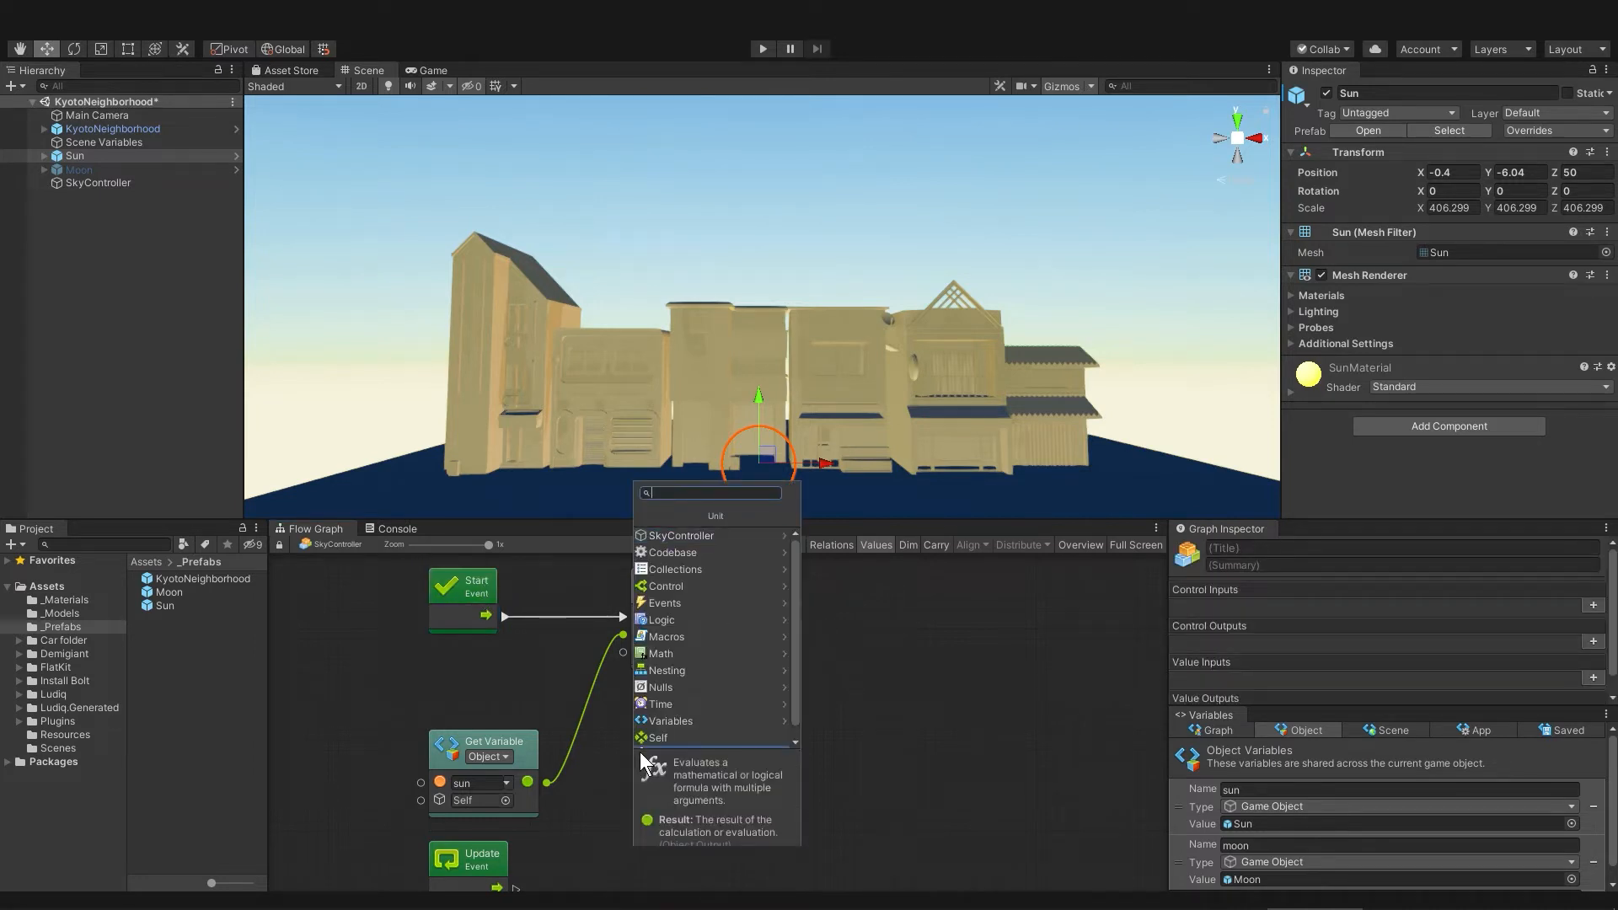
{"action": "type", "text": "game ob"}
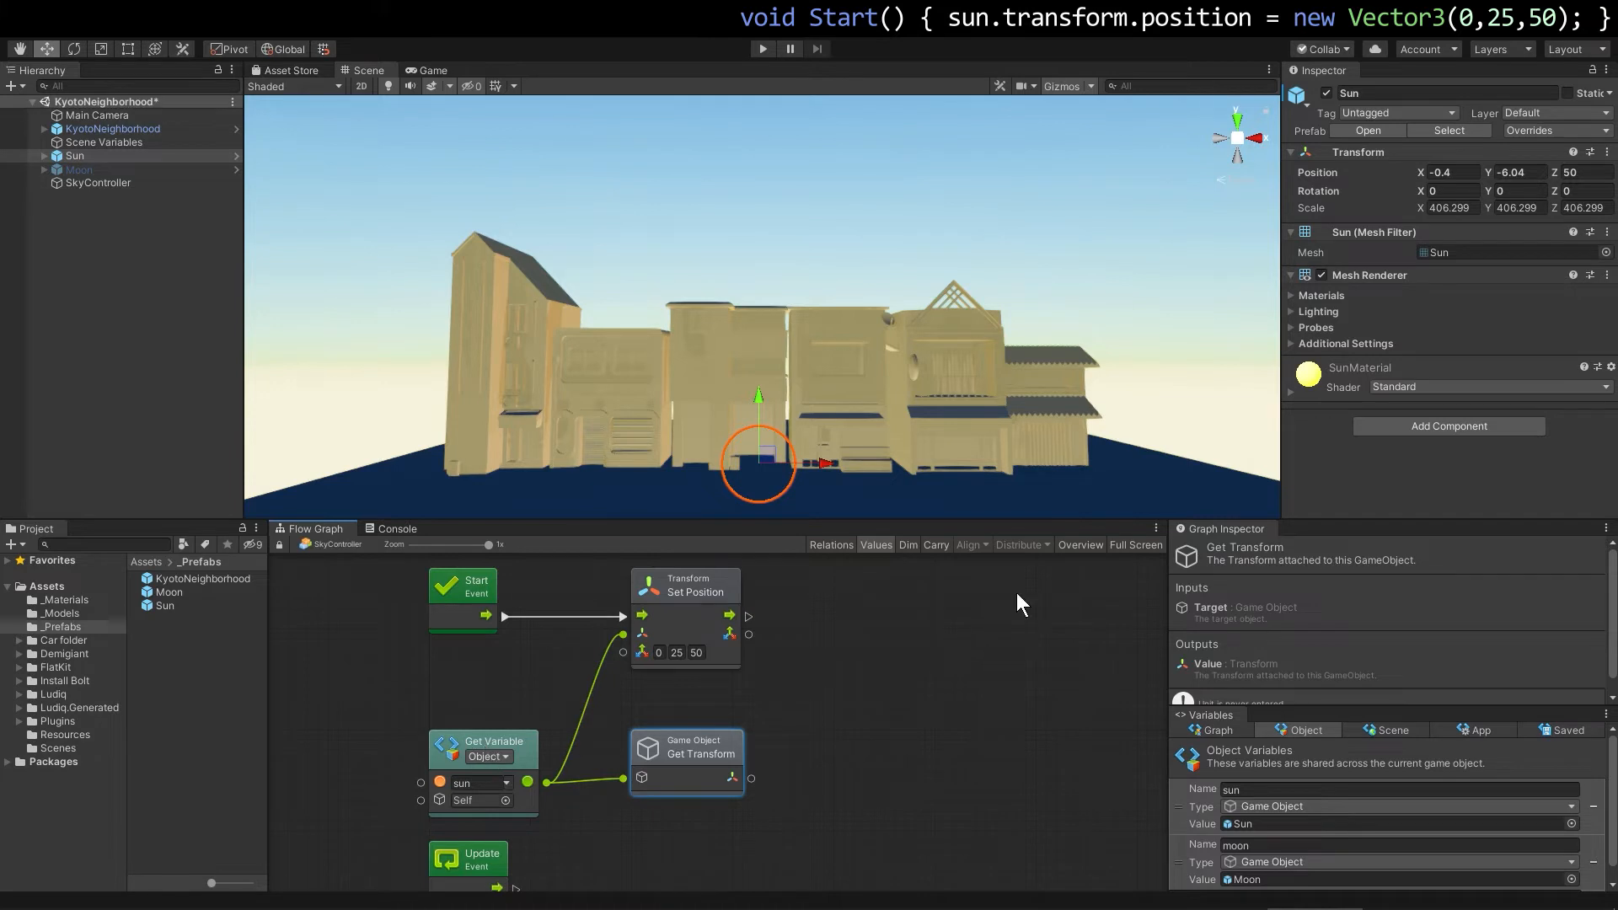
{"action": "mouse_move", "coordinate": [781, 789]}
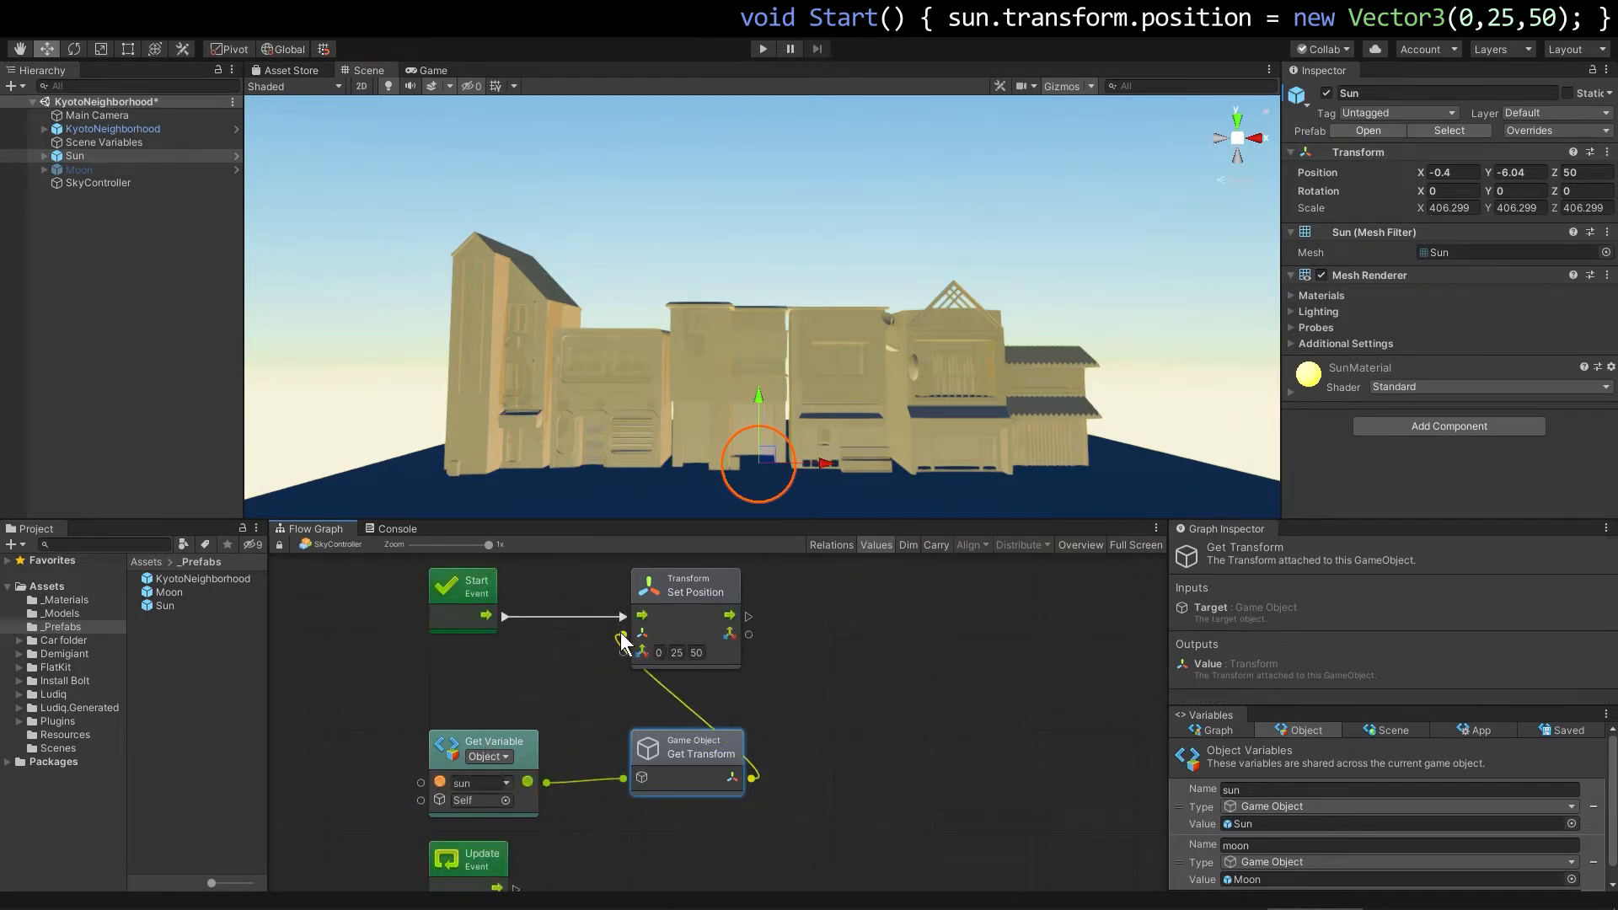
{"action": "mouse_move", "coordinate": [760, 52]}
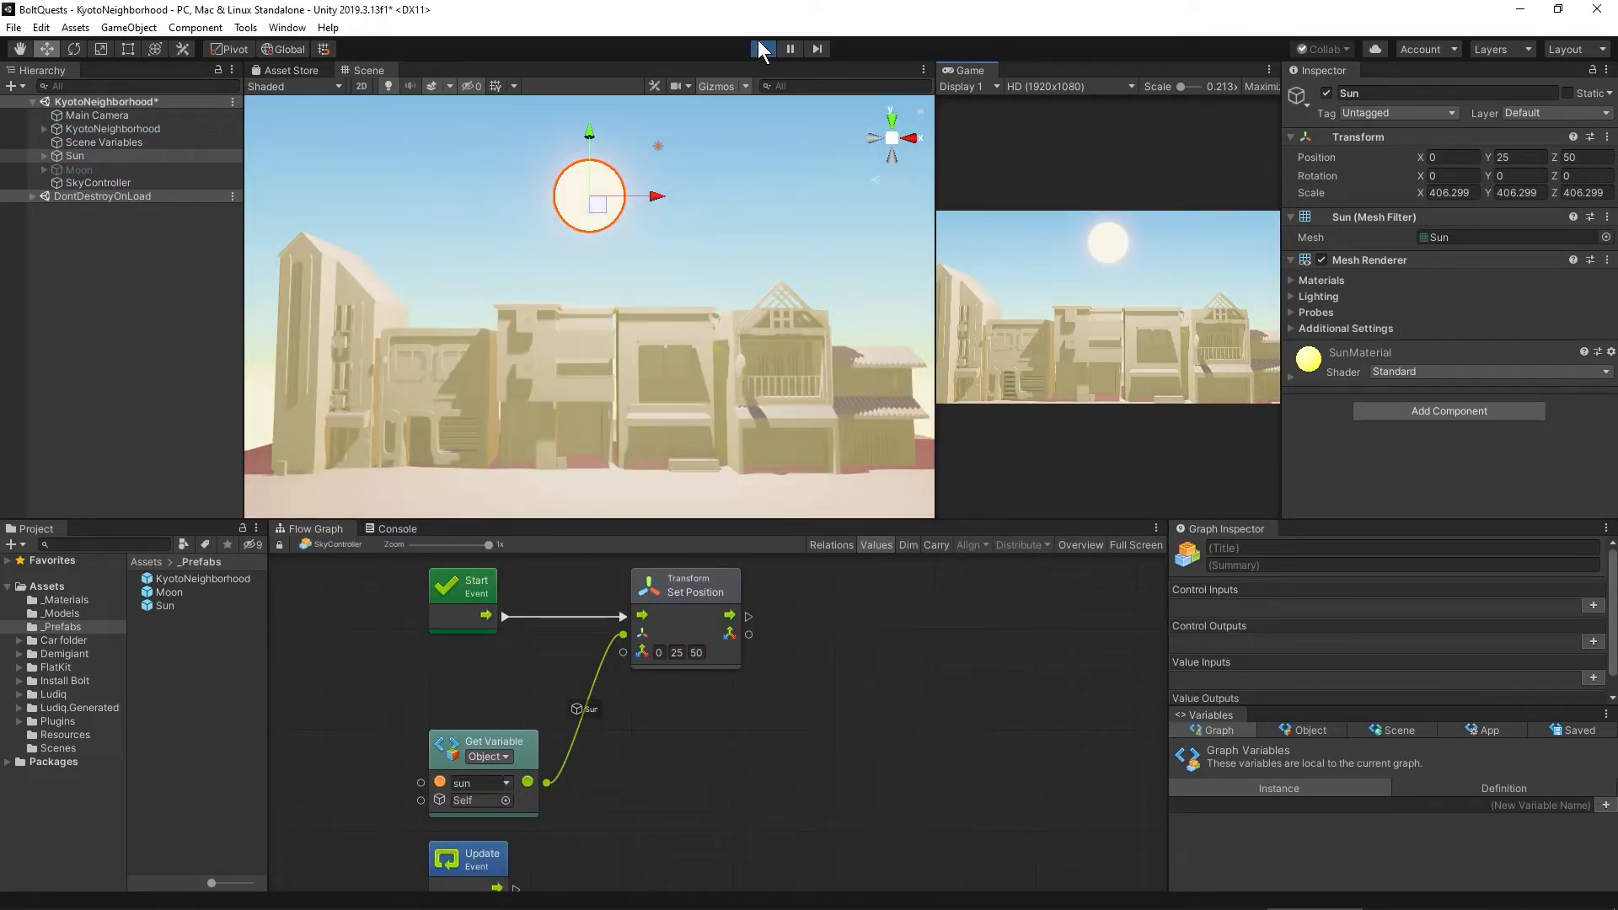
Step: Stop play, add a Set Position unit, and add a Transform Get Position reading the moon
{"action": "left_click", "coordinate": [760, 49]}
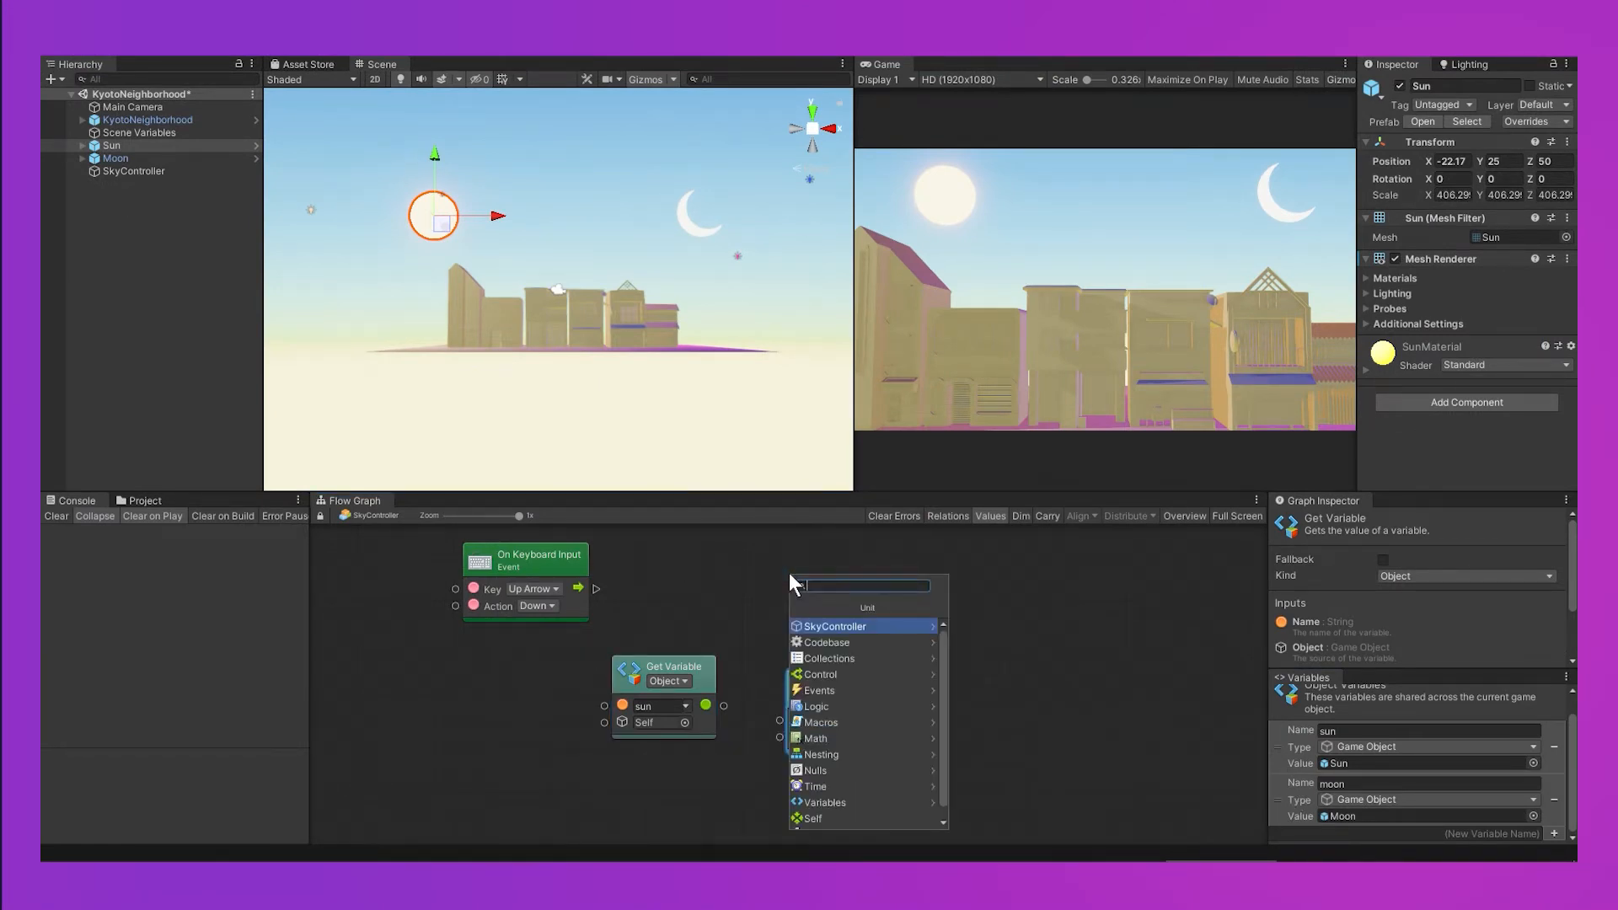
{"action": "type", "text": "set position"}
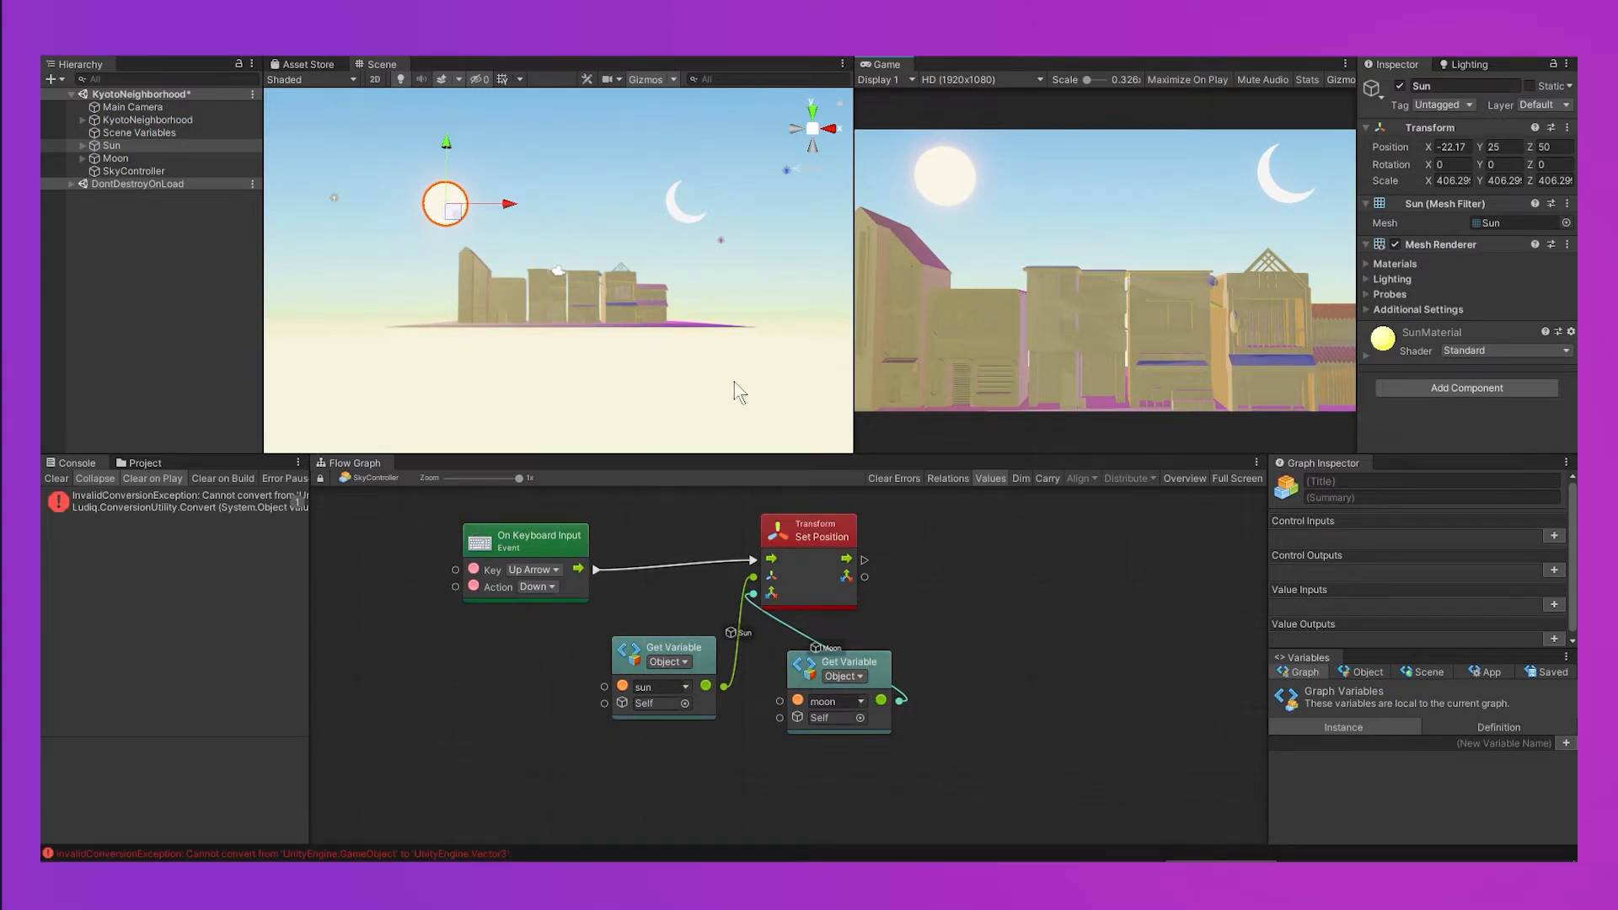
{"action": "mouse_move", "coordinate": [306, 632]}
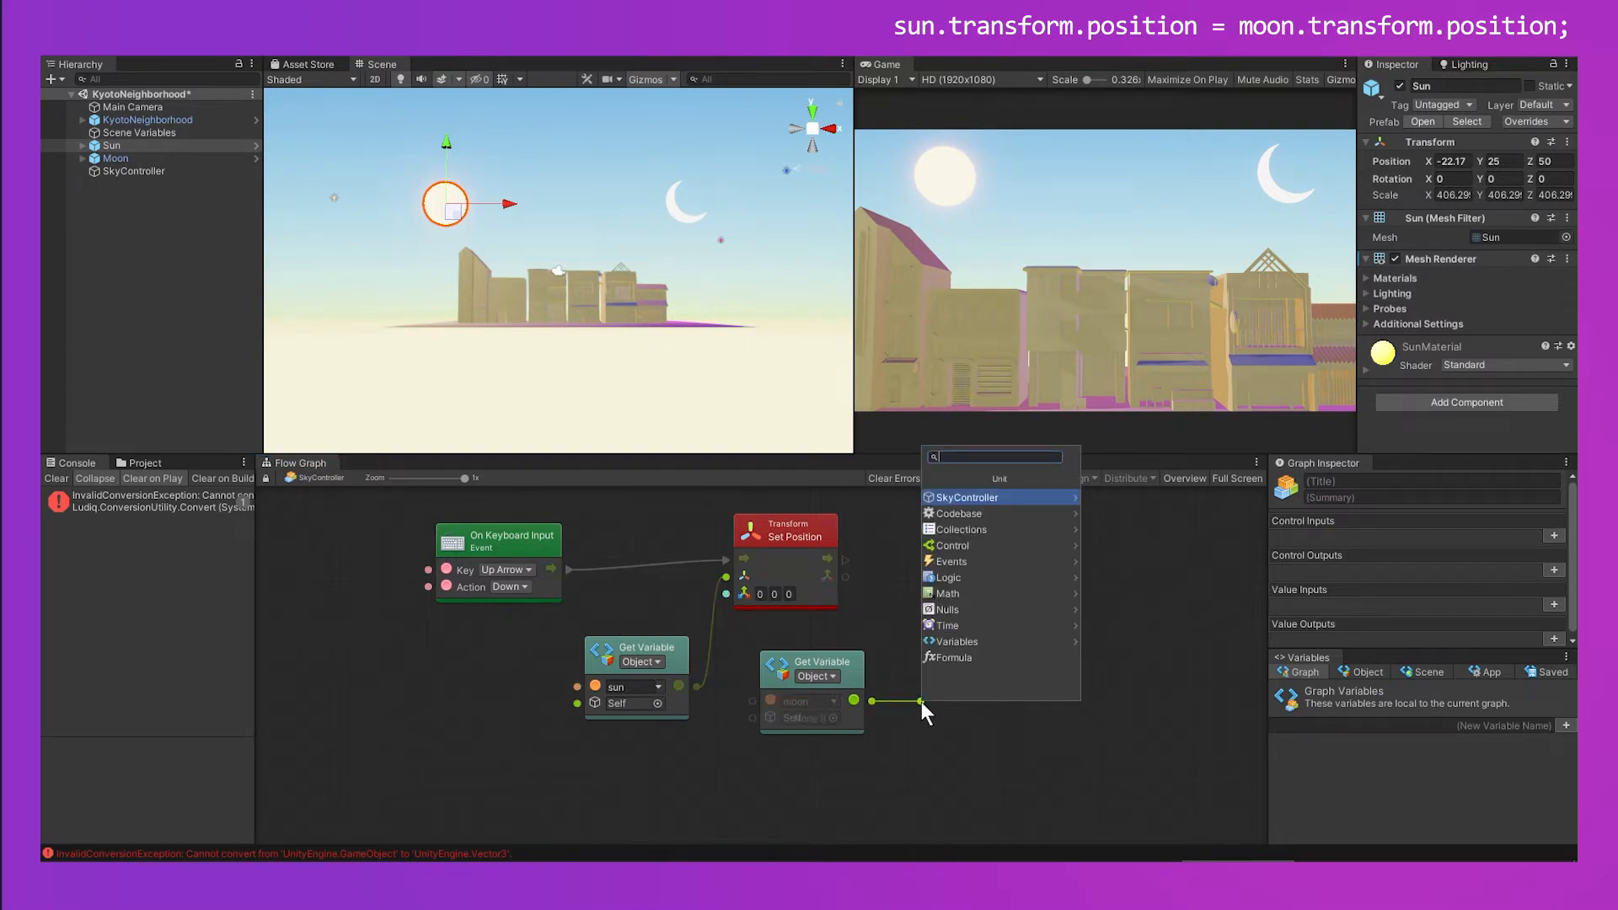
{"action": "type", "text": "transform get position"}
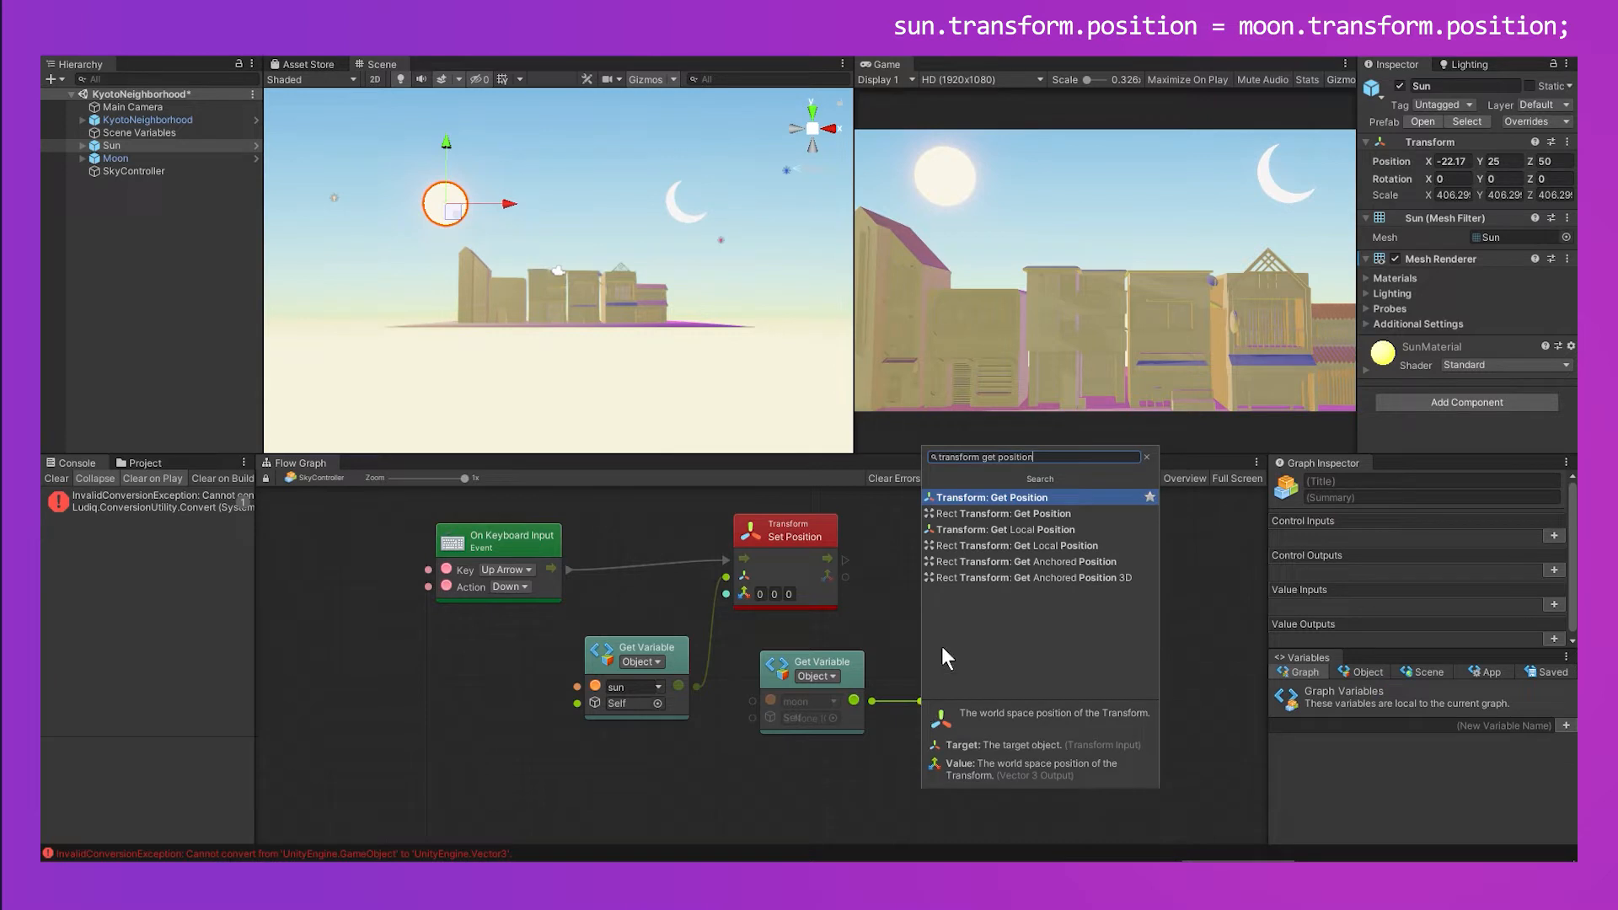
{"action": "left_click", "coordinate": [996, 496]}
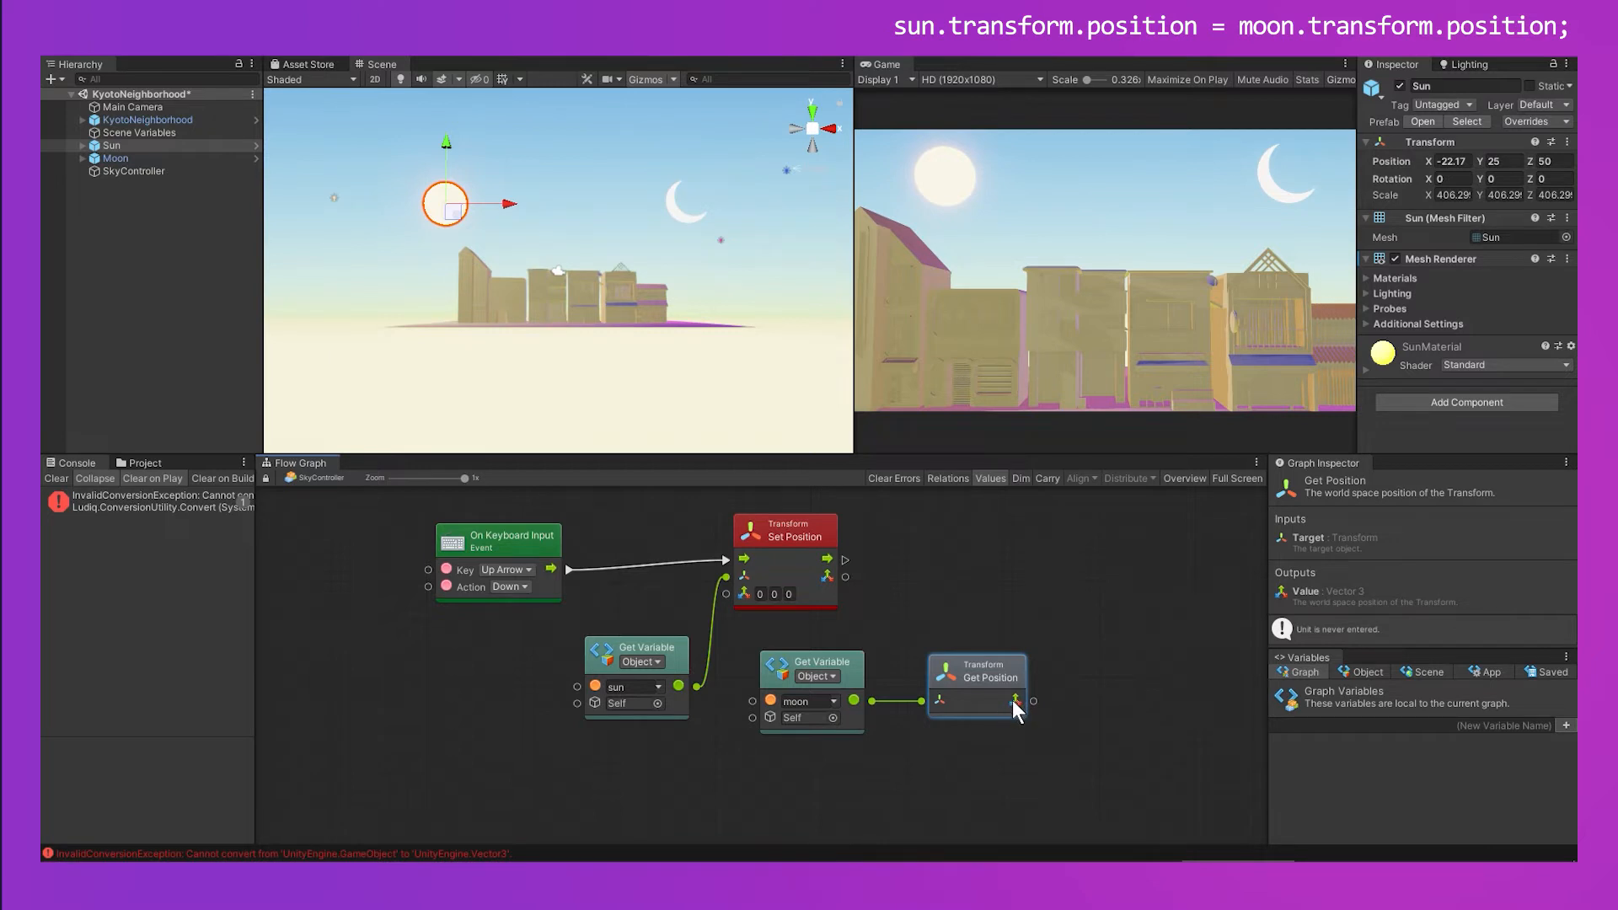
{"action": "mouse_move", "coordinate": [978, 676]}
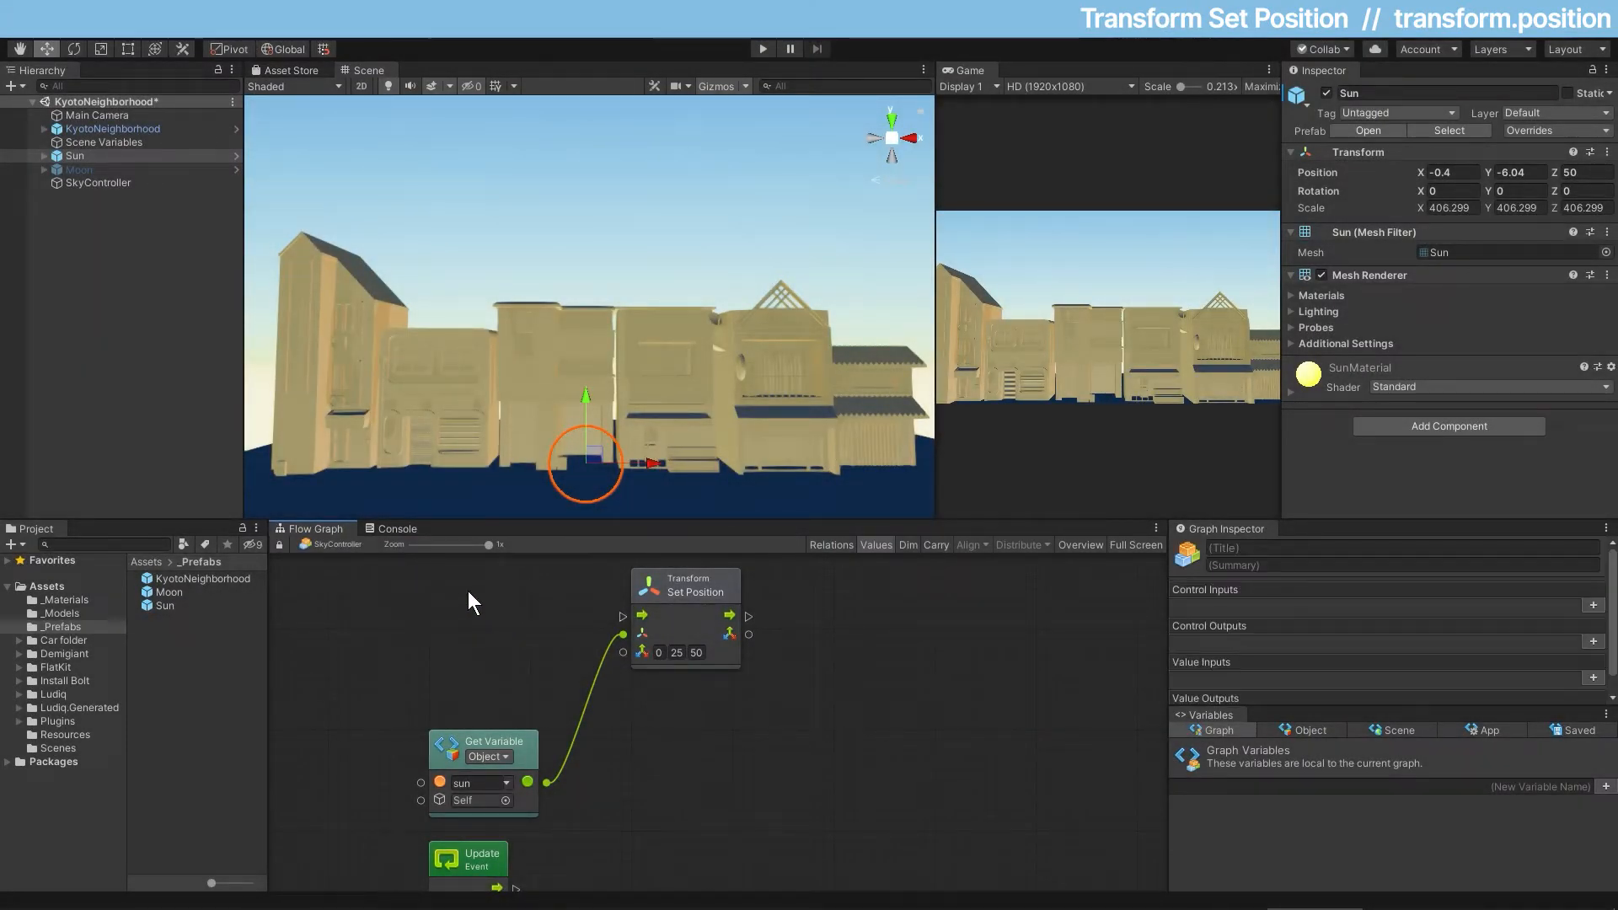
{"action": "mouse_move", "coordinate": [457, 604]}
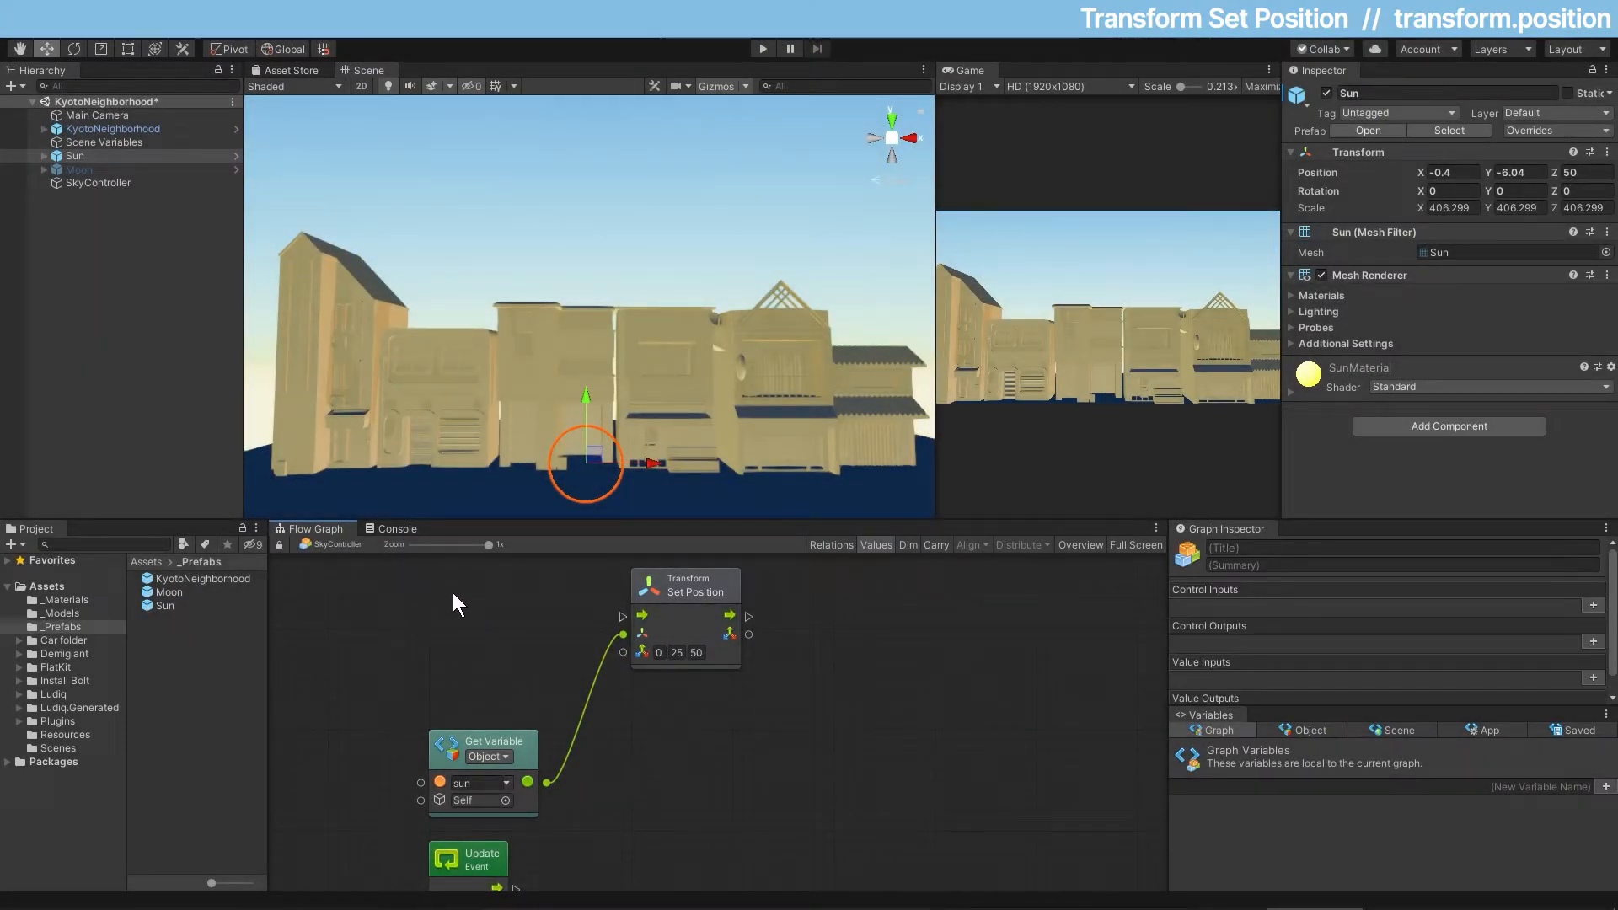
Step: Add an On Keyboard Input event listening for Up Arrow
{"action": "type", "text": "on key"}
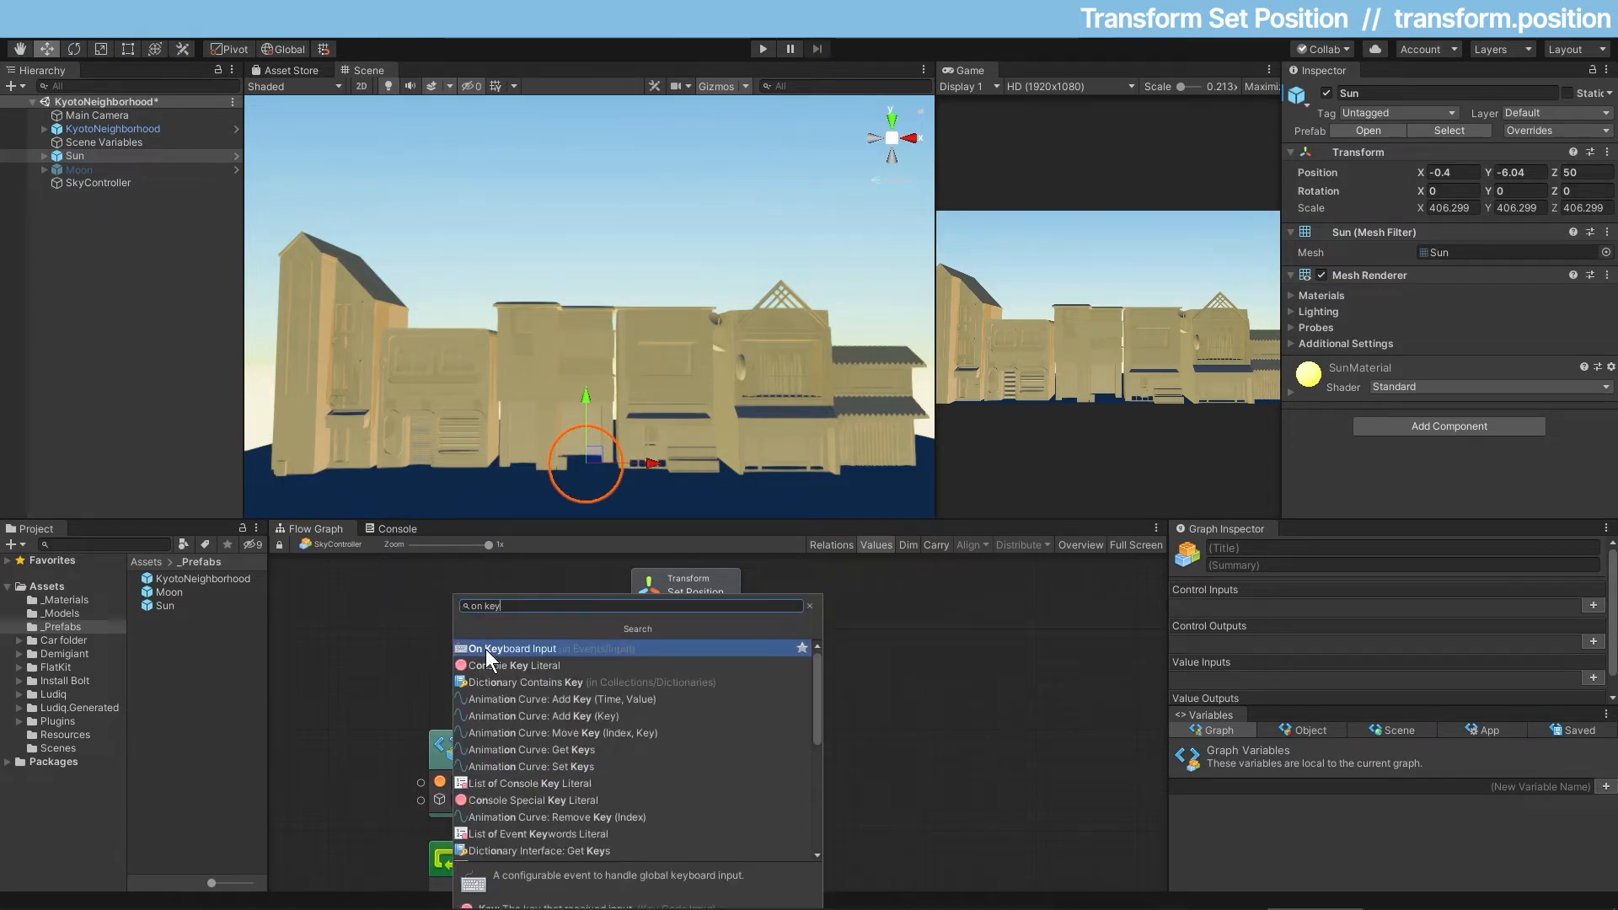
{"action": "left_click", "coordinate": [512, 648]}
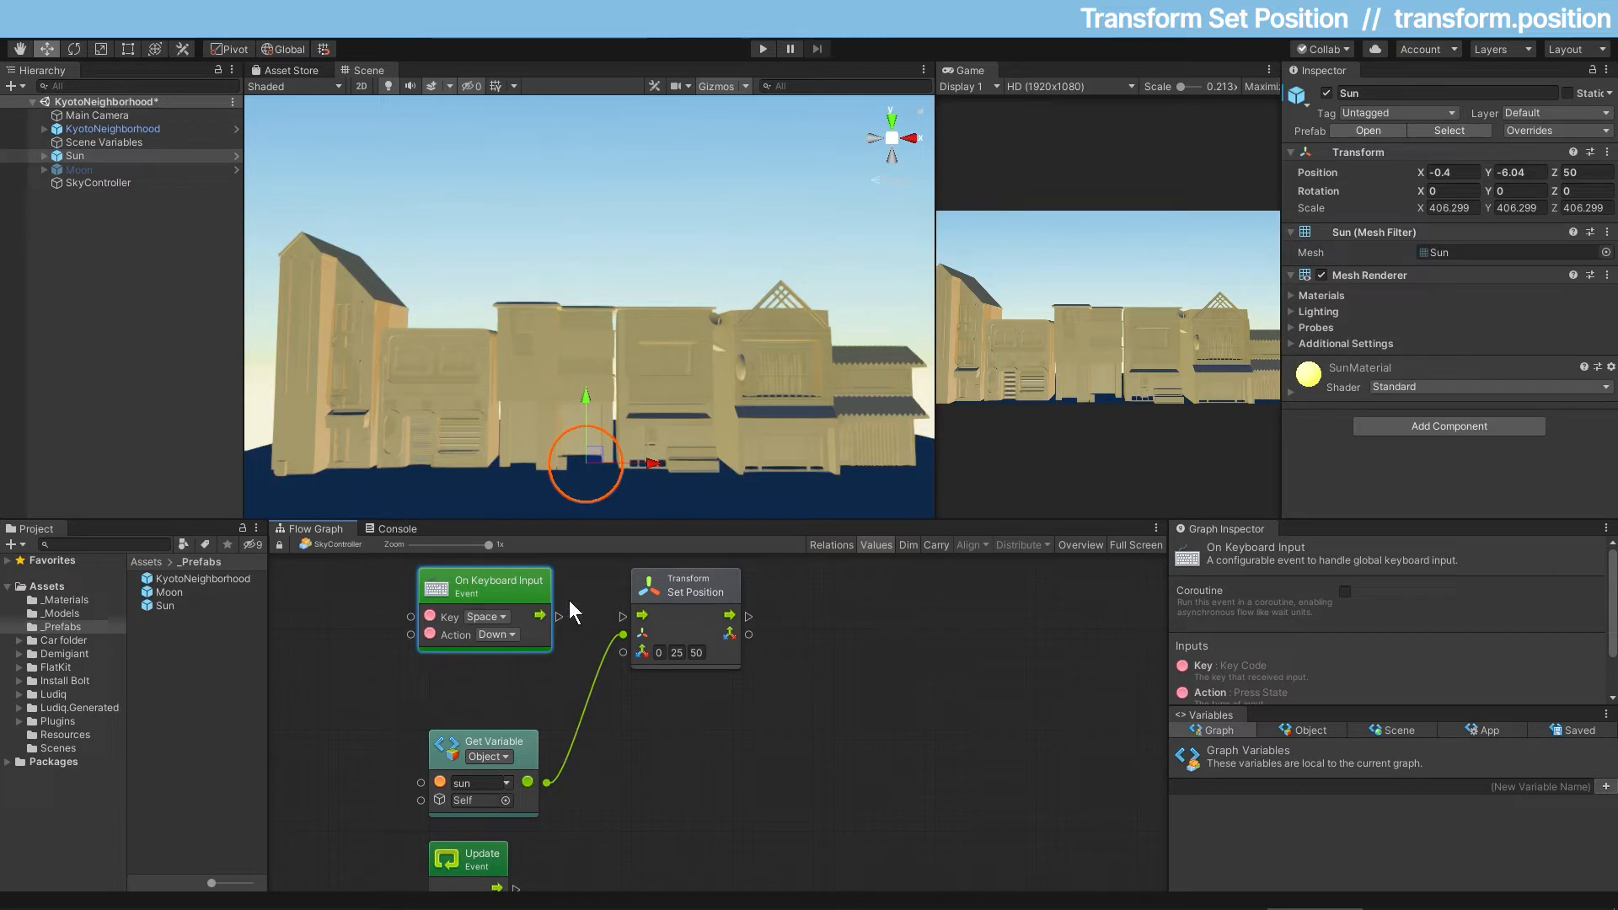
{"action": "mouse_move", "coordinate": [495, 623]}
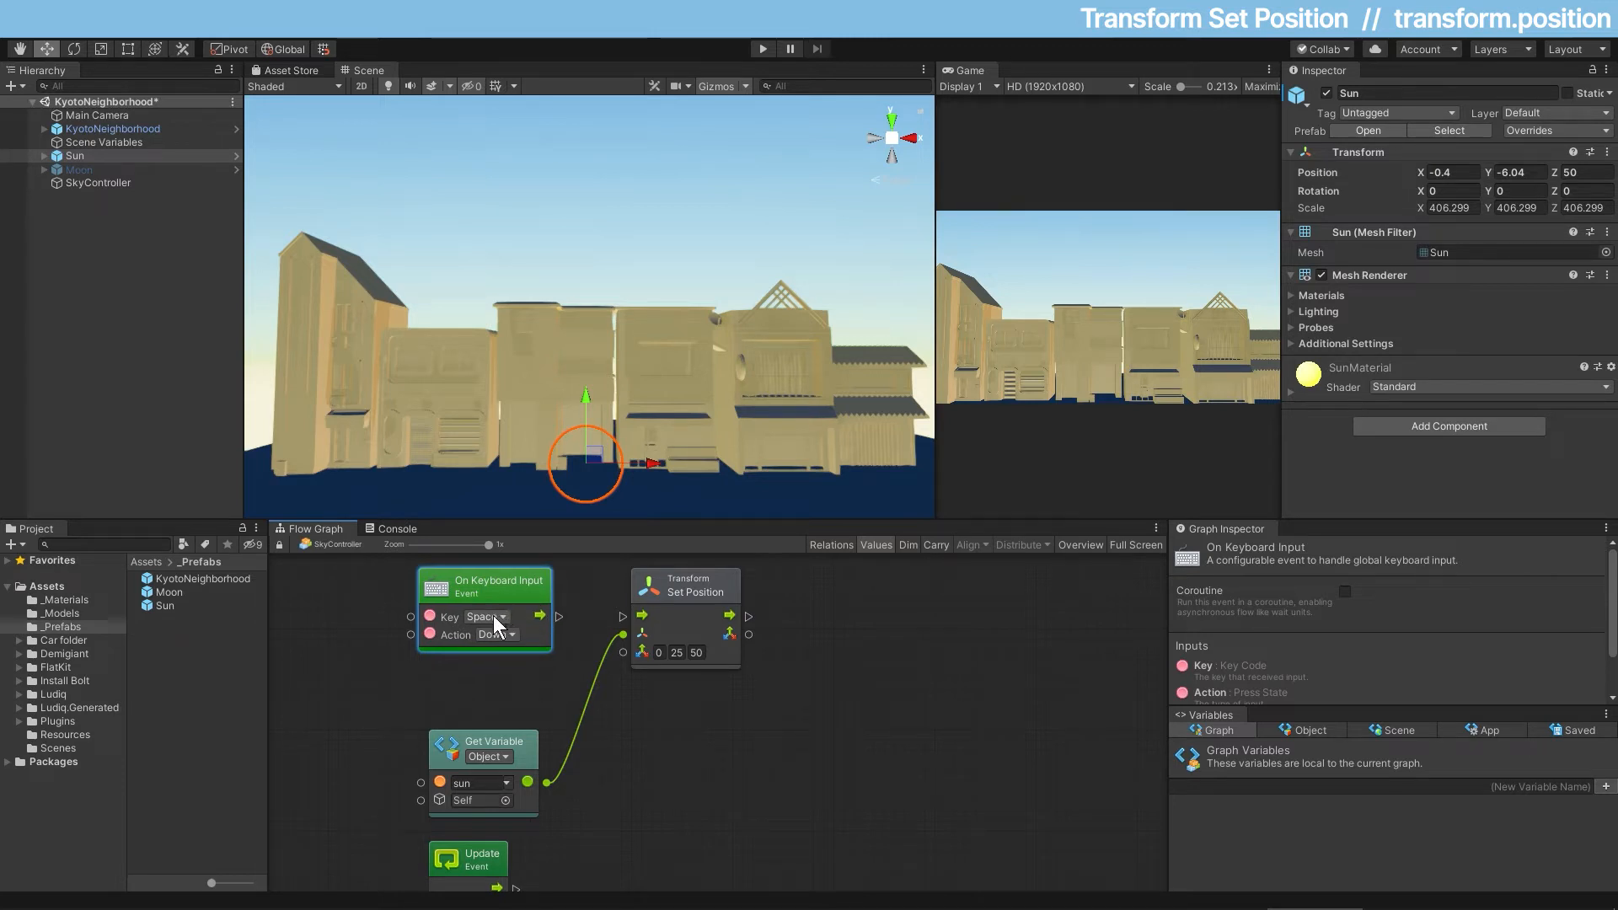
{"action": "left_click", "coordinate": [485, 617]}
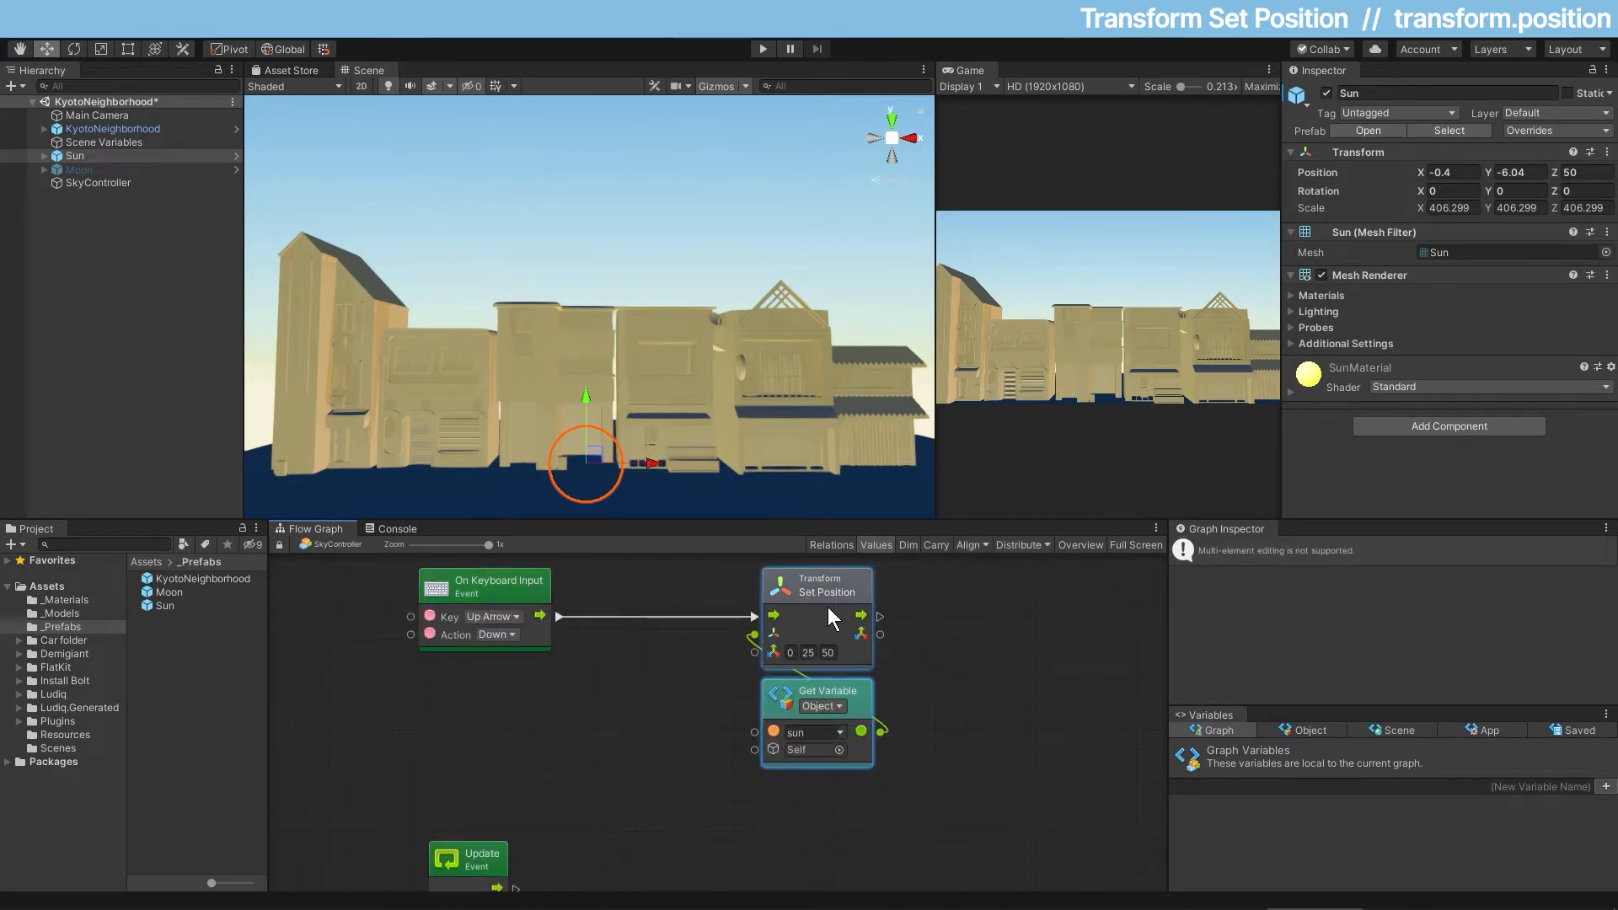
{"action": "left_click", "coordinate": [486, 583]}
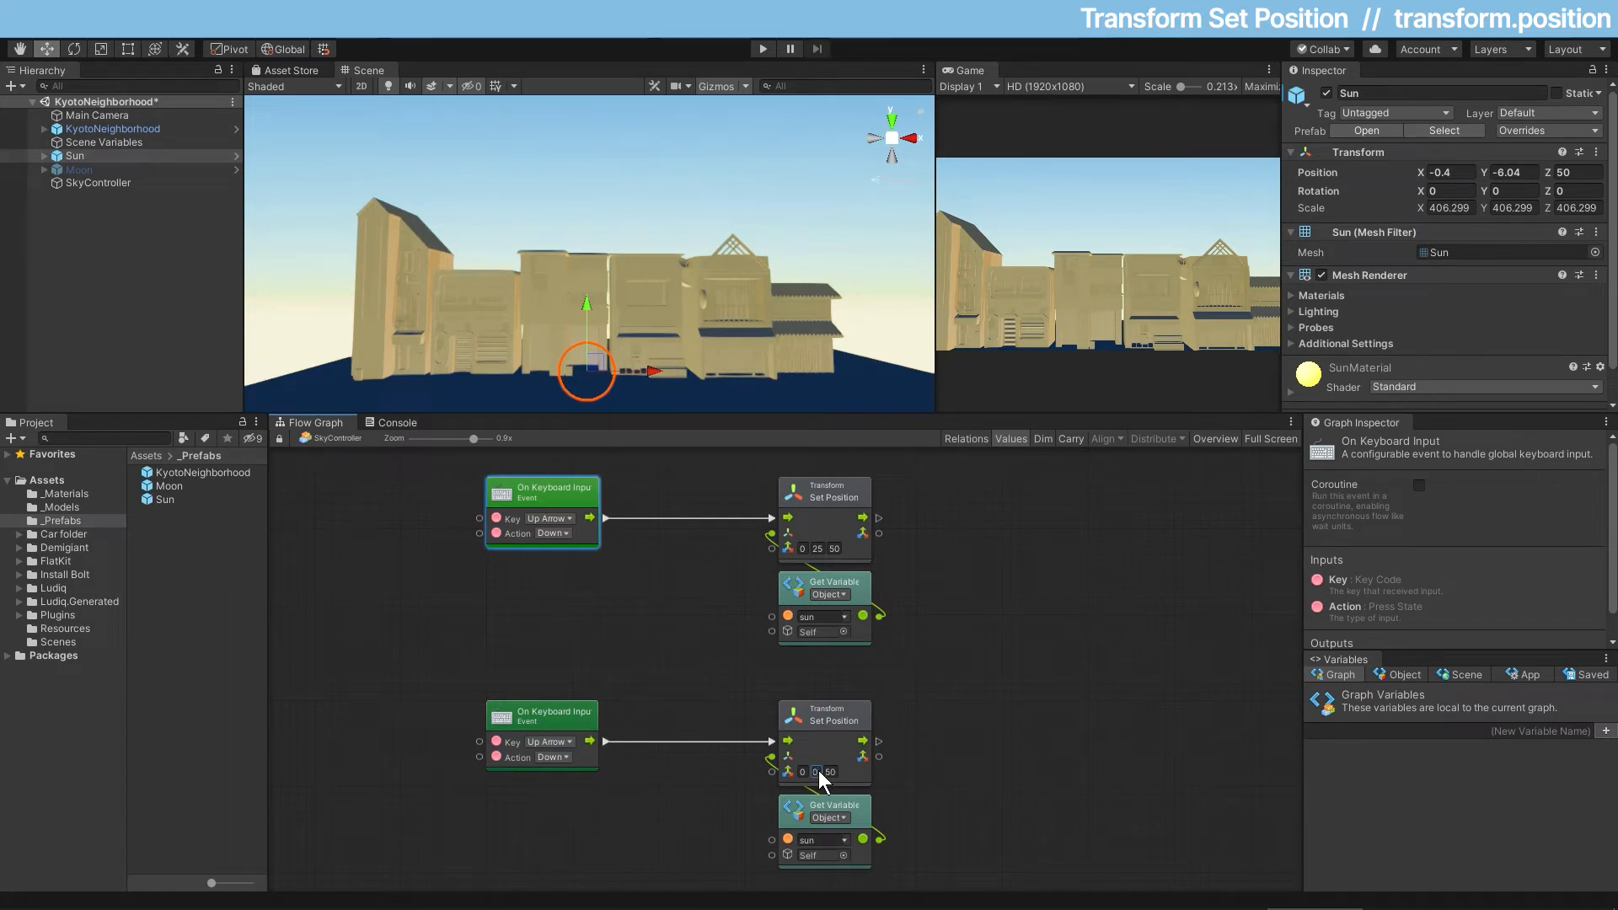
Step: Set the duplicated second keyboard event to respond to Down Arrow
{"action": "left_click", "coordinate": [549, 742]}
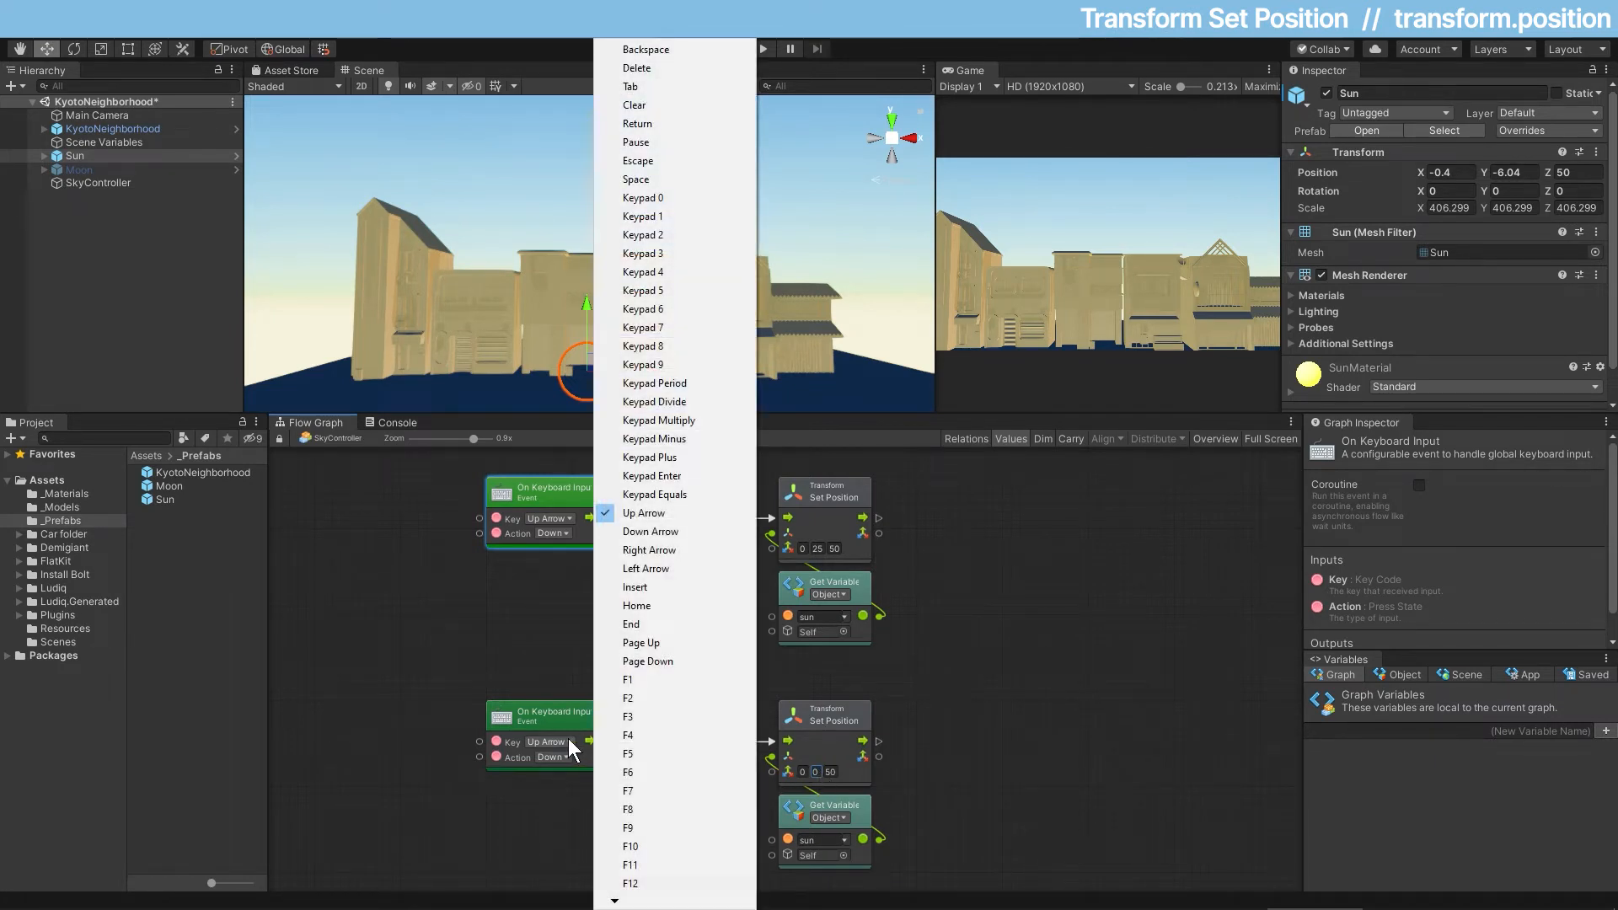
{"action": "left_click", "coordinate": [651, 531]}
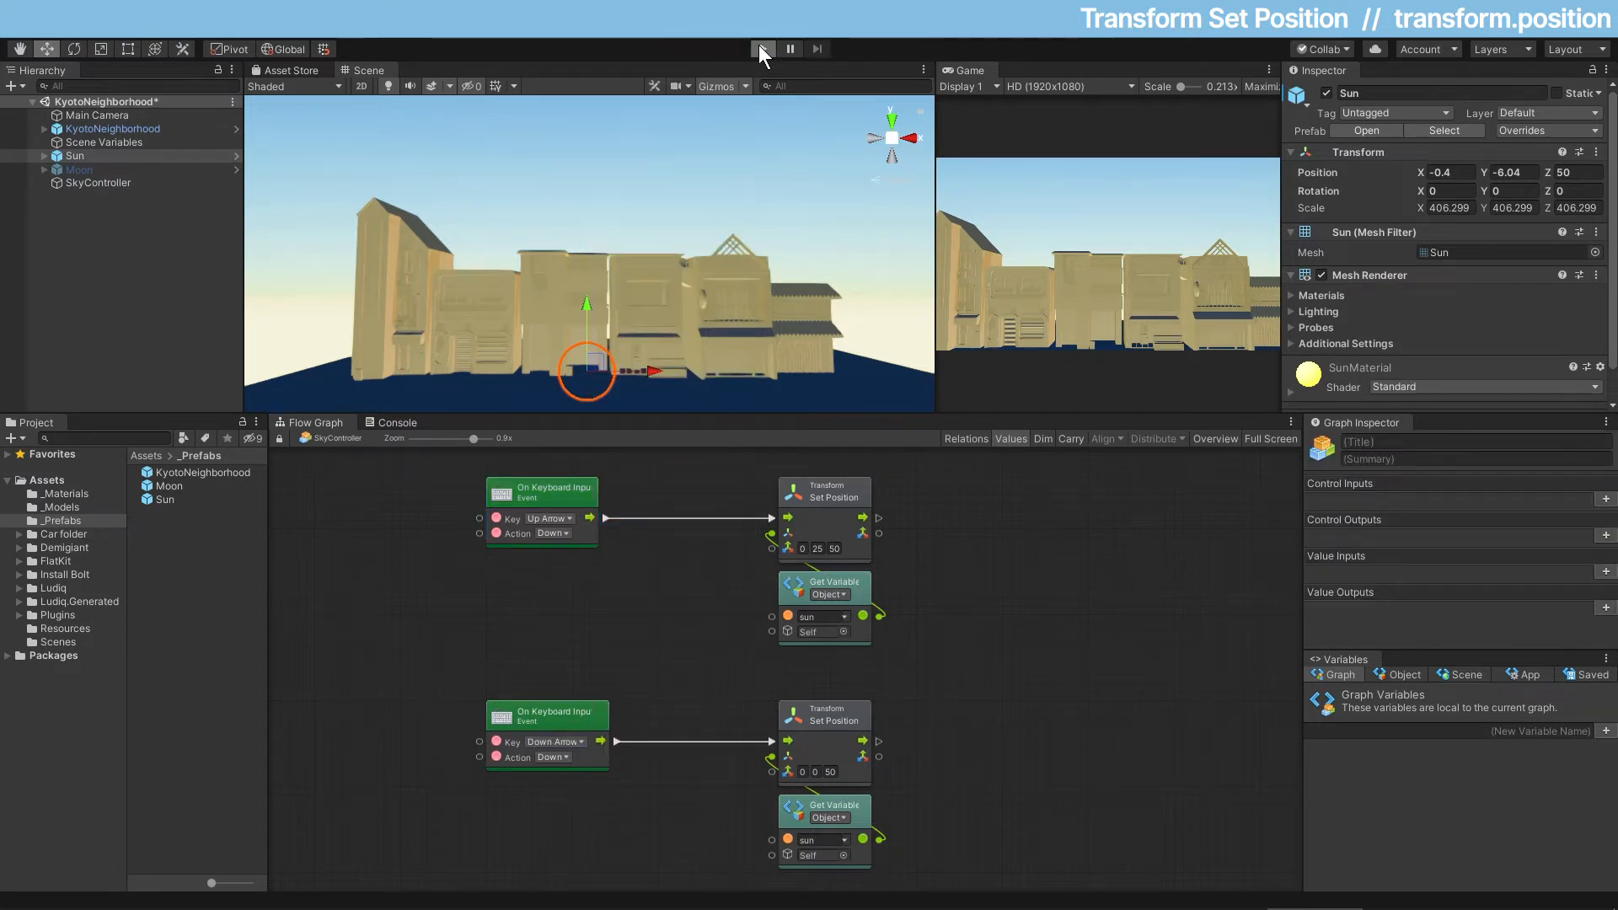
Step: Run the scene and focus the Game view so arrow keys move the sun
{"action": "left_click", "coordinate": [762, 49]}
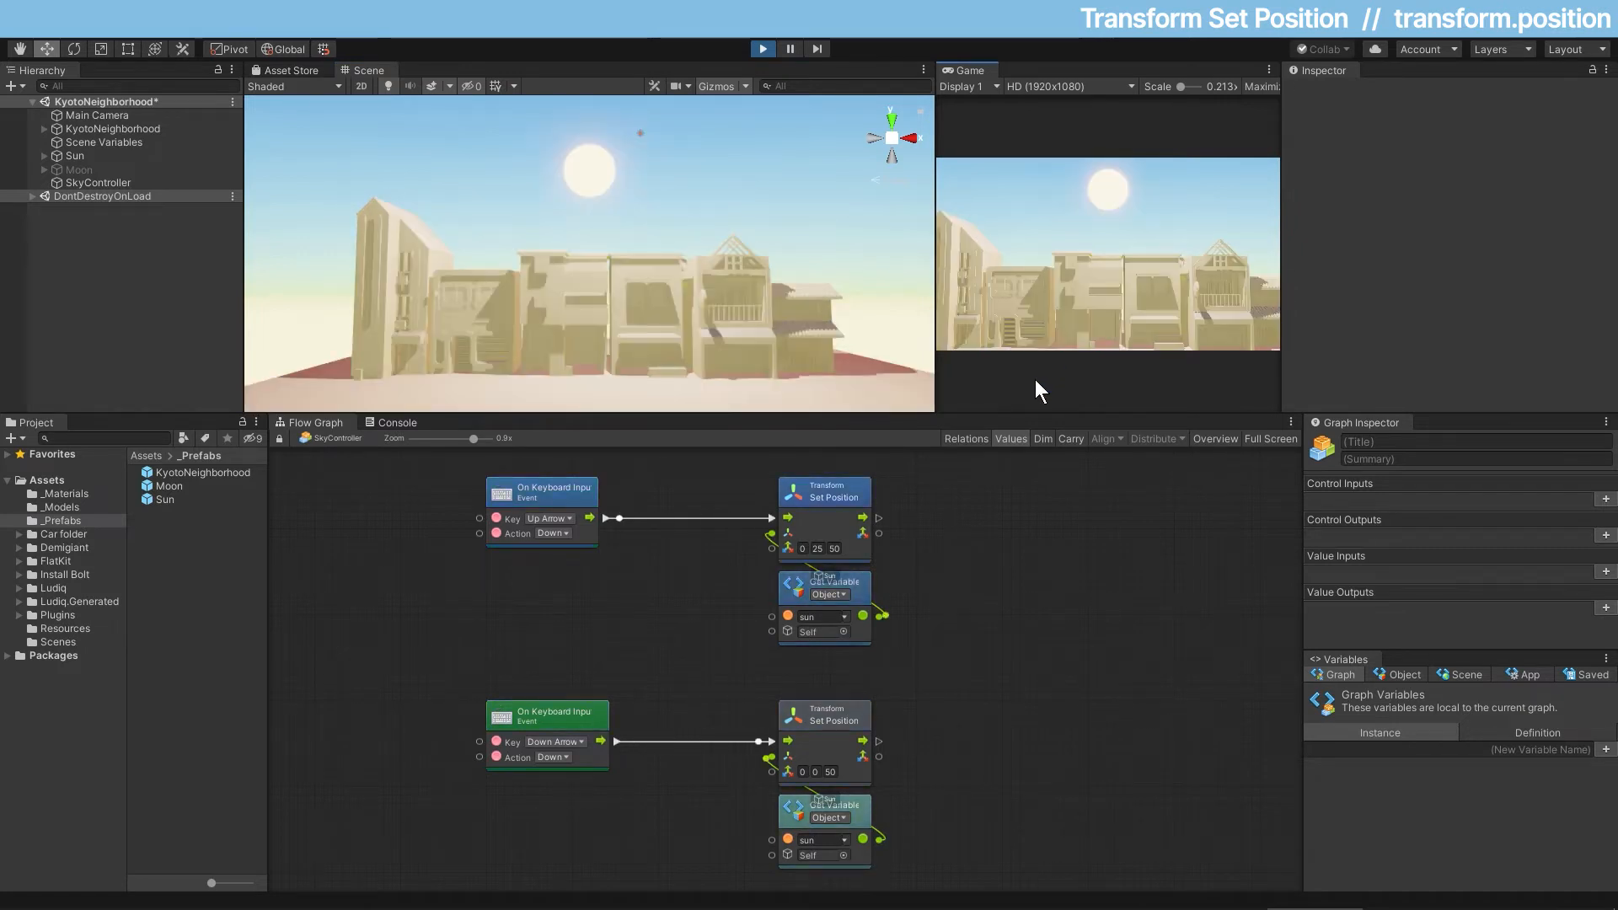
{"action": "left_click", "coordinate": [762, 49]}
{"action": "type", "text": "add"}
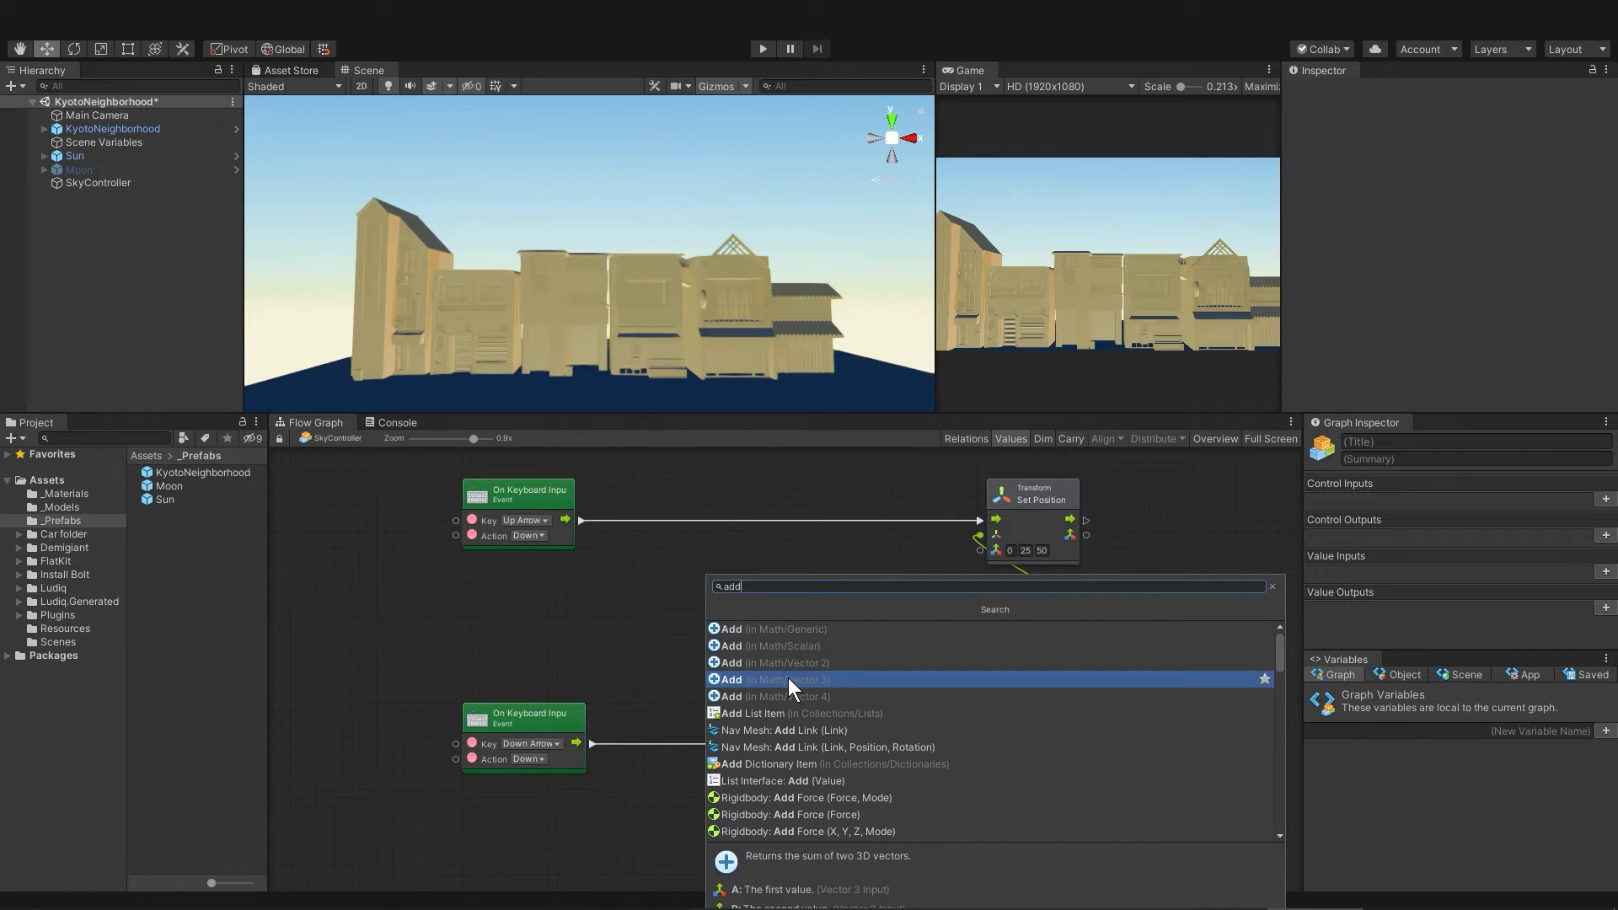
Step: Add a Vector 3 Add unit and a Transform Get Position unit to the graph
{"action": "left_click", "coordinate": [730, 679]}
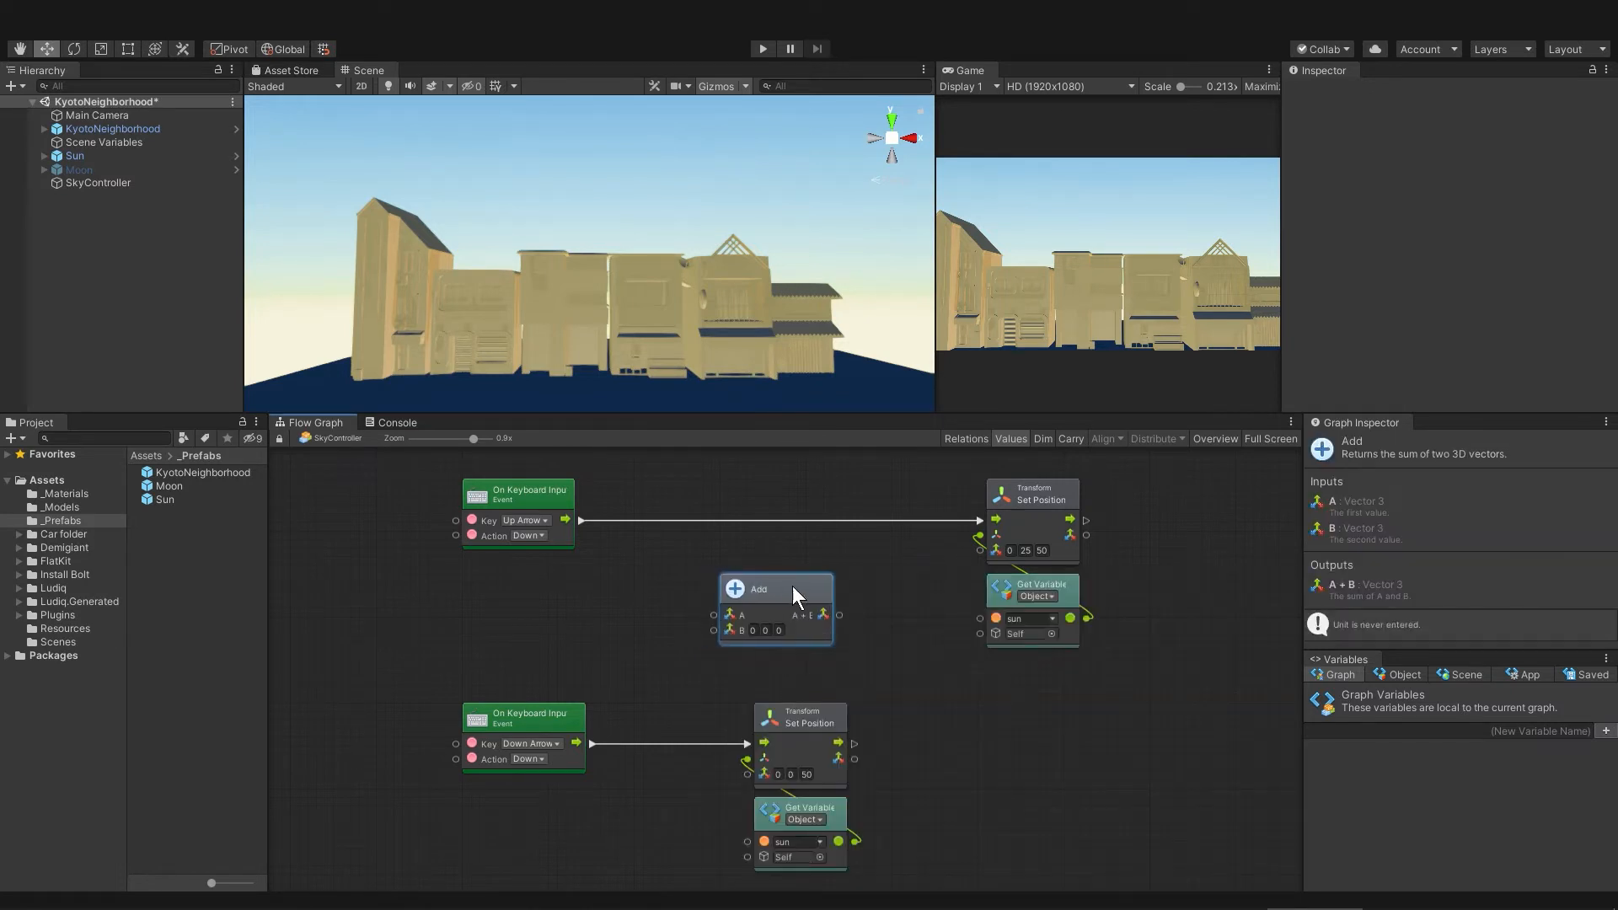
{"action": "right_click", "coordinate": [774, 609]}
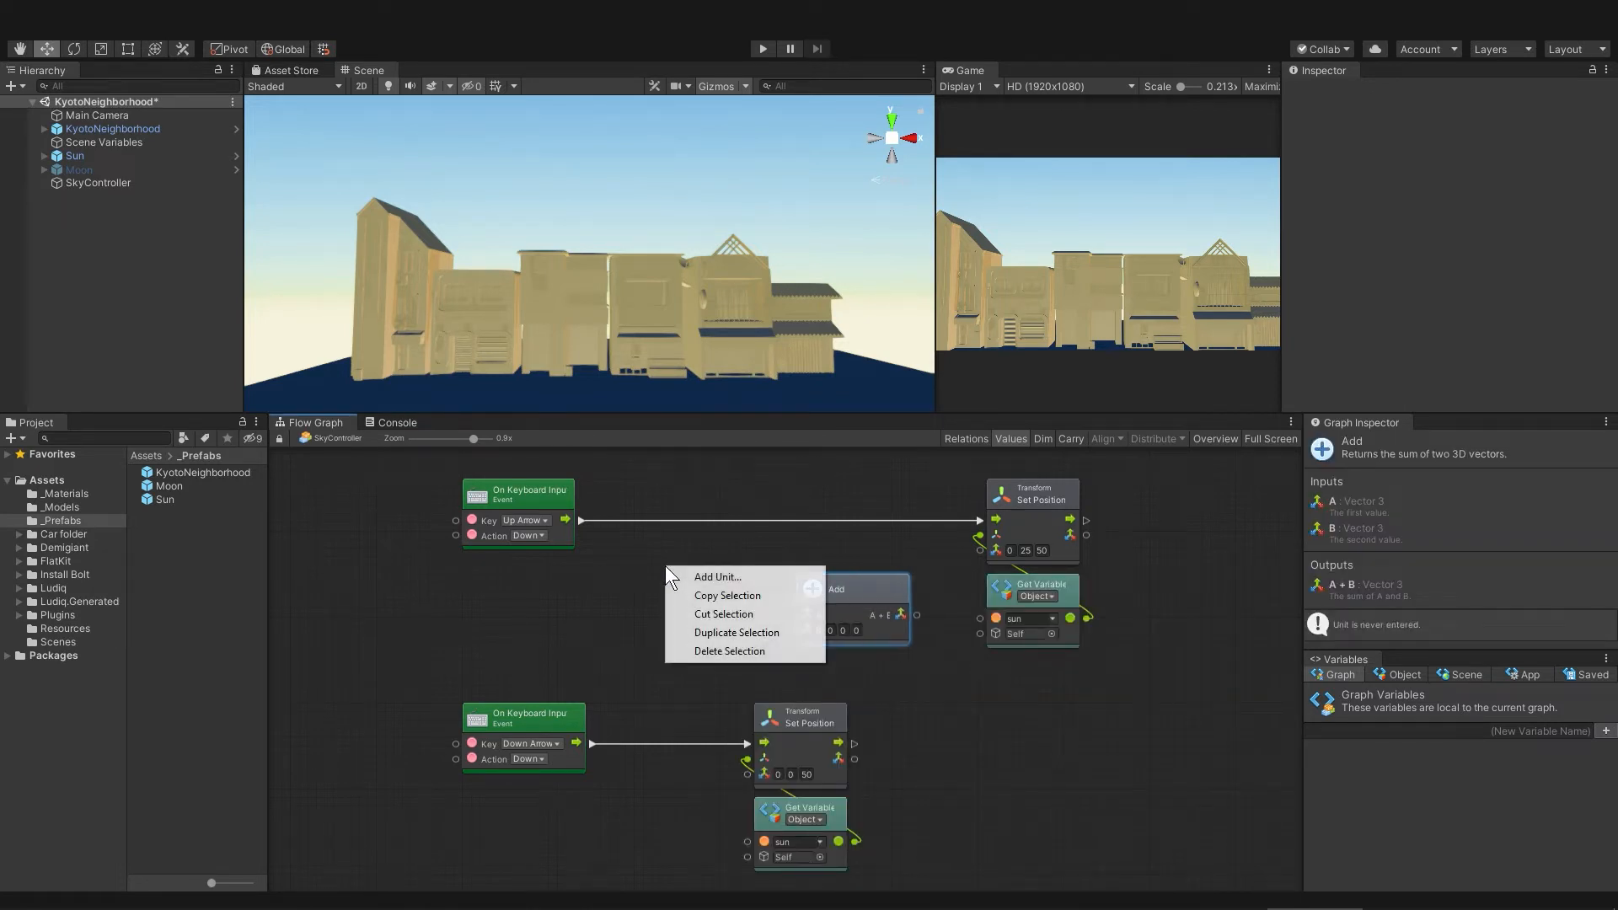
{"action": "left_click", "coordinate": [718, 576]}
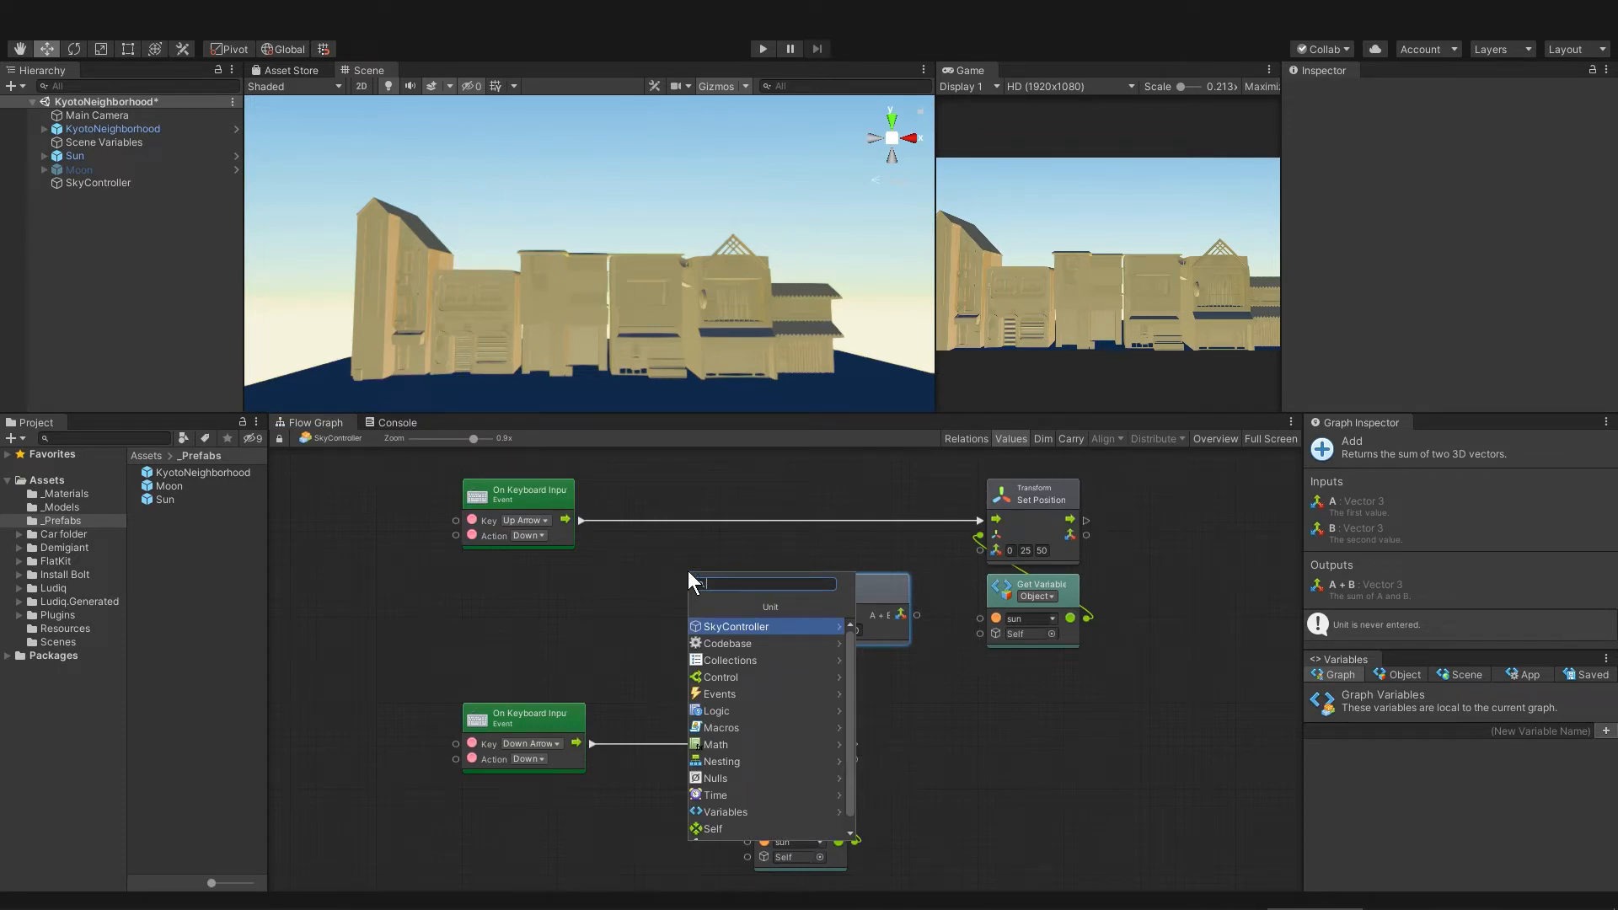
{"action": "type", "text": "get position"}
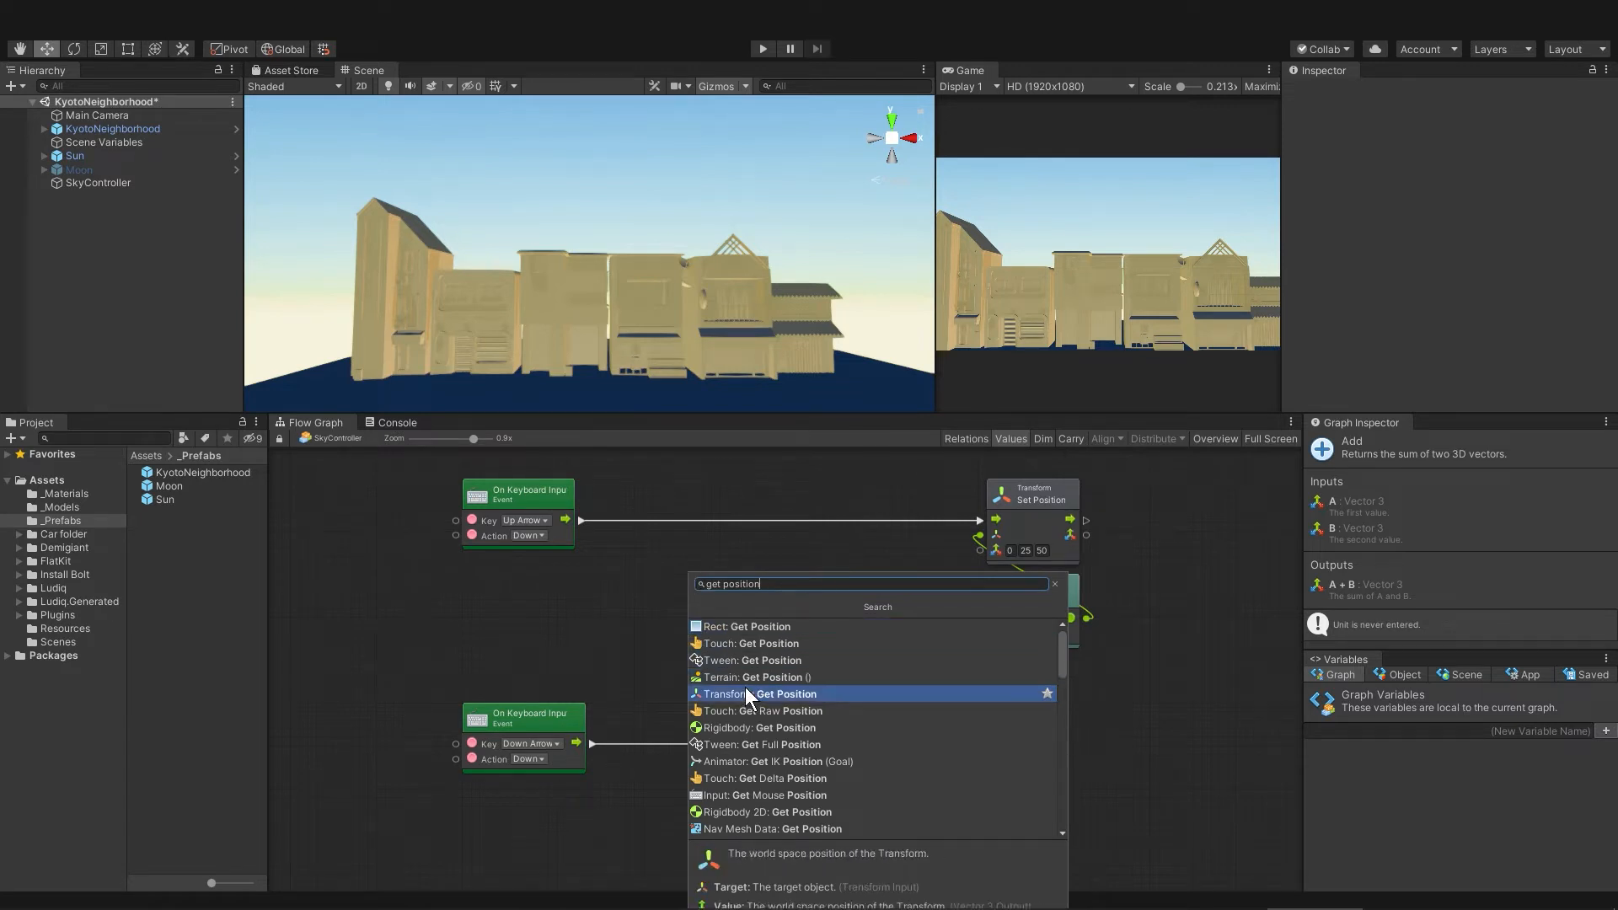
{"action": "left_click", "coordinate": [762, 693]}
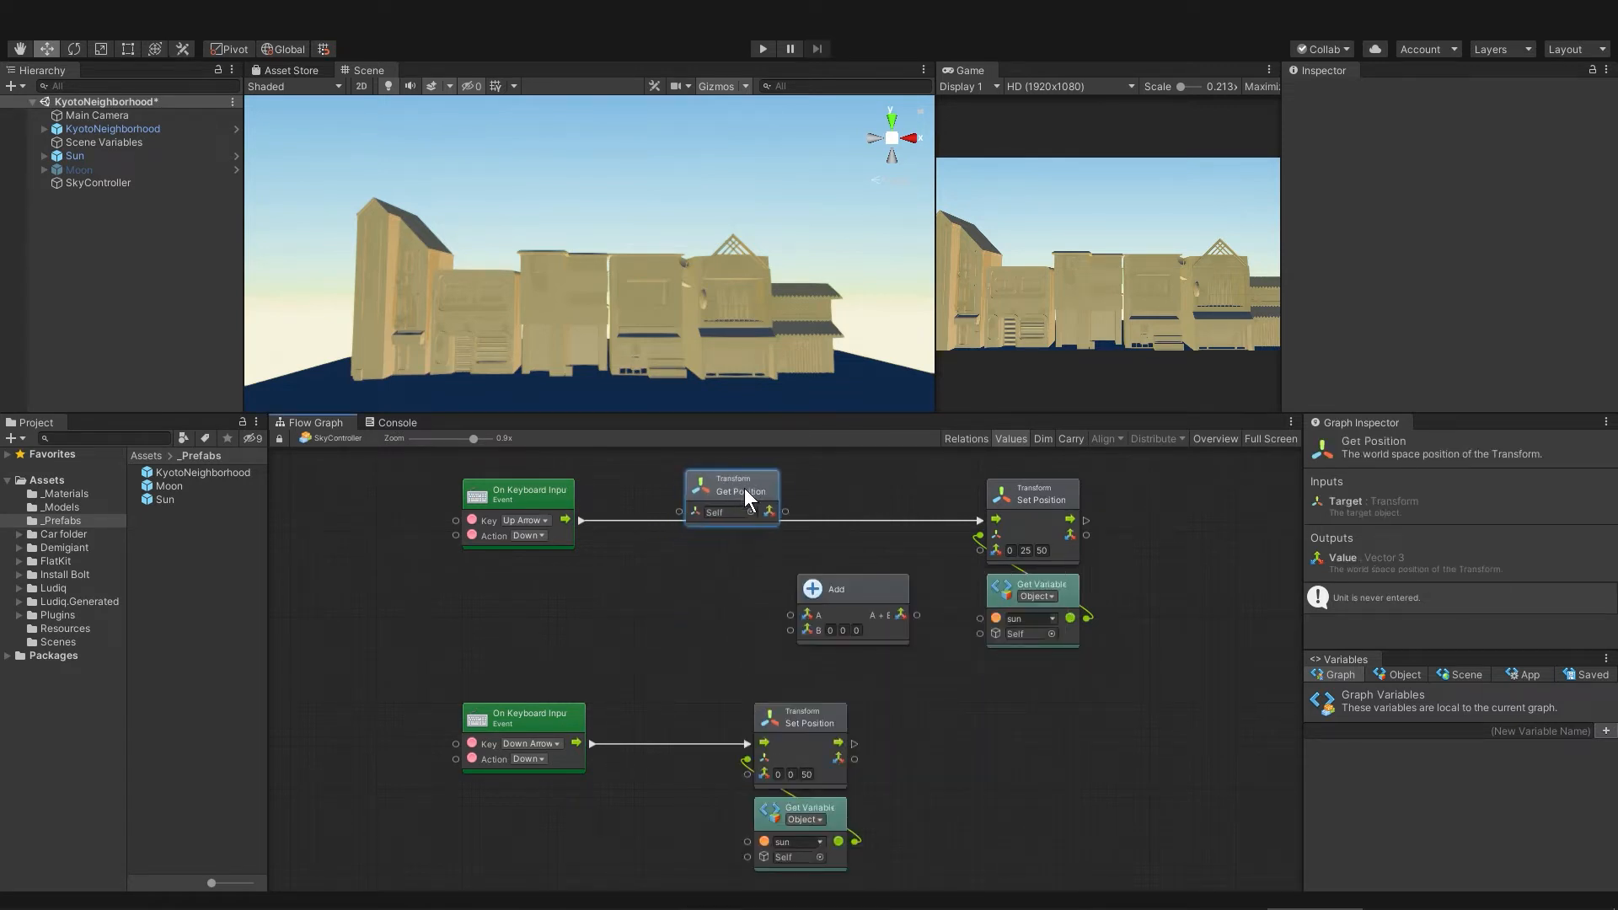
Step: Bring the sun object variable into the graph to feed Get Position
{"action": "left_click", "coordinate": [1401, 674]}
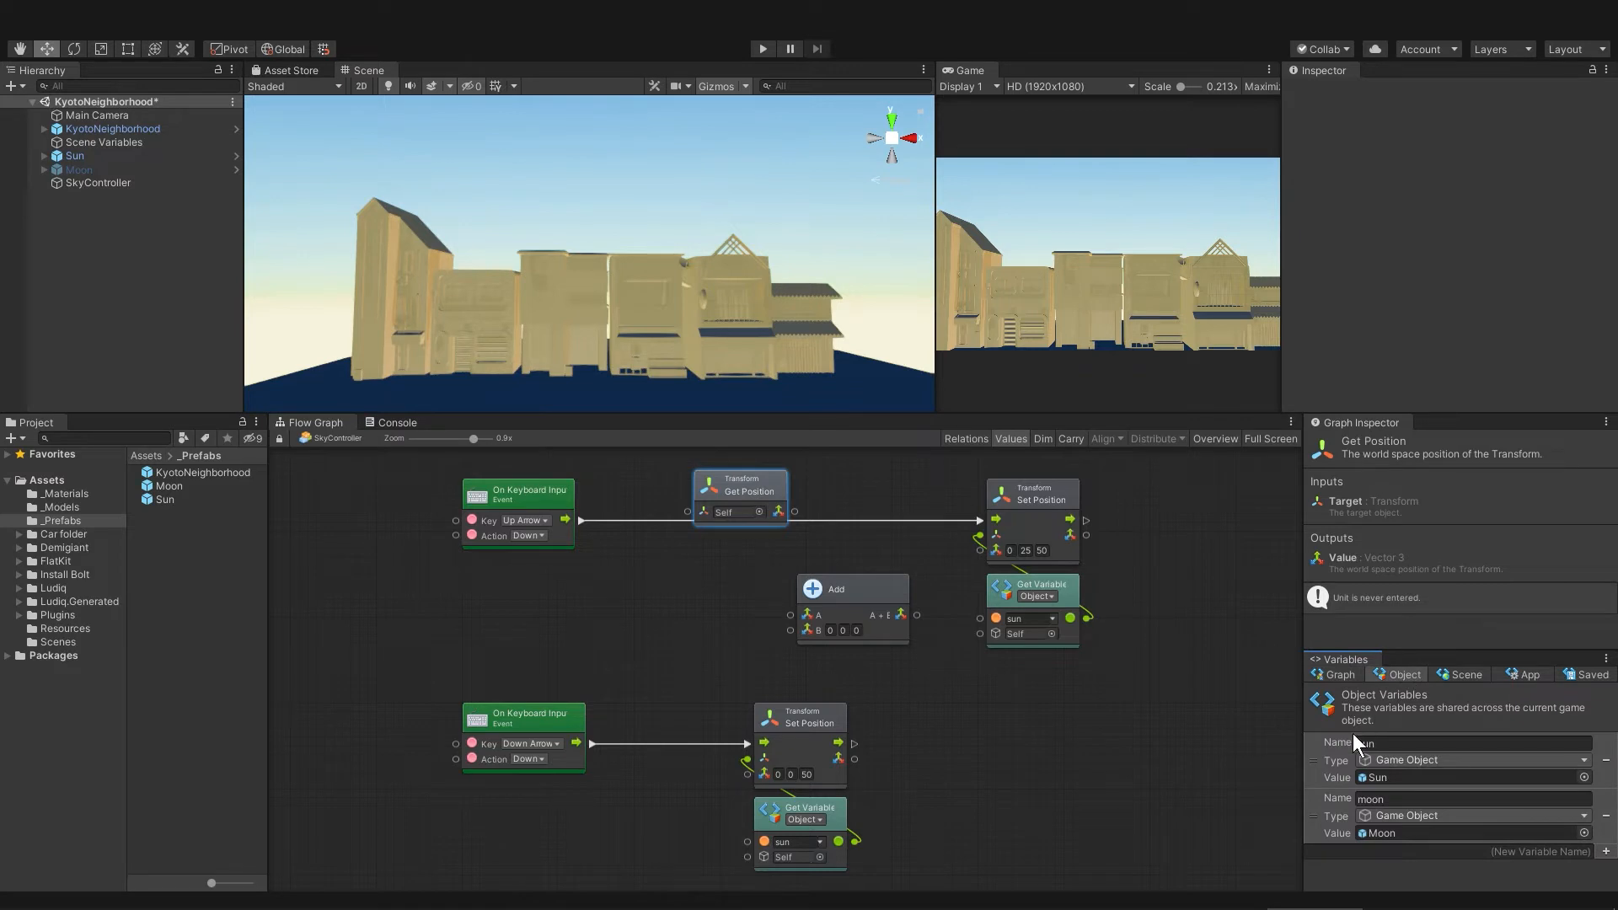
{"action": "left_click", "coordinate": [516, 610]}
{"action": "type", "text": "1"}
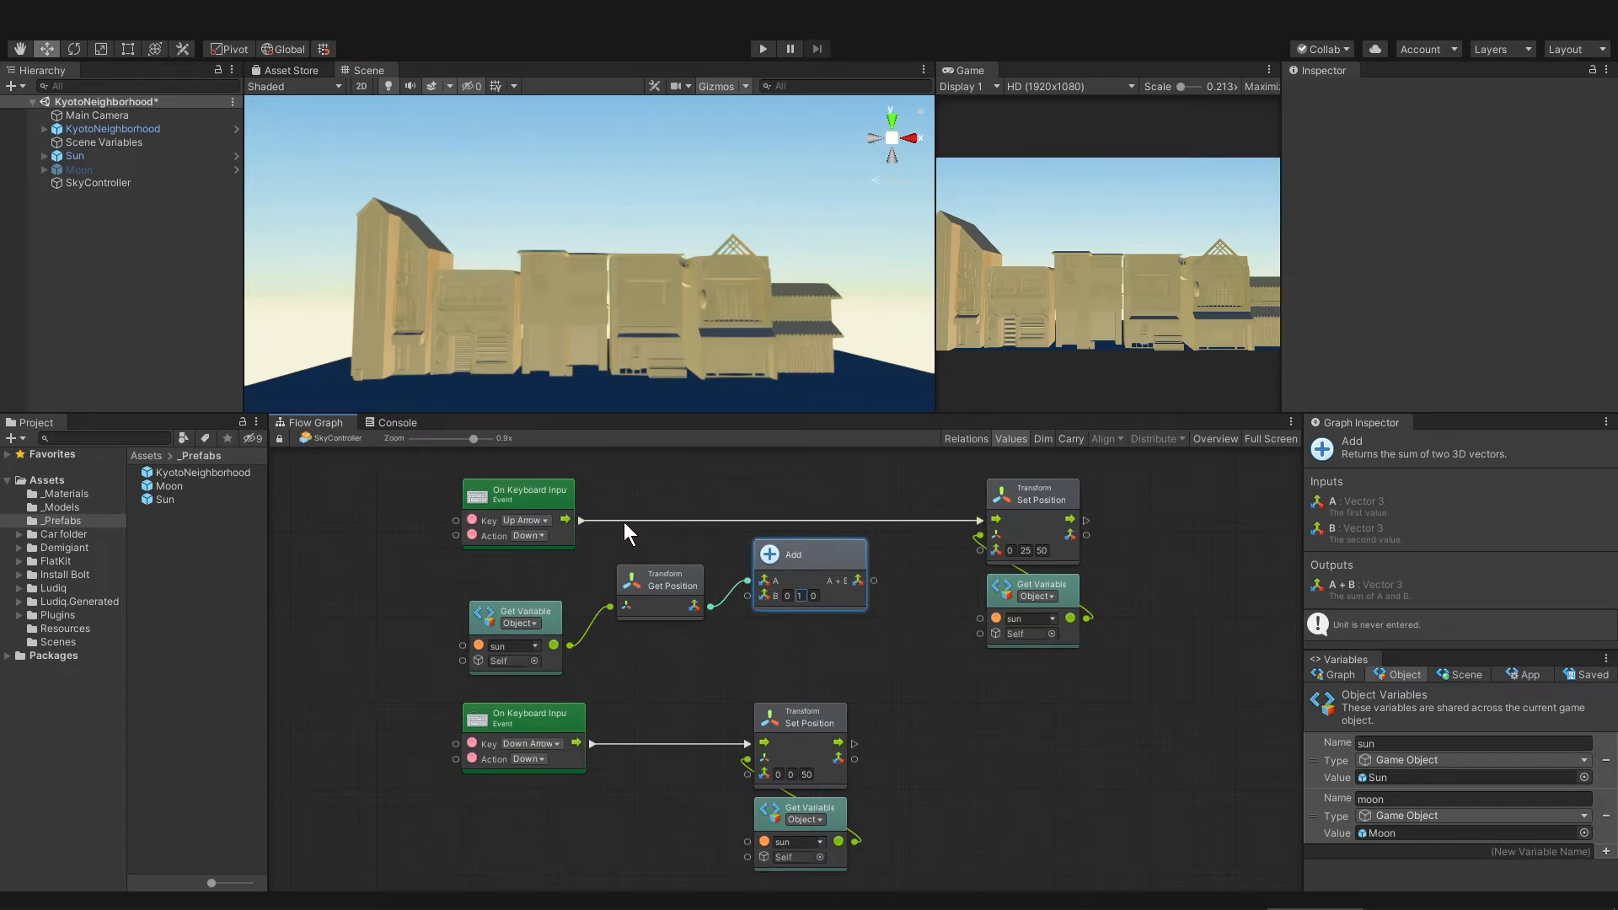
{"action": "mouse_move", "coordinate": [885, 591]}
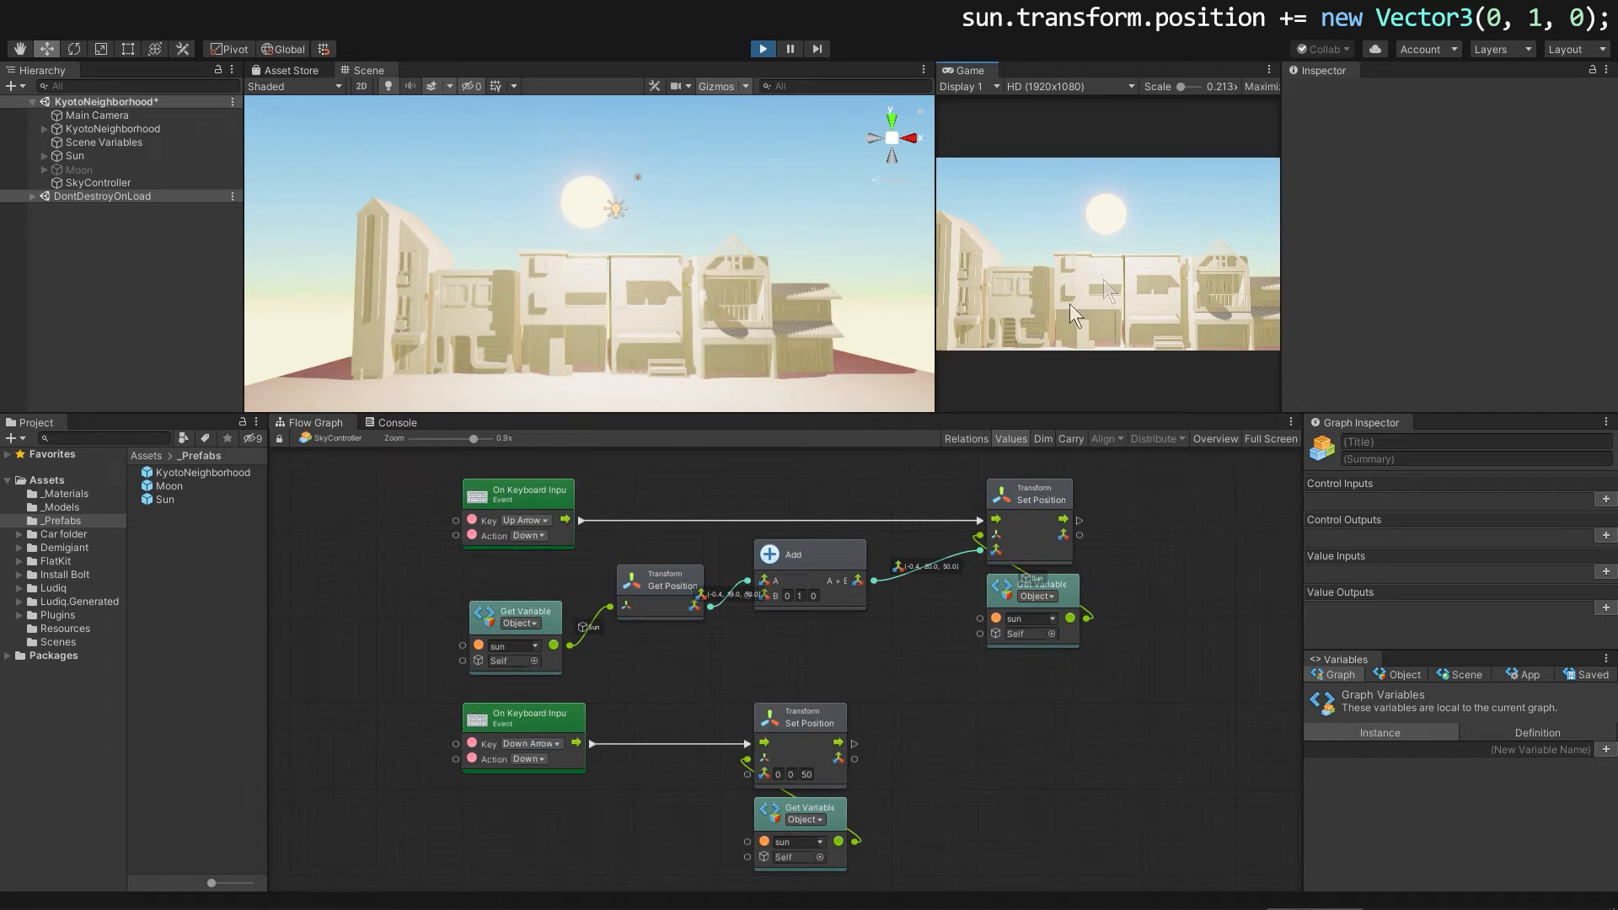
Step: Test the sun-raising graph in play mode before raising the Add Y step to 0.1
{"action": "left_click", "coordinate": [762, 49]}
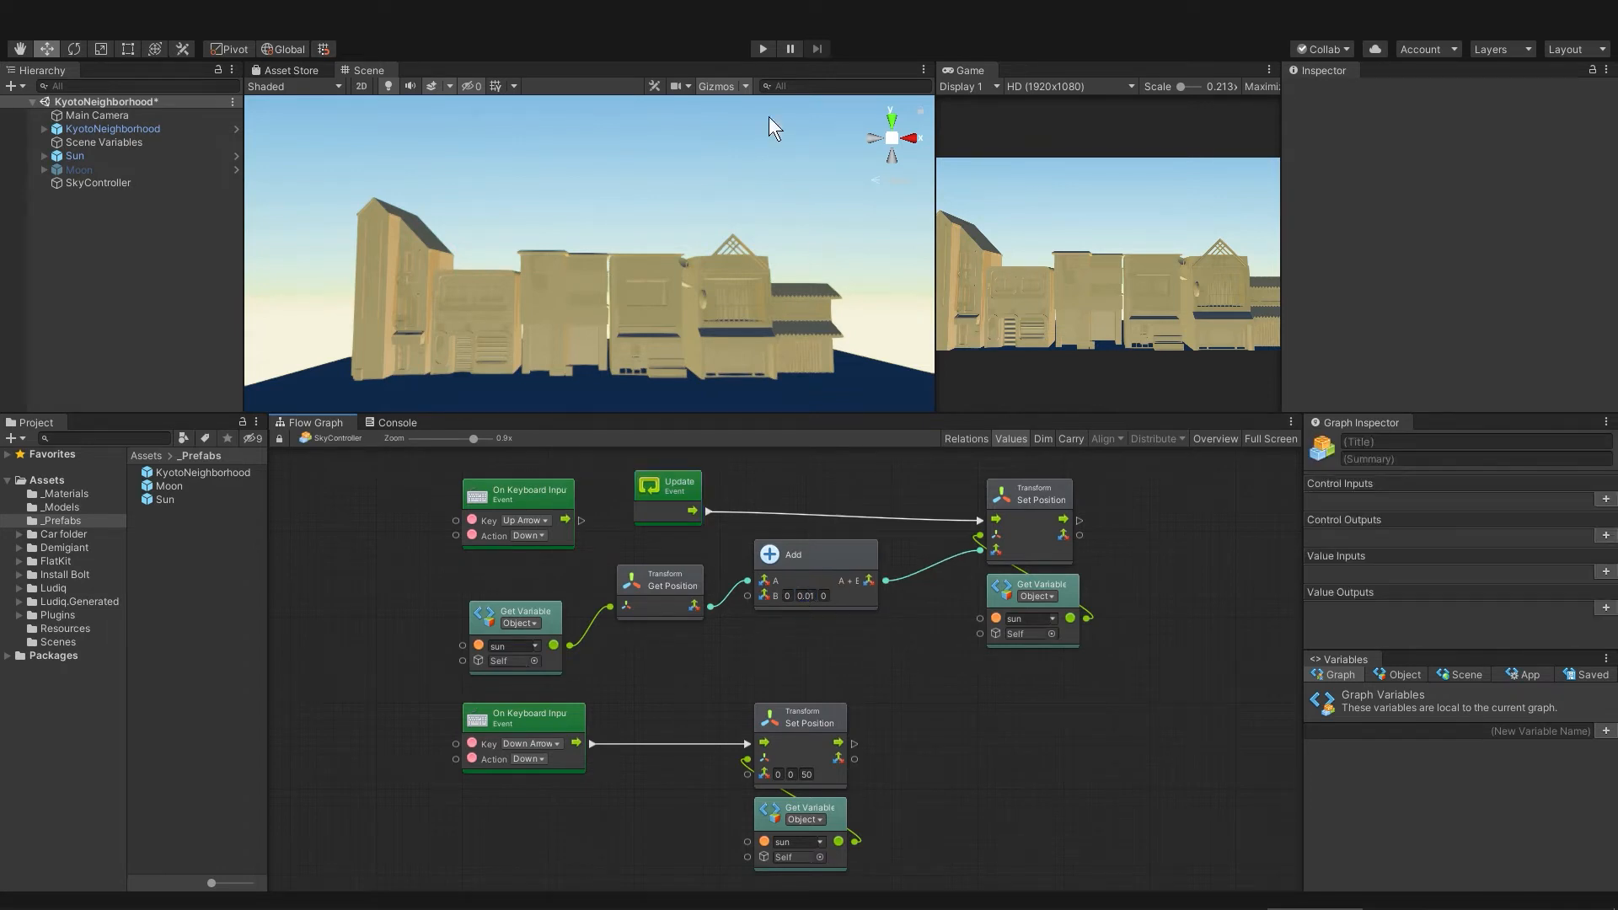
{"action": "mouse_move", "coordinate": [996, 692]}
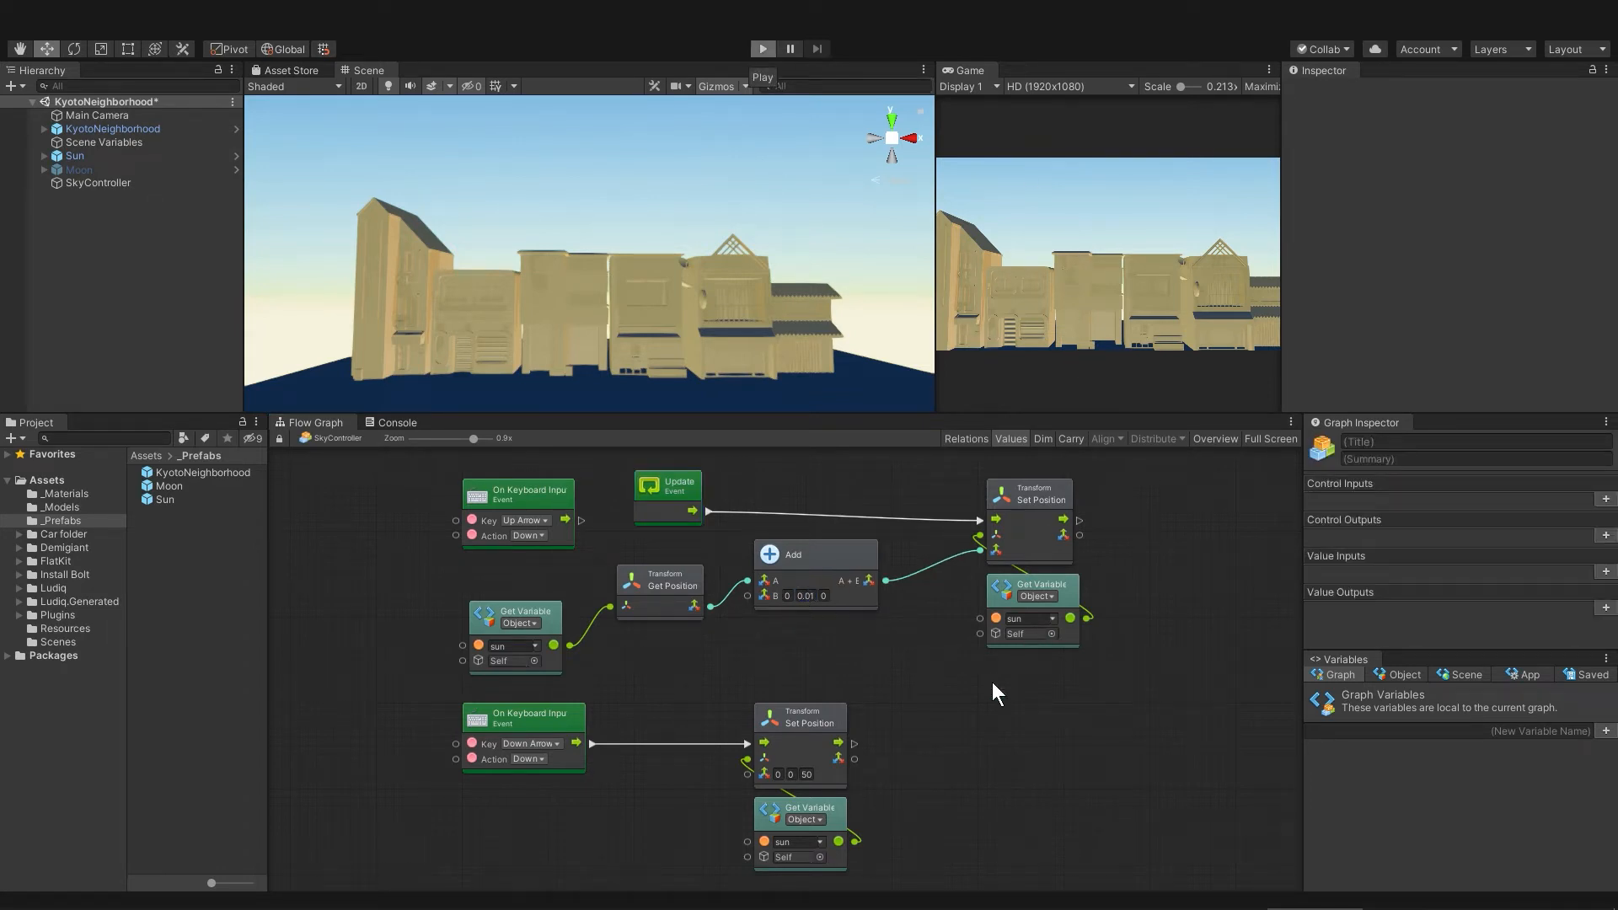
{"action": "left_click", "coordinate": [762, 49]}
{"action": "type", "text": "0.1"}
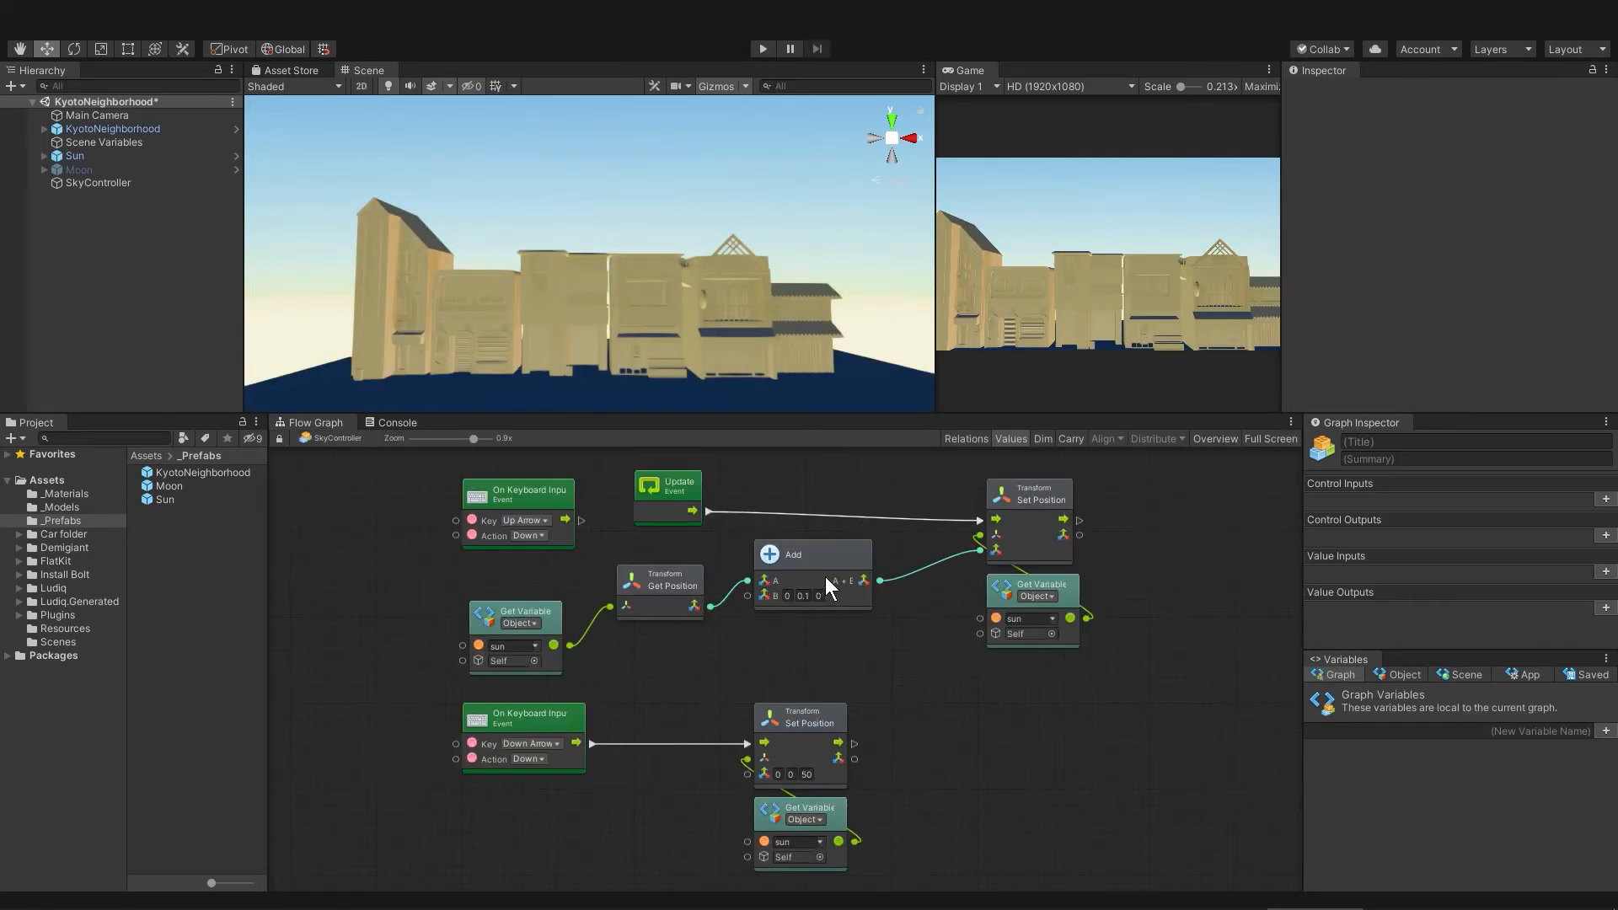
{"action": "mouse_move", "coordinate": [689, 504]}
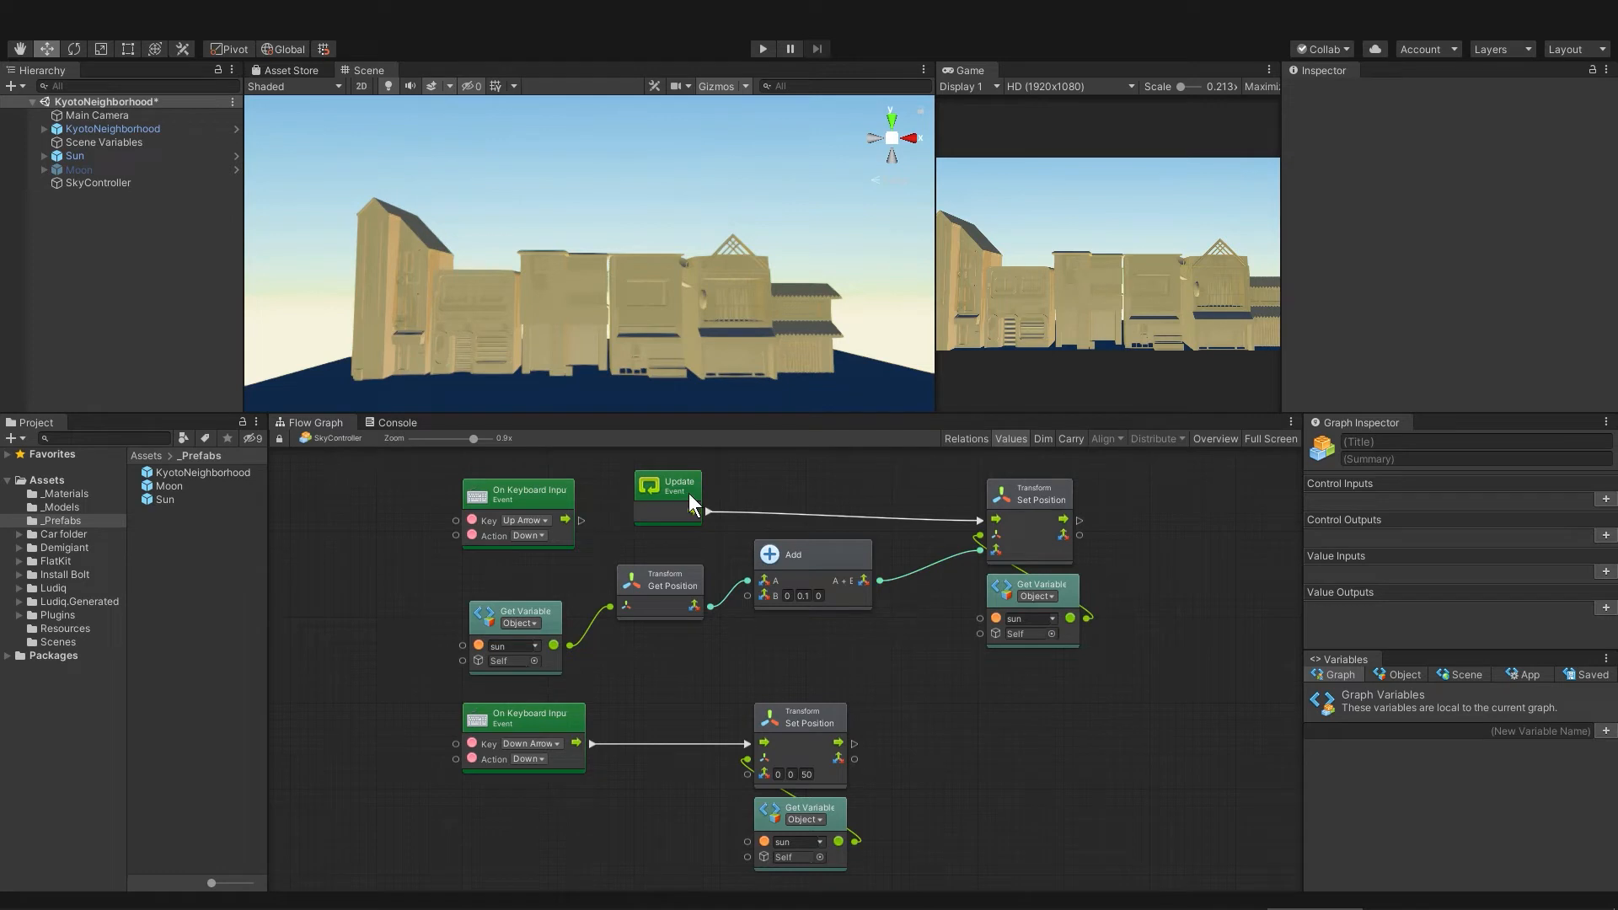
{"action": "mouse_move", "coordinate": [720, 509]}
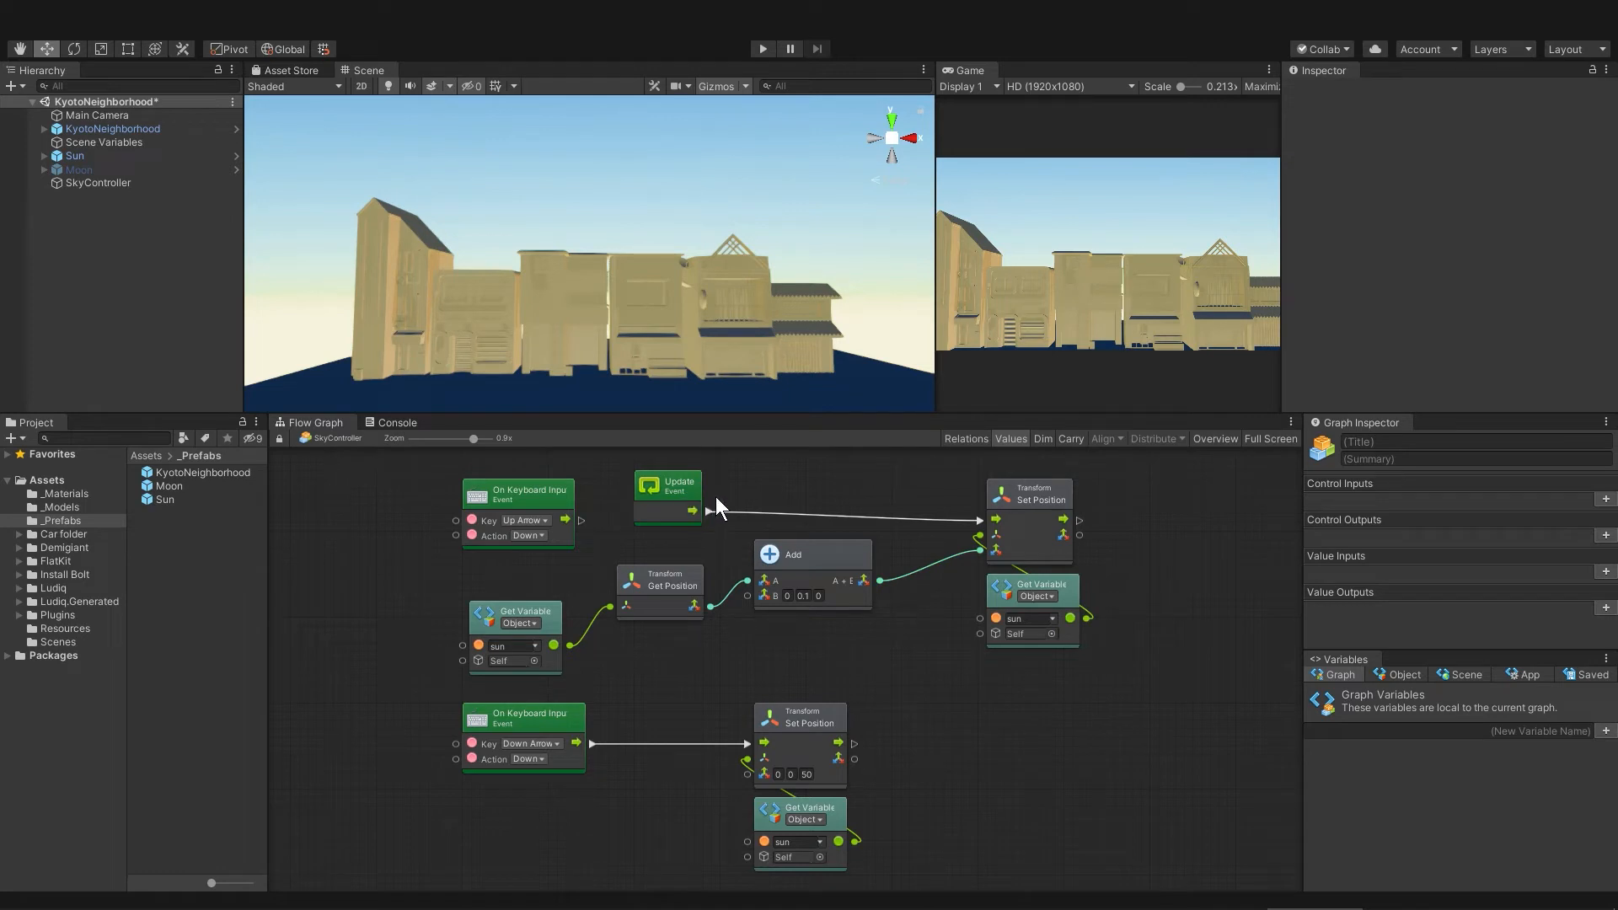
{"action": "mouse_move", "coordinate": [651, 593]}
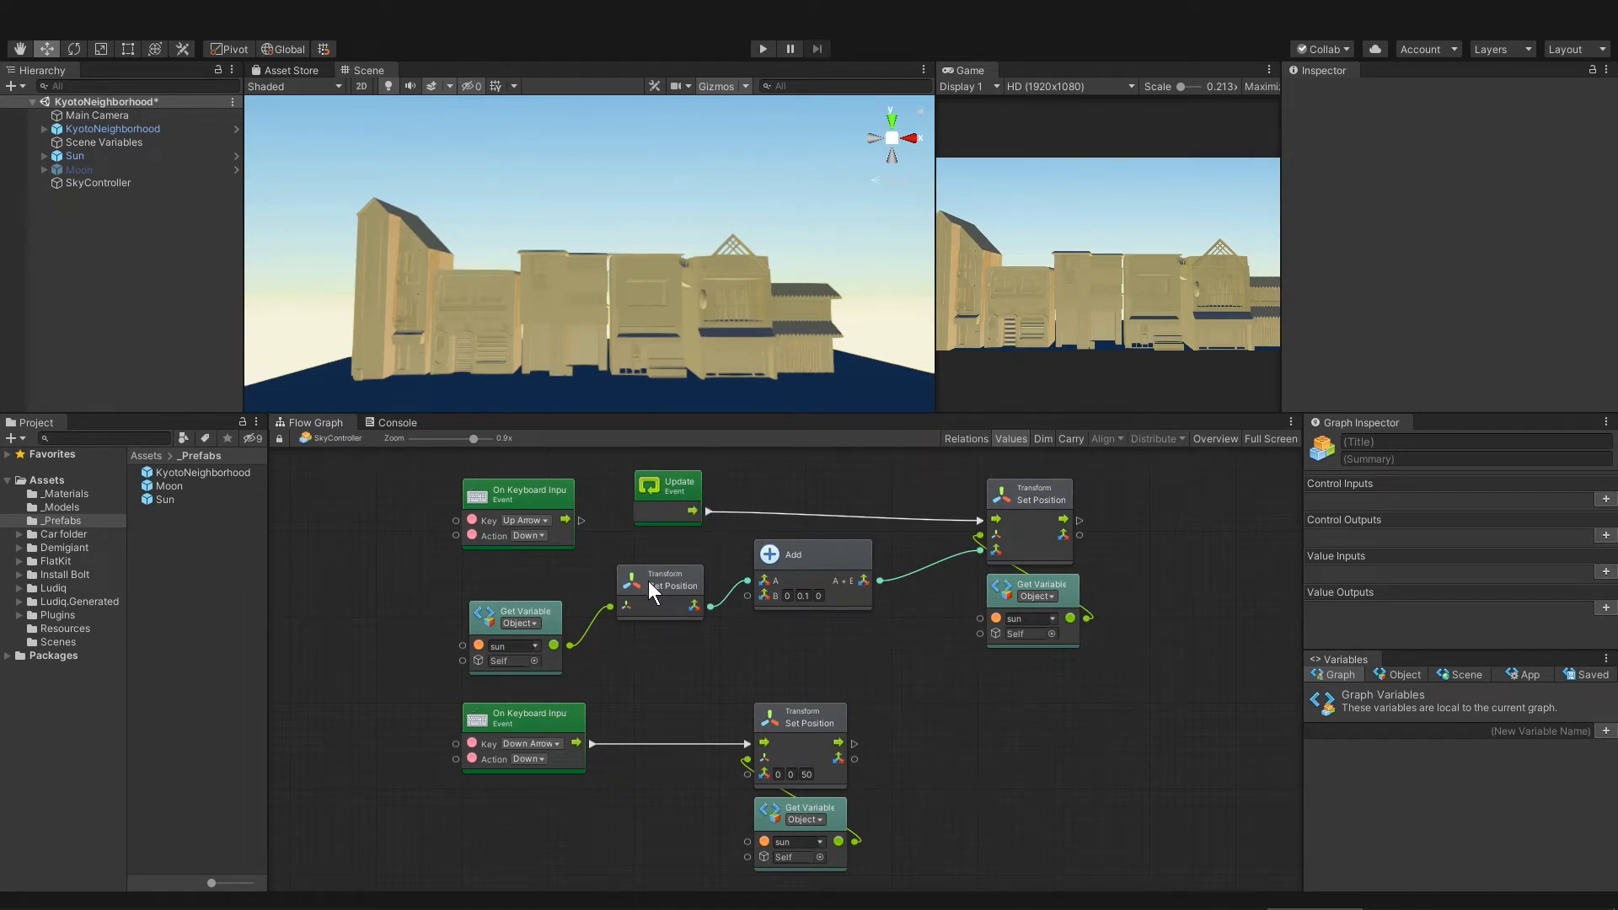
{"action": "mouse_move", "coordinate": [719, 609]}
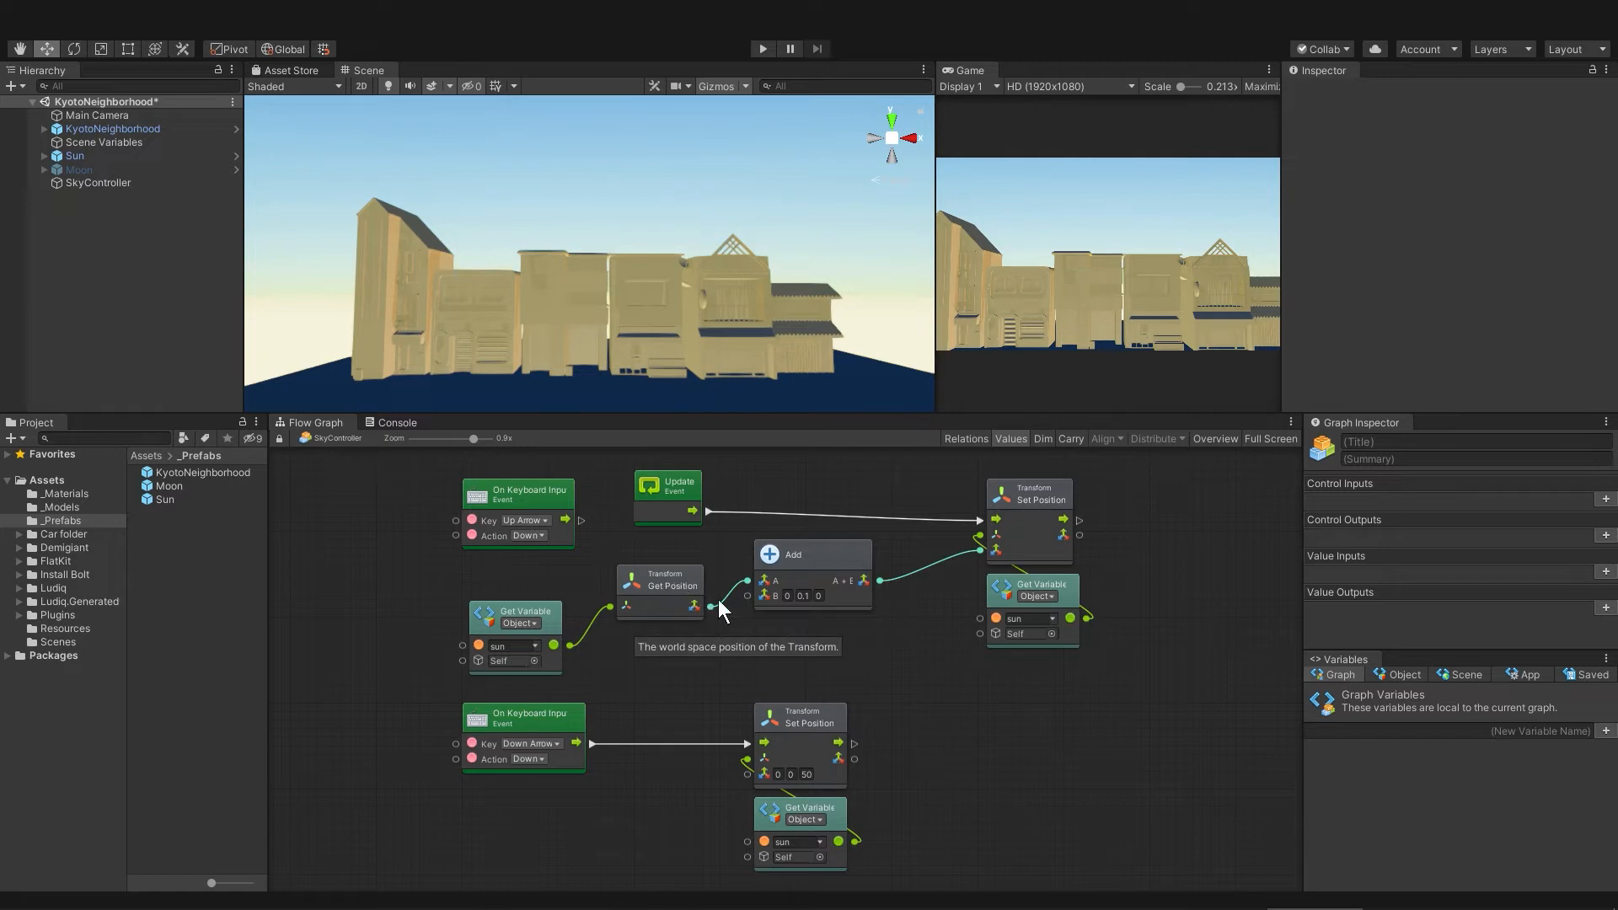
{"action": "mouse_move", "coordinate": [834, 617]}
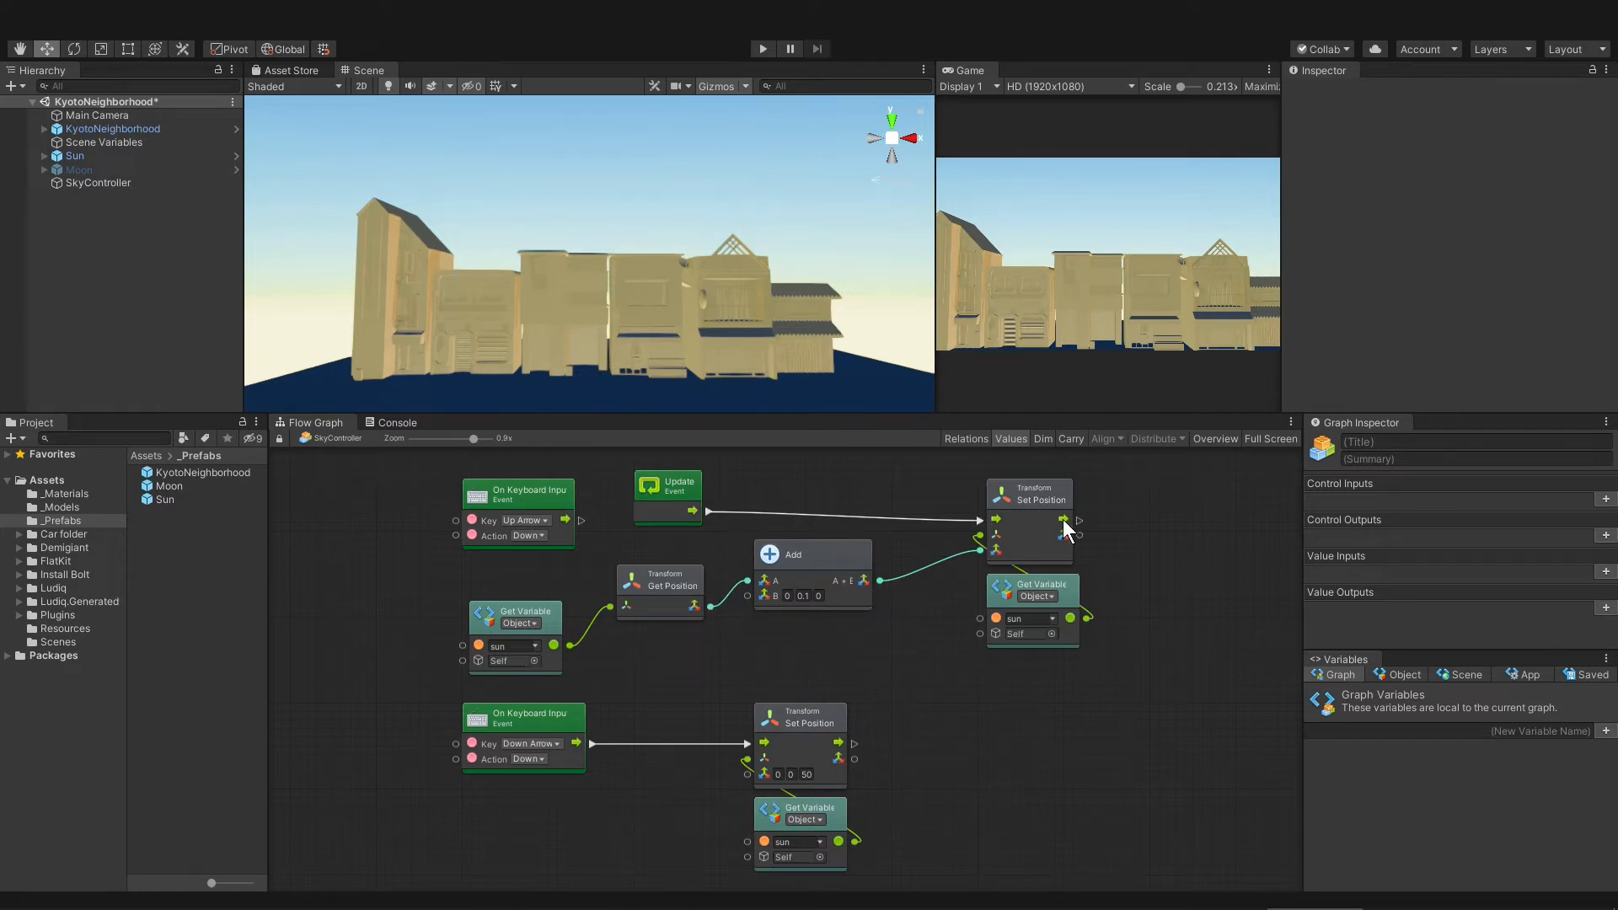
{"action": "mouse_move", "coordinate": [1143, 568]}
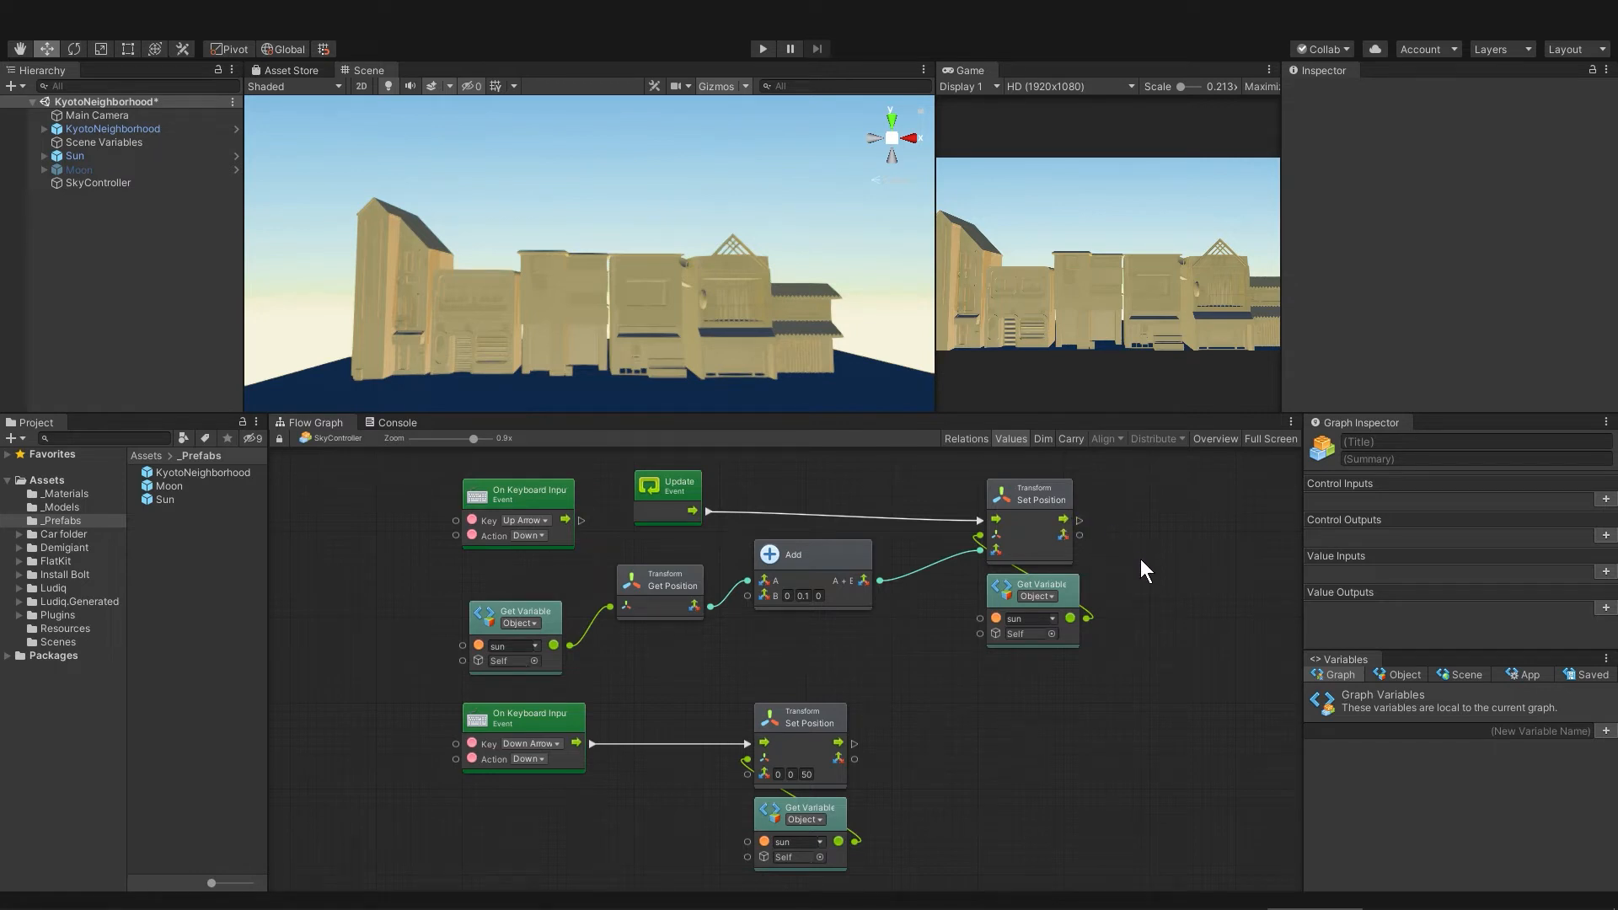
{"action": "mouse_move", "coordinate": [666, 597]}
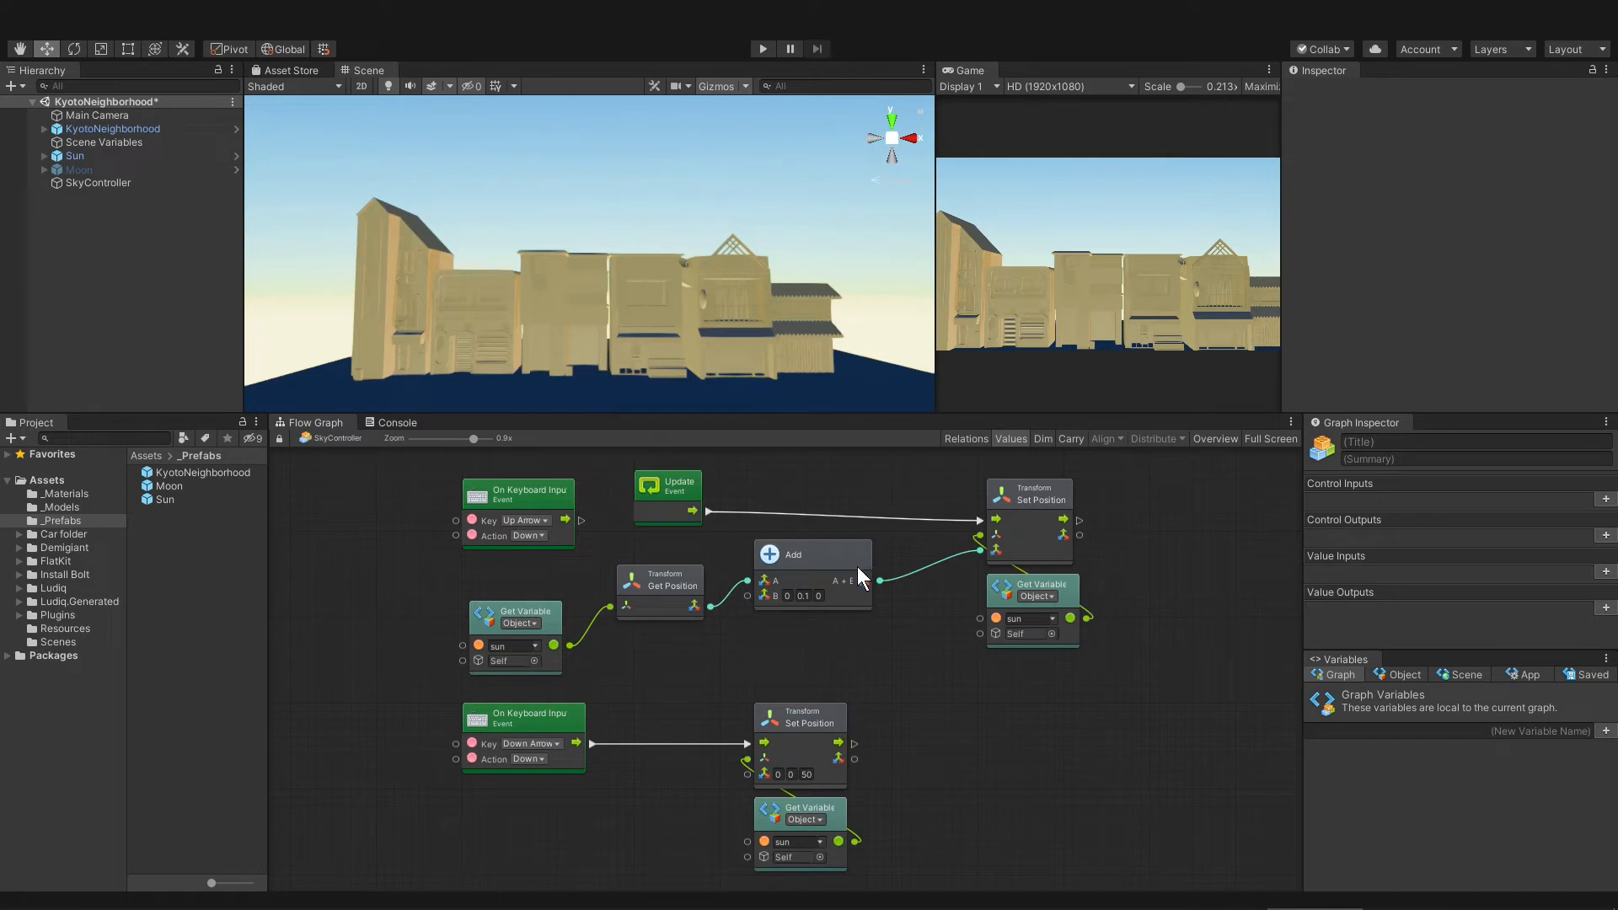
{"action": "mouse_move", "coordinate": [1049, 513]}
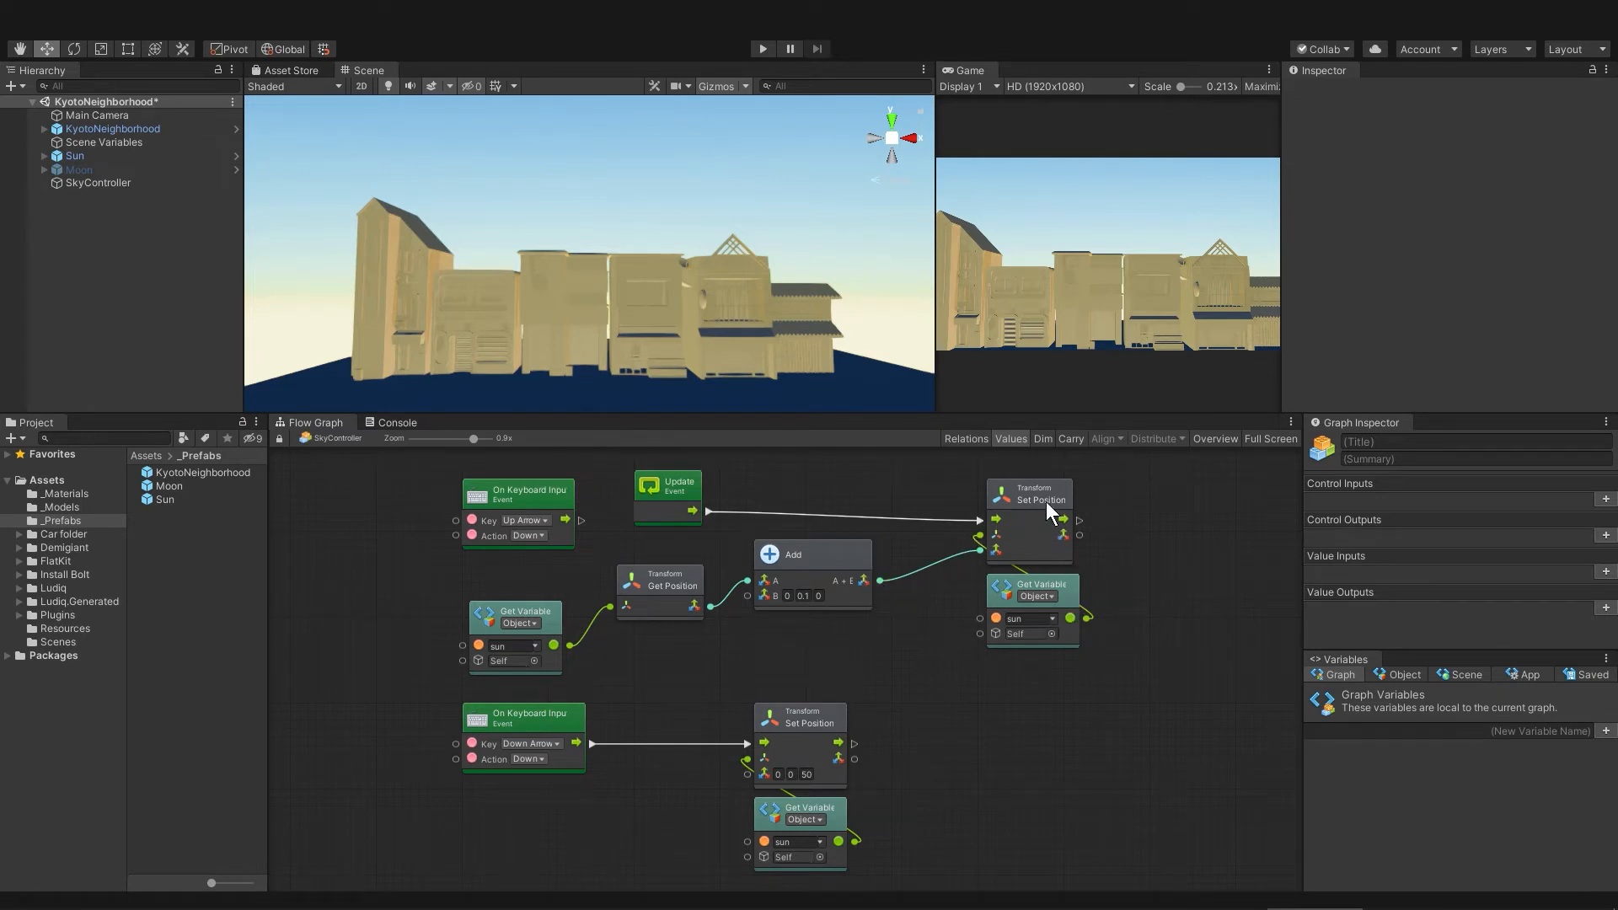
{"action": "mouse_move", "coordinate": [816, 619]}
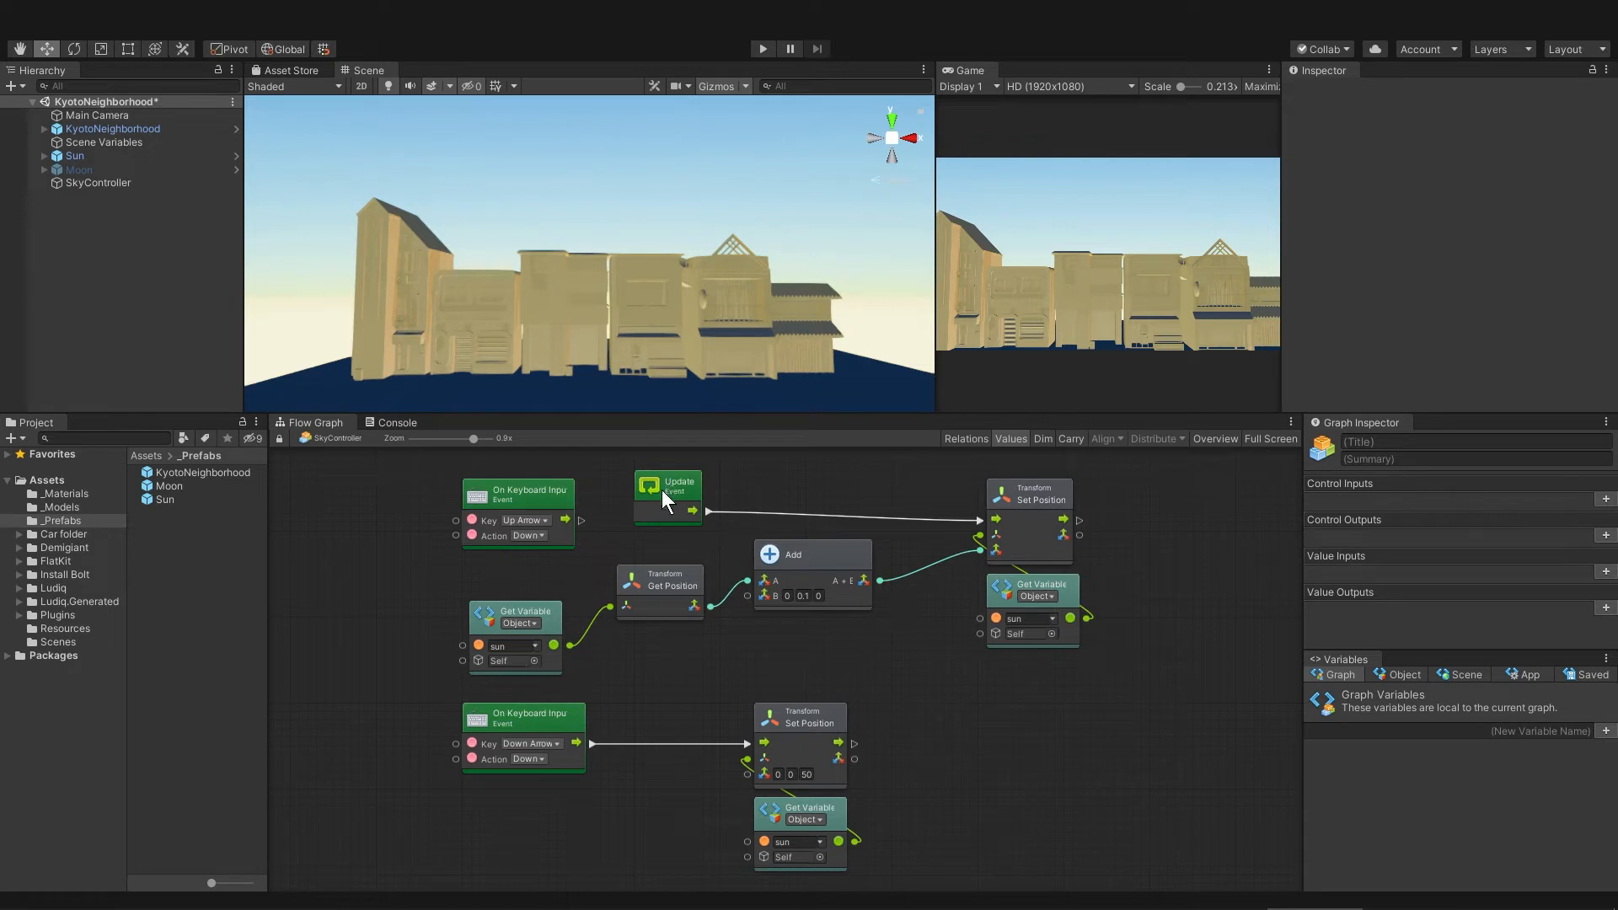
{"action": "mouse_move", "coordinate": [672, 518]}
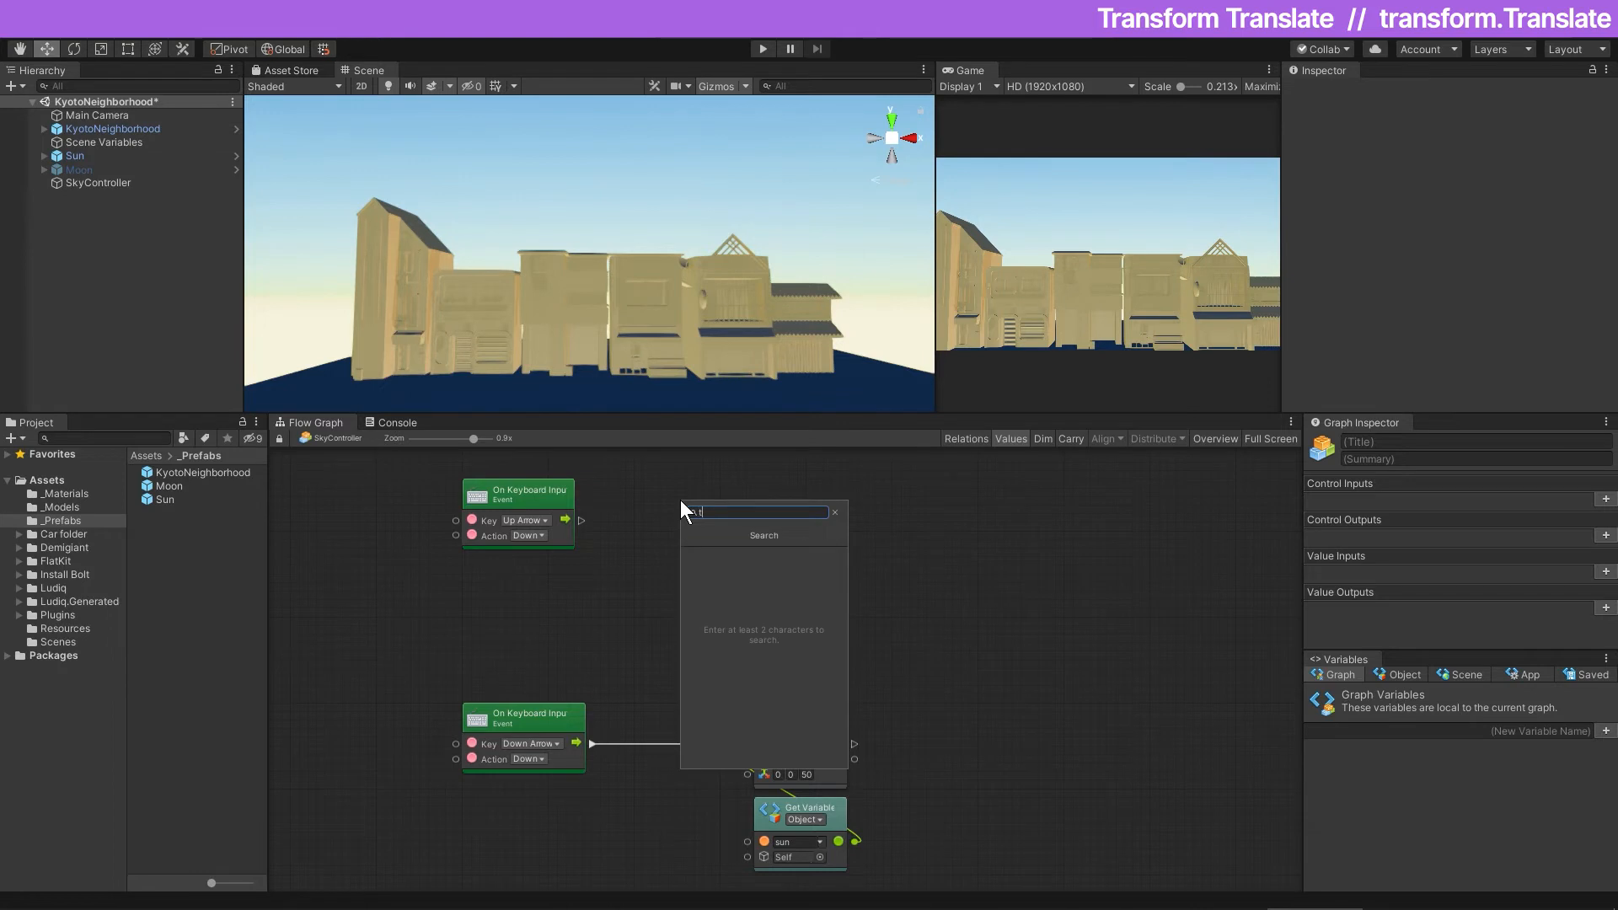
Step: Add a Transform Translate unit and bring the moon object variable into the graph
{"action": "type", "text": "ranslate"}
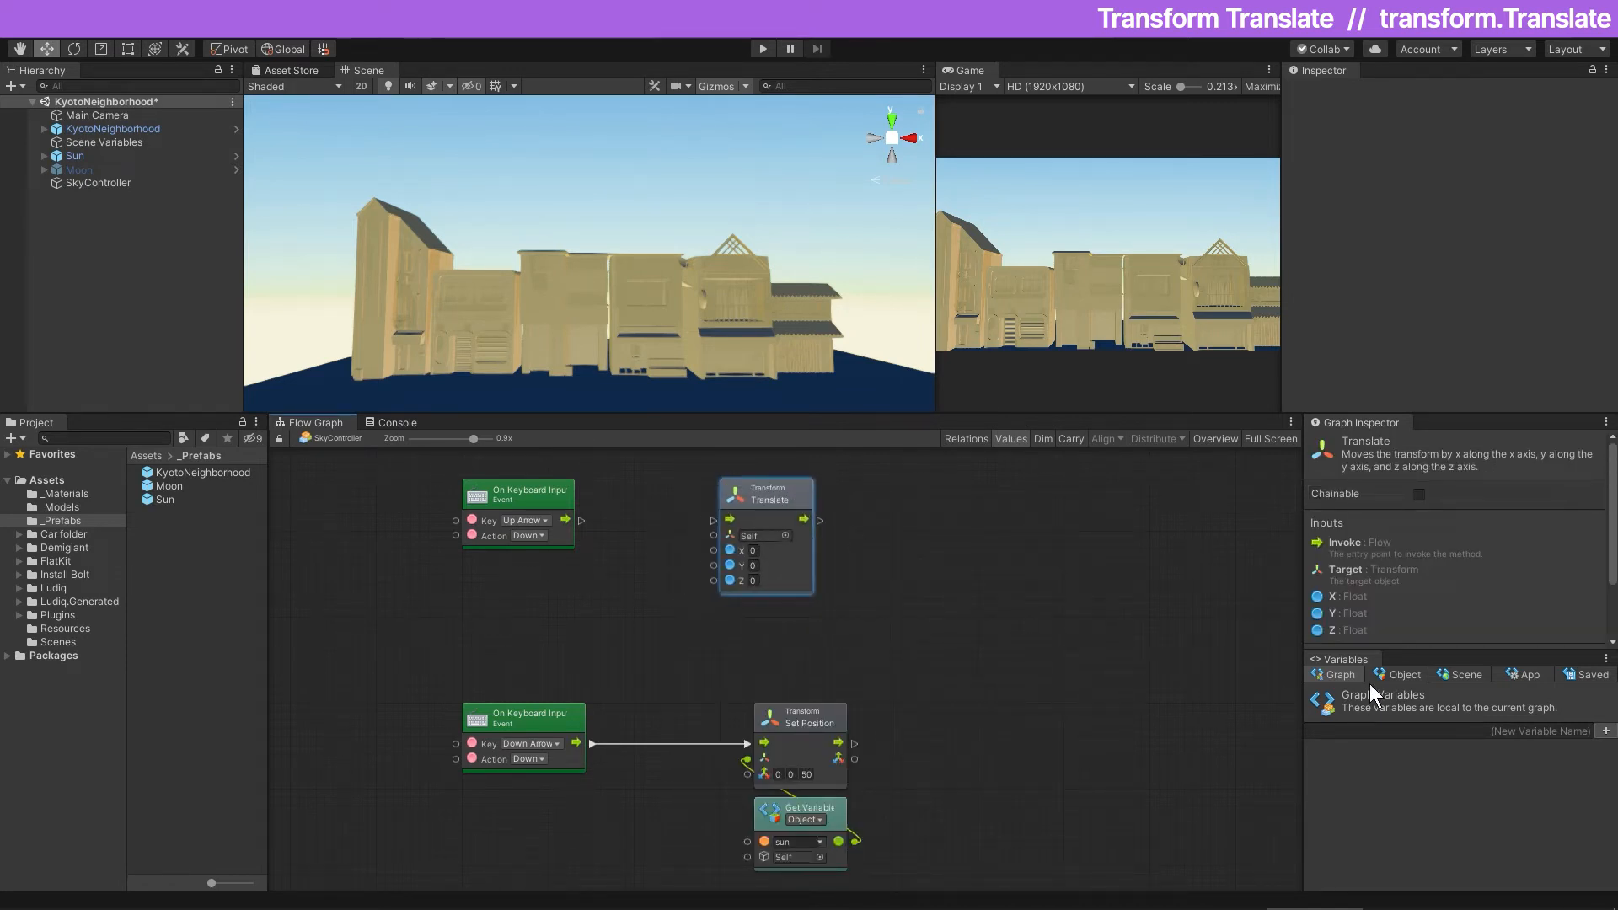
{"action": "left_click", "coordinate": [1401, 675]}
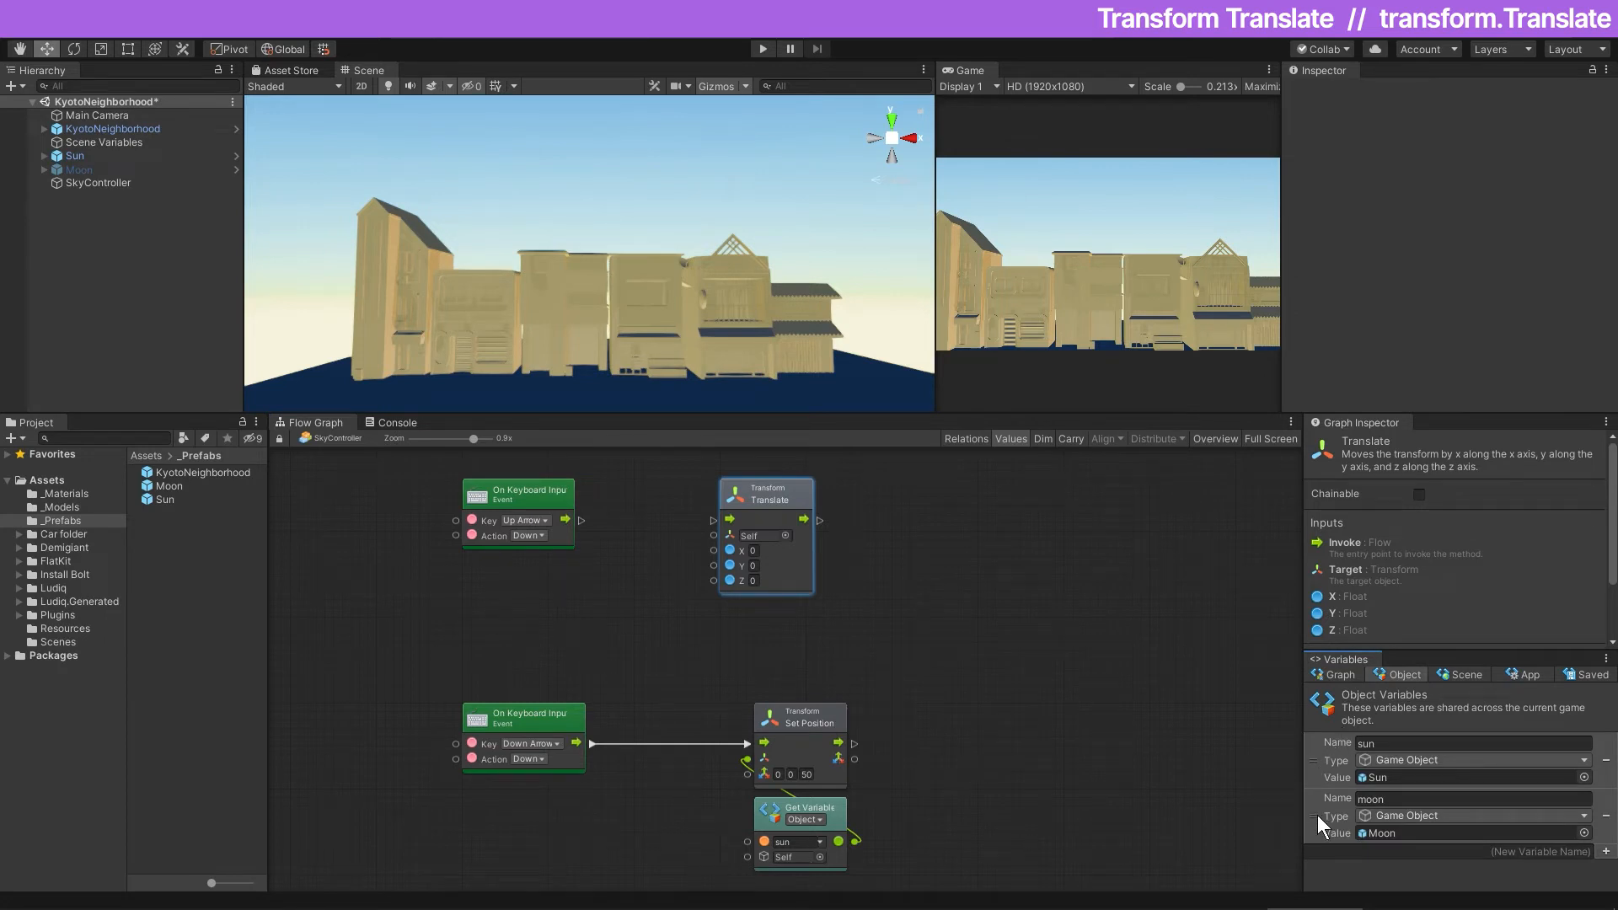
{"action": "left_click", "coordinate": [74, 155]}
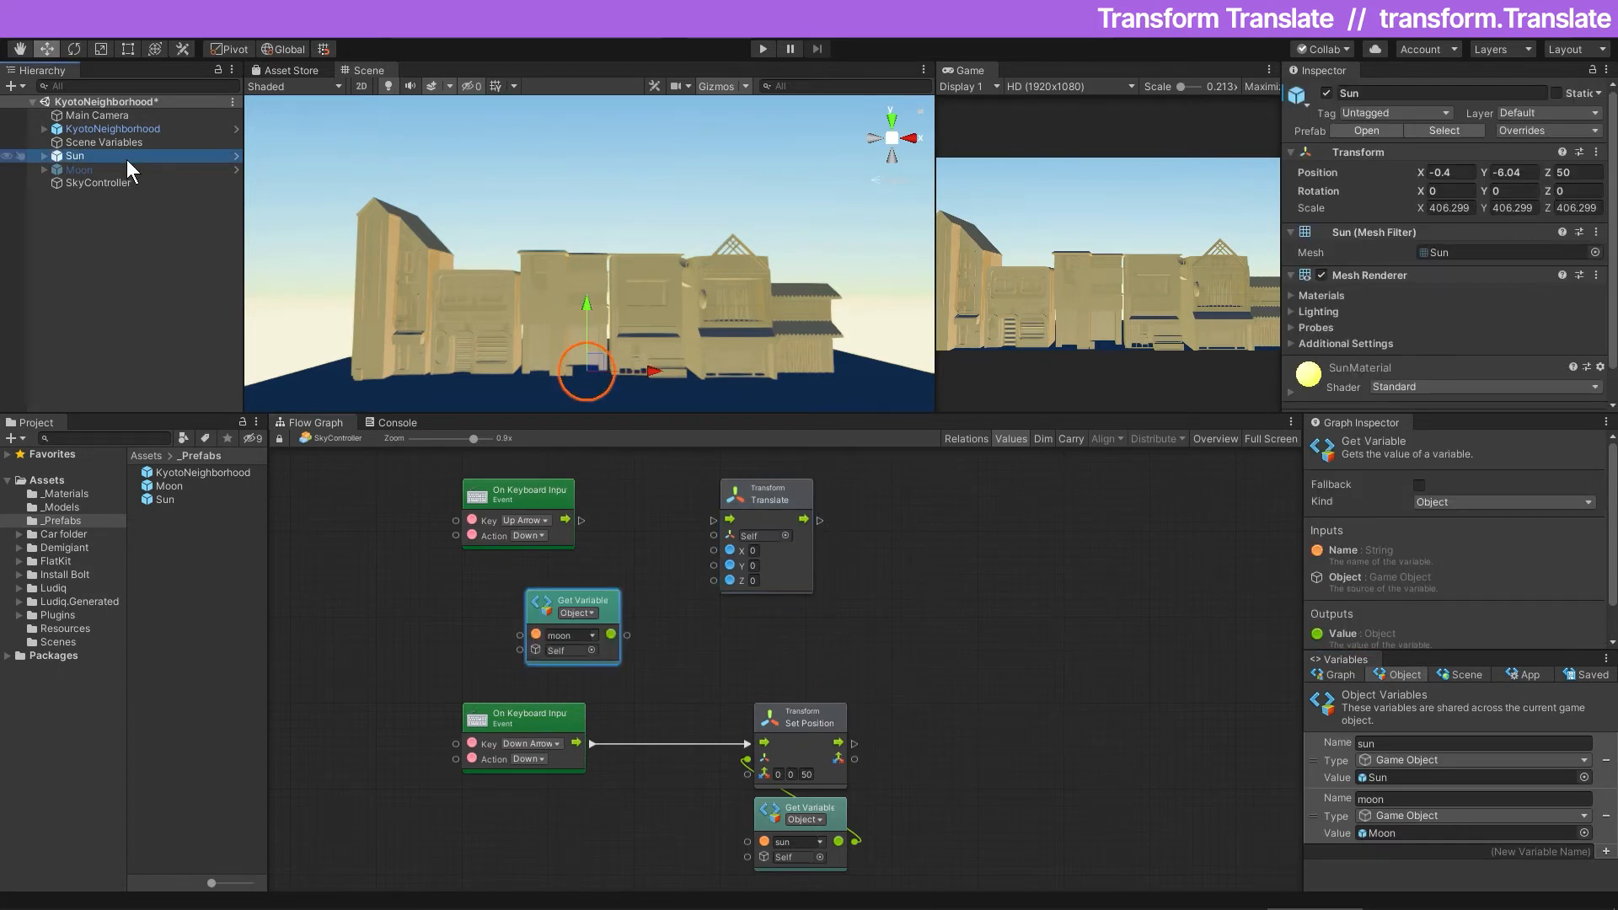
{"action": "mouse_move", "coordinate": [344, 174]}
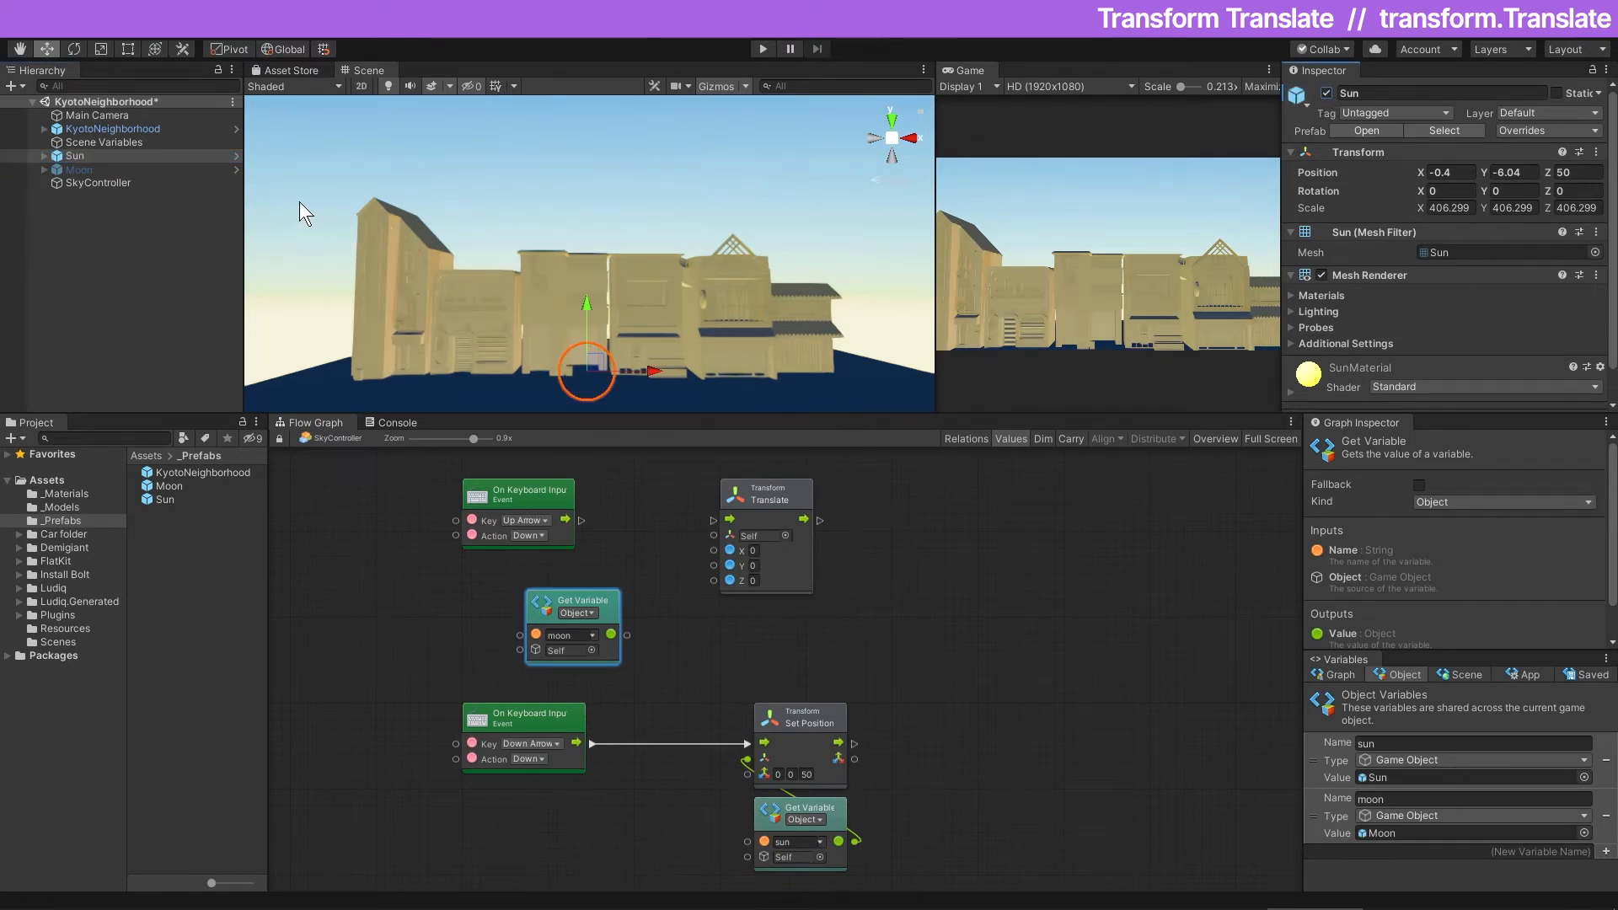
{"action": "mouse_move", "coordinate": [212, 177]}
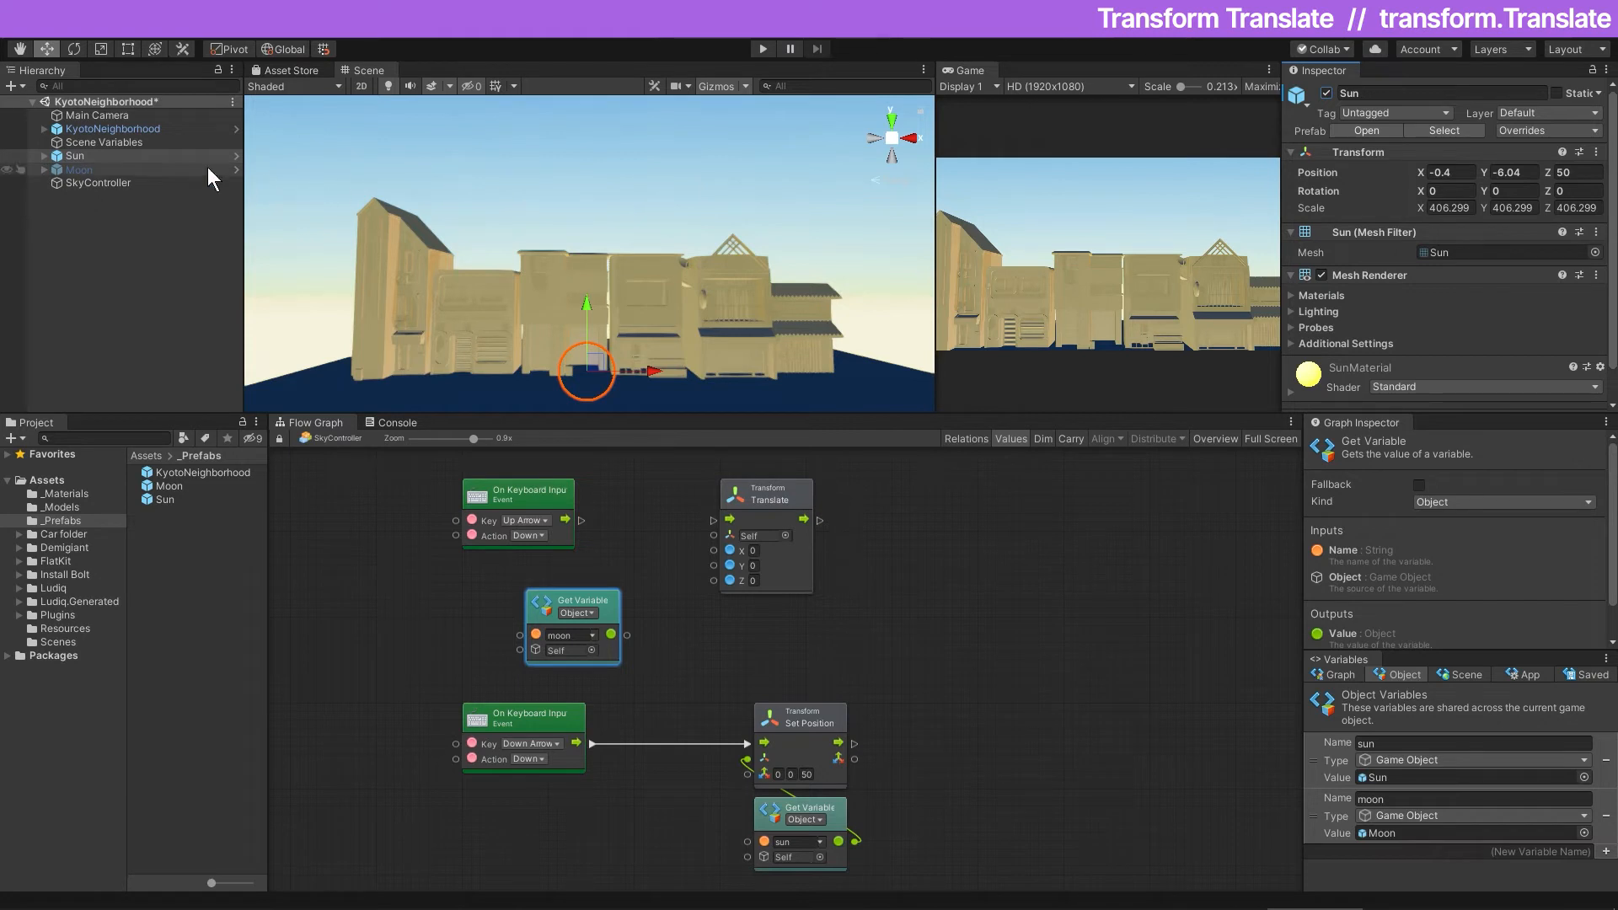
{"action": "mouse_move", "coordinate": [350, 184]}
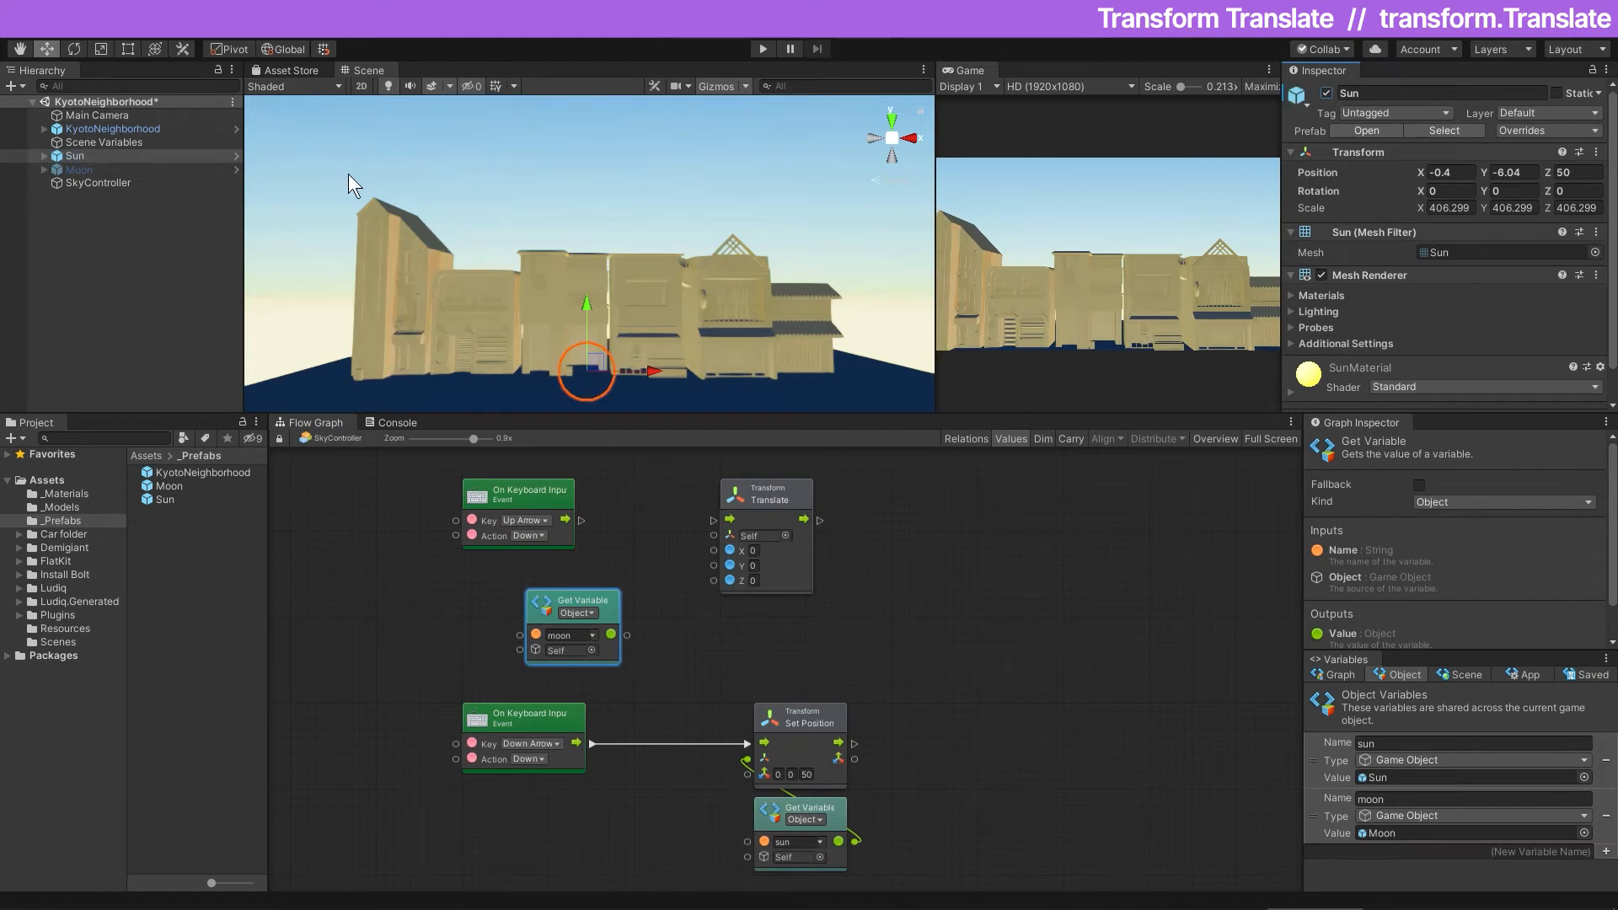
{"action": "left_click", "coordinate": [79, 168]}
{"action": "type", "text": "2"}
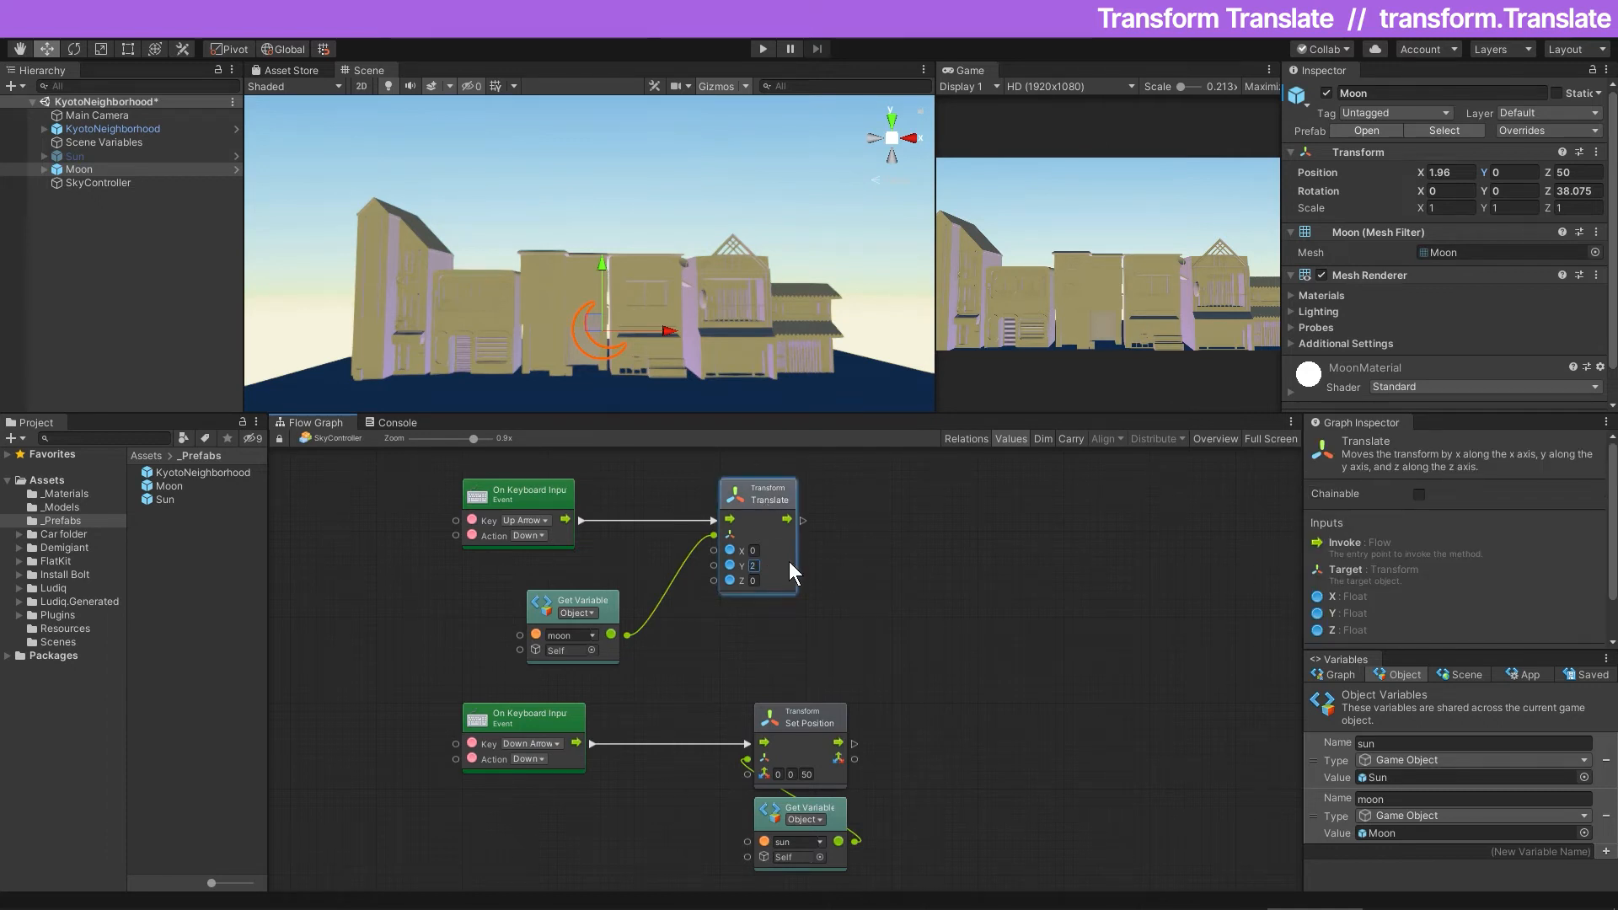
Step: Run the scene and raise the moon by 2 on Y with the Up Arrow, then stop
{"action": "left_click", "coordinate": [761, 49]}
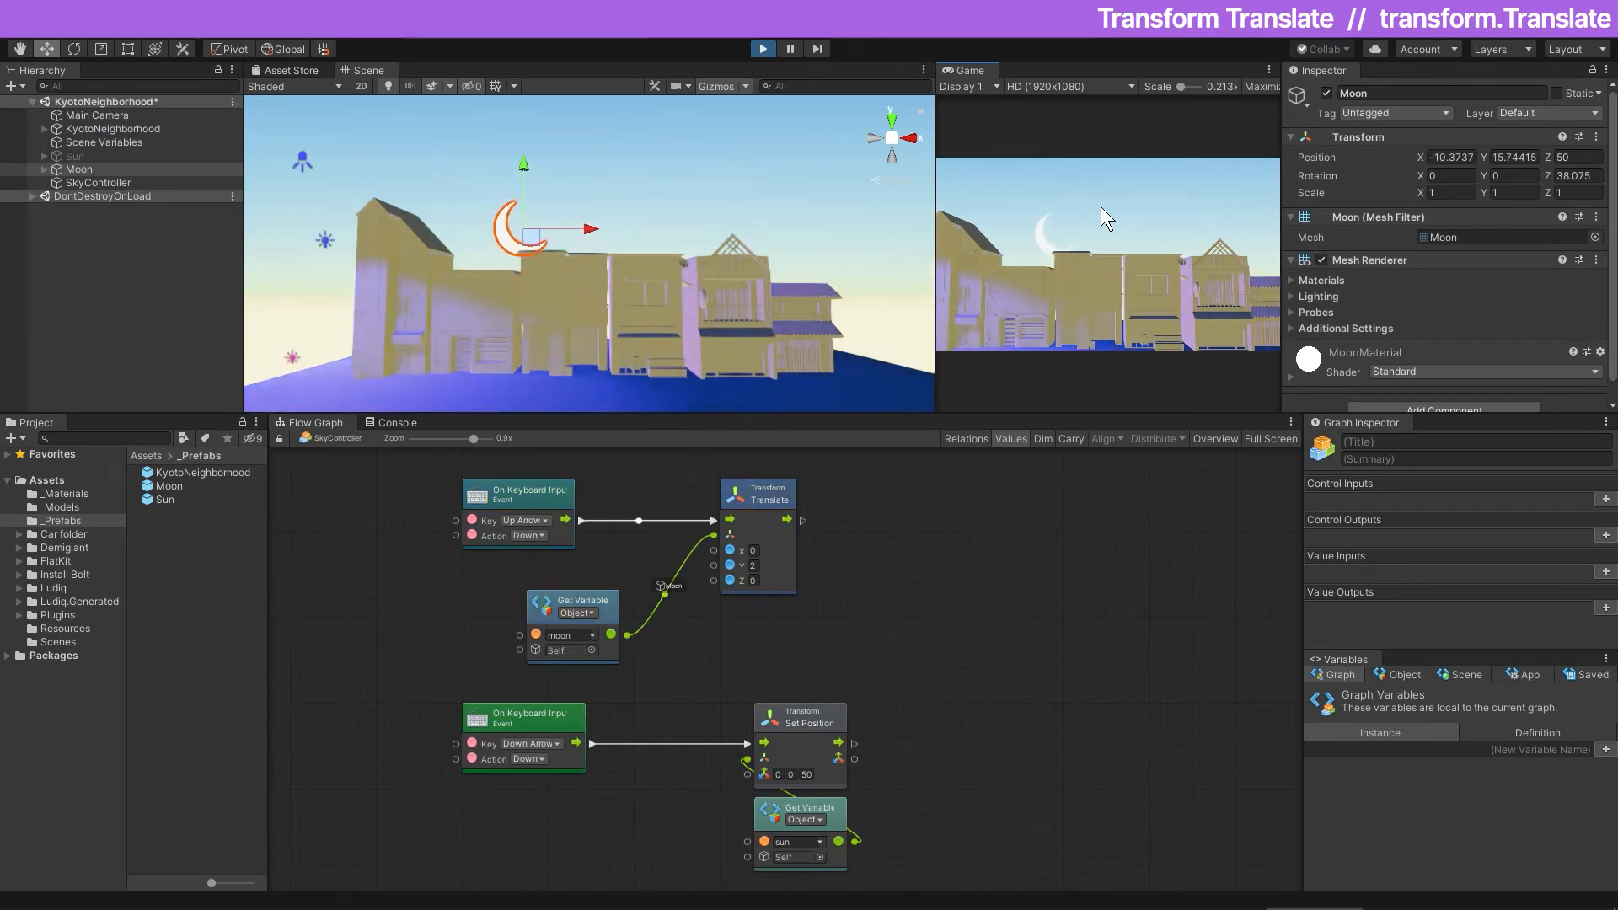
{"action": "key", "text": "up"}
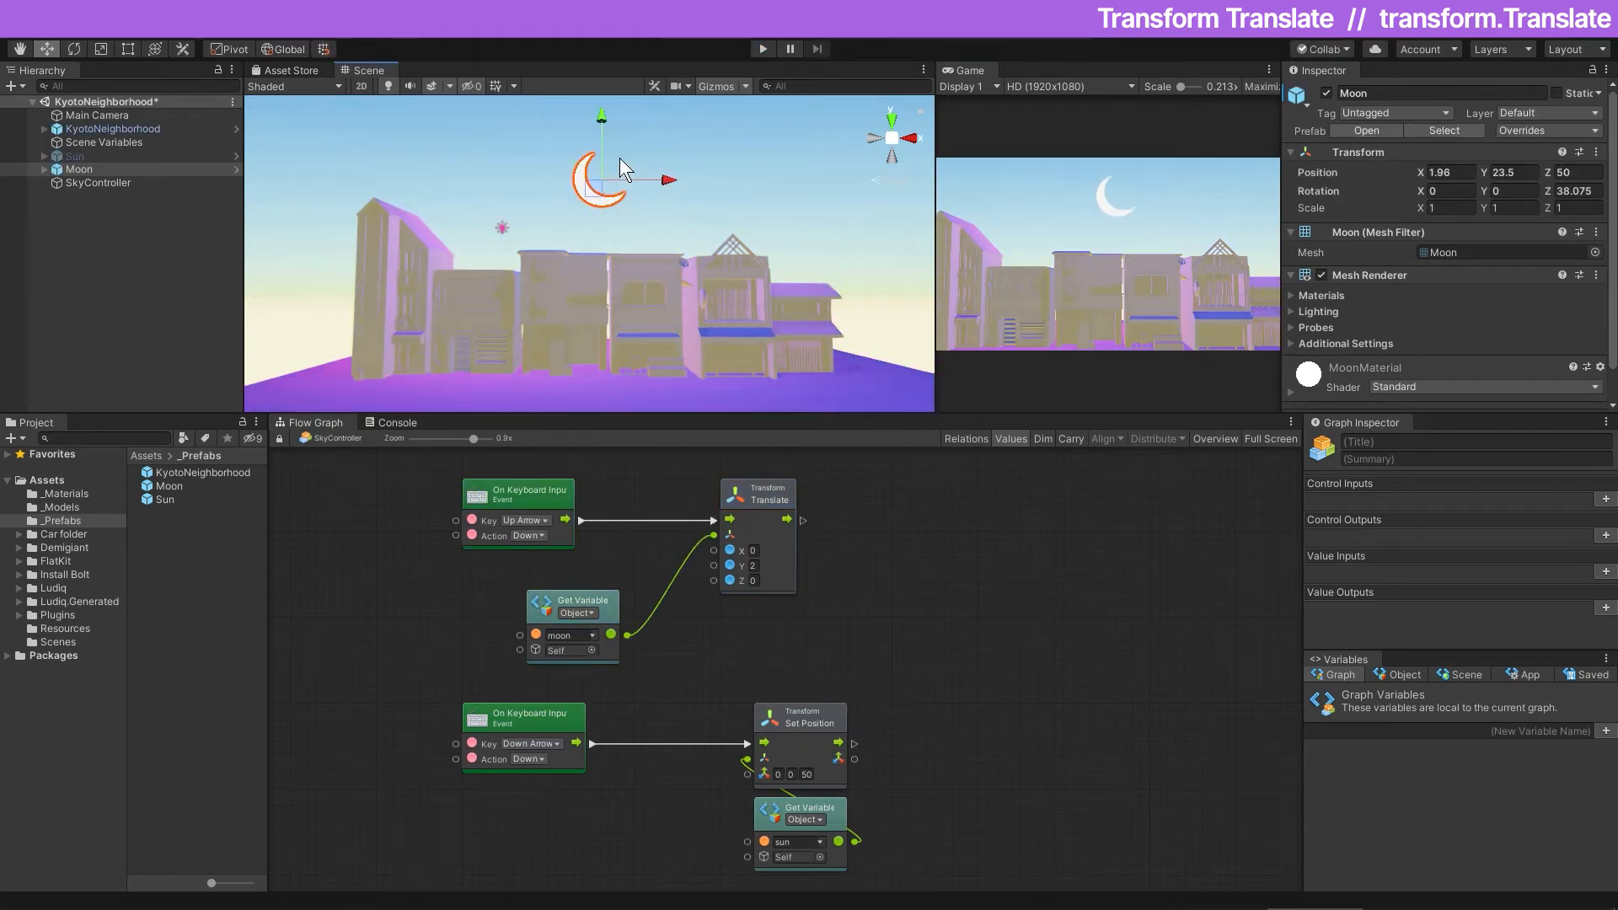
{"action": "left_click", "coordinate": [288, 49]}
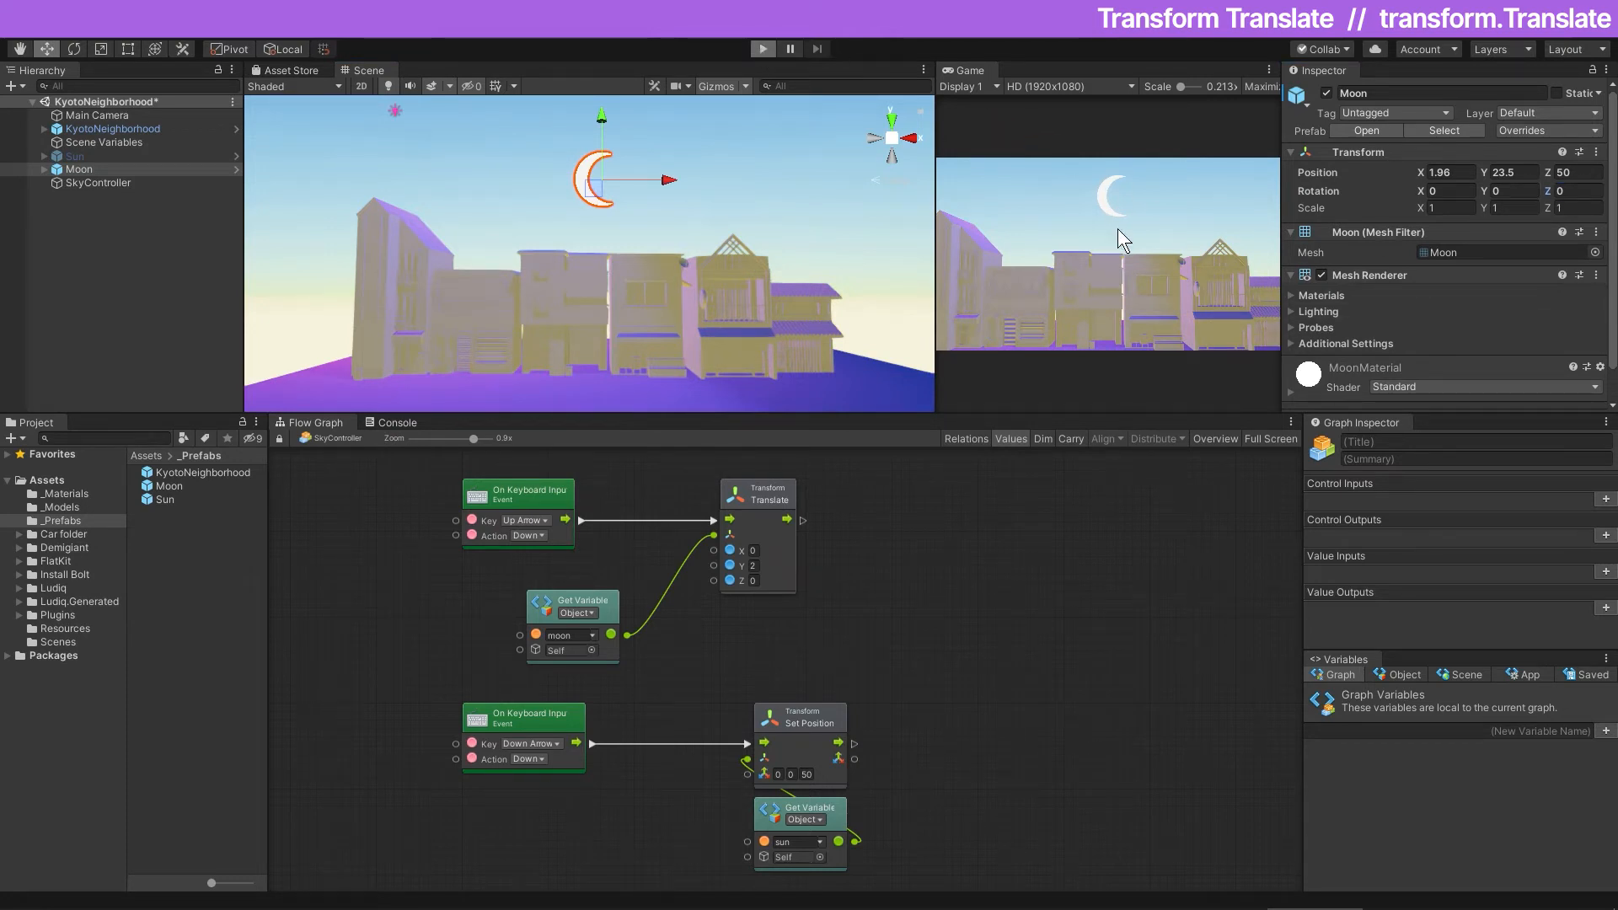
{"action": "left_click", "coordinate": [762, 49]}
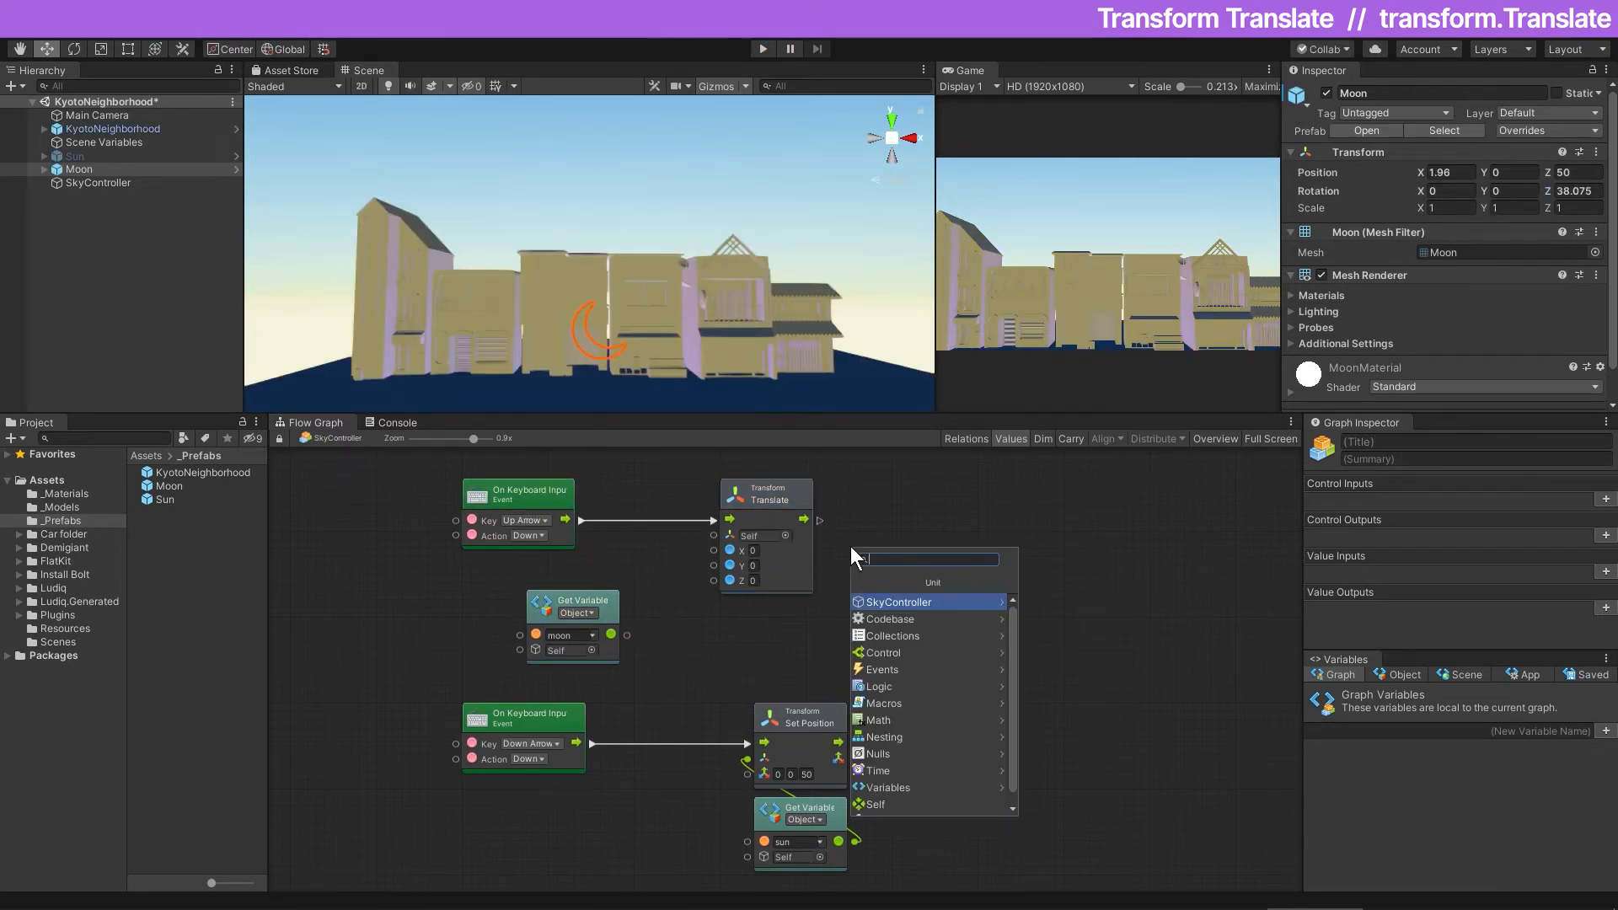
Step: Swap in the Translate (X, Y, Z, Relative To) unit on the moon with Y 10 and run the scene
{"action": "type", "text": "translate"}
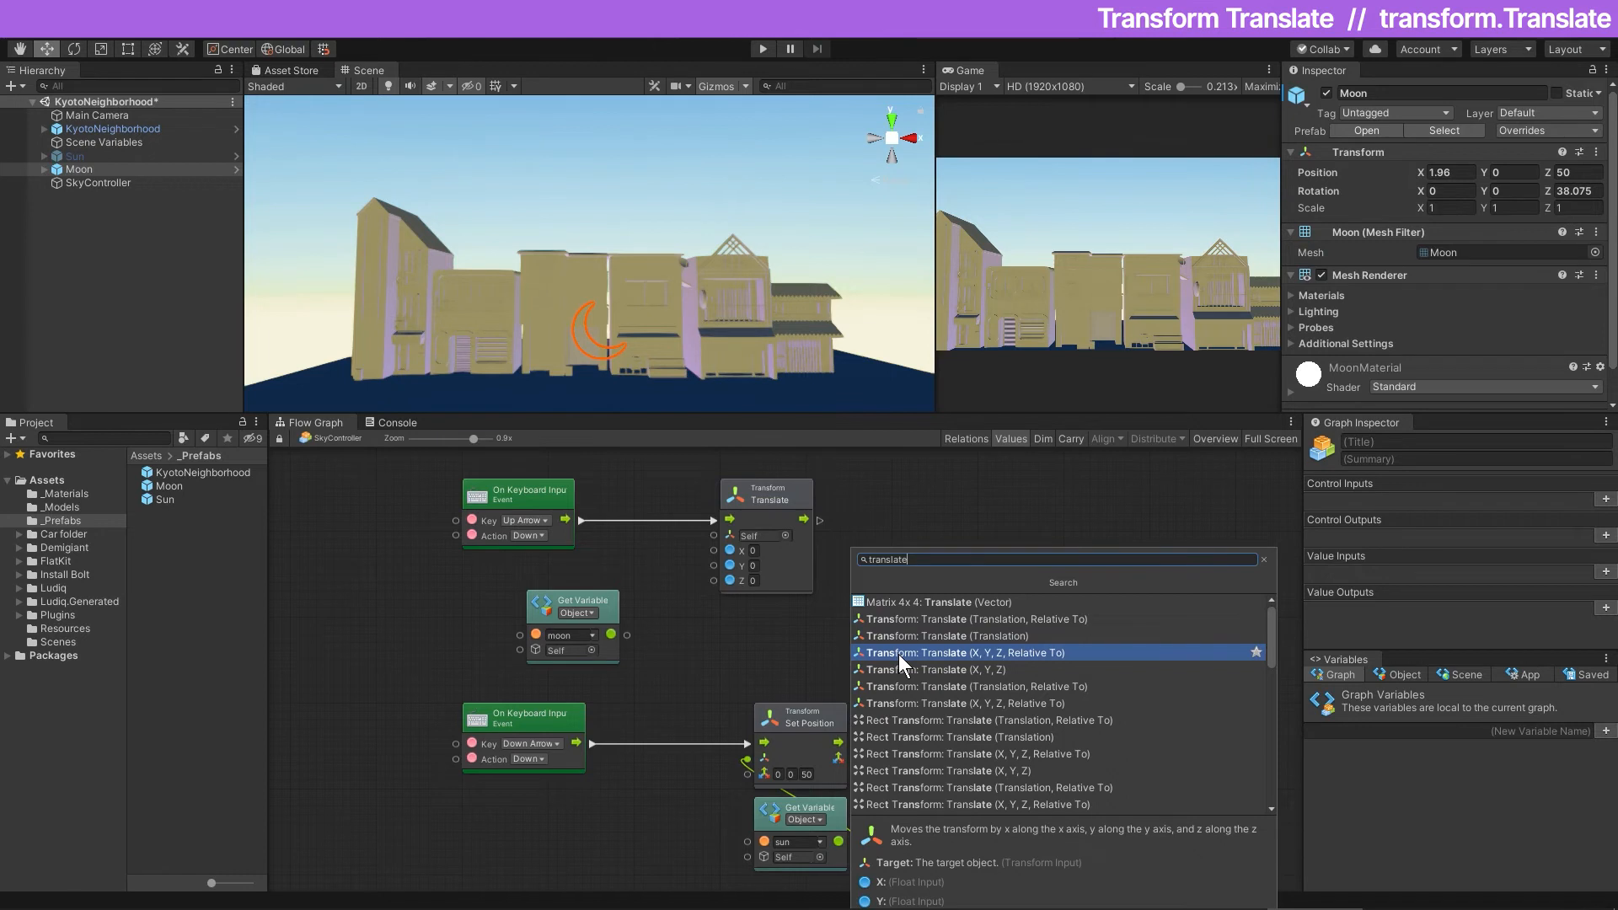
{"action": "left_click", "coordinate": [966, 653]}
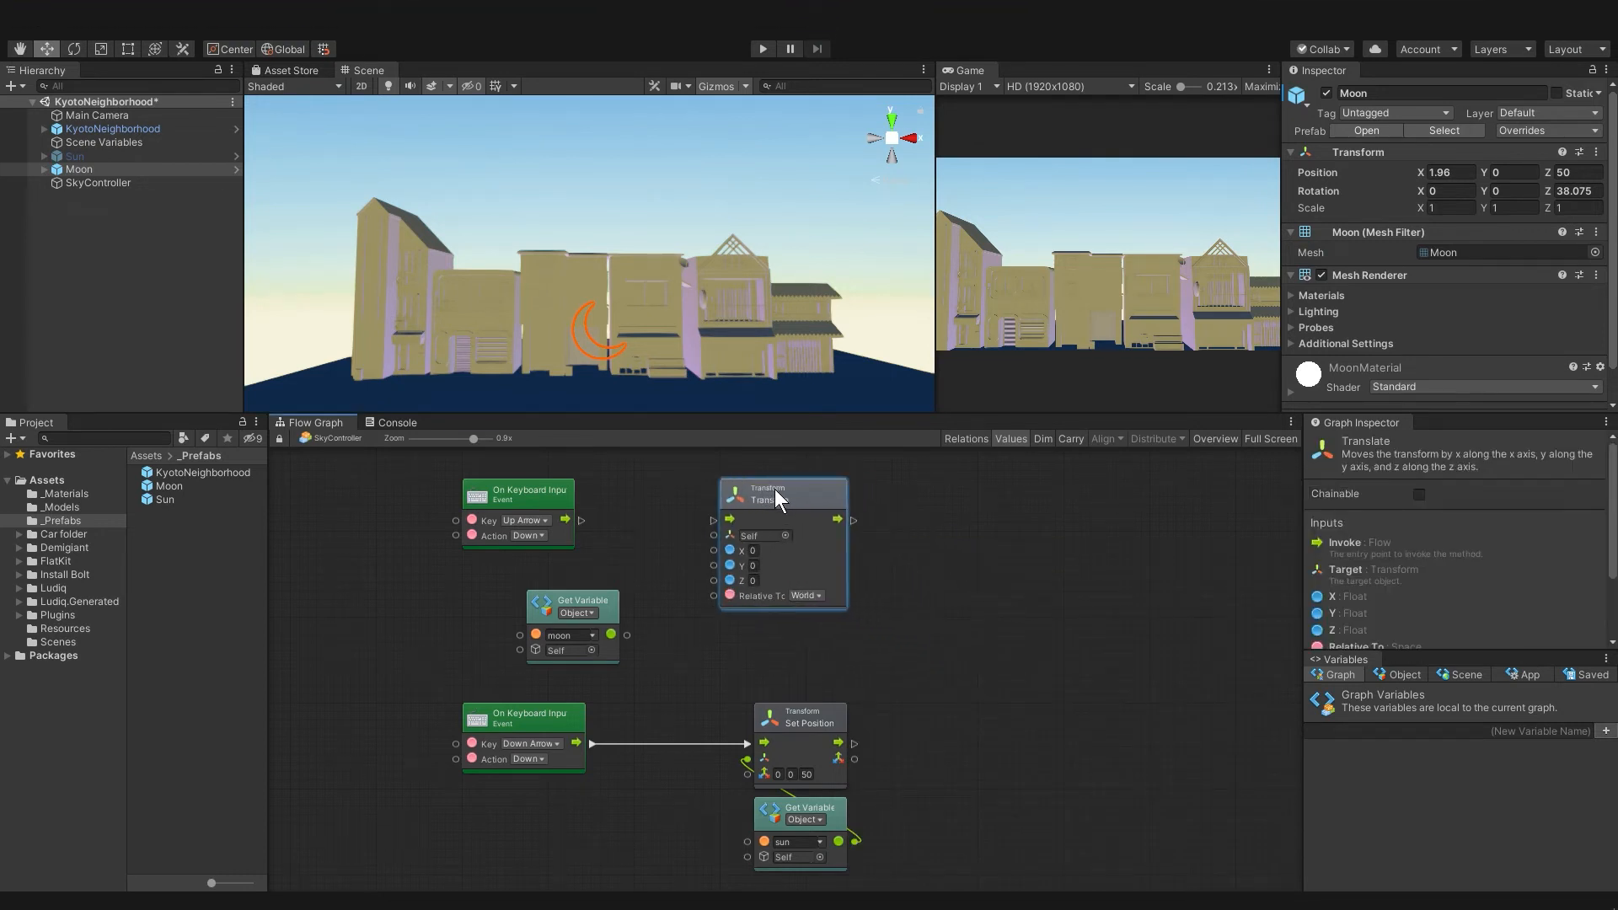
{"action": "left_click", "coordinate": [806, 595]}
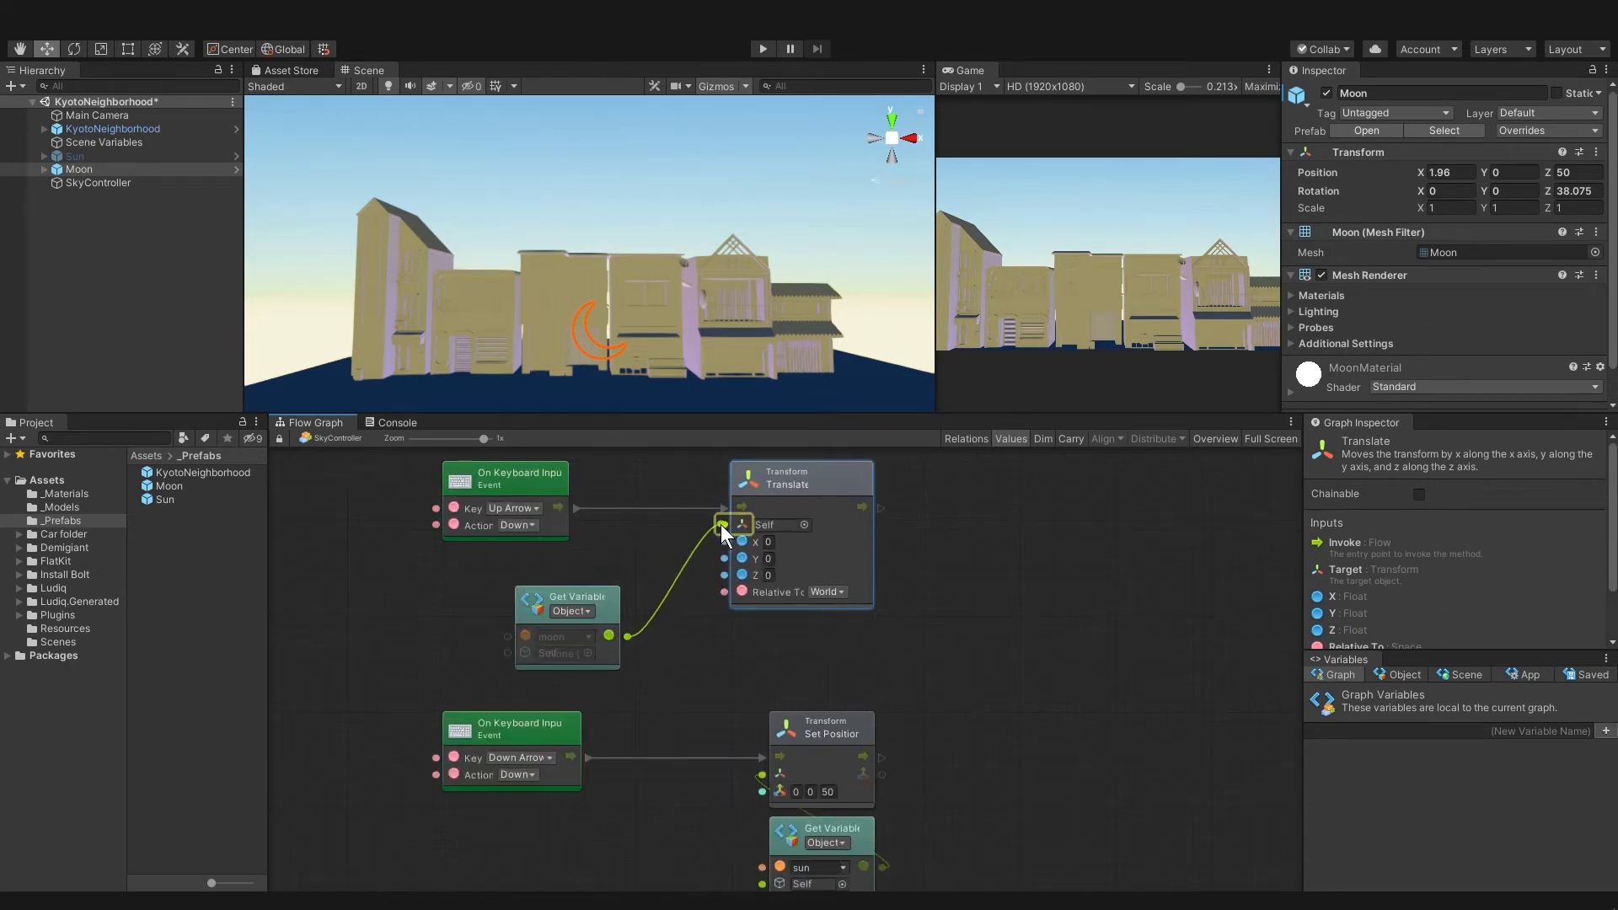
{"action": "left_click", "coordinate": [762, 49]}
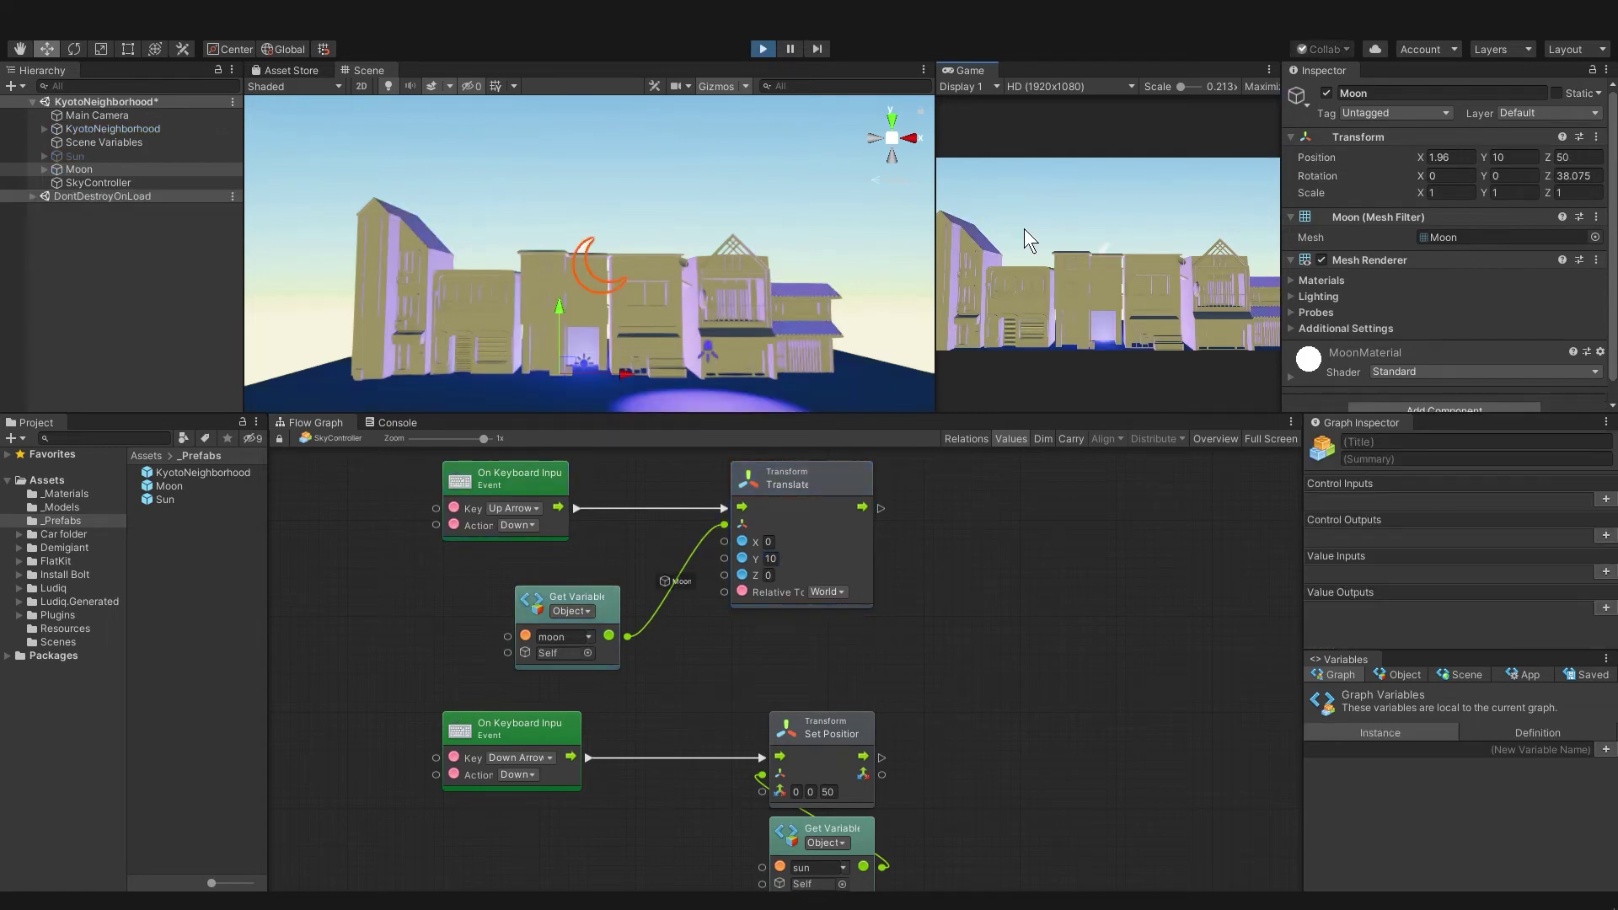
{"action": "left_click", "coordinate": [98, 182]}
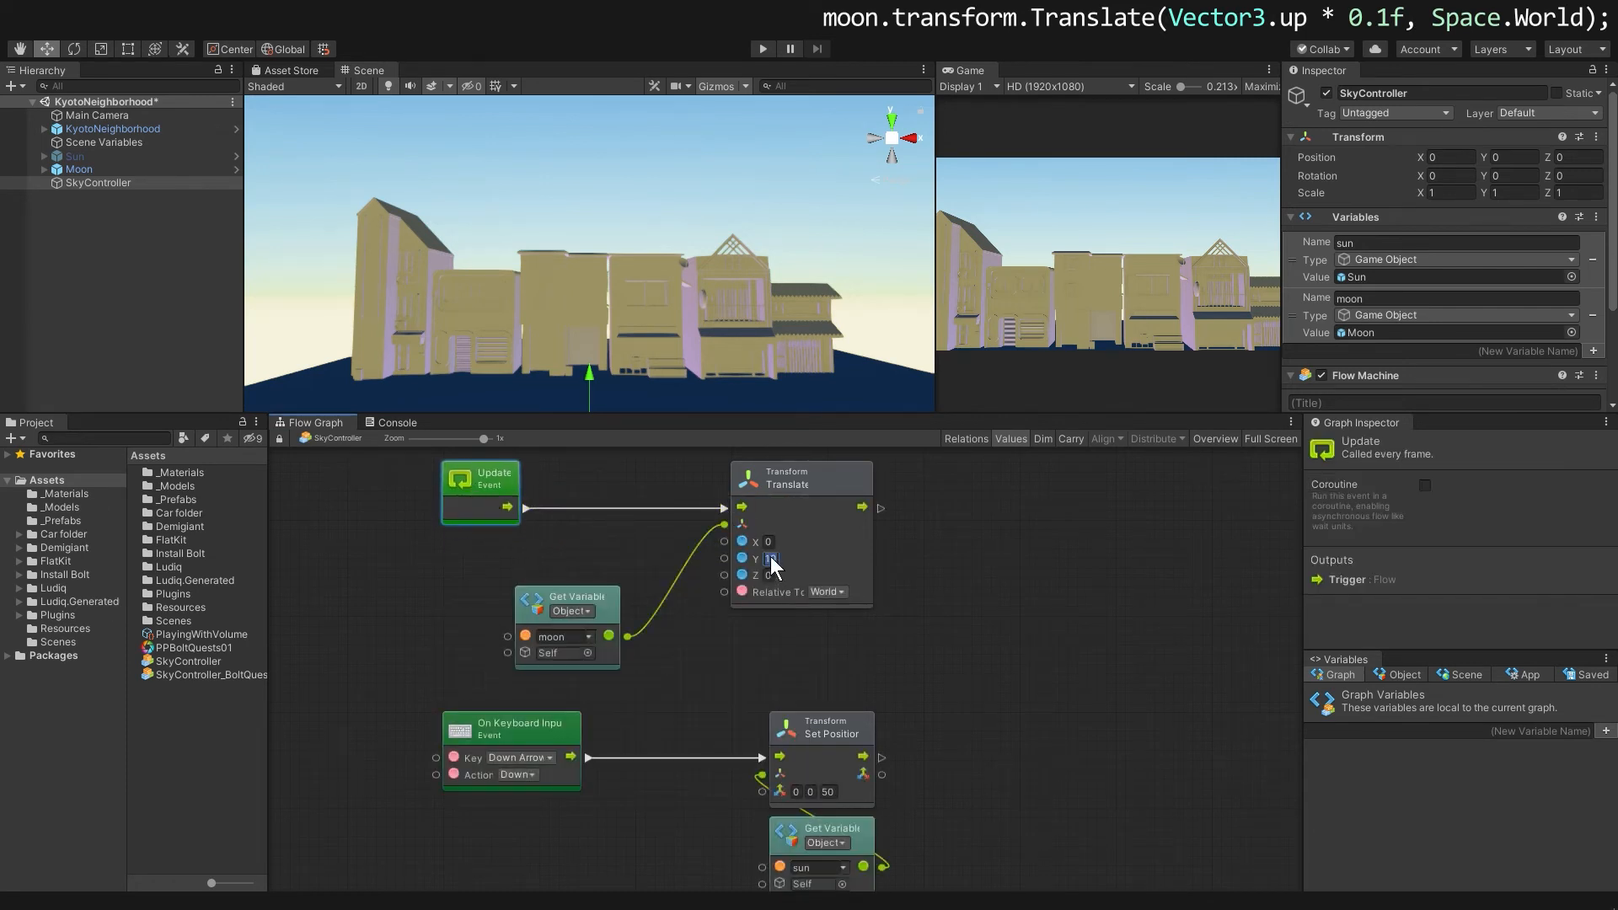
Step: Show the Update-driven Translate stepping the sun 0.1 on Y relative to World
{"action": "left_click", "coordinate": [762, 49]}
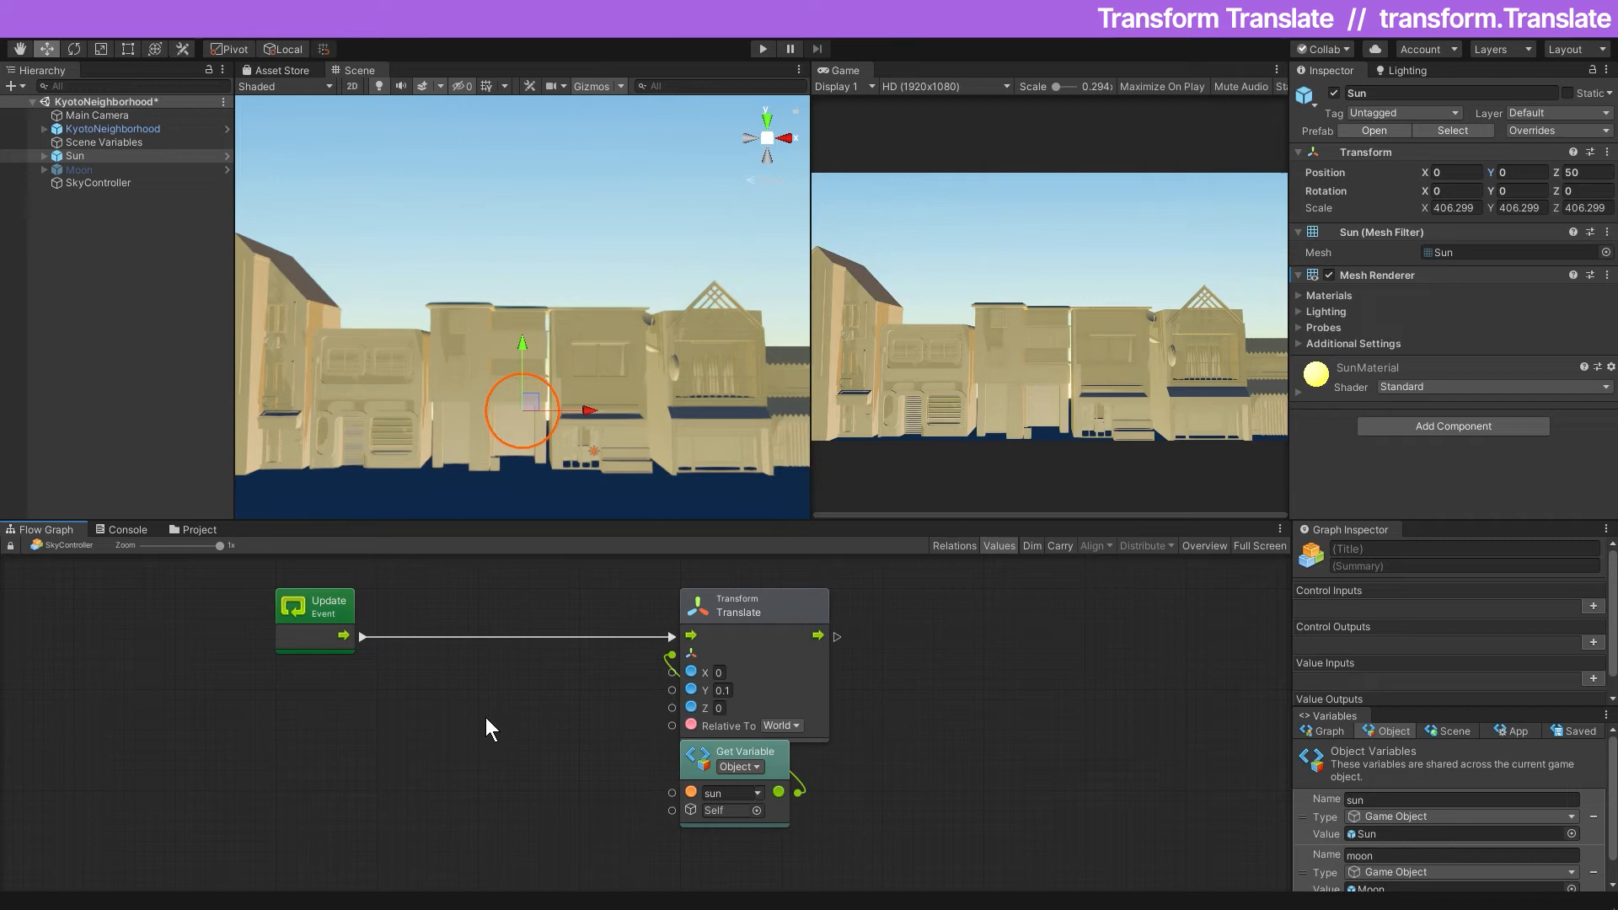
{"action": "mouse_move", "coordinate": [470, 719]}
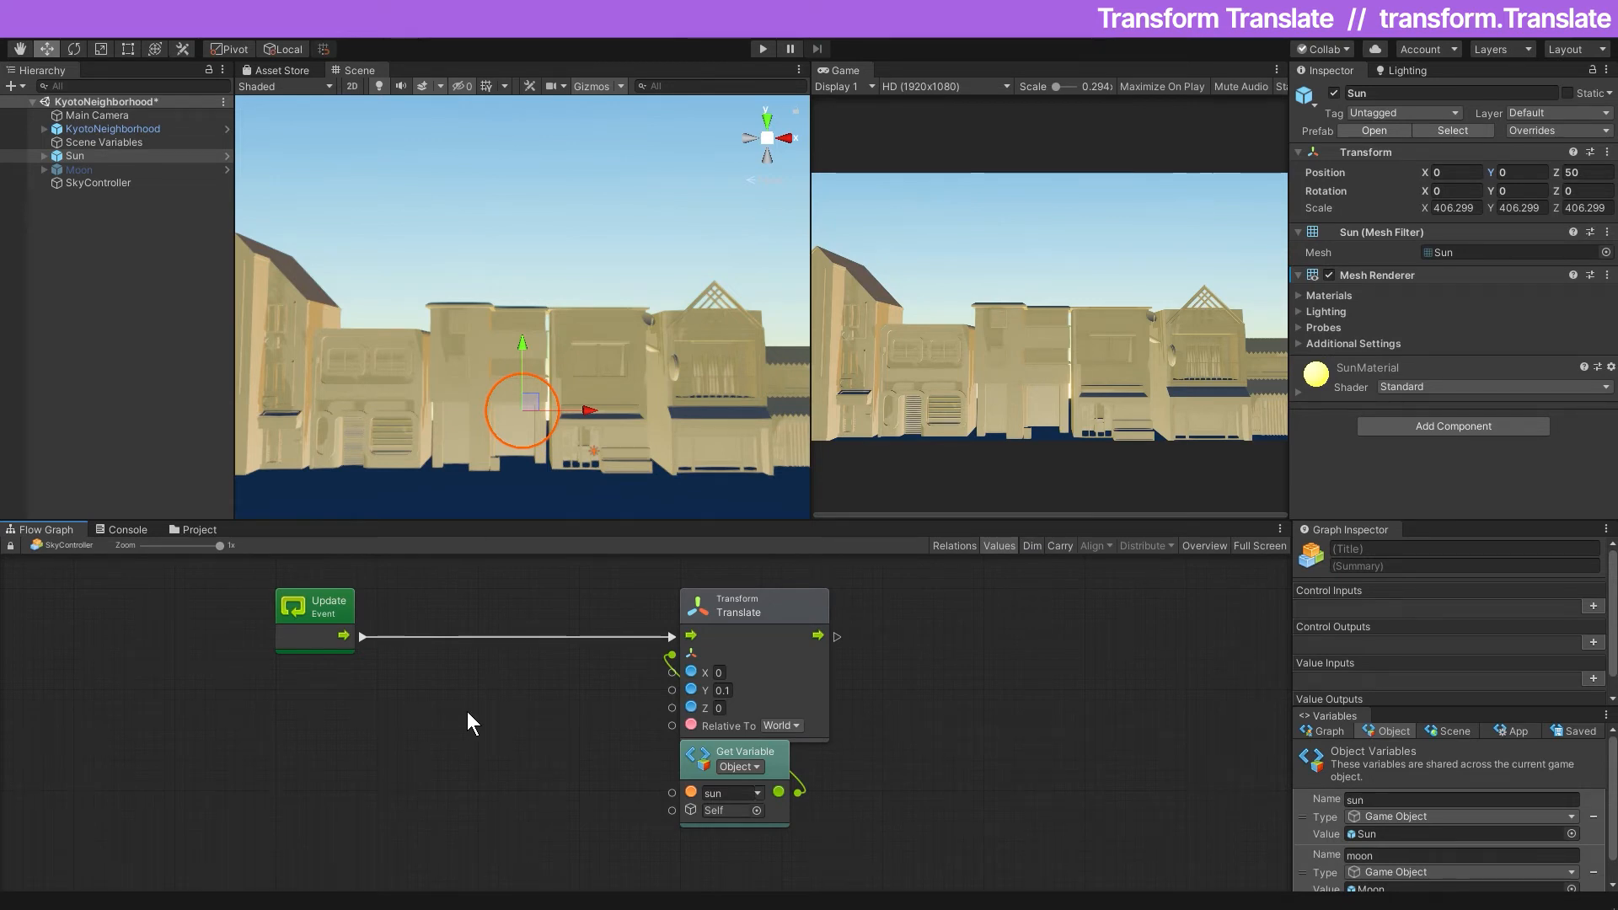
Step: Add a Per Second unit set to 5 feeding Translate Y and run the scene
{"action": "right_click", "coordinate": [470, 719]}
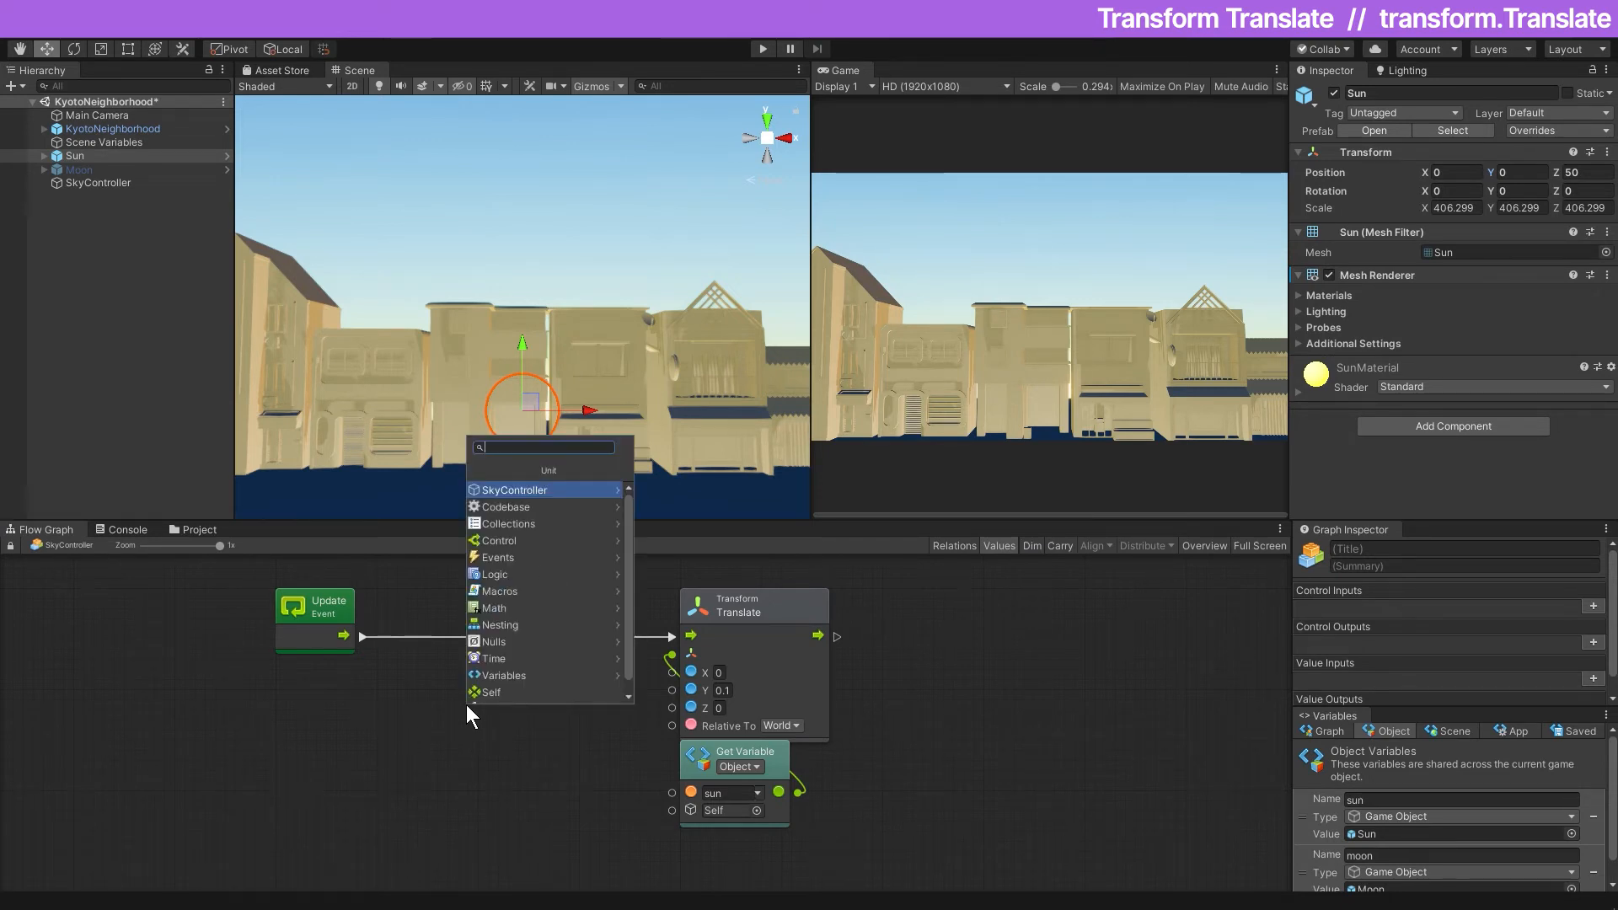
{"action": "type", "text": "per second"}
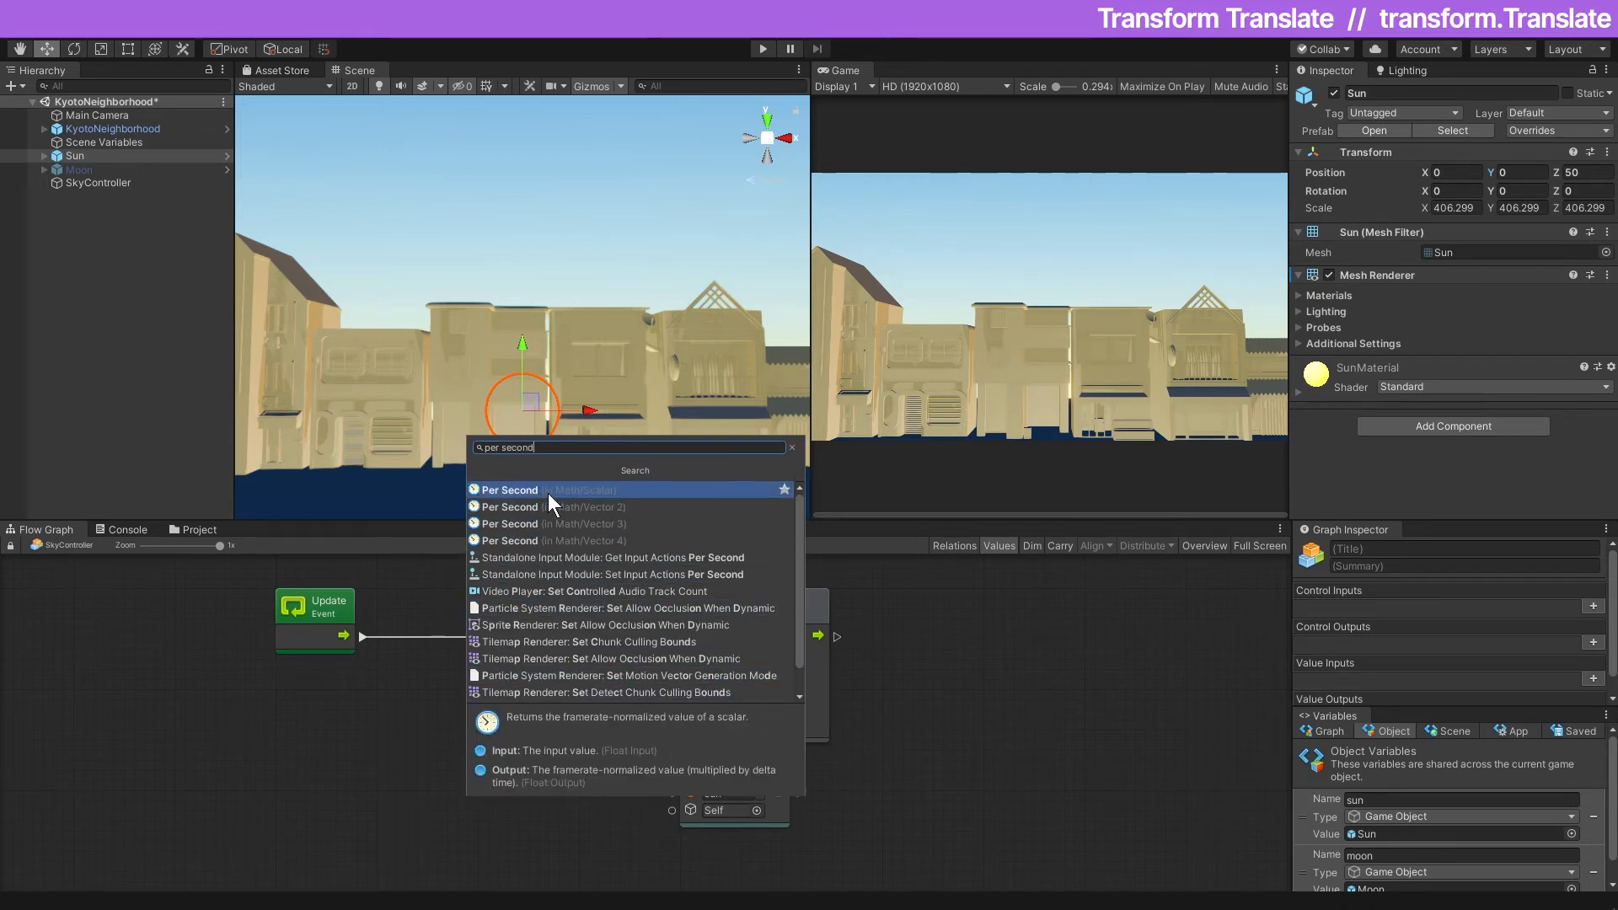
{"action": "left_click", "coordinate": [507, 489]}
{"action": "type", "text": "5"}
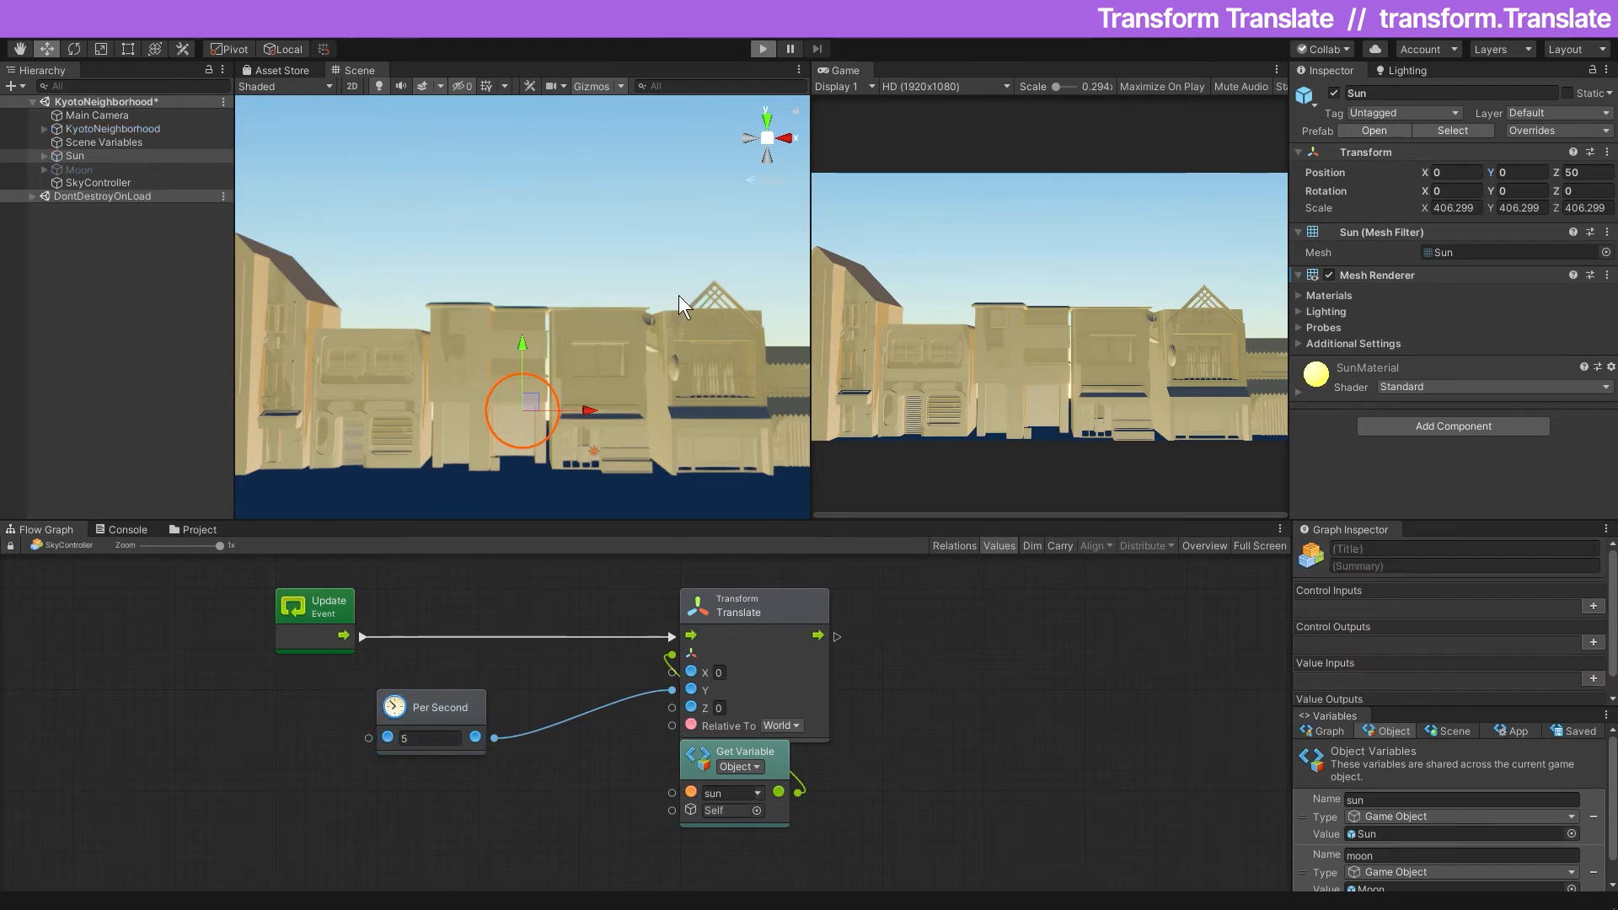
{"action": "left_click", "coordinate": [761, 49]}
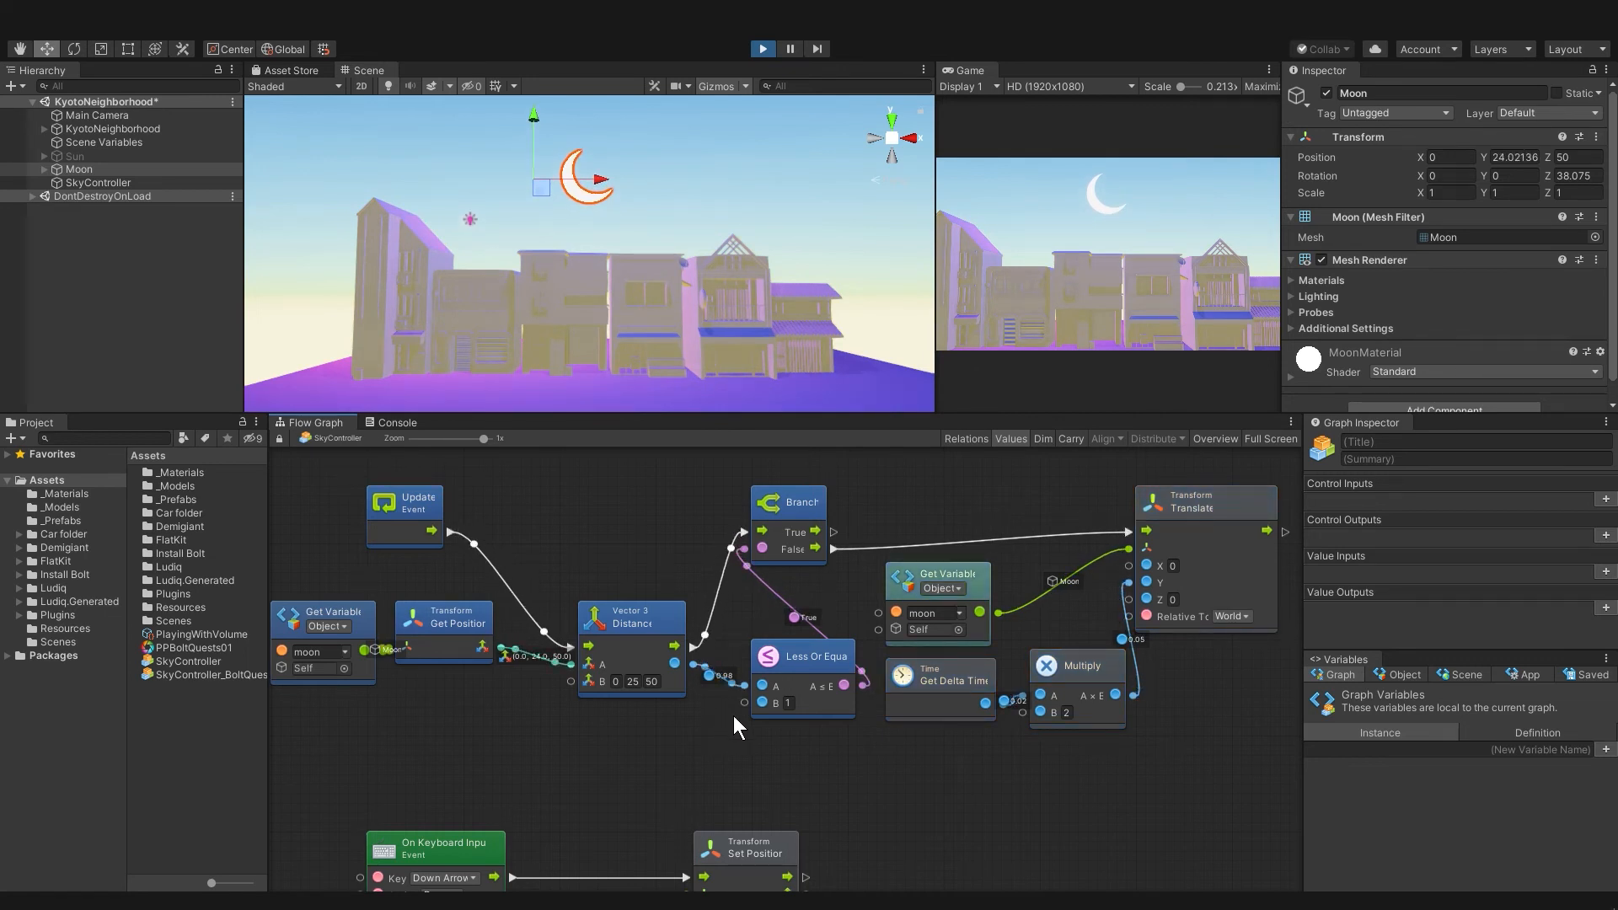
{"action": "mouse_move", "coordinate": [837, 155]}
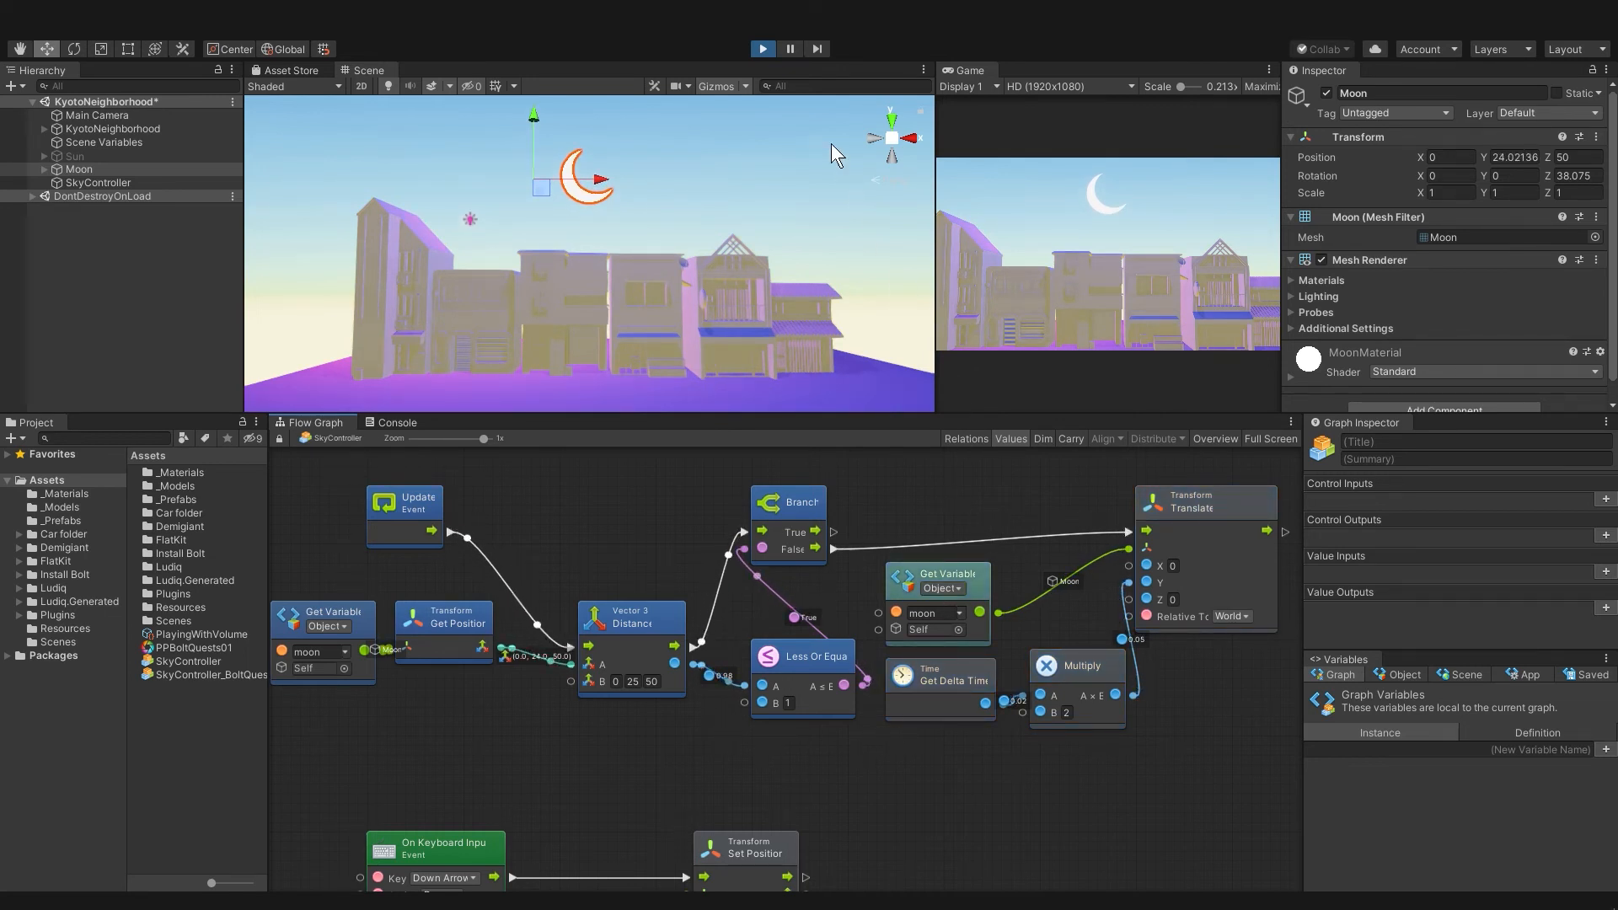
Step: Exit play mode, returning the moon to its edit-mode position 0, 0, 50
{"action": "left_click", "coordinate": [762, 49]}
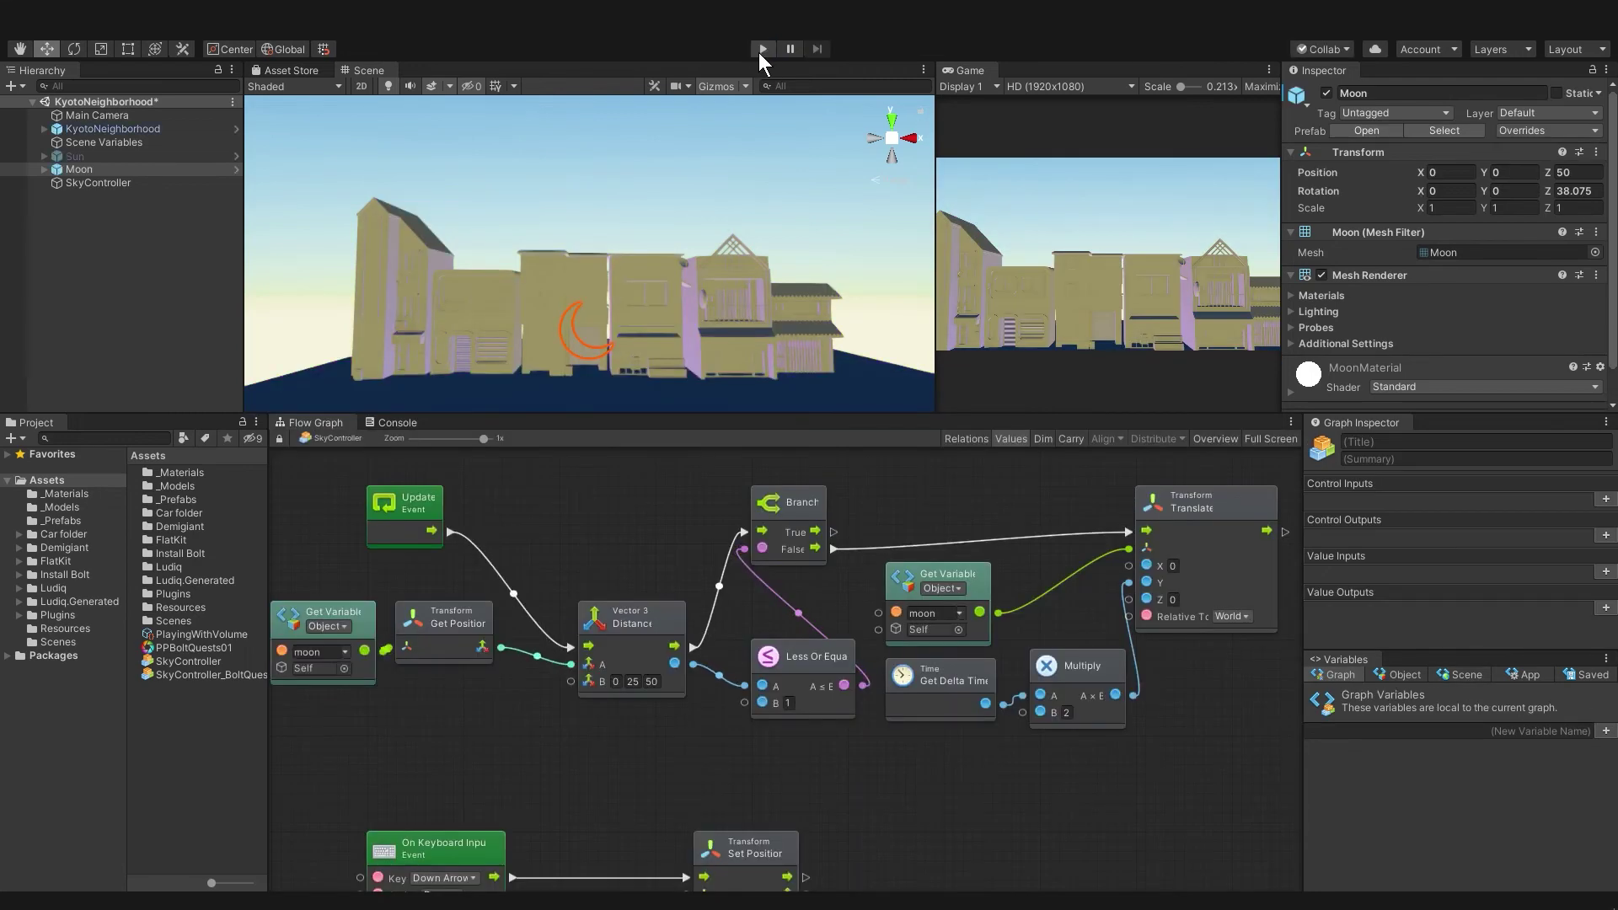
{"action": "mouse_move", "coordinate": [754, 534]}
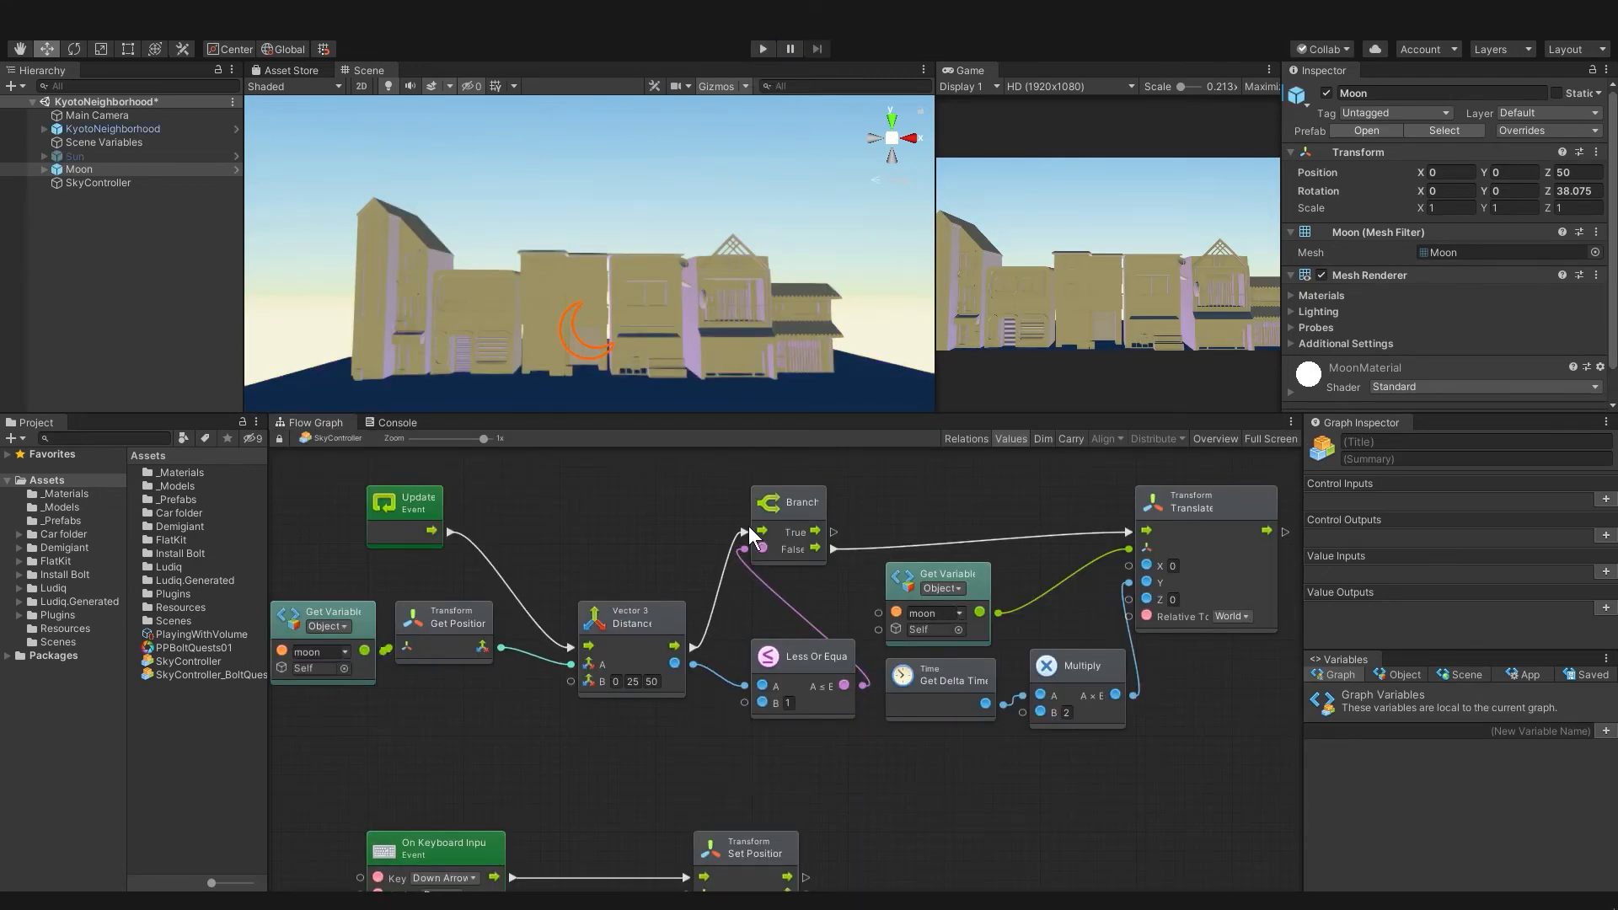
{"action": "mouse_move", "coordinate": [541, 588]}
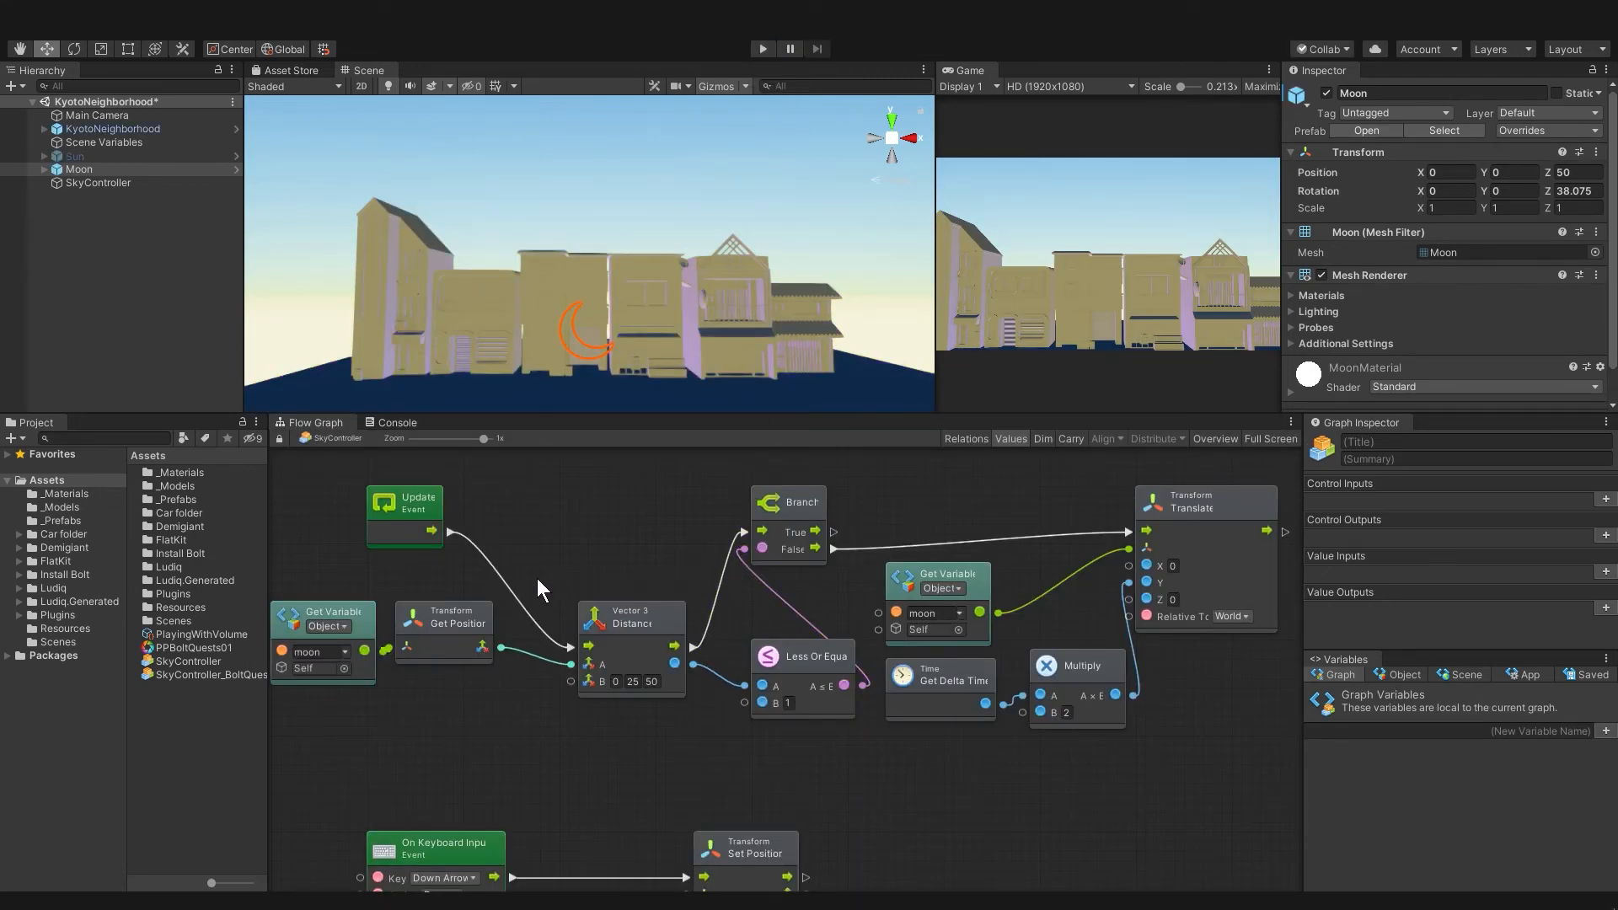
{"action": "mouse_move", "coordinate": [593, 546]}
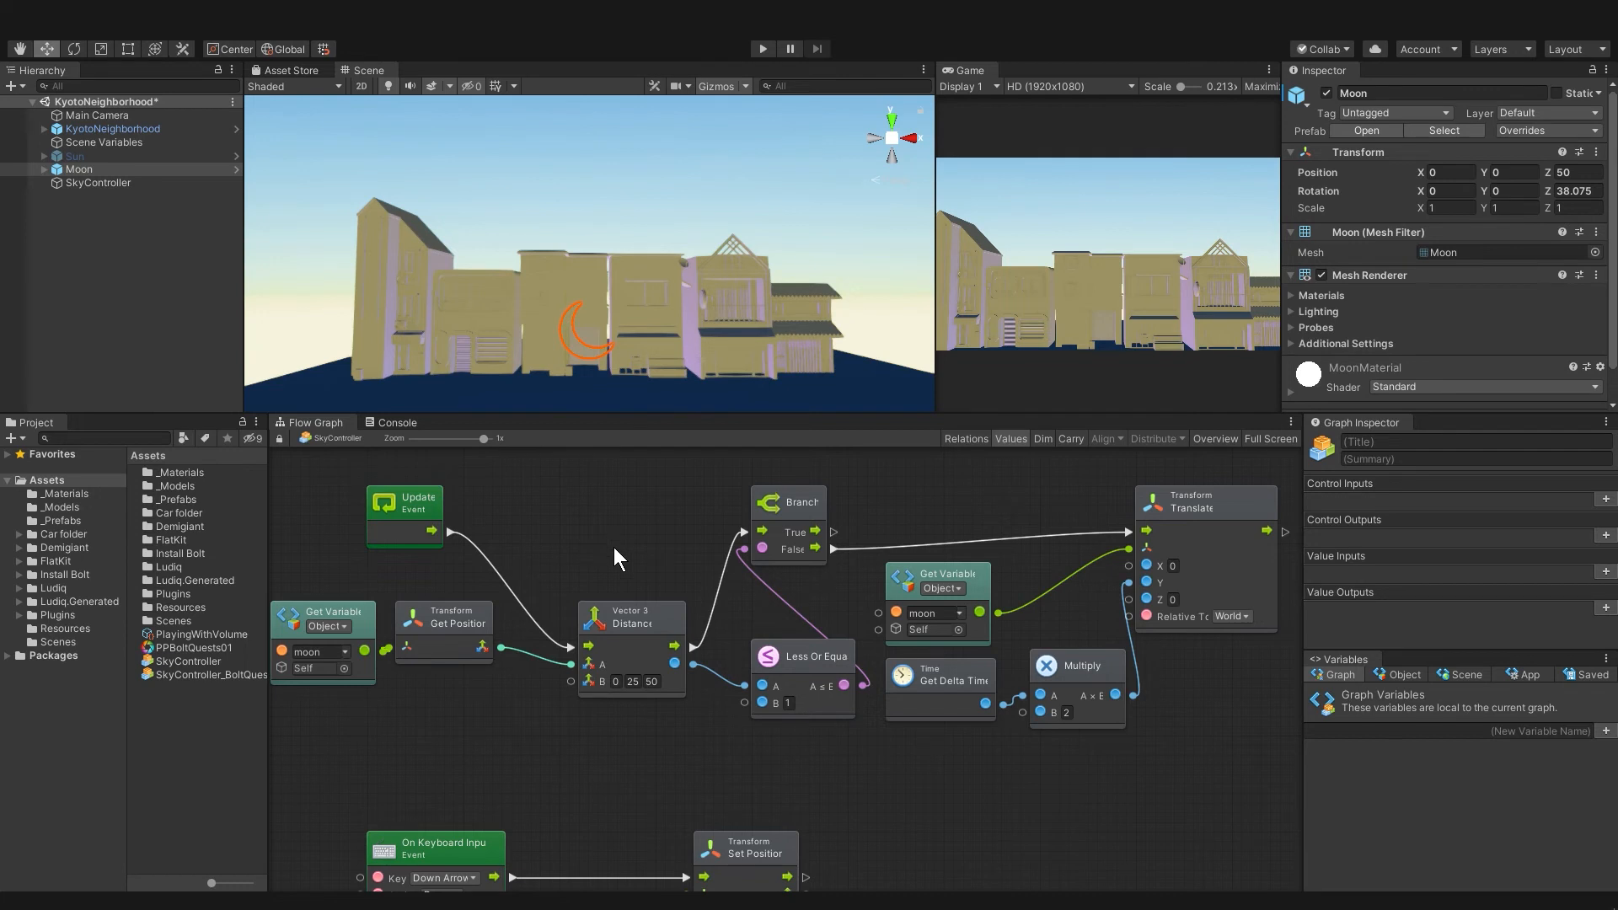
{"action": "mouse_move", "coordinate": [799, 636]}
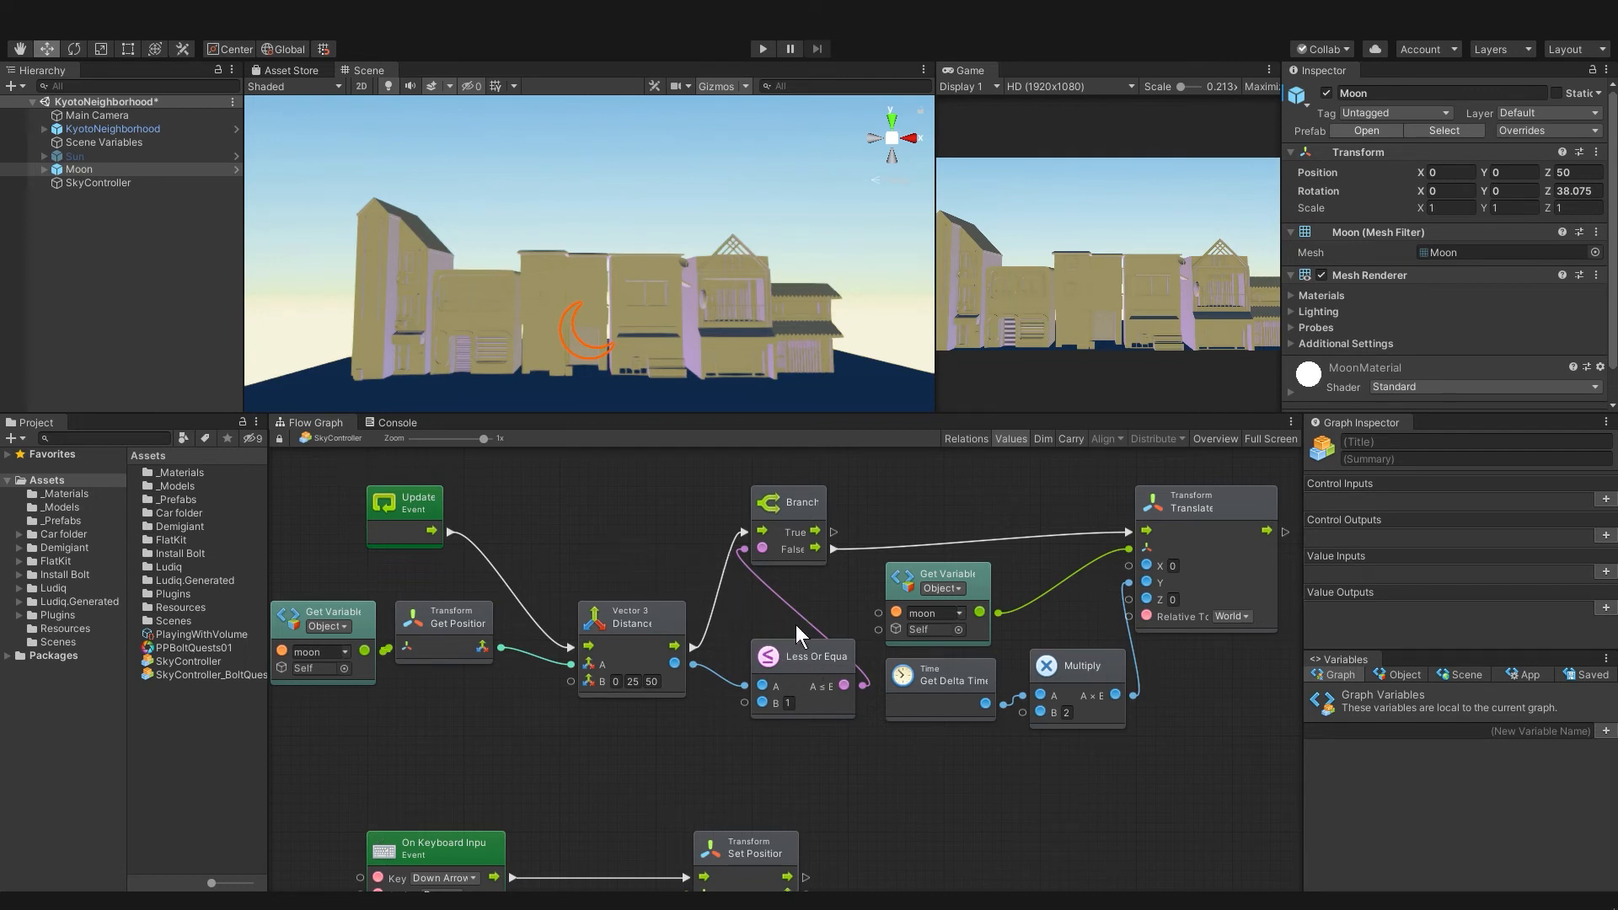
{"action": "mouse_move", "coordinate": [712, 619]}
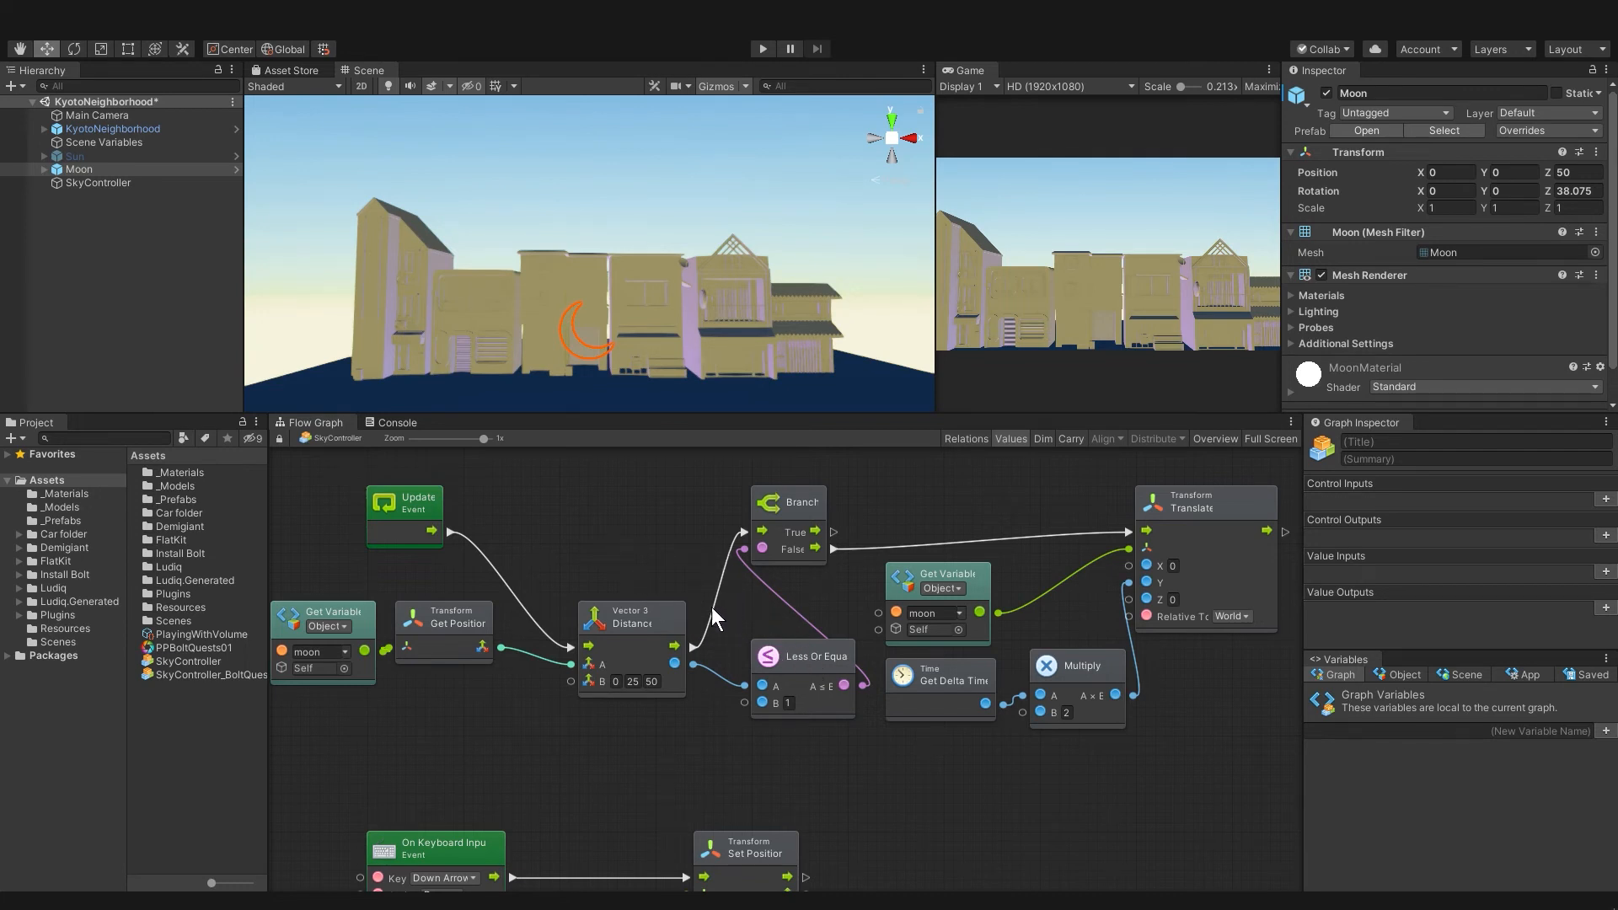
{"action": "mouse_move", "coordinate": [1069, 765]}
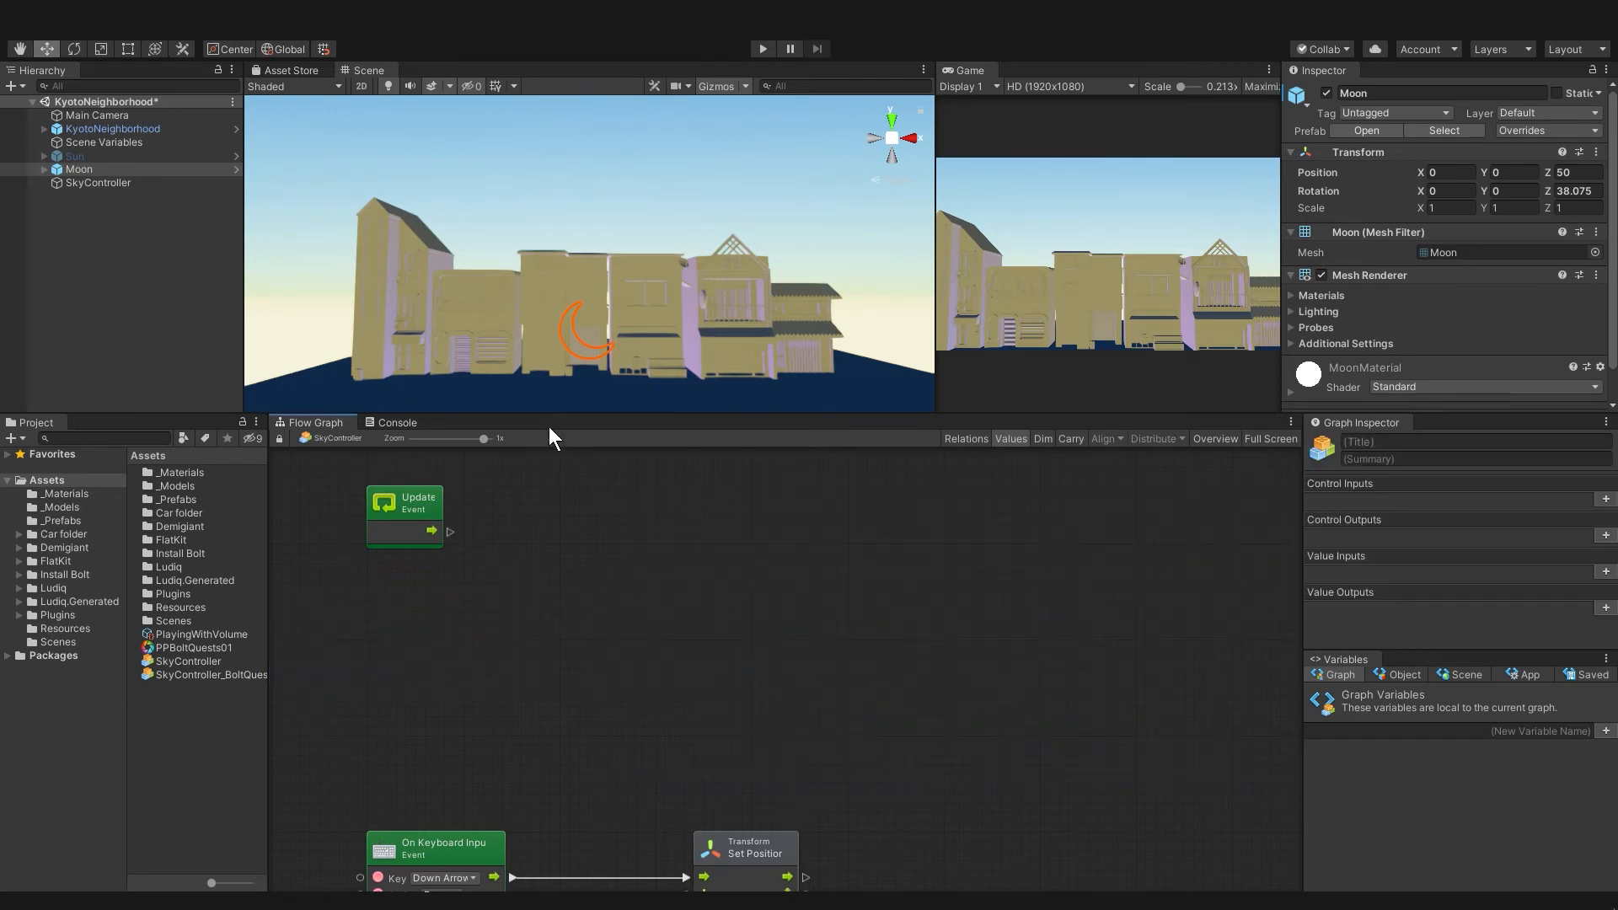
Step: Search the Asset Store for 'dotween' to list the DOTween assets
{"action": "left_click", "coordinate": [288, 71]}
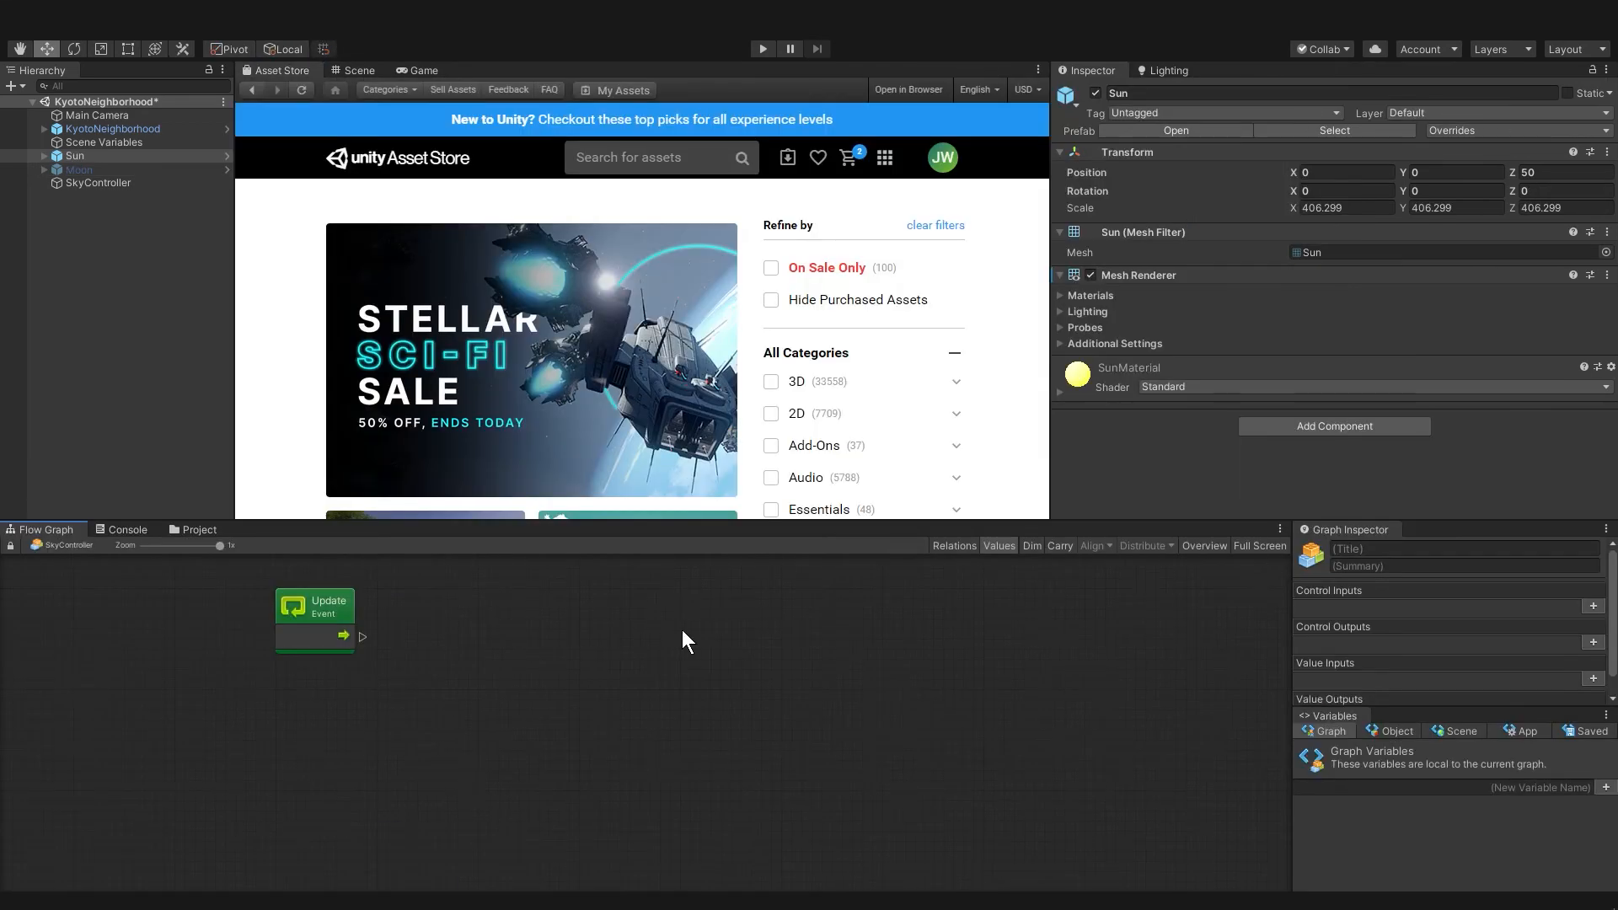
{"action": "mouse_move", "coordinate": [644, 245]}
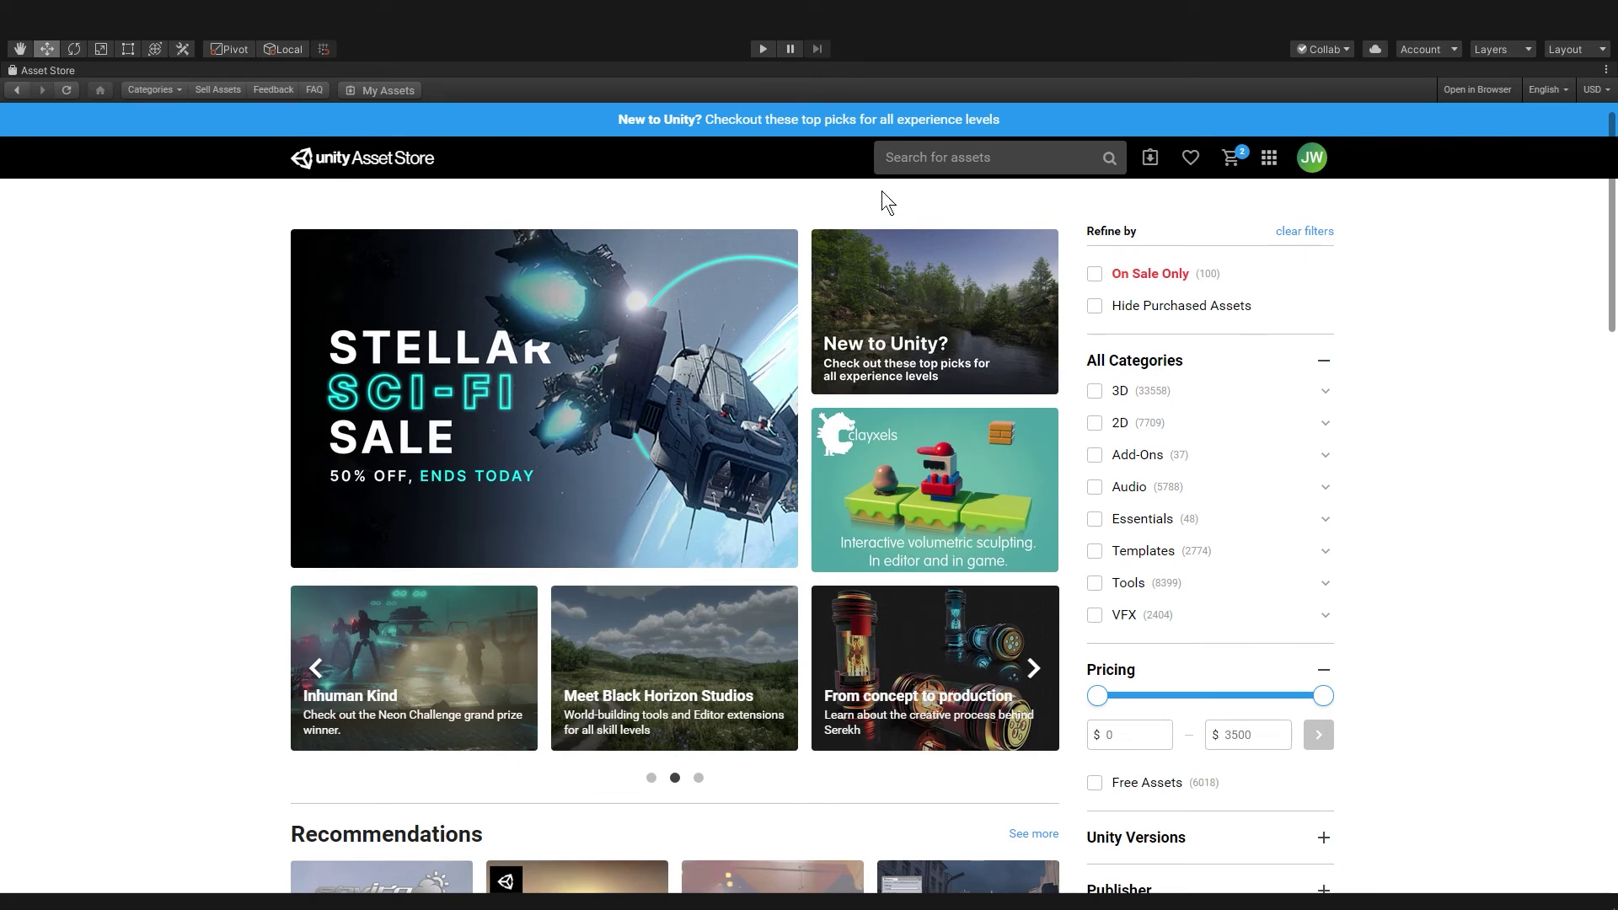
{"action": "left_click", "coordinate": [981, 156]}
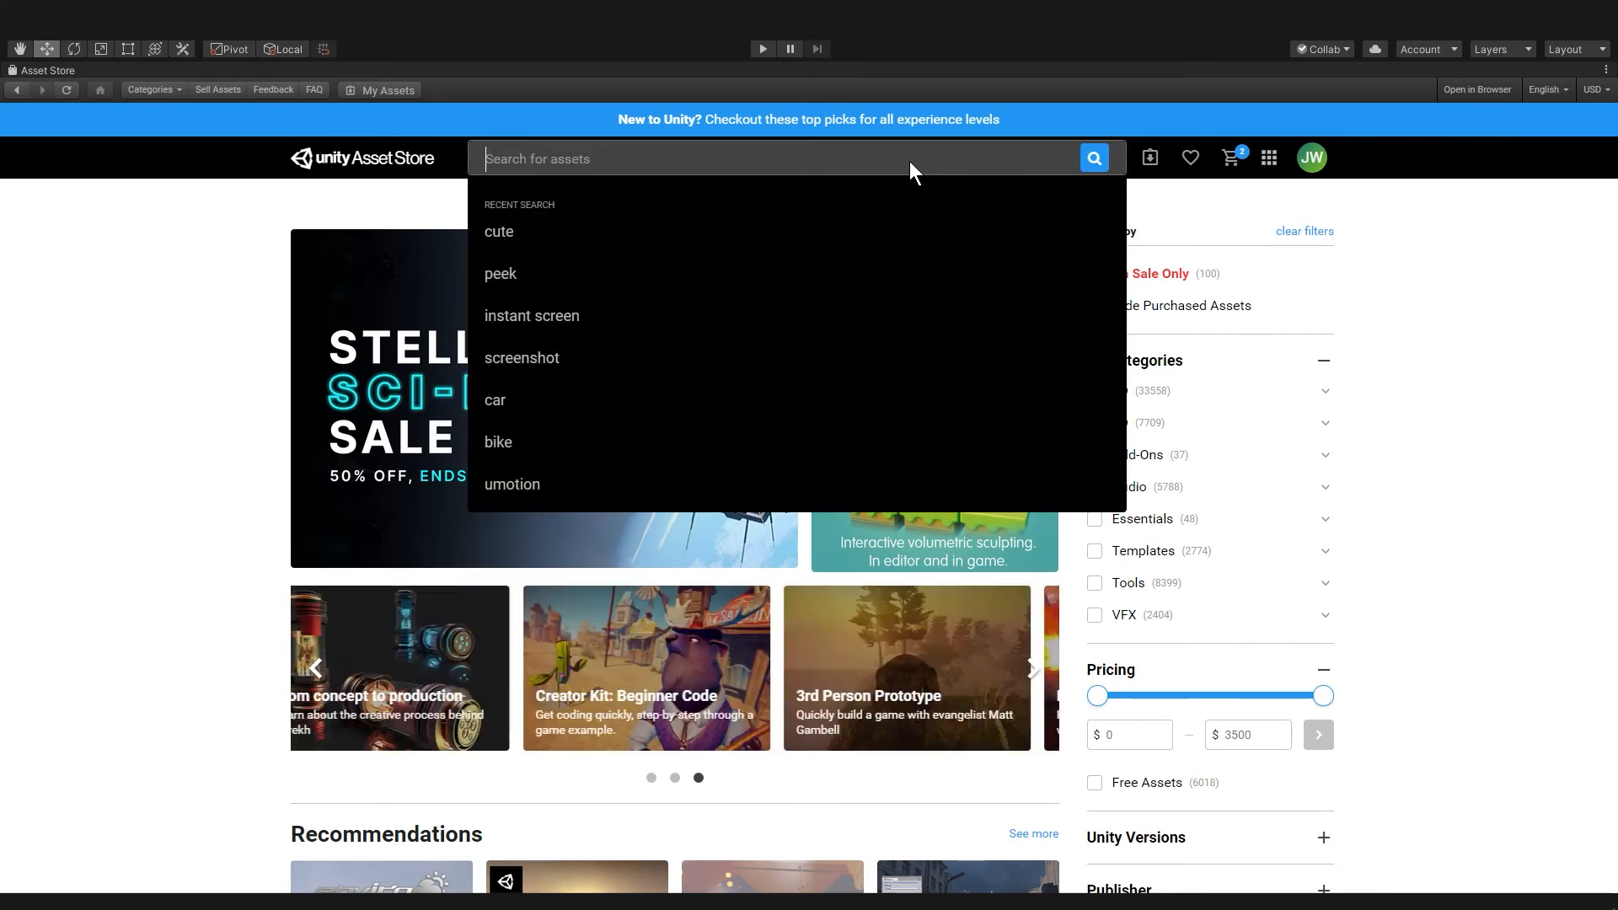
{"action": "type", "text": "dotween"}
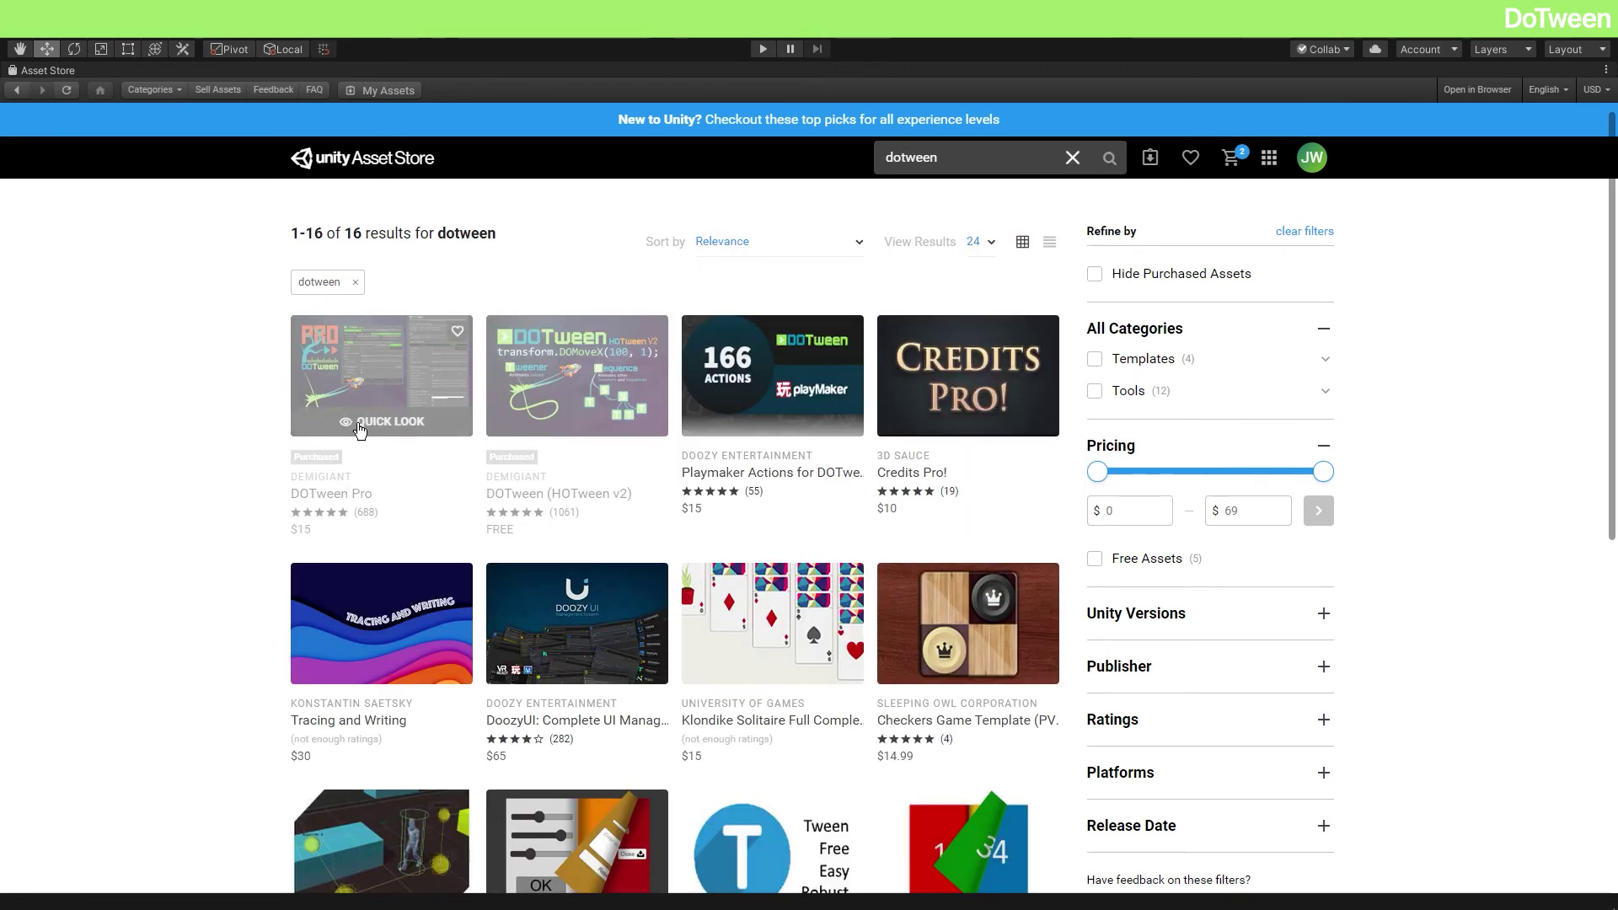
{"action": "mouse_move", "coordinate": [607, 403]}
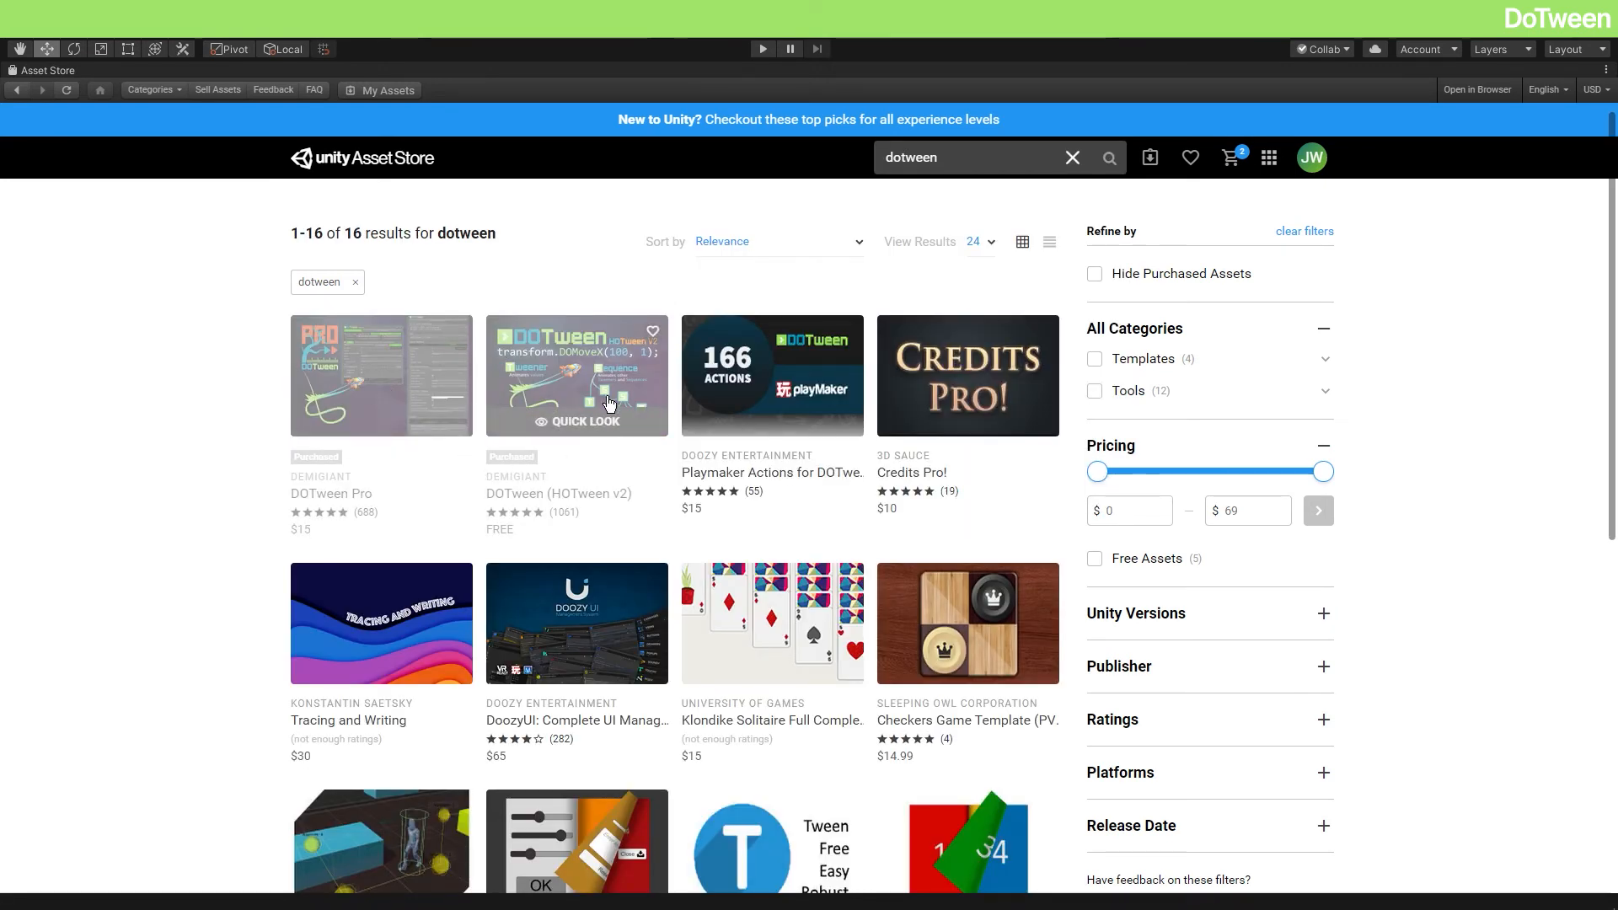
Step: Import DOTween (HOTween v2) and run its setup enabling the Audio, Physics, Sprites and UI modules
{"action": "left_click", "coordinate": [577, 374]}
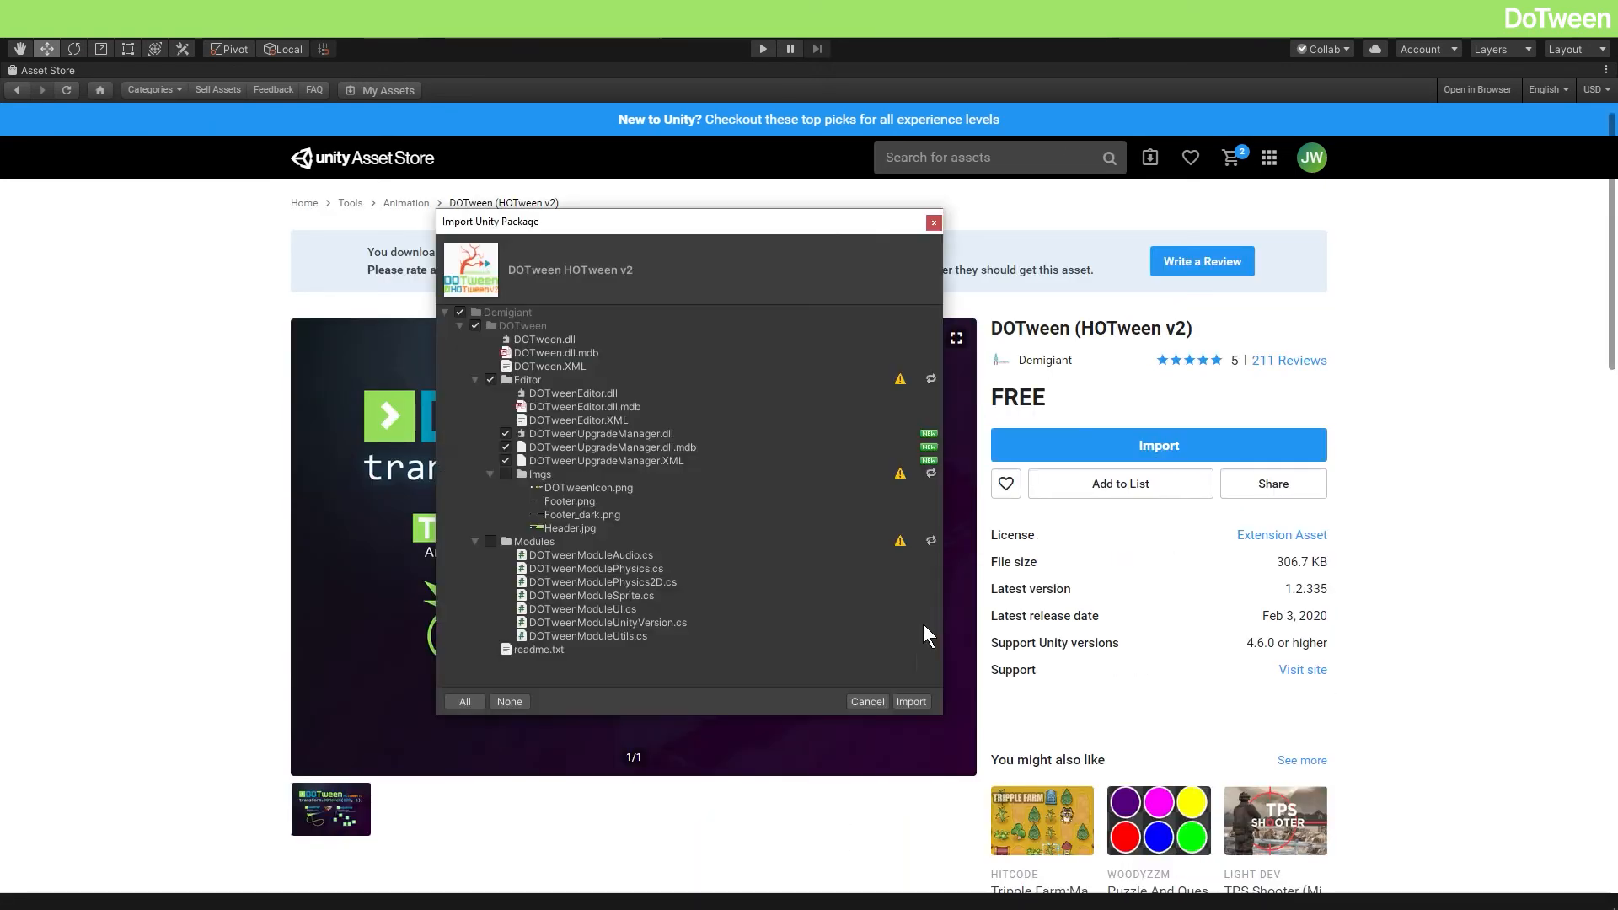
{"action": "left_click", "coordinate": [908, 701]}
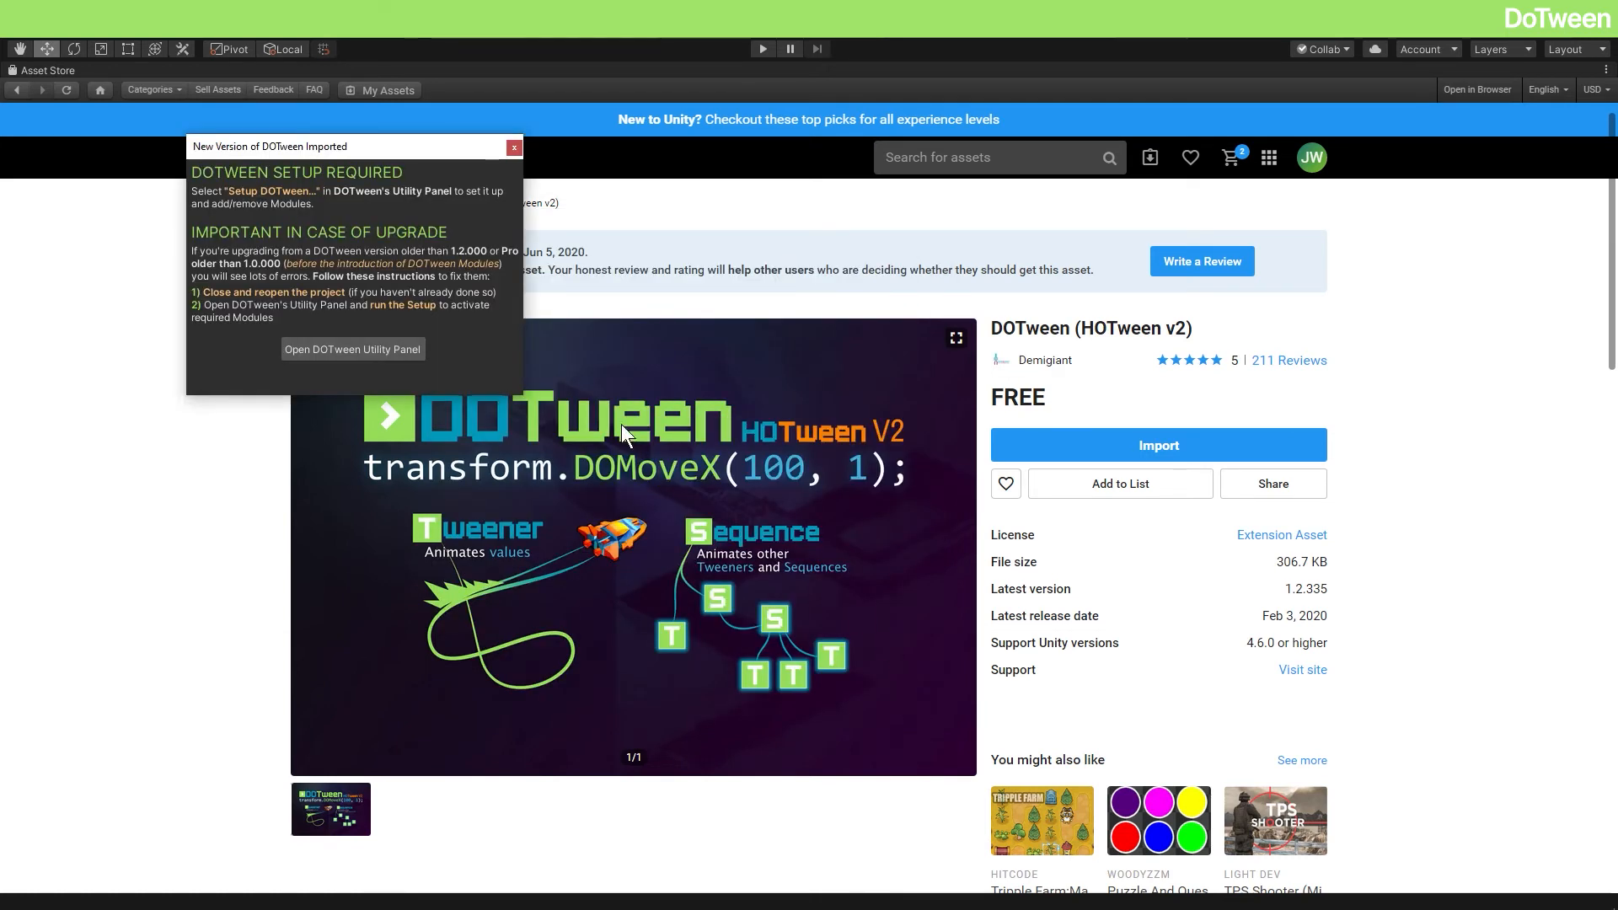
{"action": "left_click", "coordinate": [353, 349]}
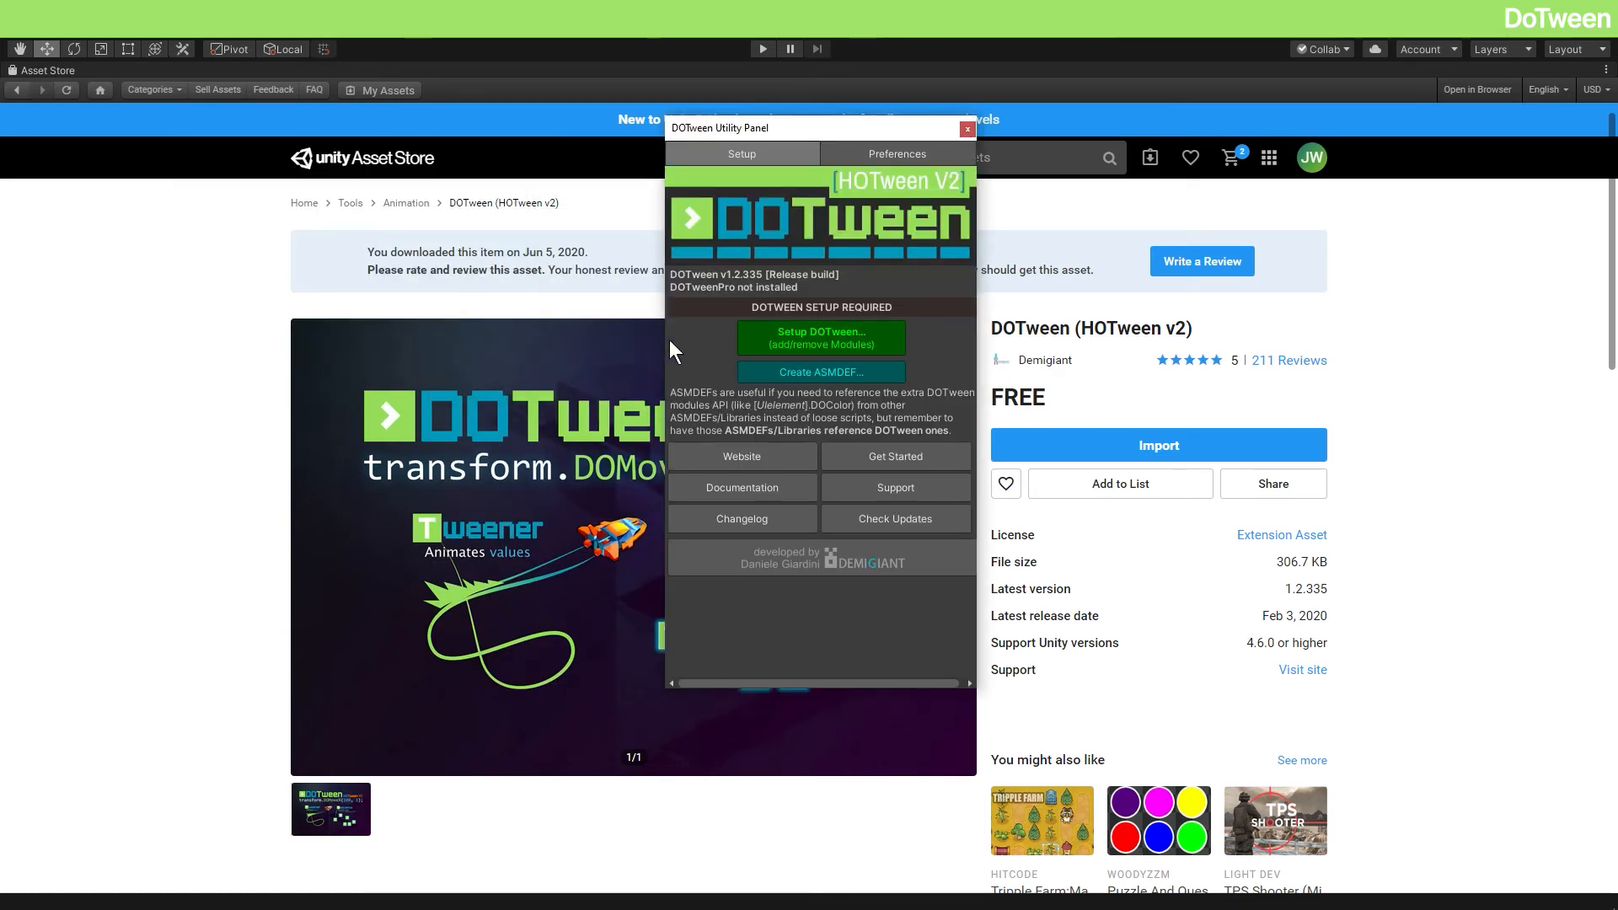
{"action": "left_click", "coordinate": [819, 337]}
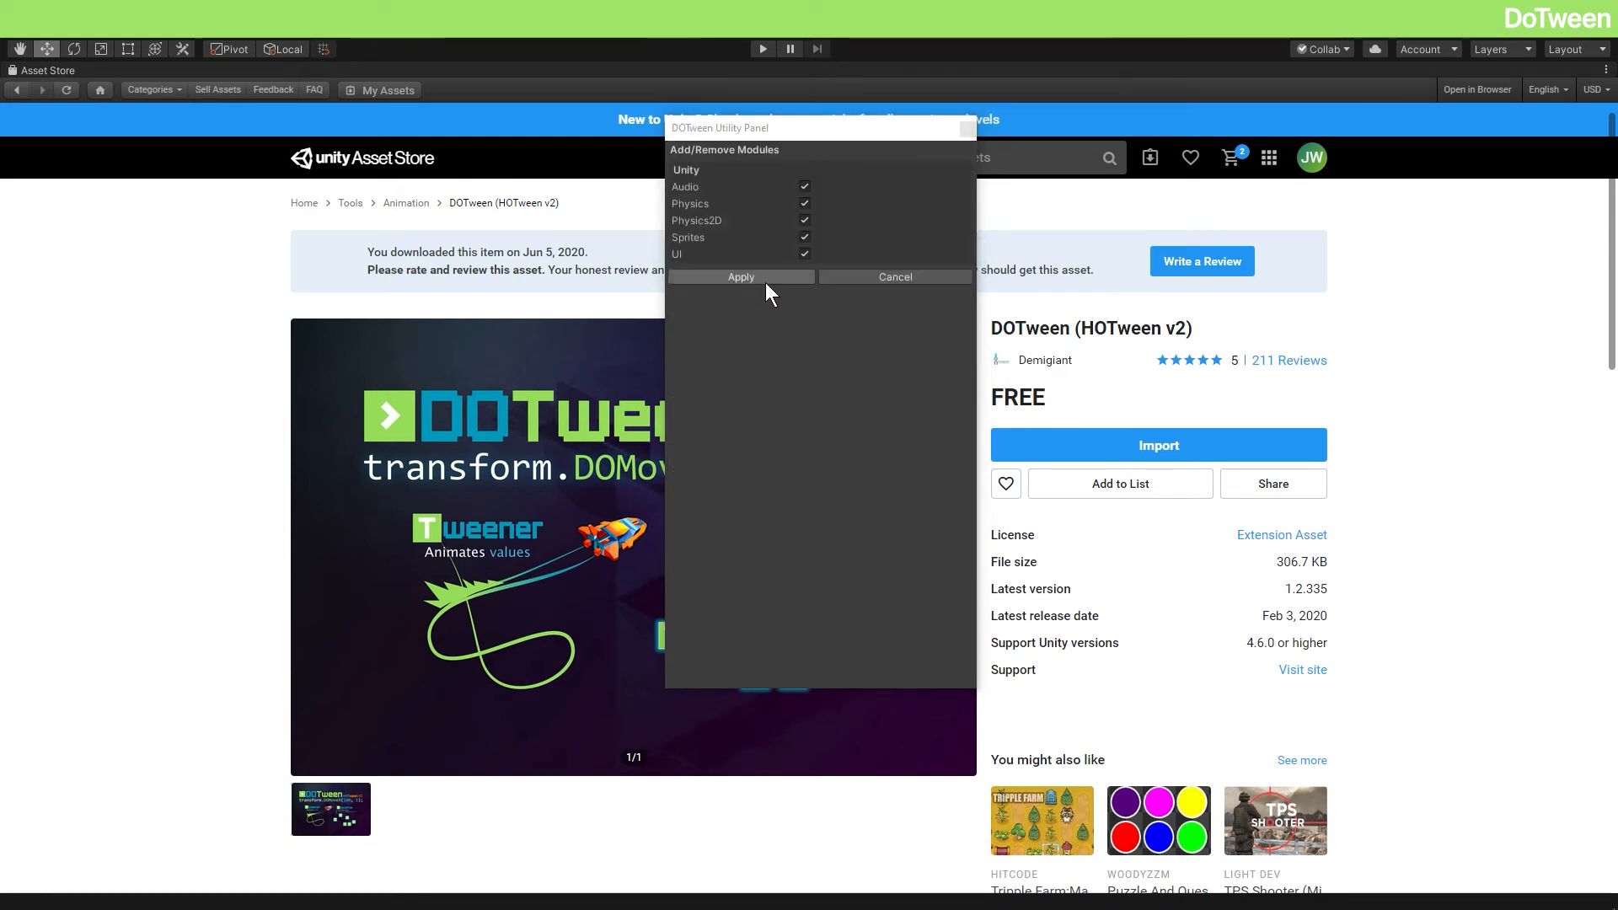
{"action": "left_click", "coordinate": [740, 276]}
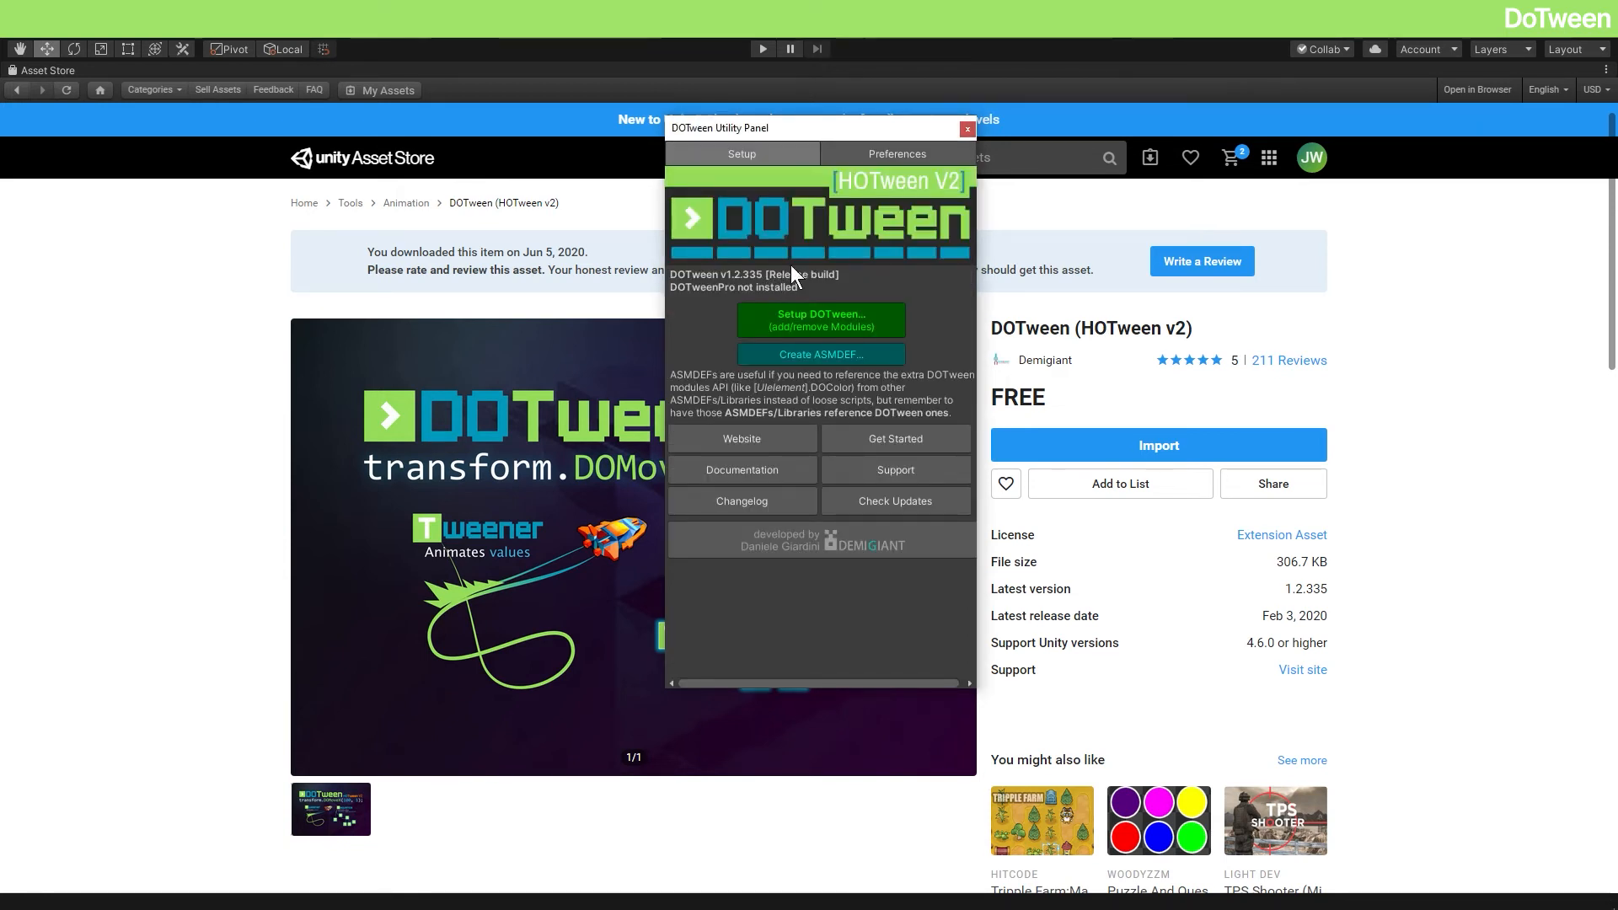
{"action": "left_click", "coordinate": [965, 128]}
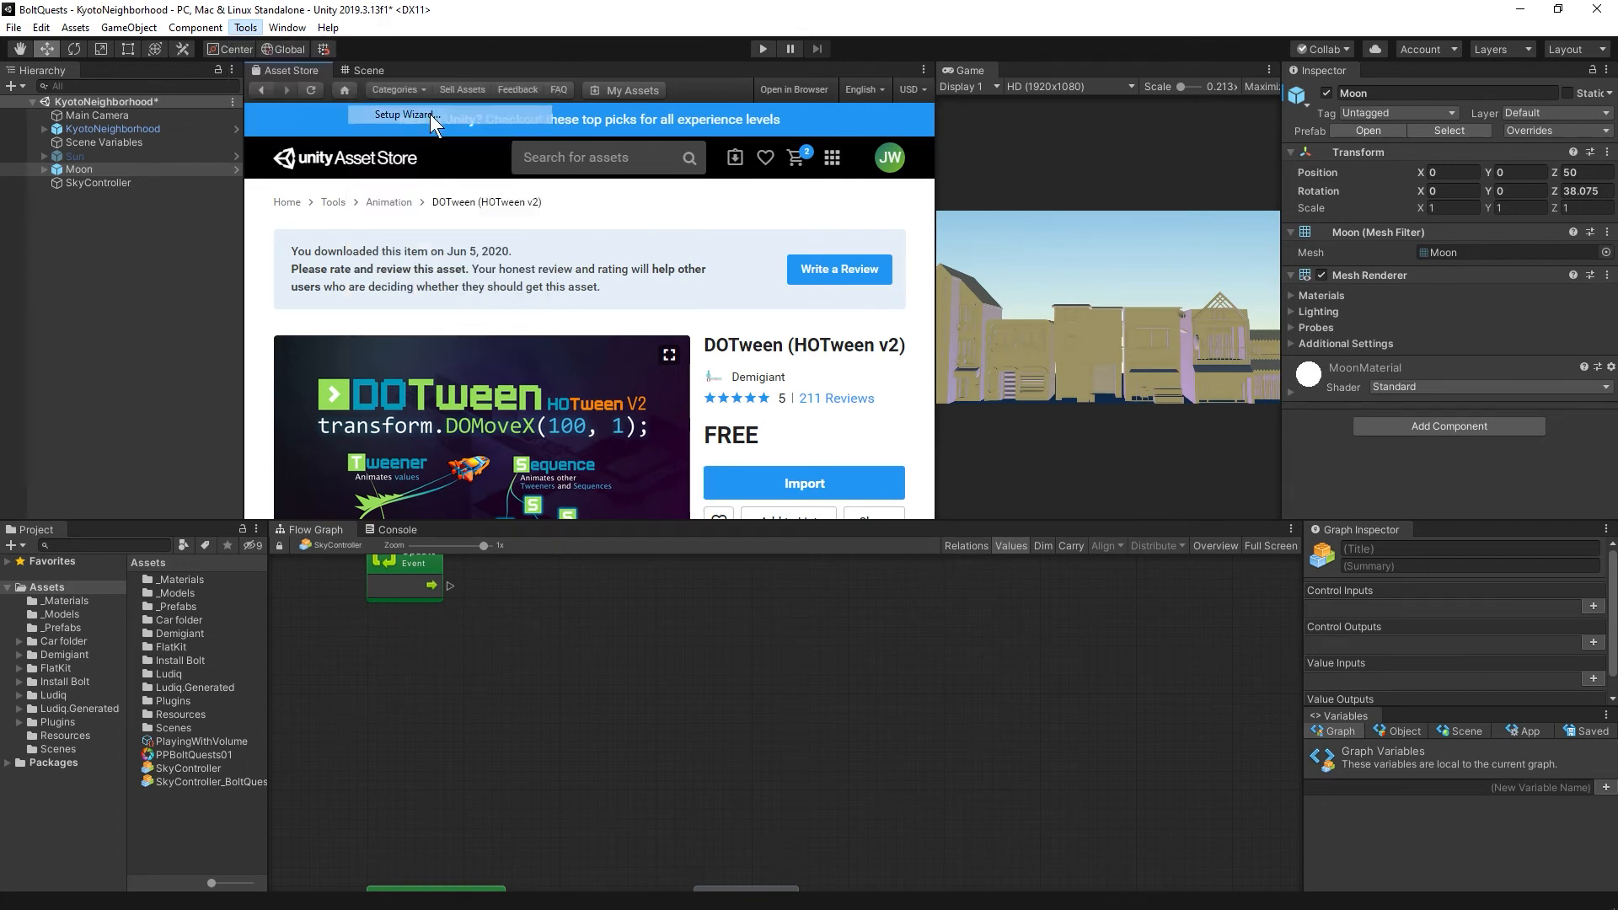
Step: Run Bolt's Unit Options Wizard and add the DOTween and DOTweenEditor assemblies
{"action": "left_click", "coordinate": [401, 115]}
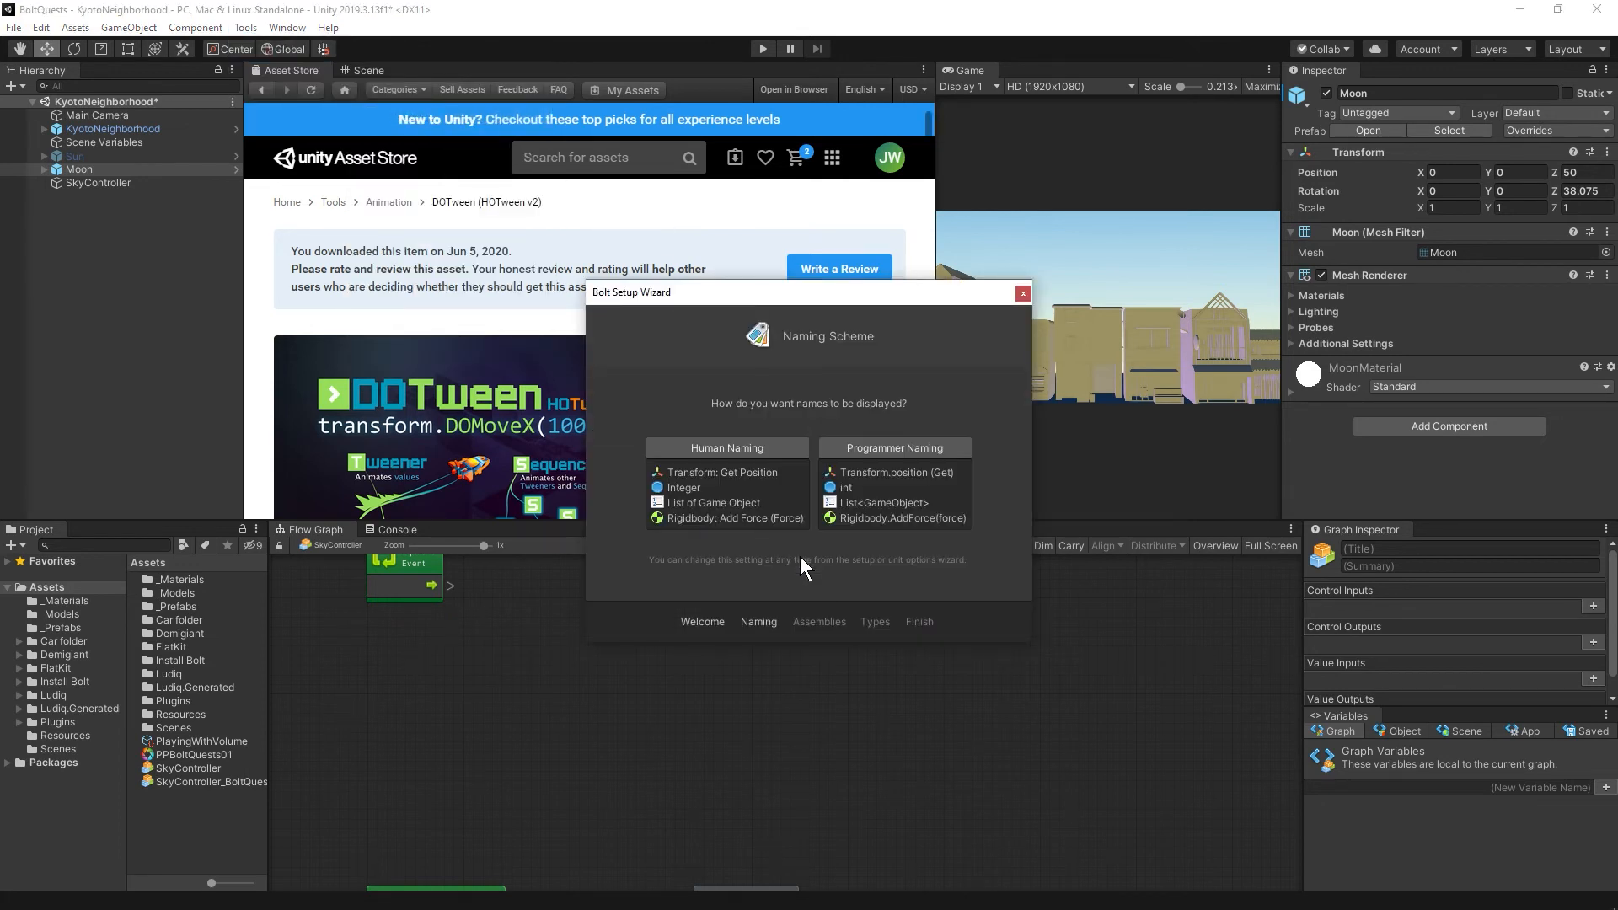
{"action": "left_click", "coordinate": [819, 622]}
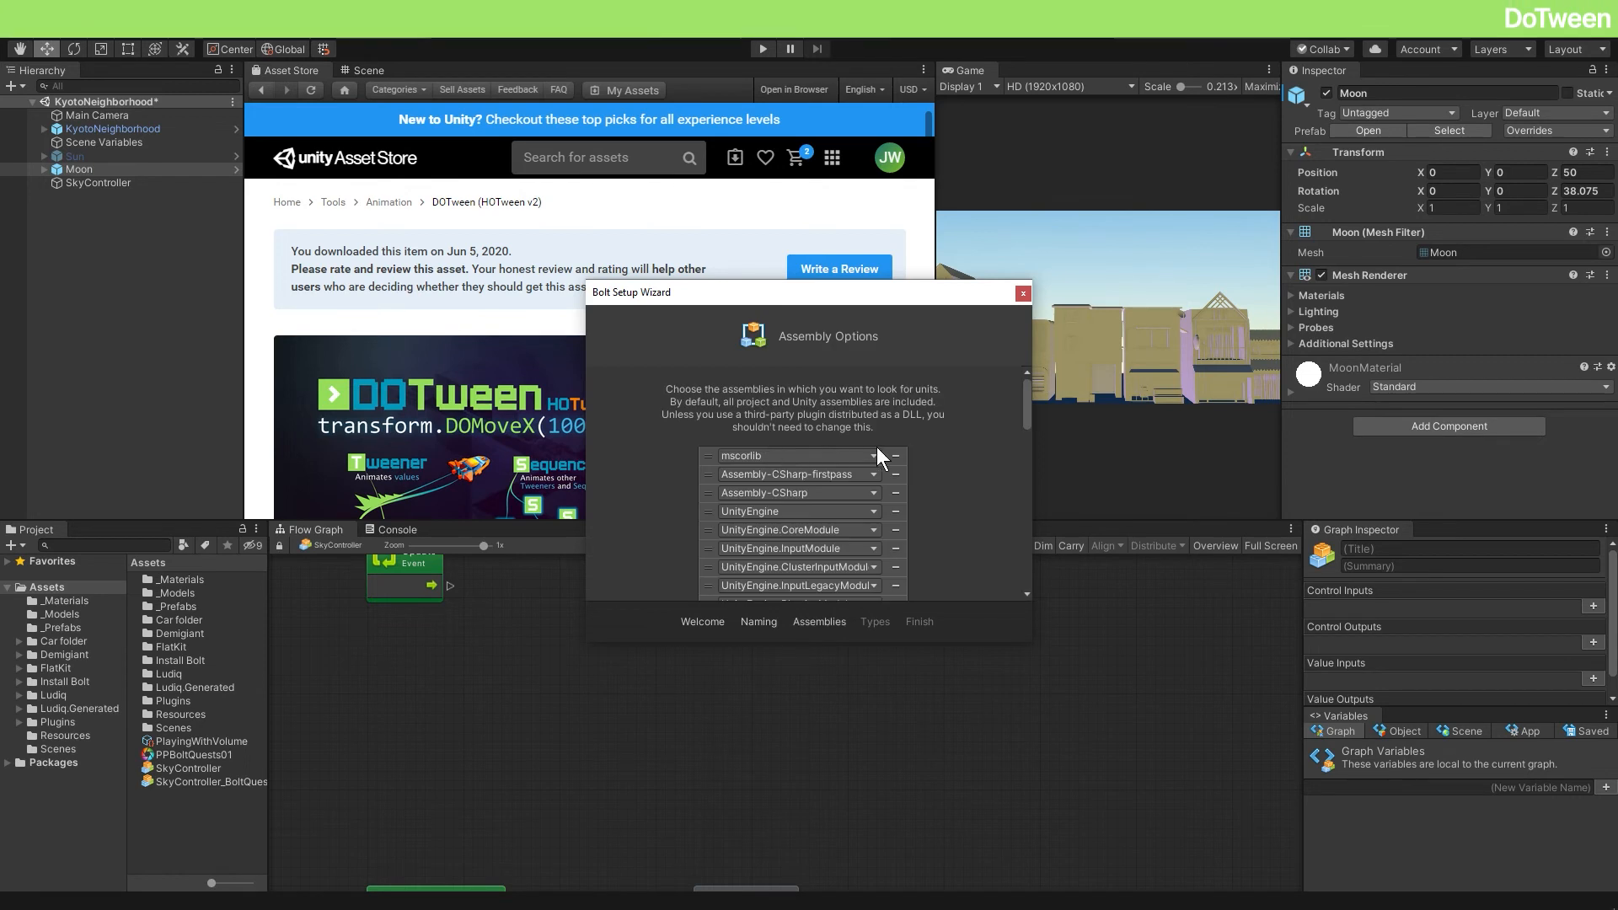
{"action": "scroll", "scroll_direction": "down", "scroll_amount": 3}
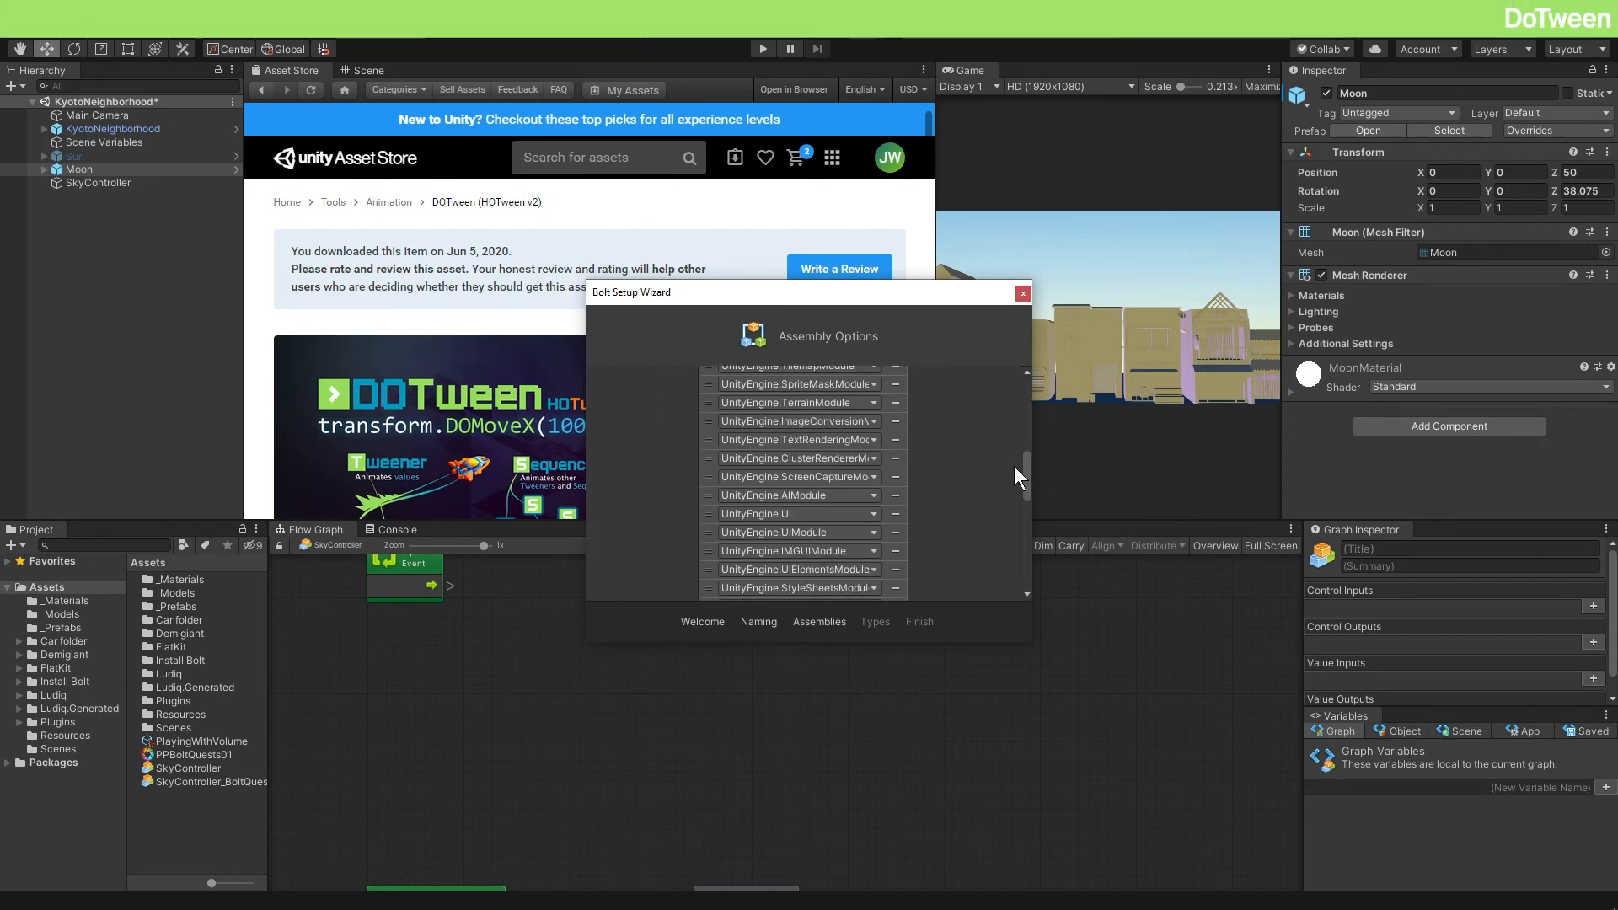
{"action": "scroll", "scroll_direction": "down", "scroll_amount": 3}
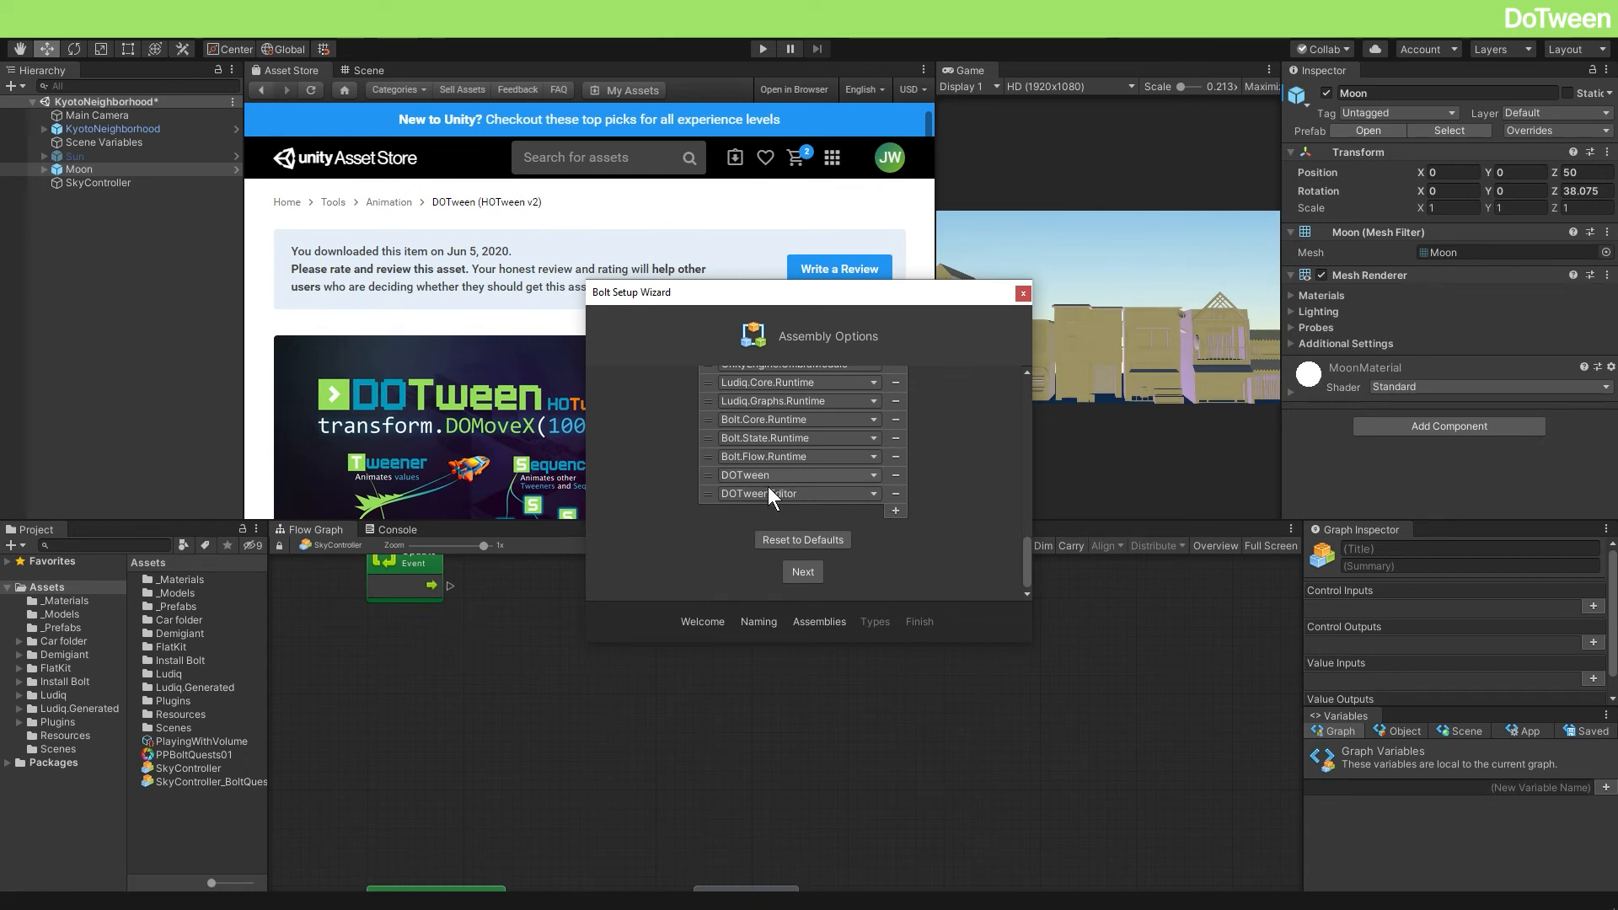
{"action": "mouse_move", "coordinate": [949, 531]}
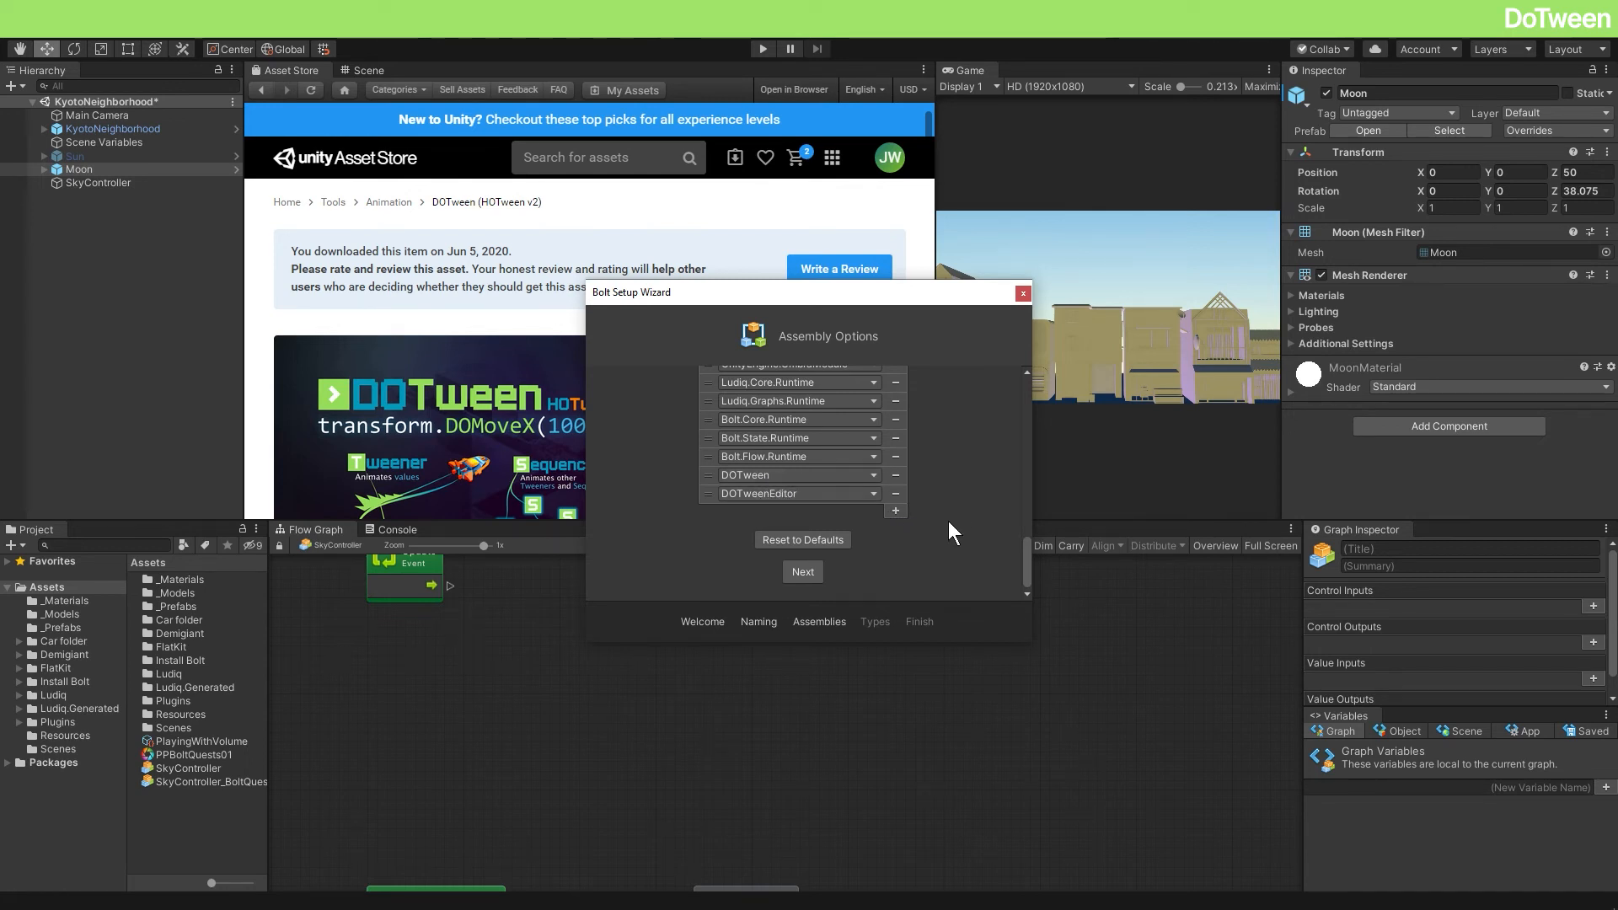
{"action": "left_click", "coordinate": [803, 571]}
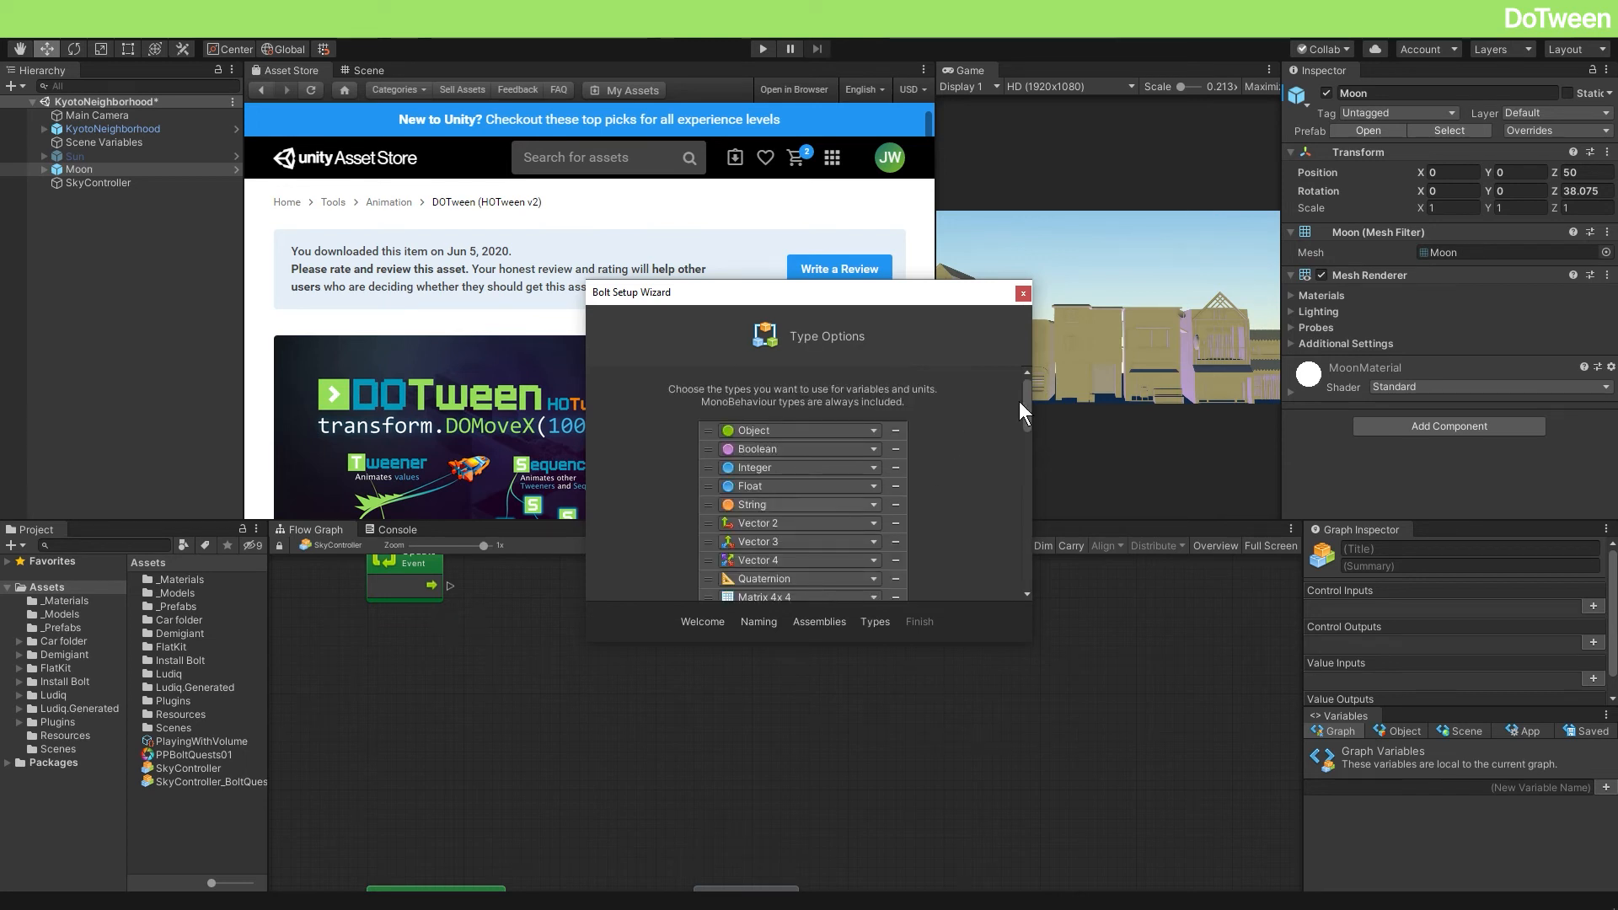
Step: Verify the Type Options list includes Tweener, Tween, Sequence and Tween Params
{"action": "scroll", "scroll_direction": "down", "scroll_amount": 3}
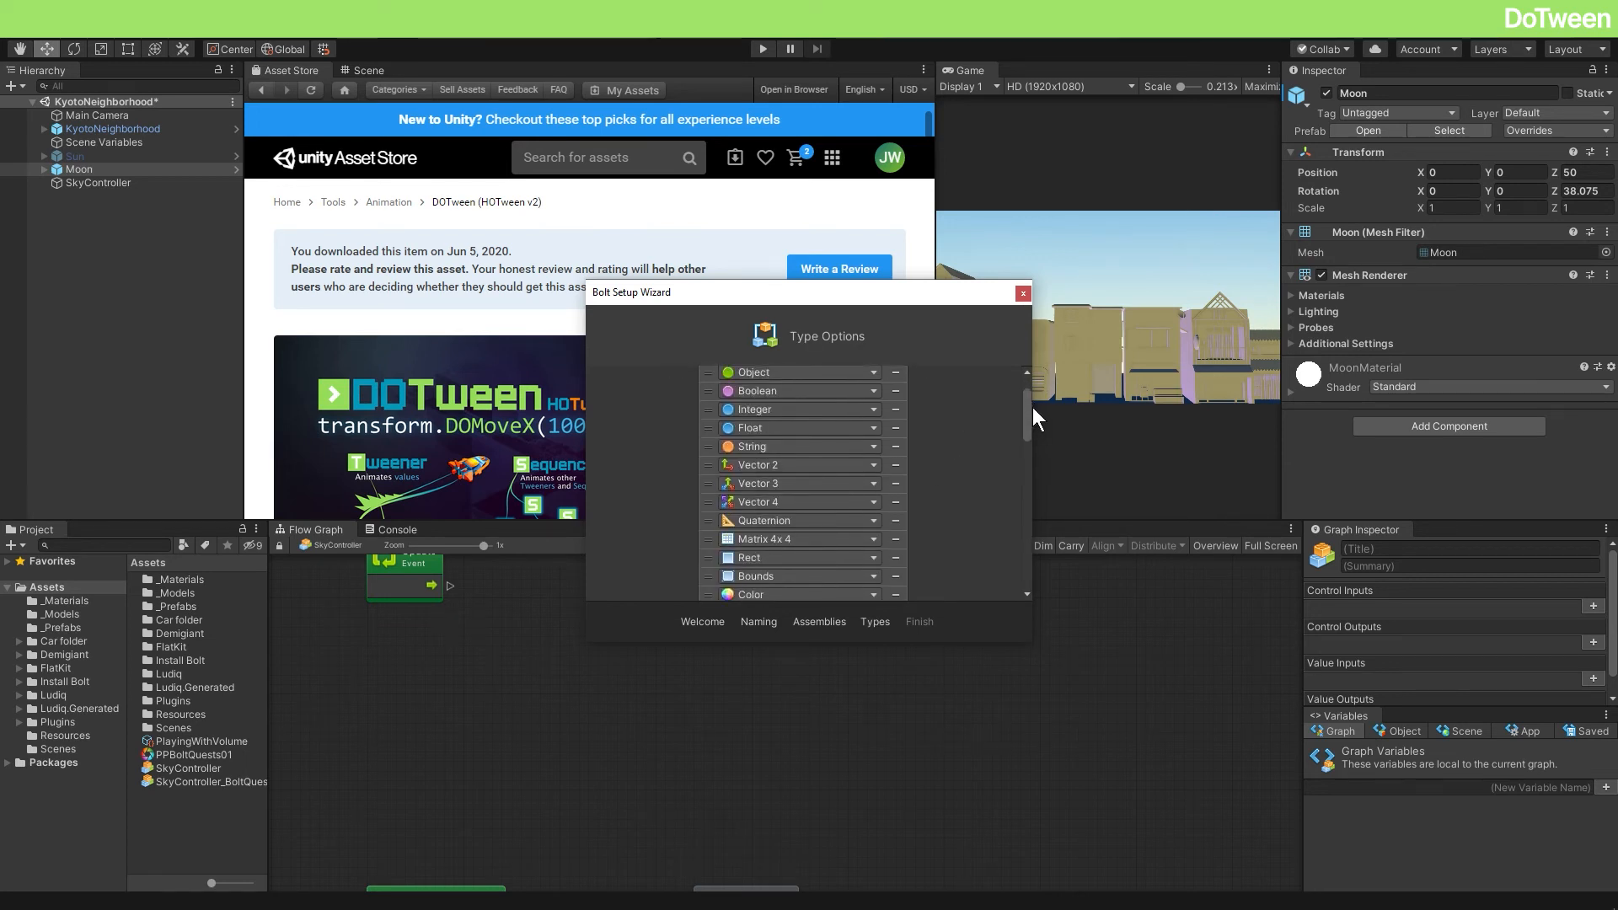
{"action": "scroll", "scroll_direction": "up", "scroll_amount": 3}
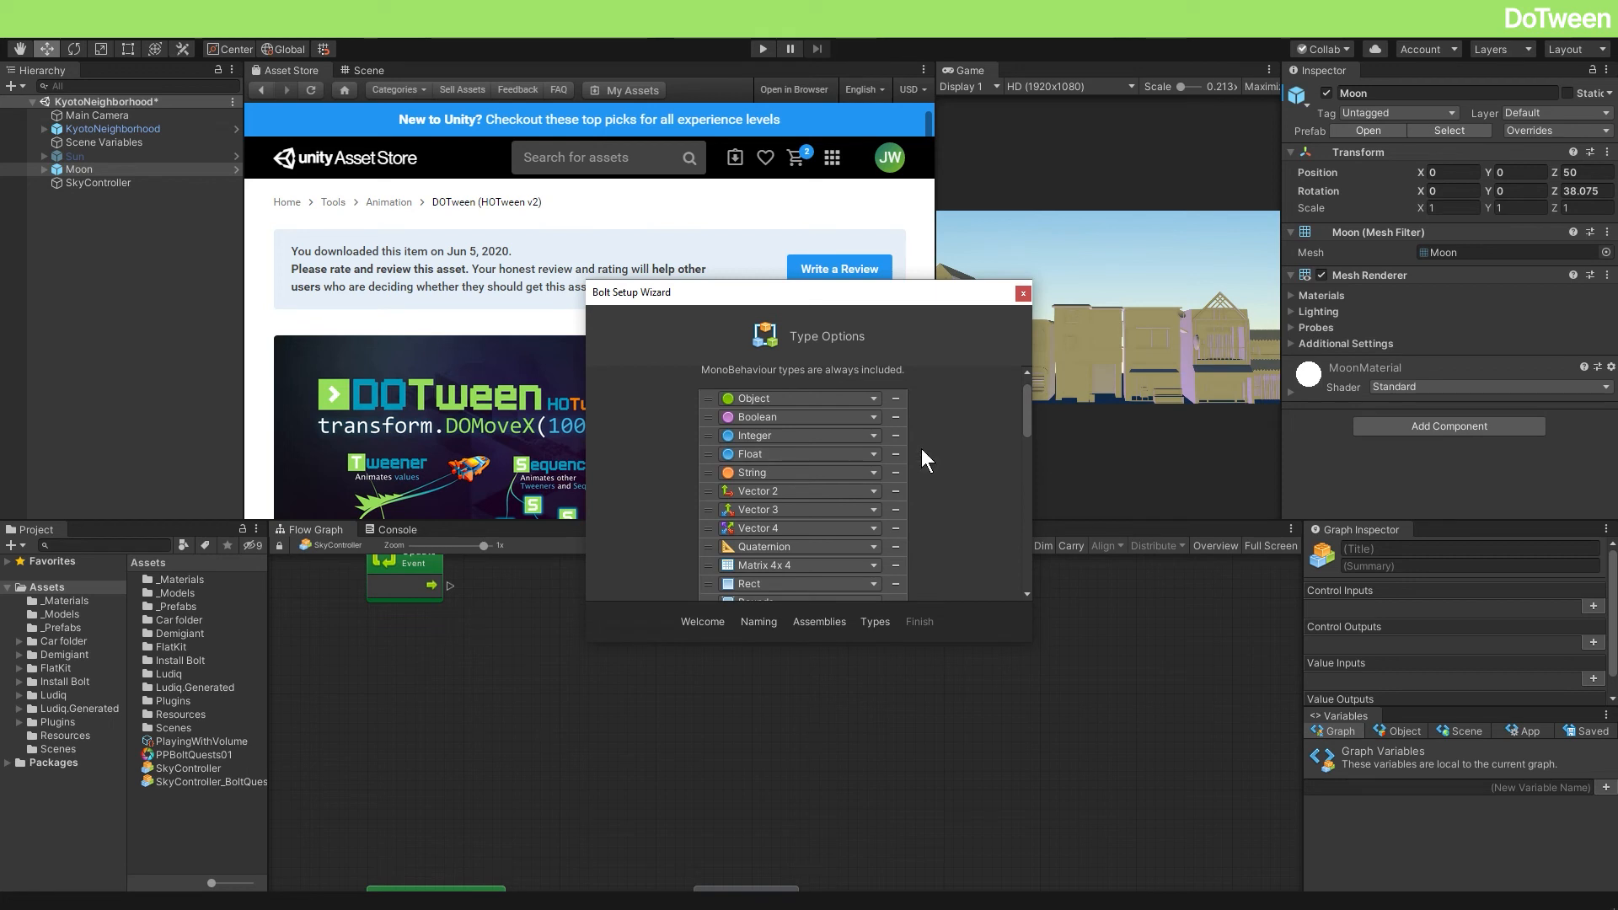
{"action": "mouse_move", "coordinate": [1022, 432]}
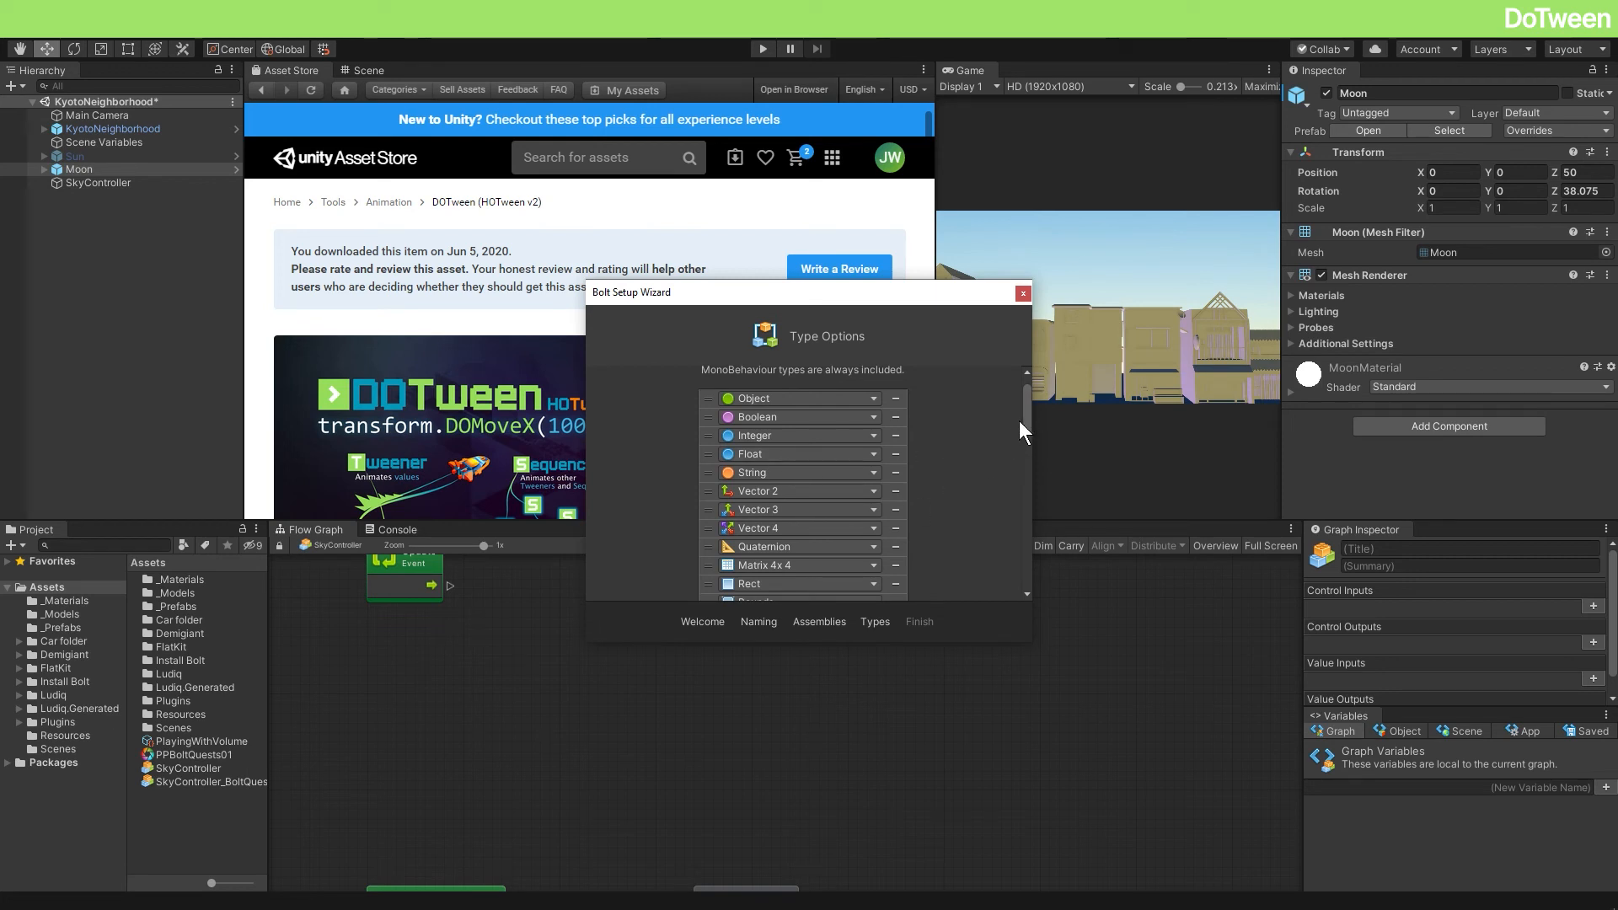
{"action": "scroll", "scroll_direction": "down", "scroll_amount": 3}
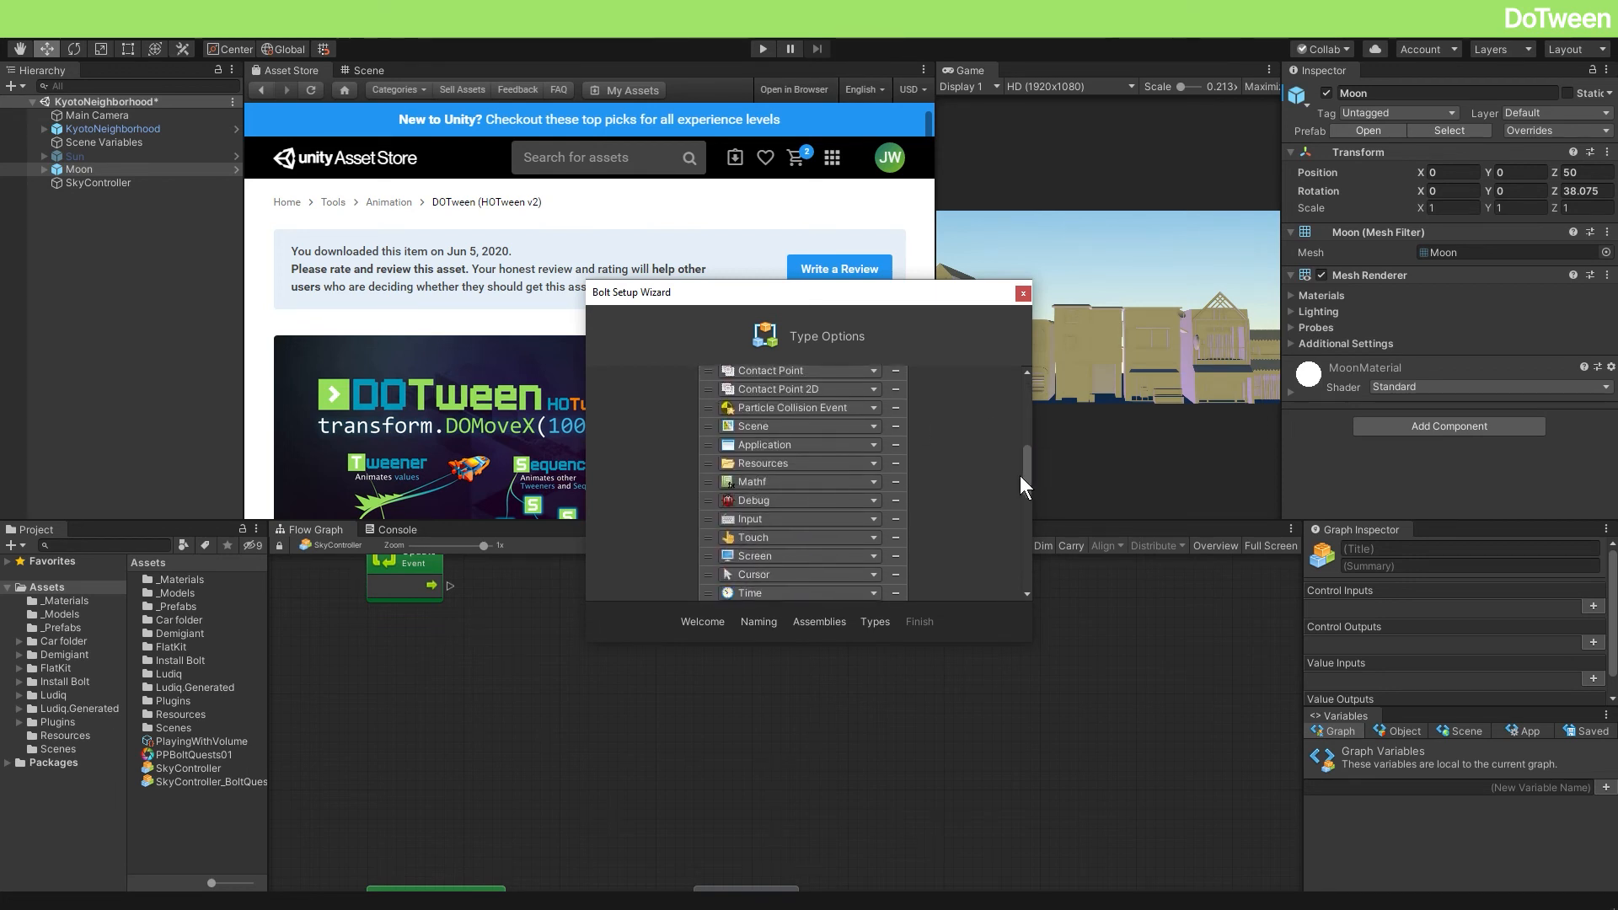
{"action": "scroll", "scroll_direction": "down", "scroll_amount": 3}
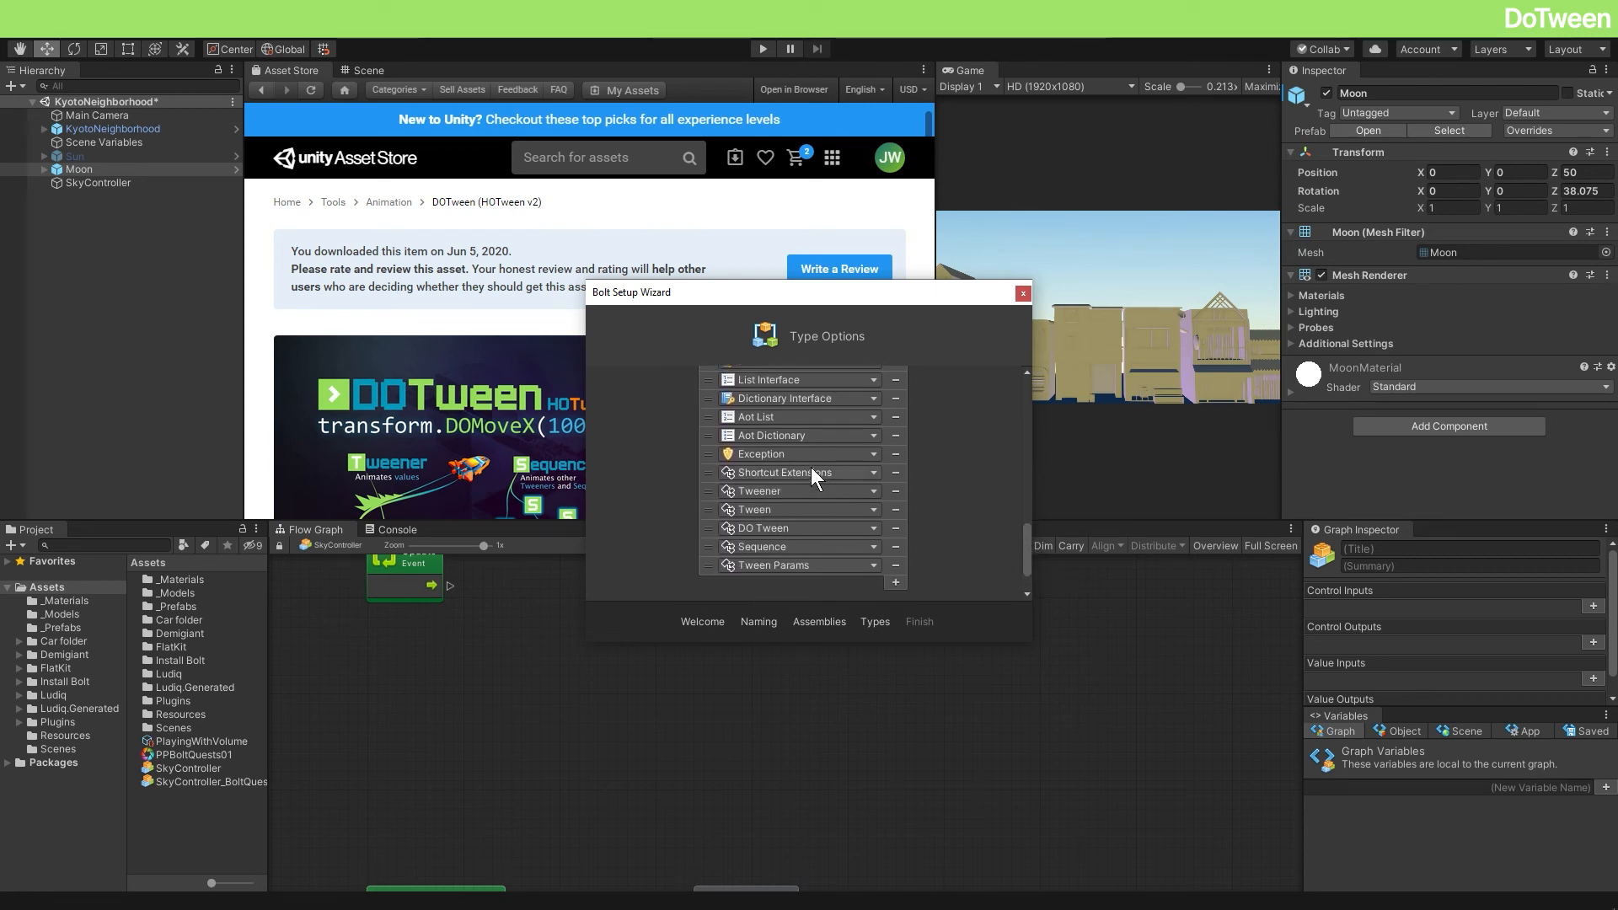
{"action": "mouse_move", "coordinate": [796, 590]}
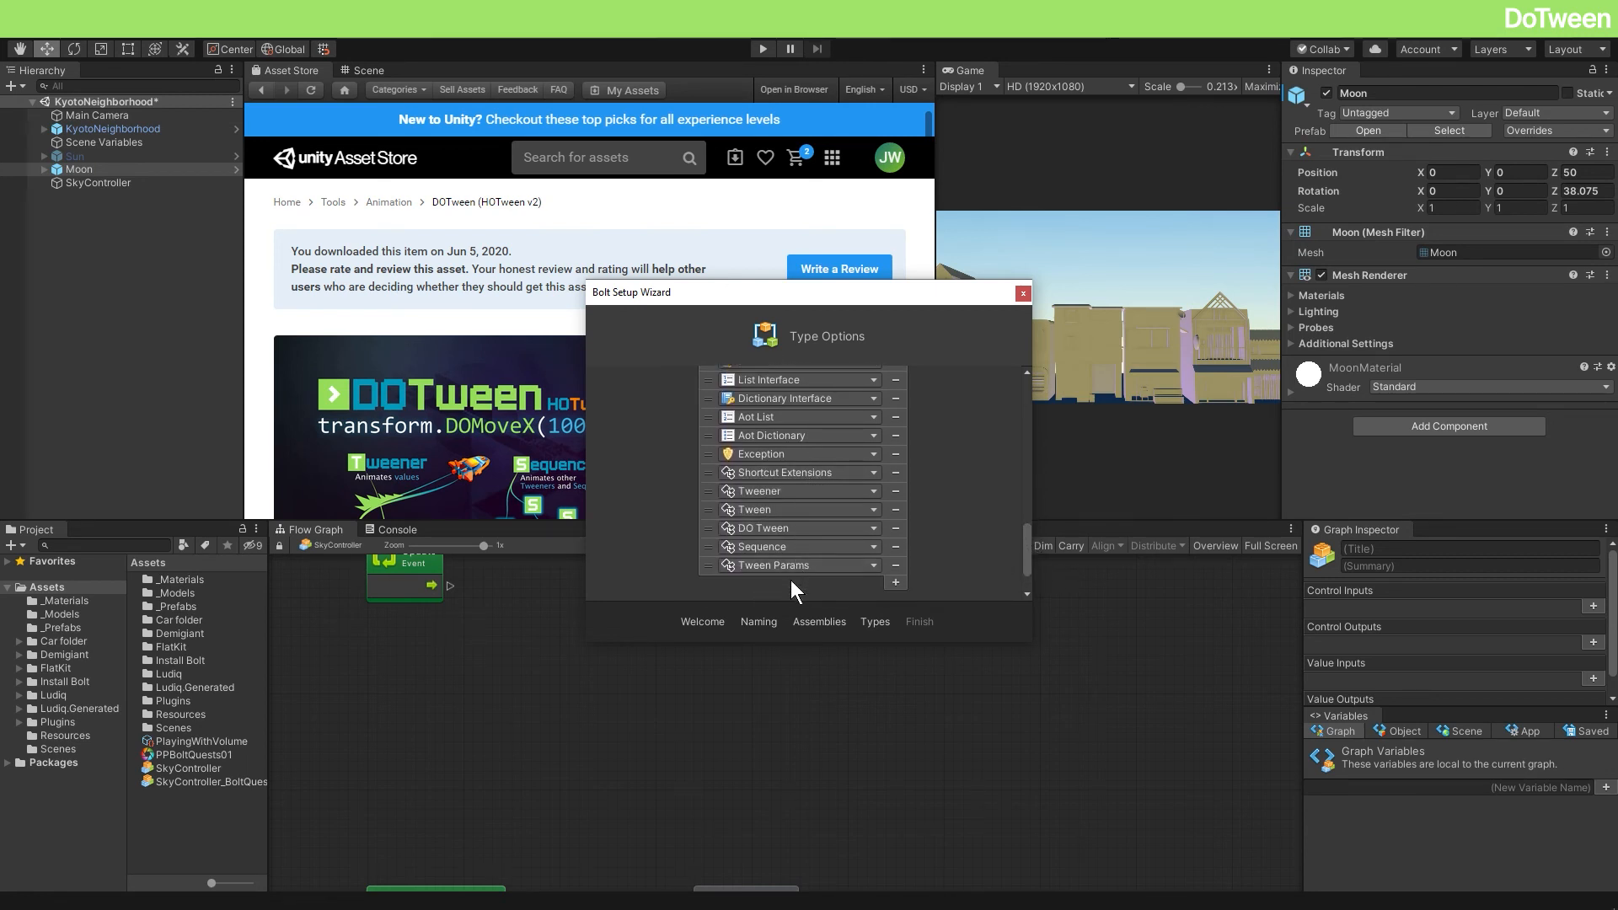
{"action": "mouse_move", "coordinate": [767, 579]}
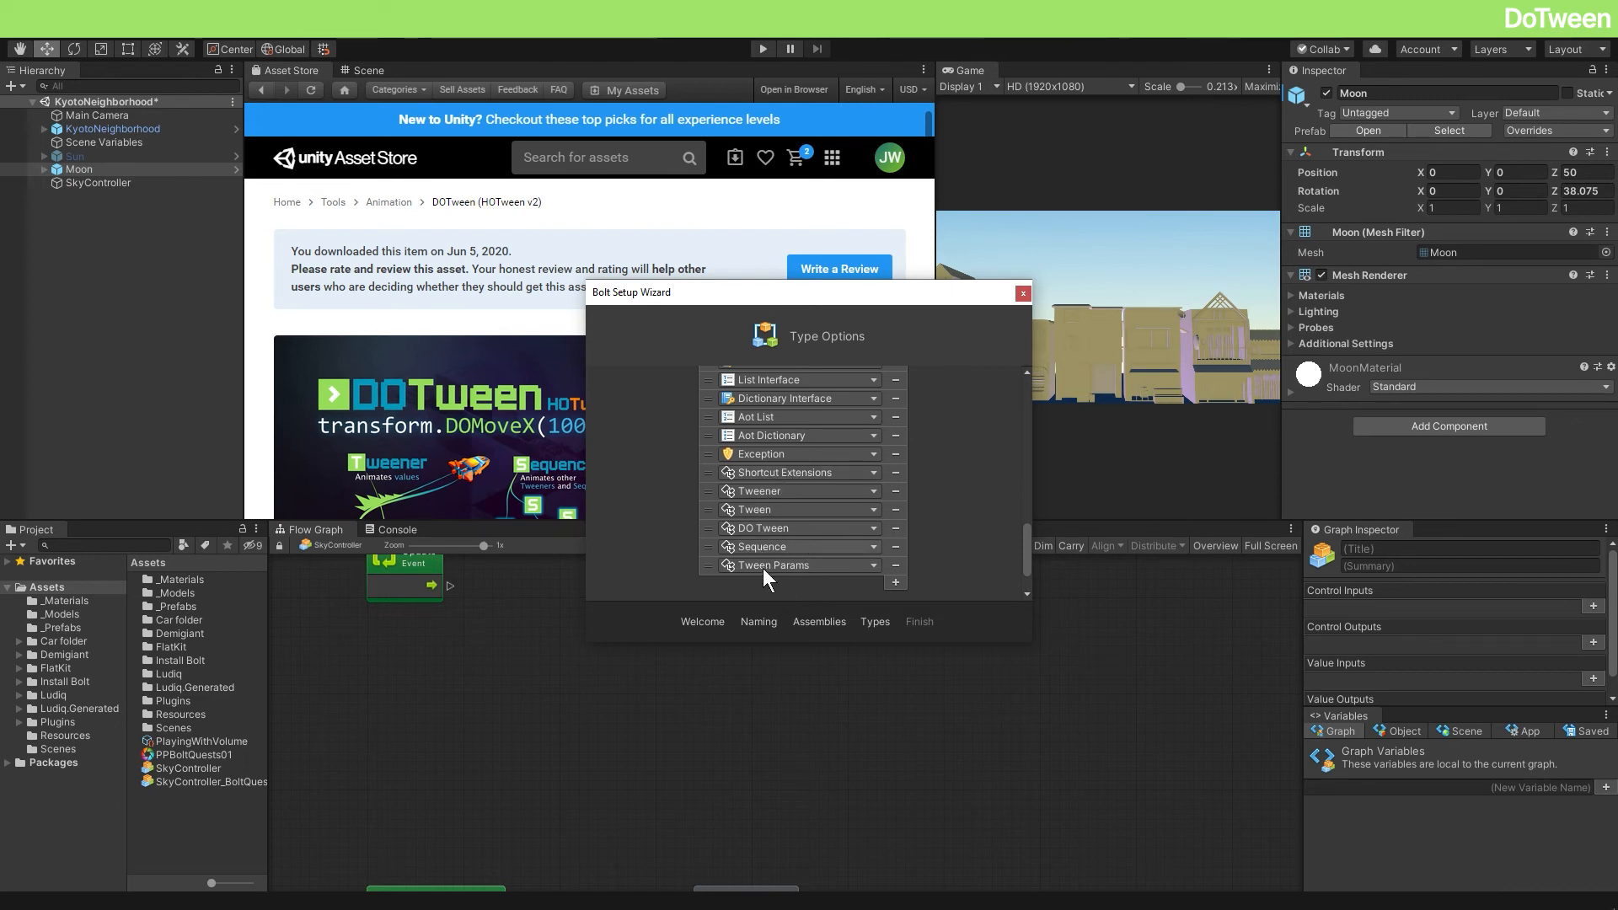
{"action": "mouse_move", "coordinate": [821, 589]}
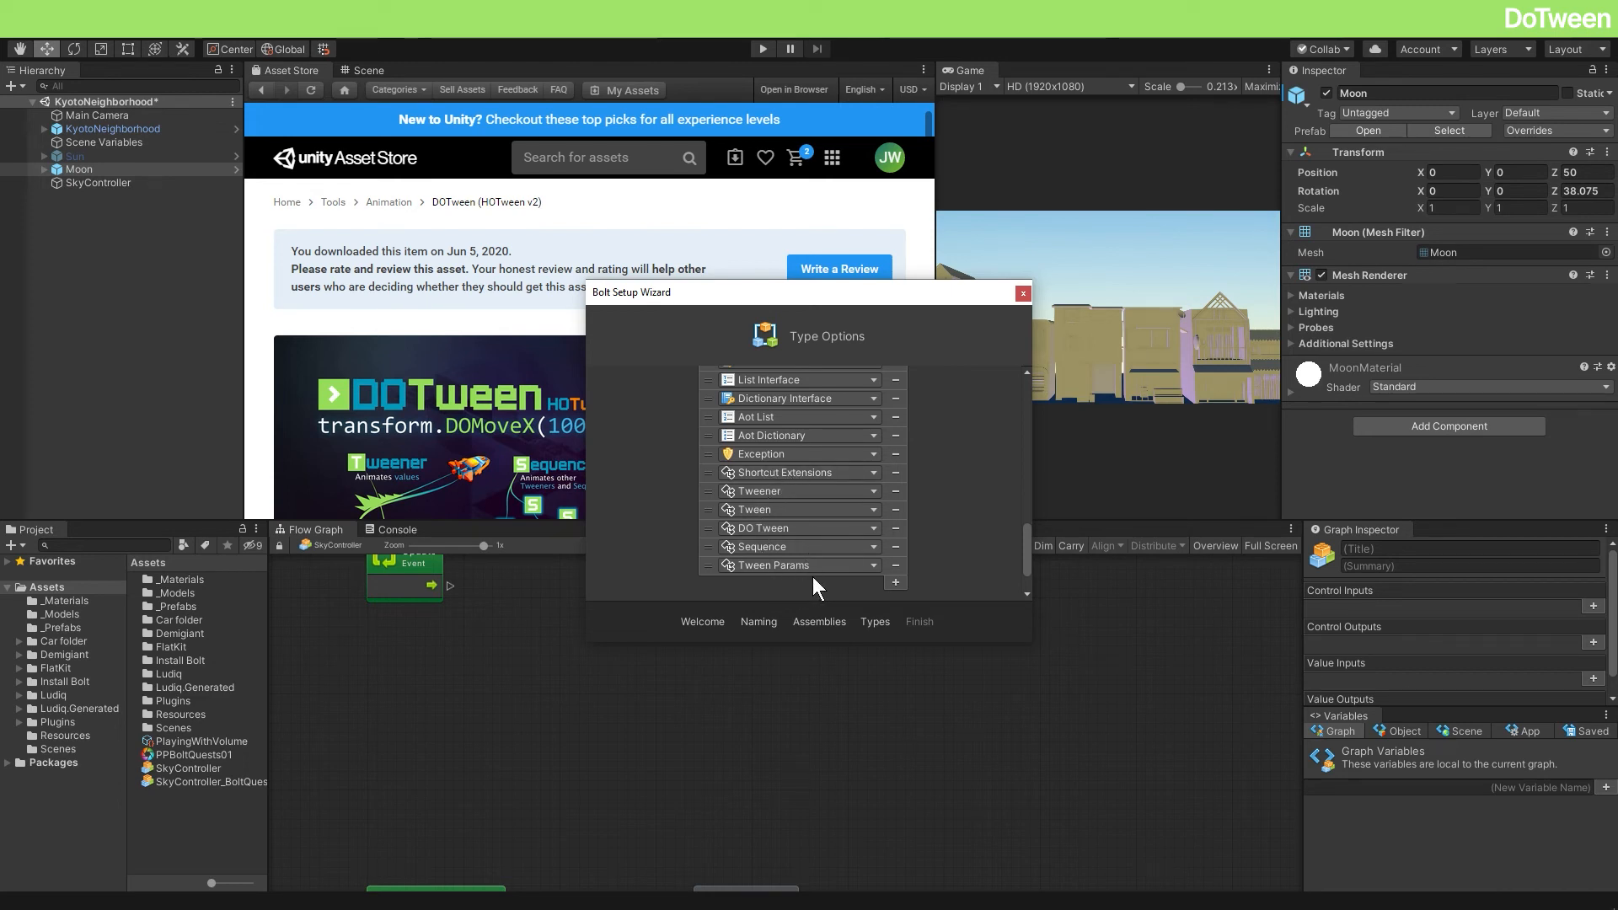
{"action": "mouse_move", "coordinate": [782, 560]}
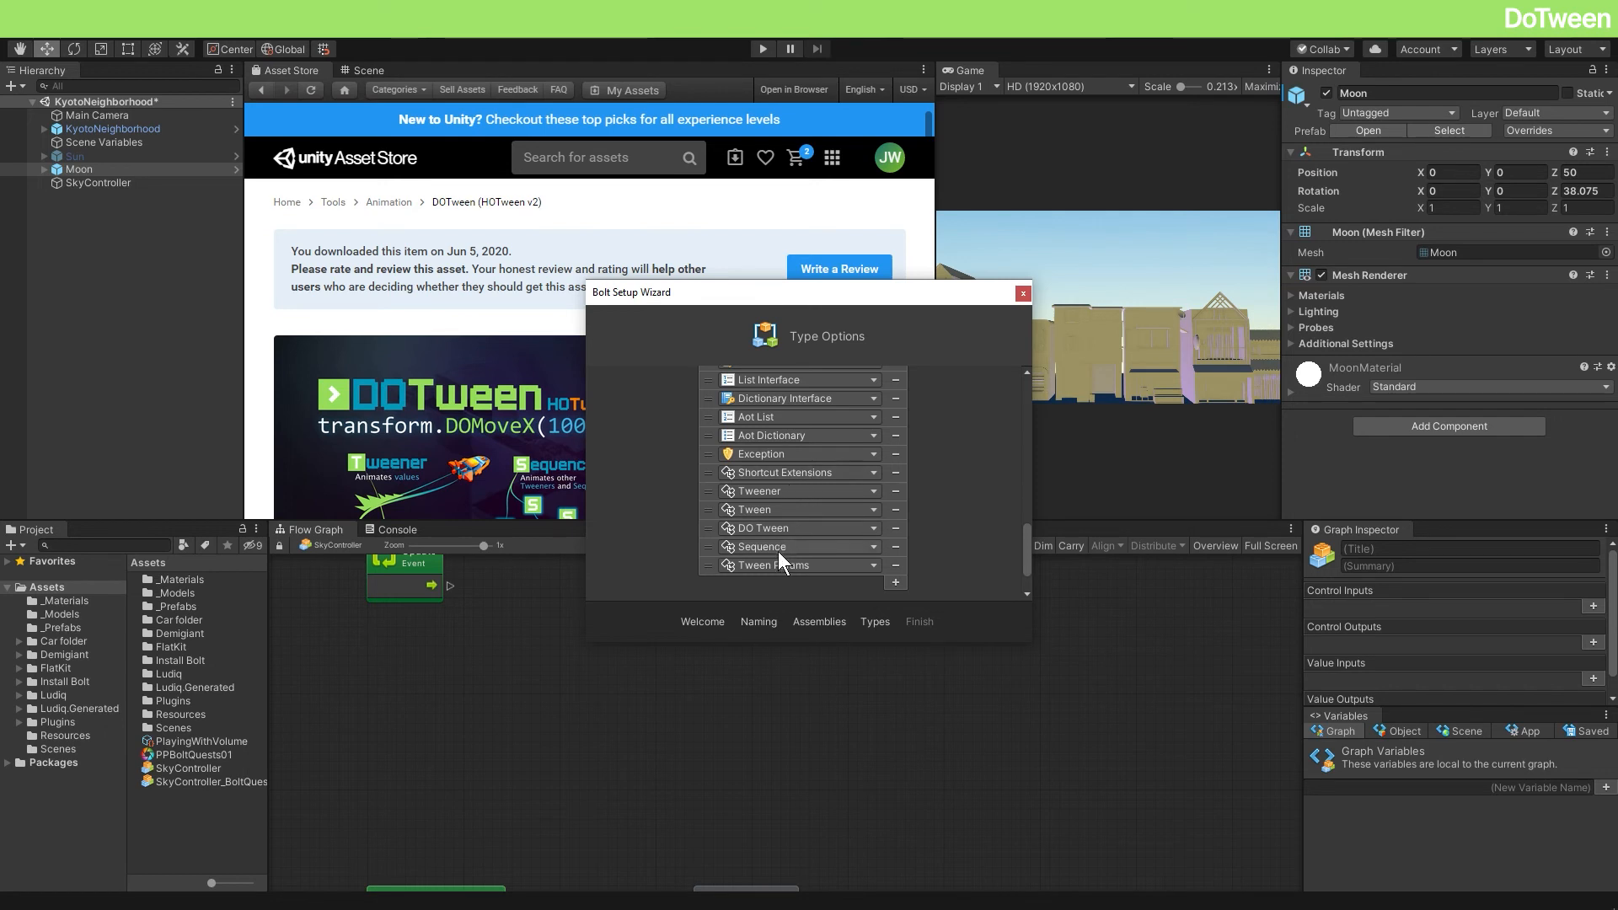
{"action": "mouse_move", "coordinate": [792, 583]}
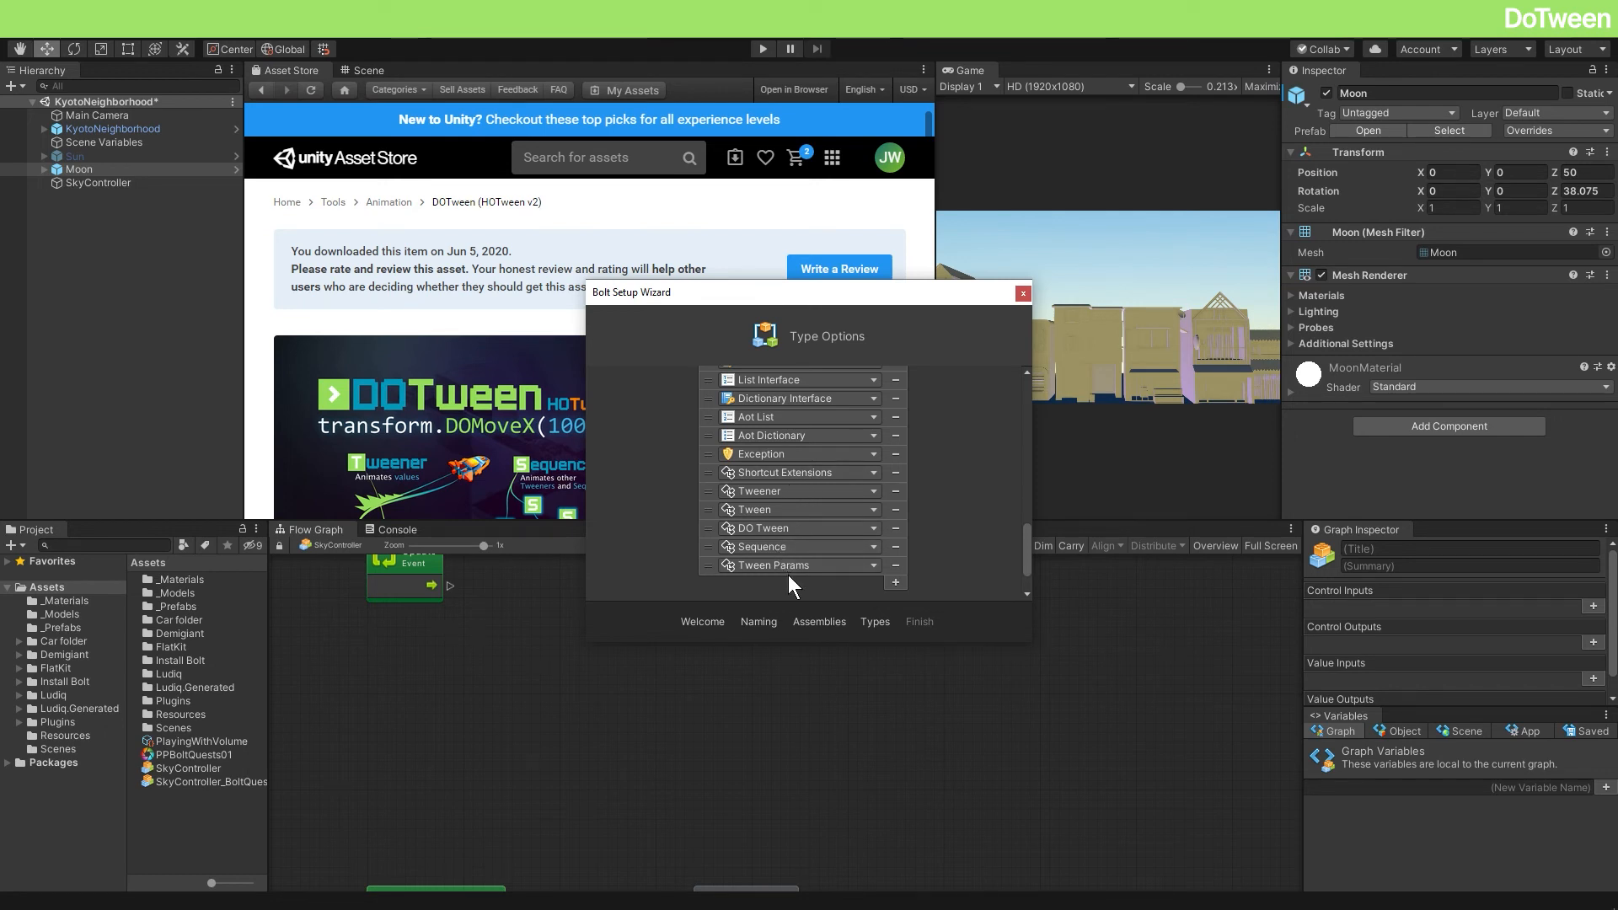
{"action": "mouse_move", "coordinate": [806, 585]}
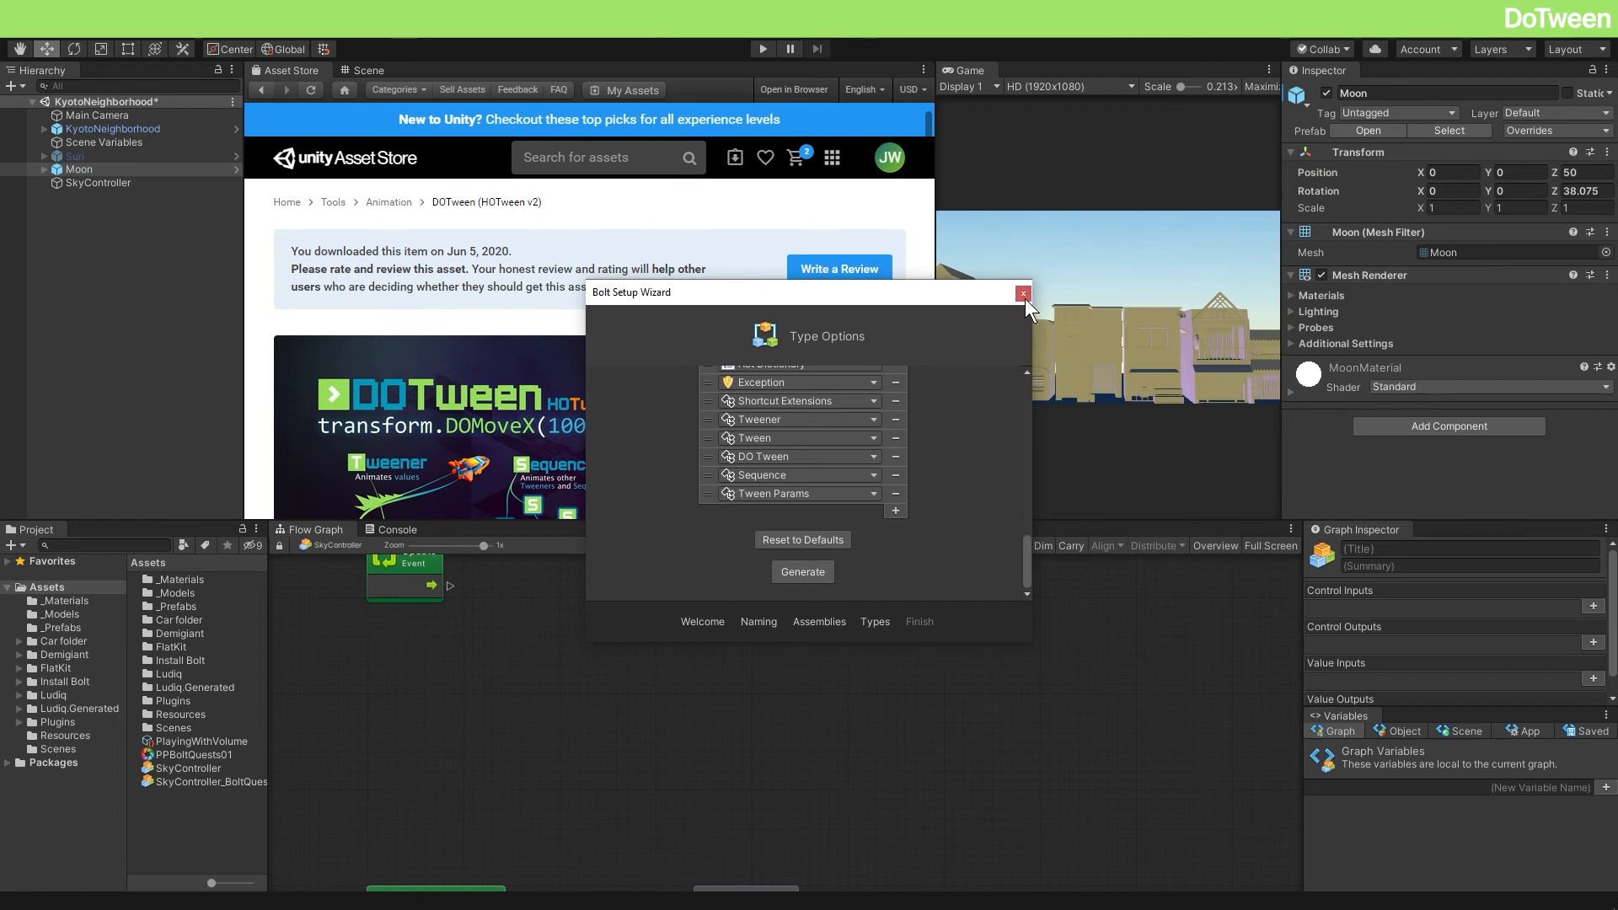
Step: Set the keyboard event to Up Arrow and add a Transform DO Move Y unit
{"action": "left_click", "coordinate": [1023, 293]}
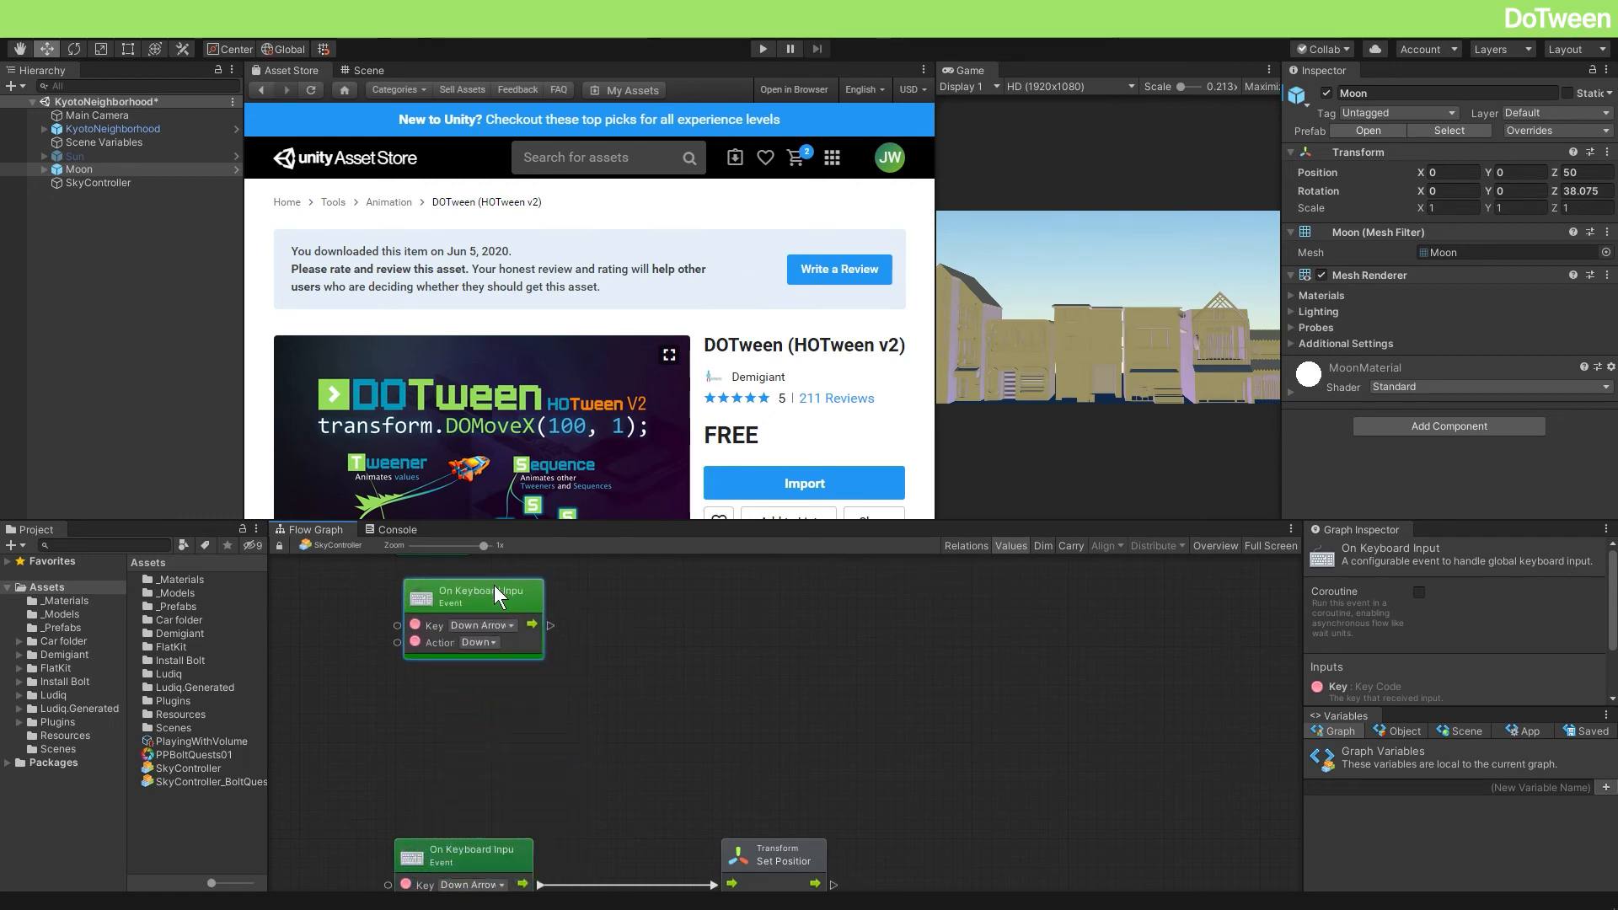
{"action": "left_click", "coordinate": [481, 624]}
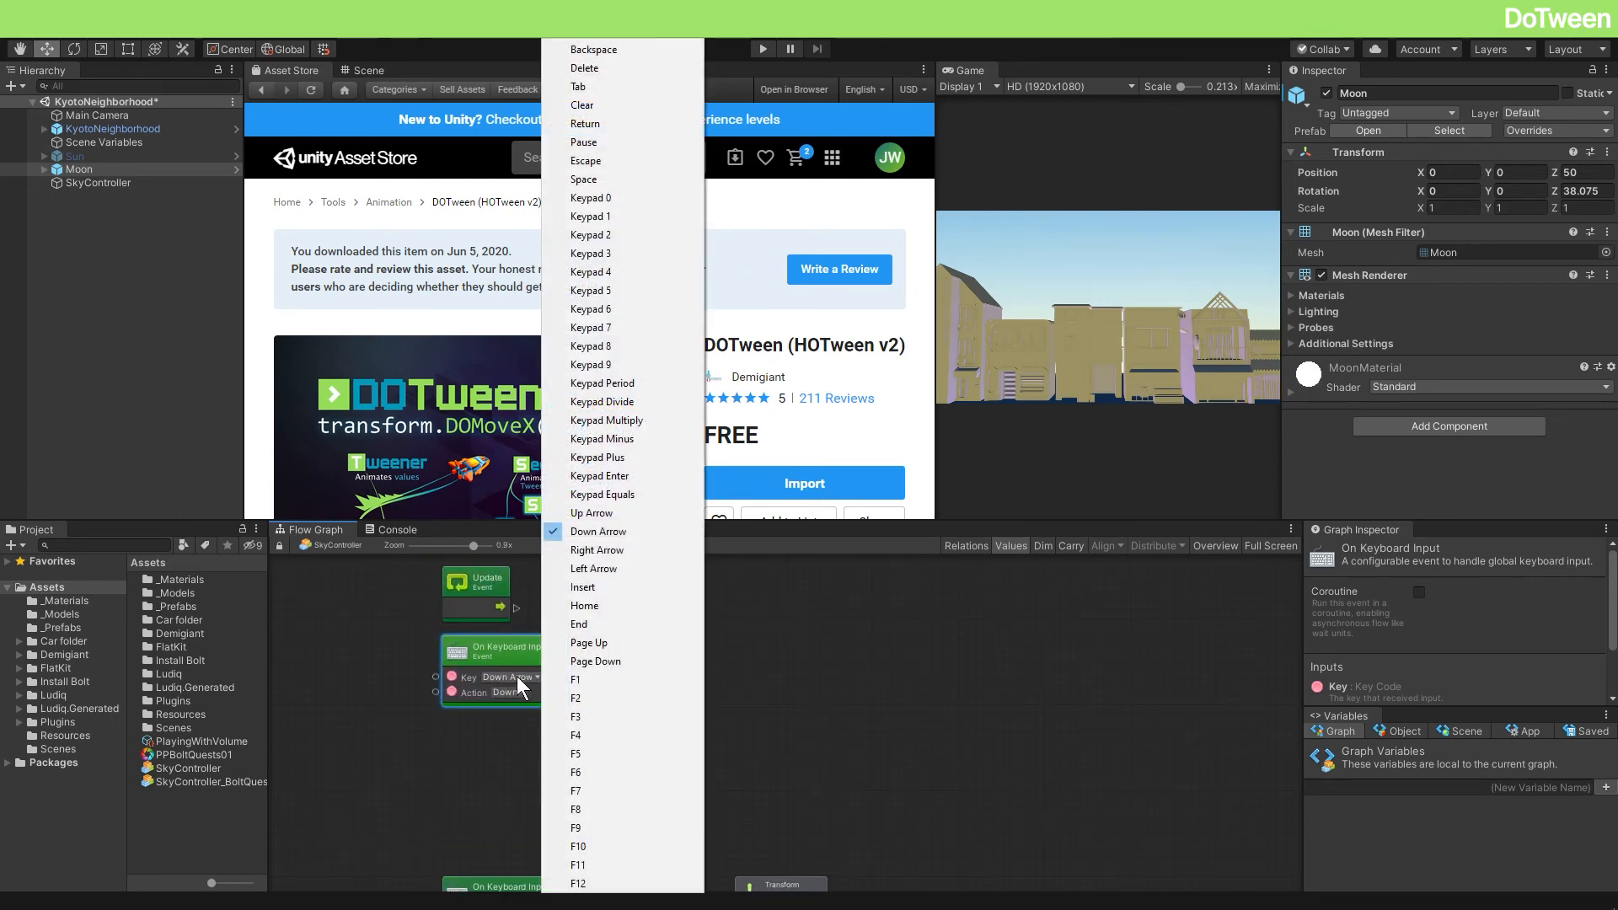
{"action": "left_click", "coordinate": [592, 512]}
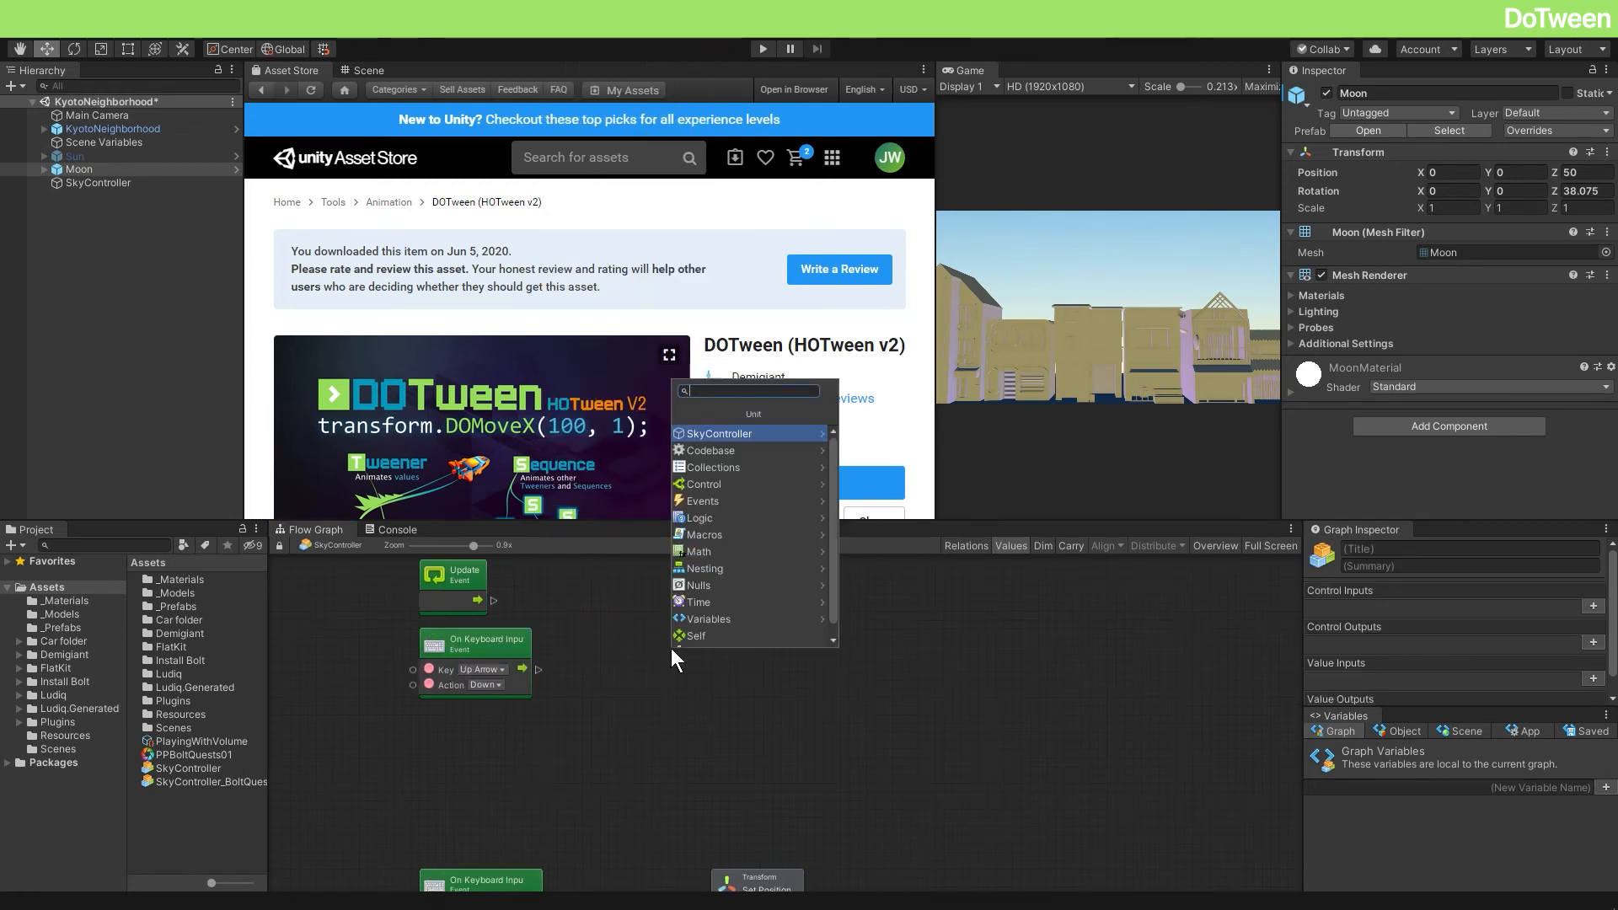
{"action": "type", "text": "do move"}
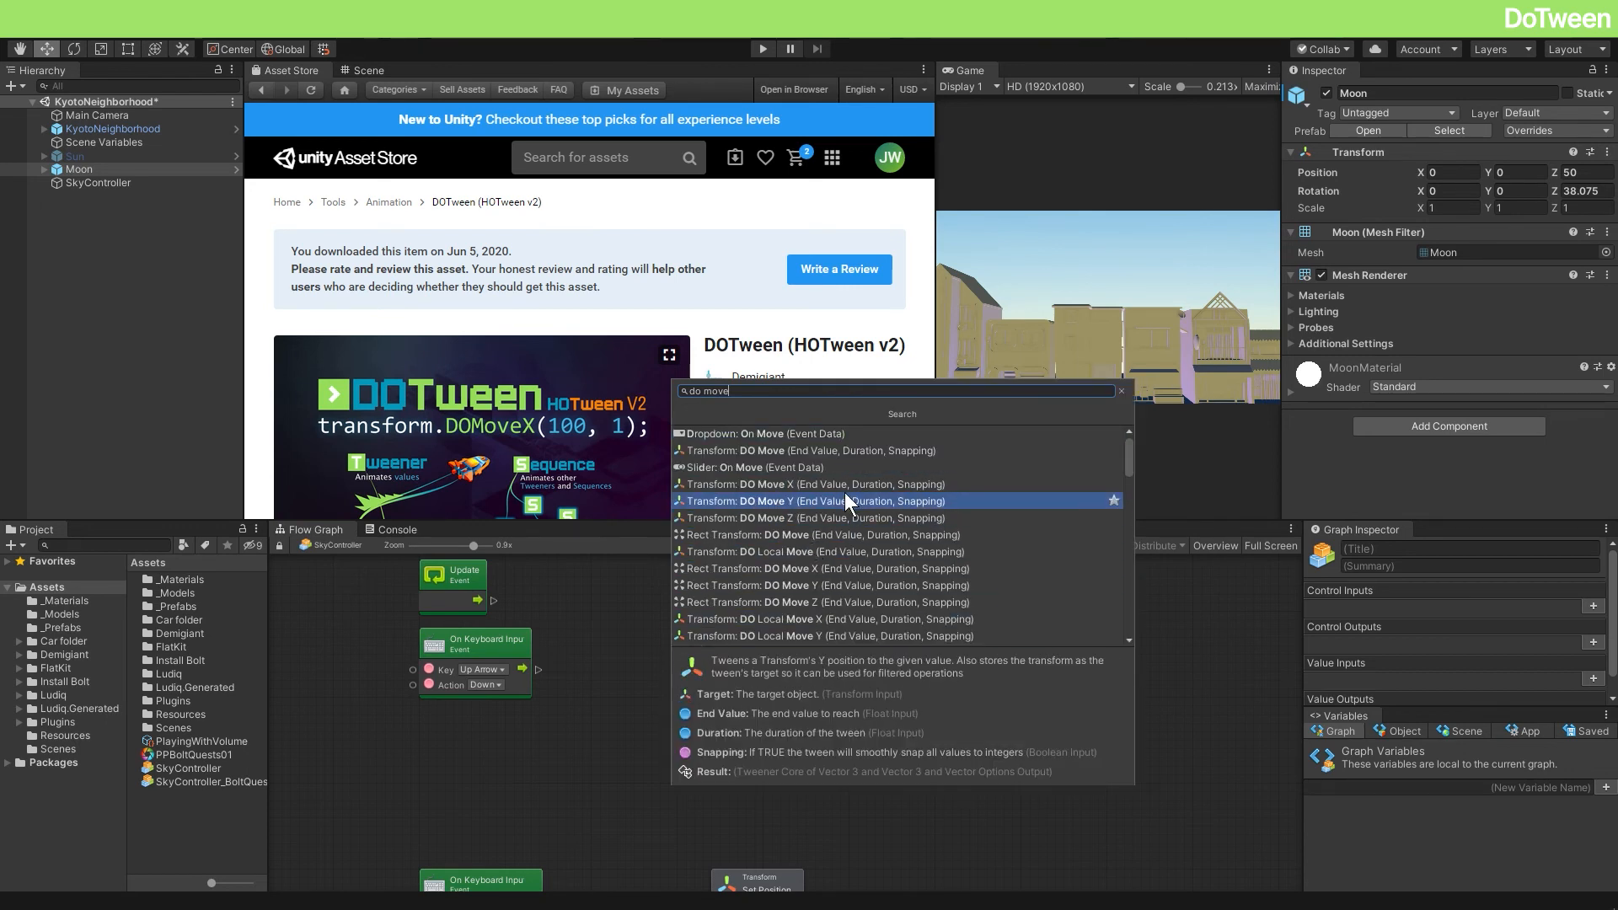
{"action": "mouse_move", "coordinate": [826, 512]}
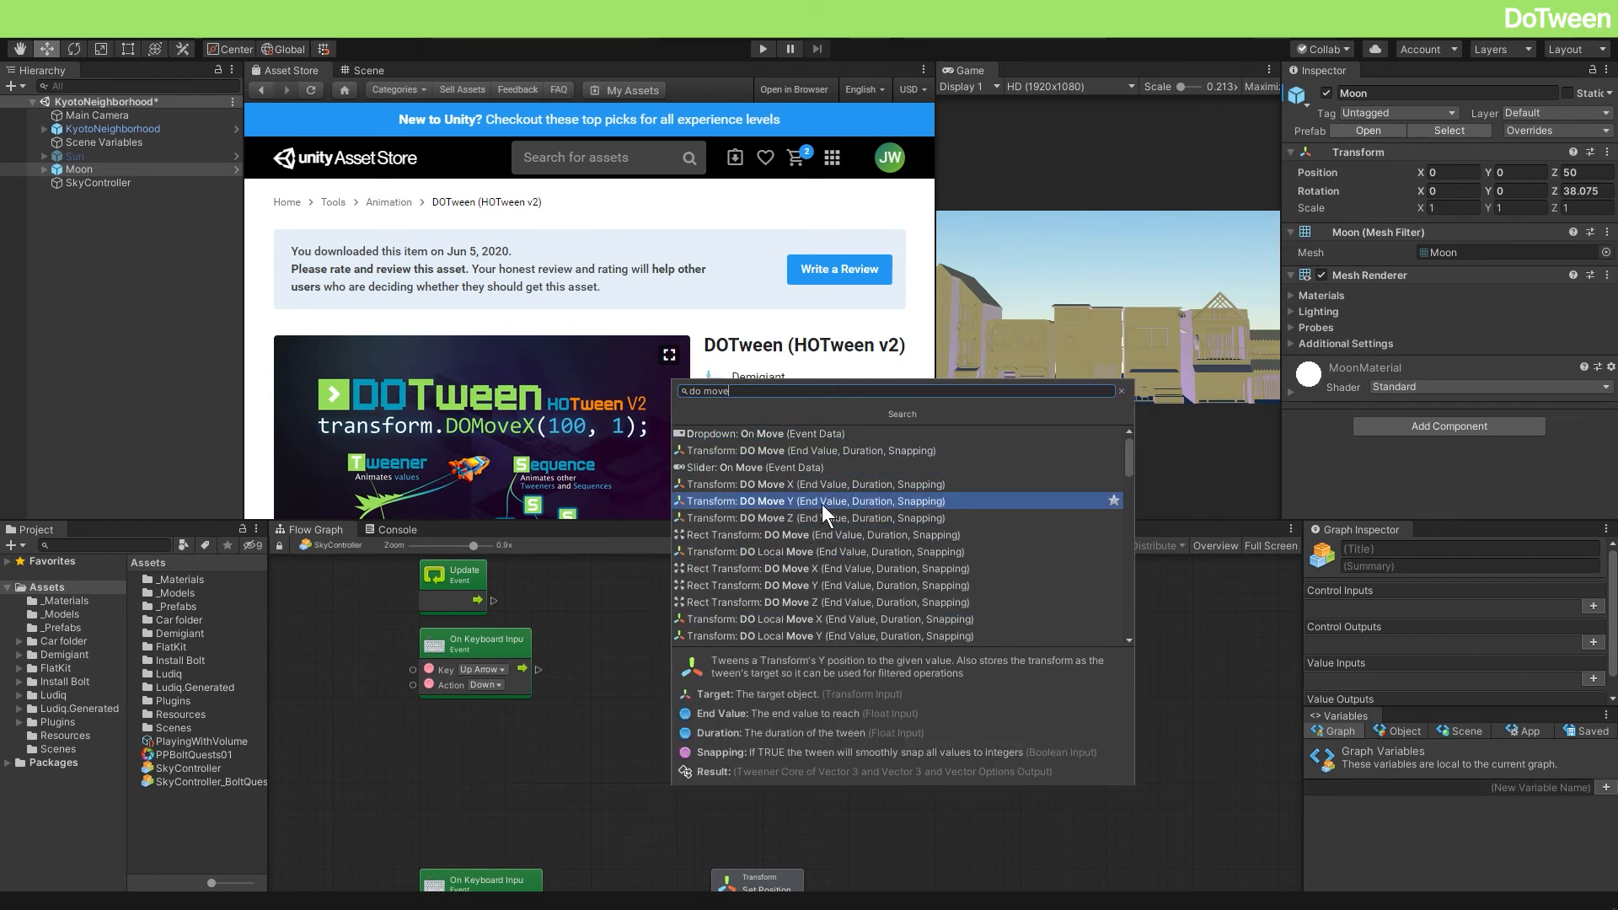
{"action": "left_click", "coordinate": [819, 501]}
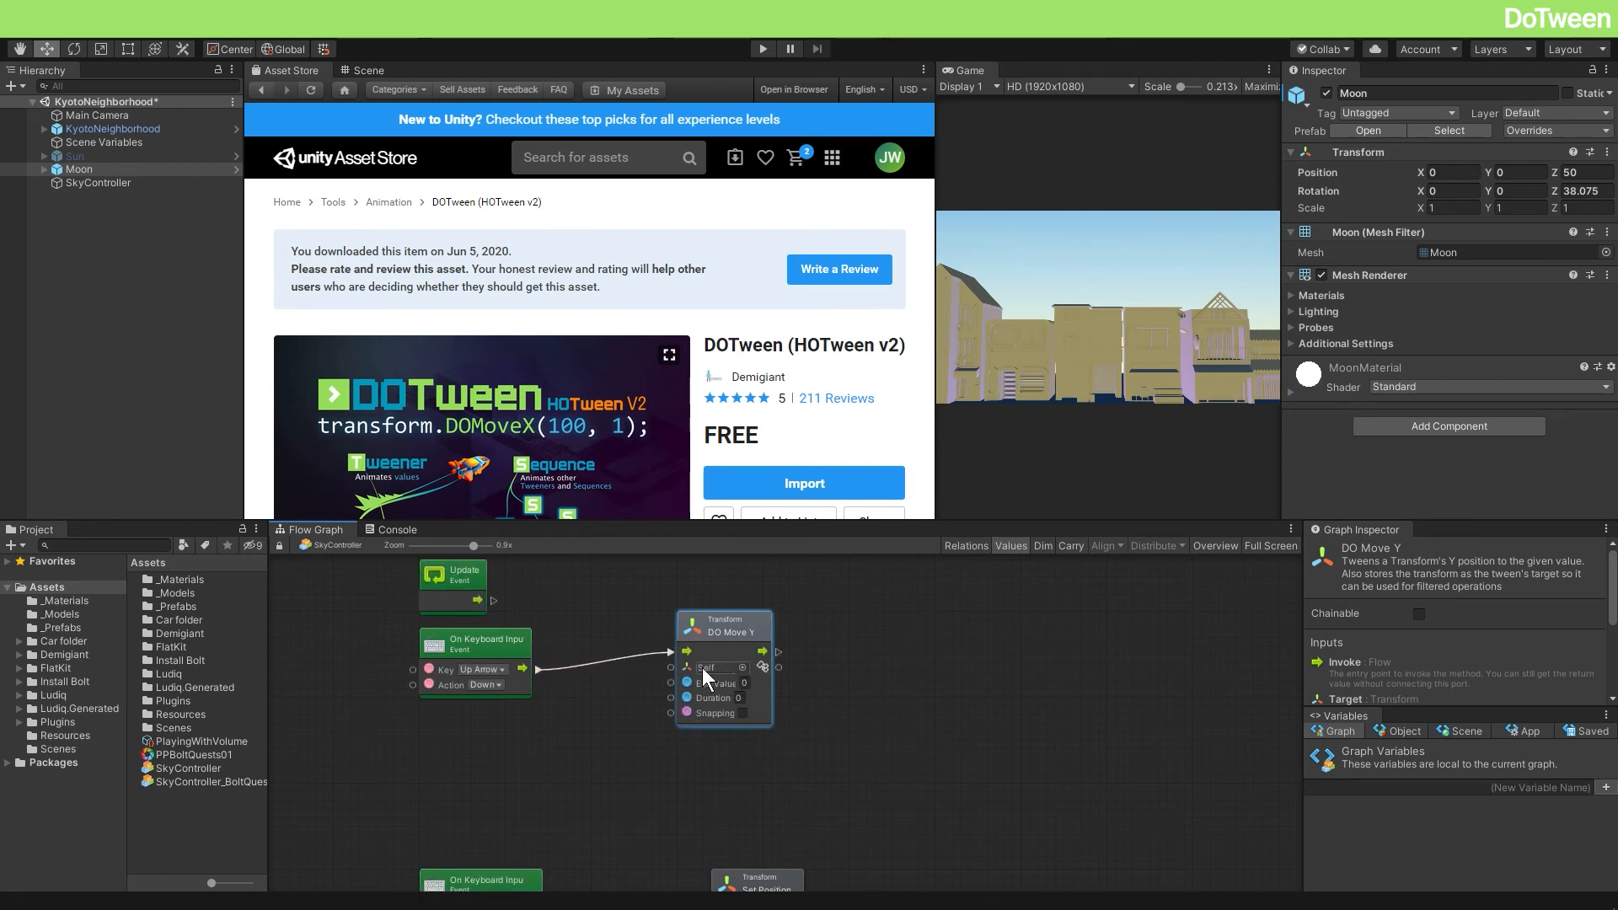
Step: Feed the sun variable into DO Move Y with end value 25 and duration 1 second
{"action": "left_click", "coordinate": [1401, 730]}
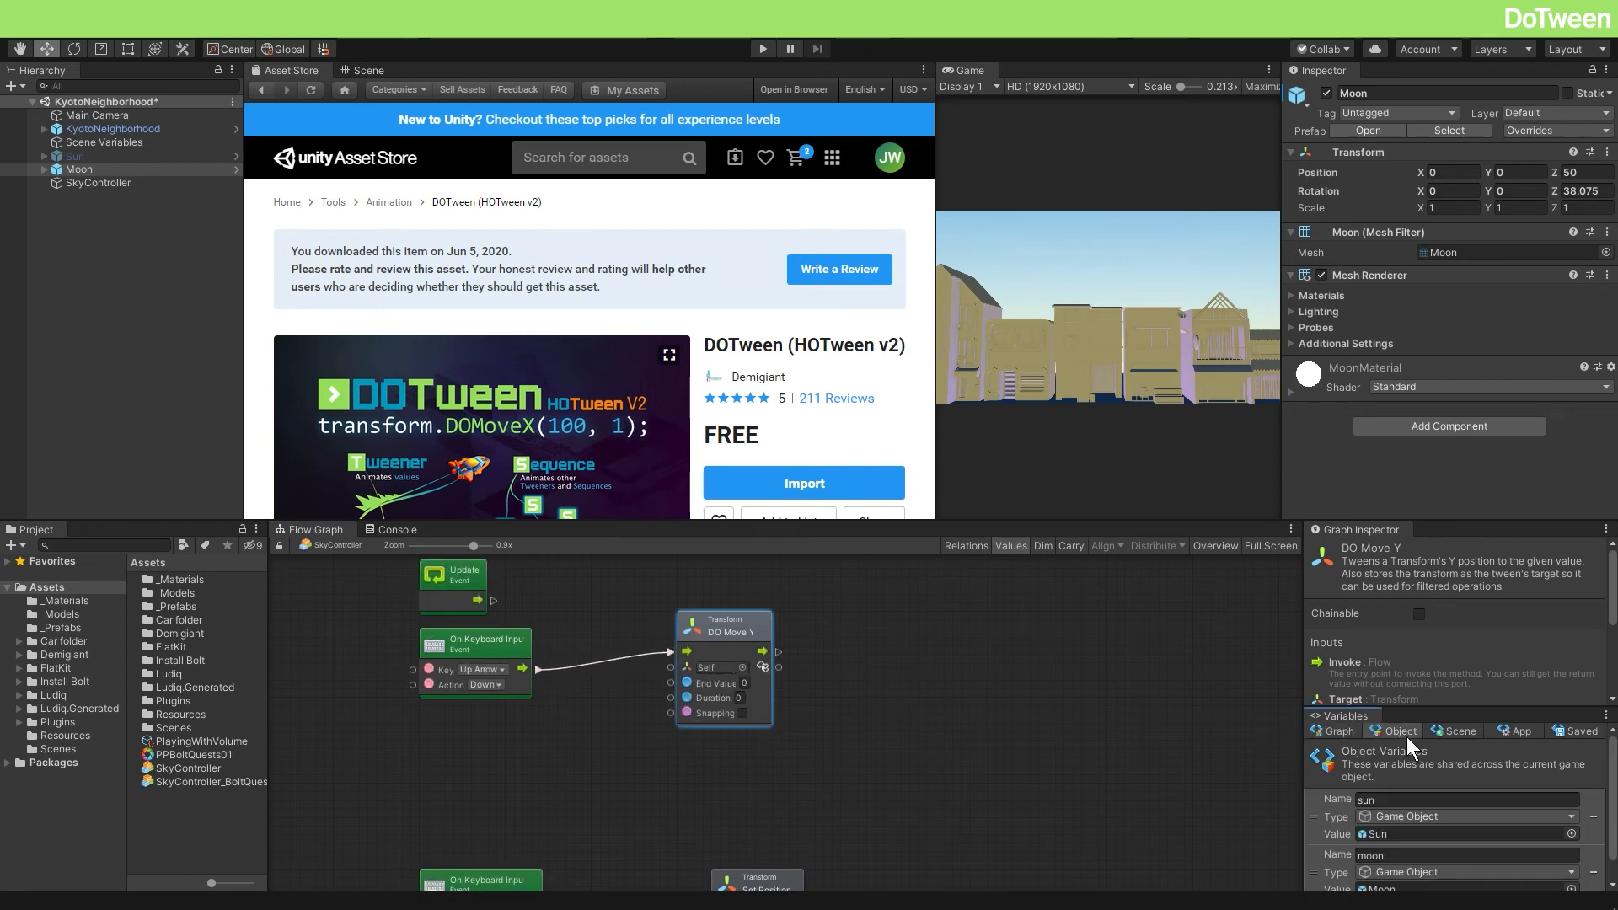
{"action": "mouse_move", "coordinate": [1312, 861]}
{"action": "type", "text": "25"}
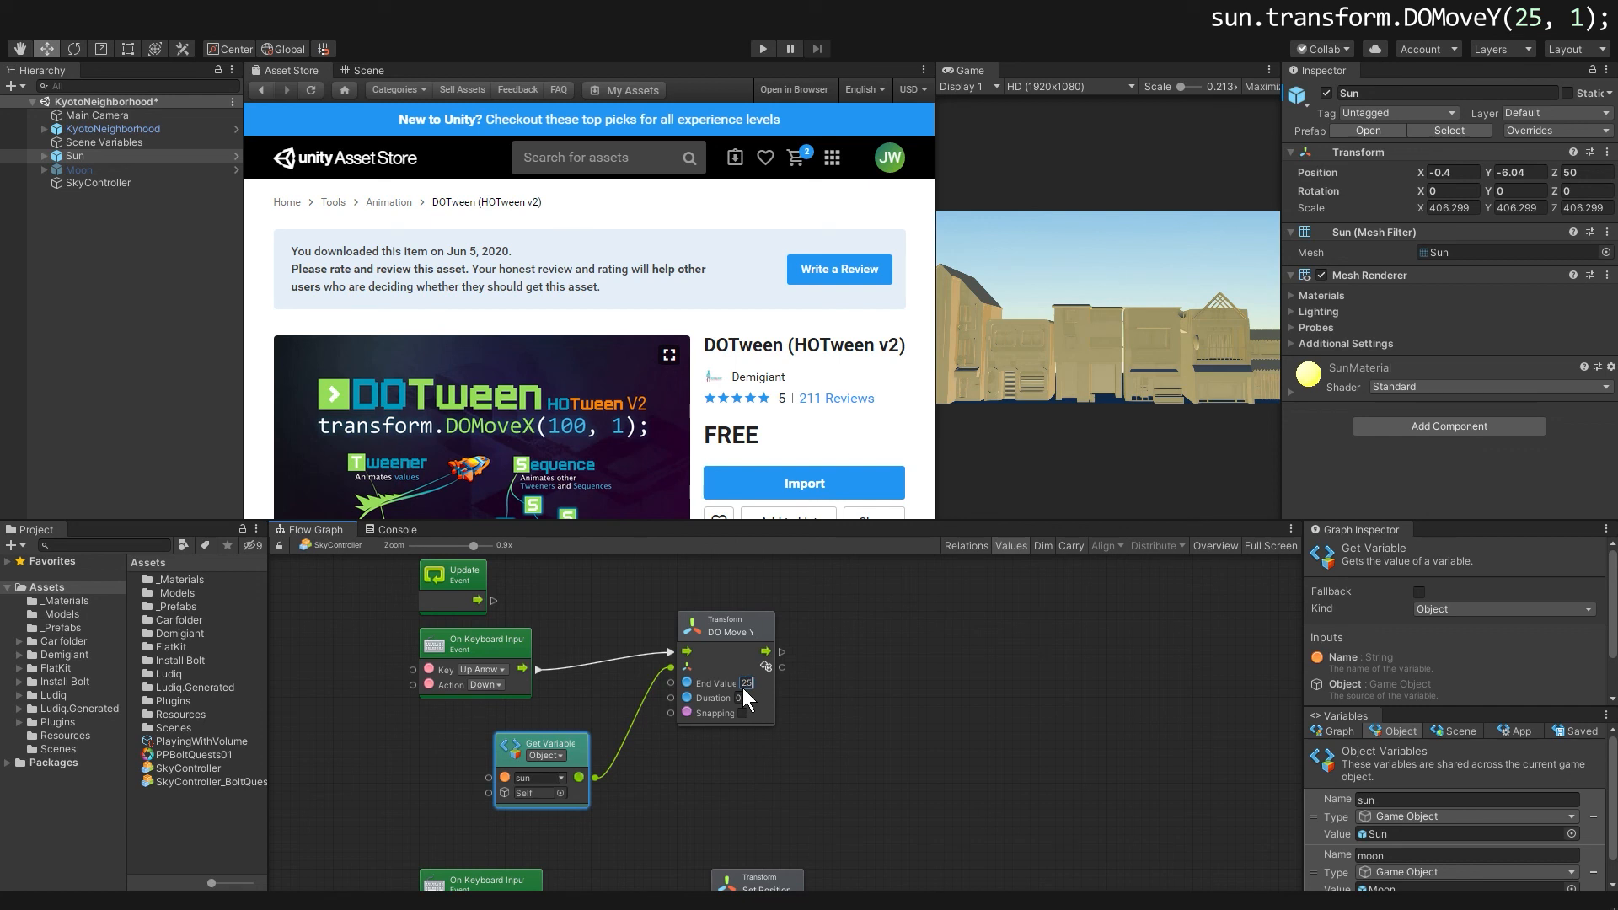
{"action": "left_click", "coordinate": [725, 627]}
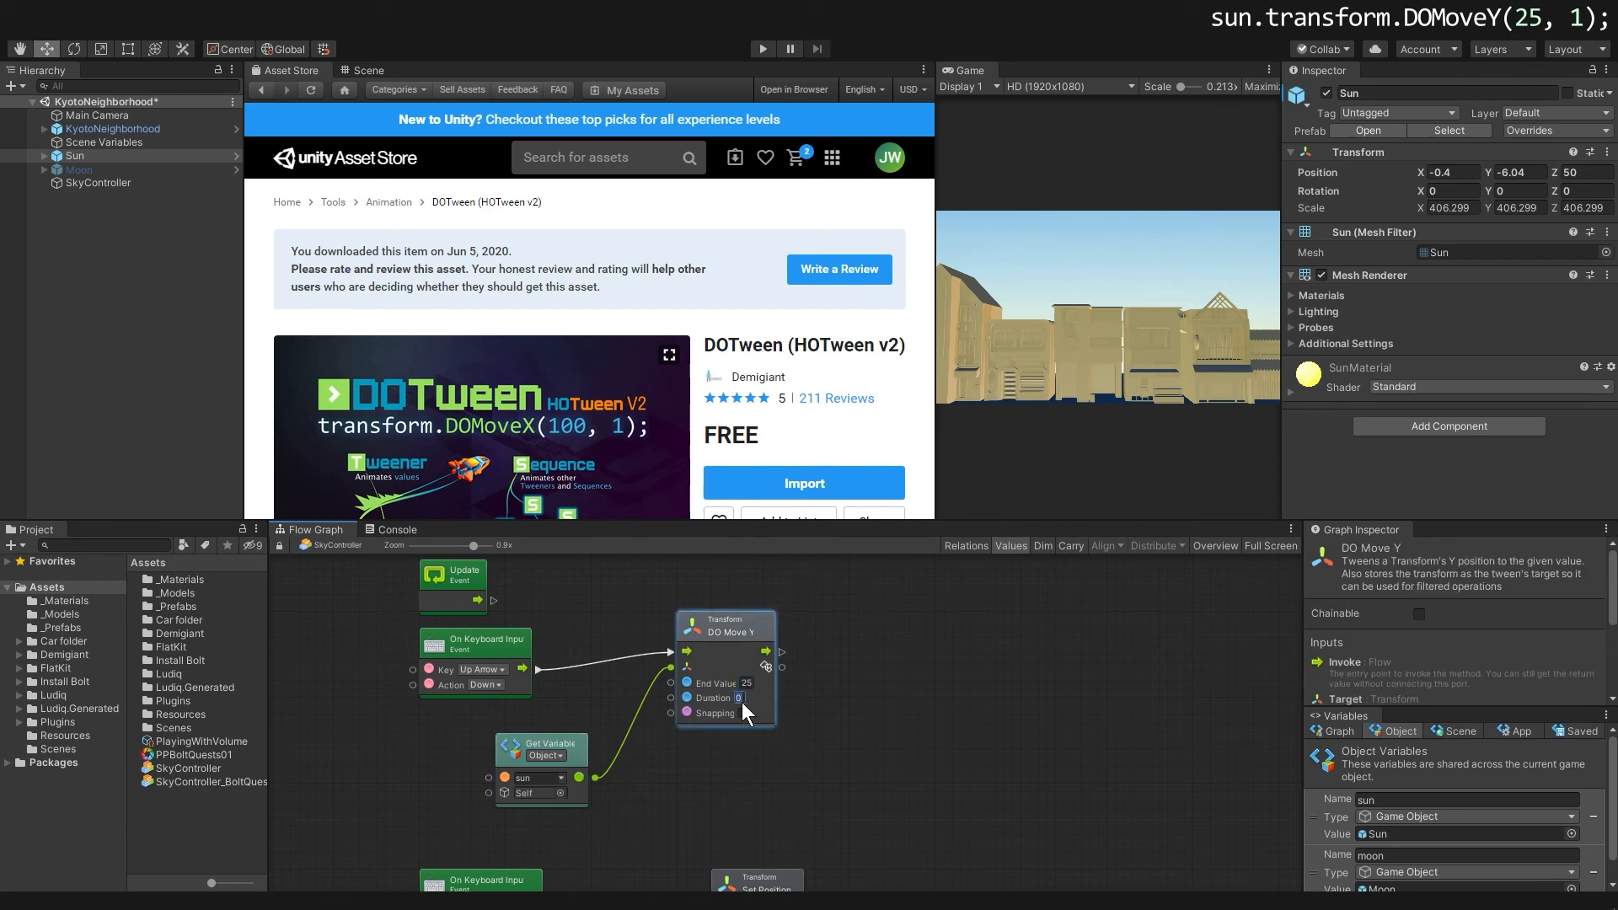
{"action": "scroll", "scroll_direction": "down", "scroll_amount": 3}
{"action": "type", "text": "1"}
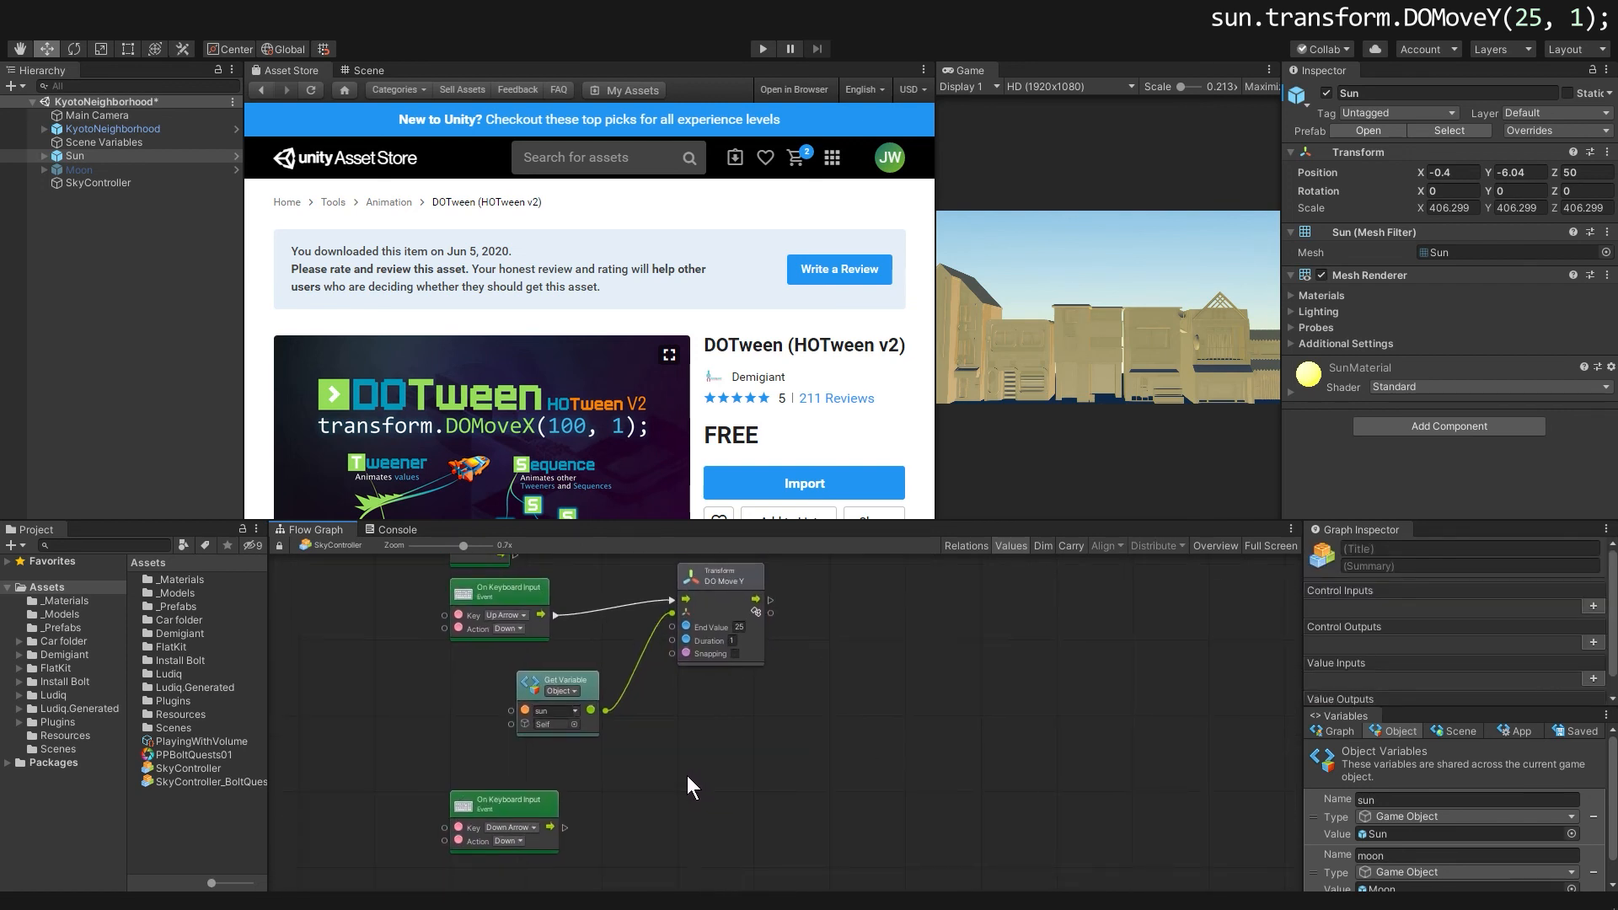
Step: Duplicate the DO Move Y chain on Down Arrow: sun to Y -25, moon to Y 25 over 1 second
{"action": "left_click", "coordinate": [558, 701]}
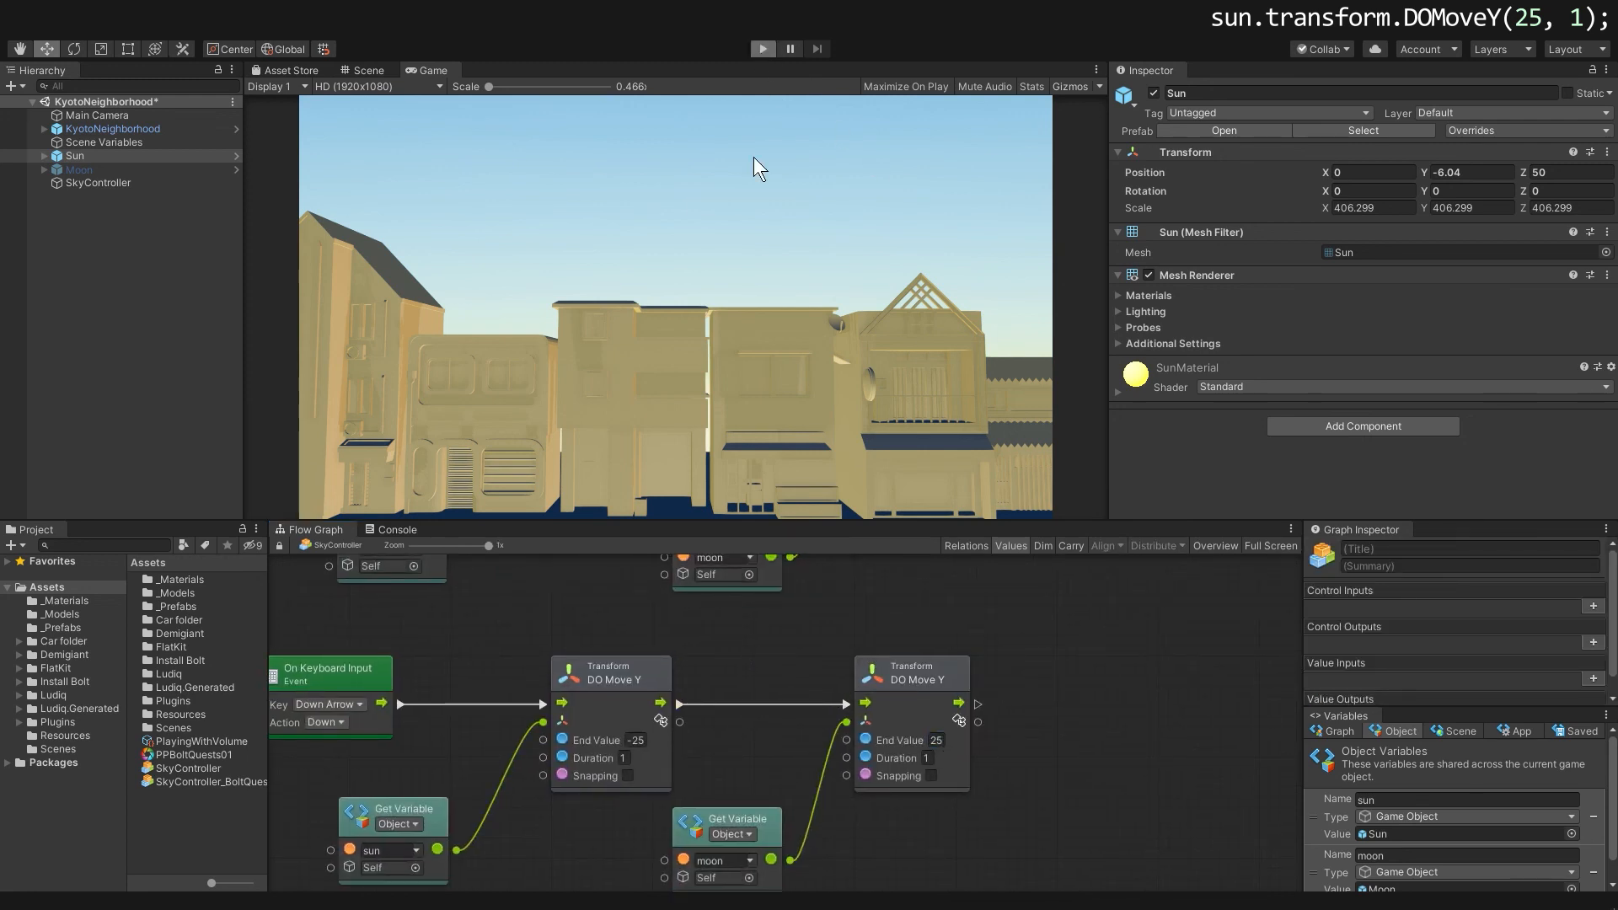
Step: Enter play mode, trigger Down Arrow and check the moon's Transform Y reads 25
{"action": "left_click", "coordinate": [761, 49]}
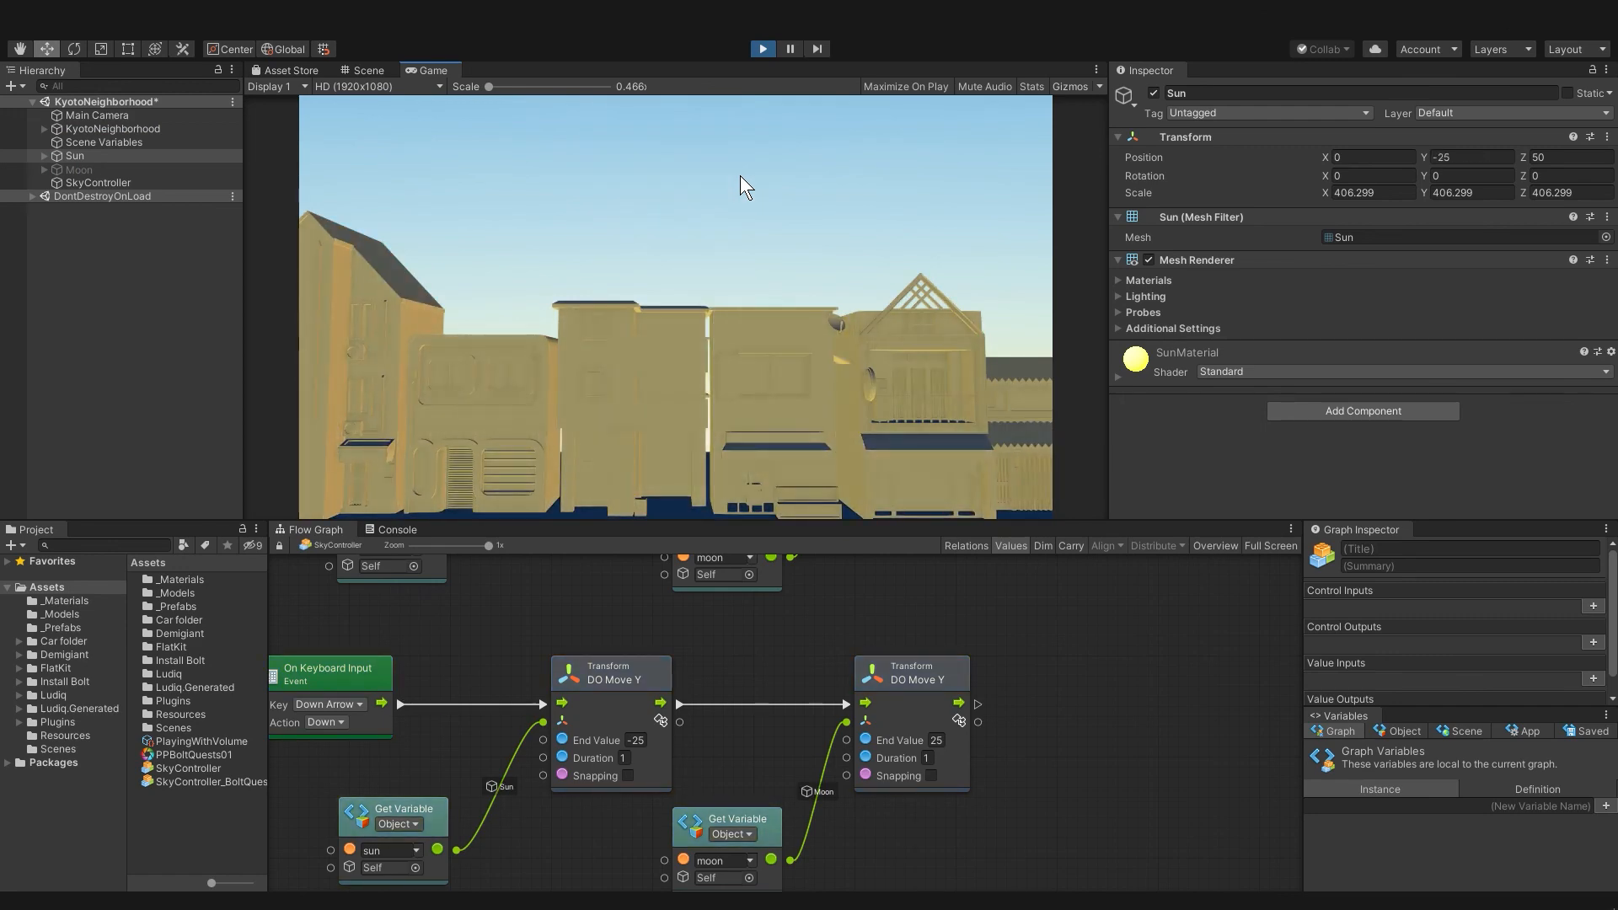
{"action": "left_click", "coordinate": [79, 169]}
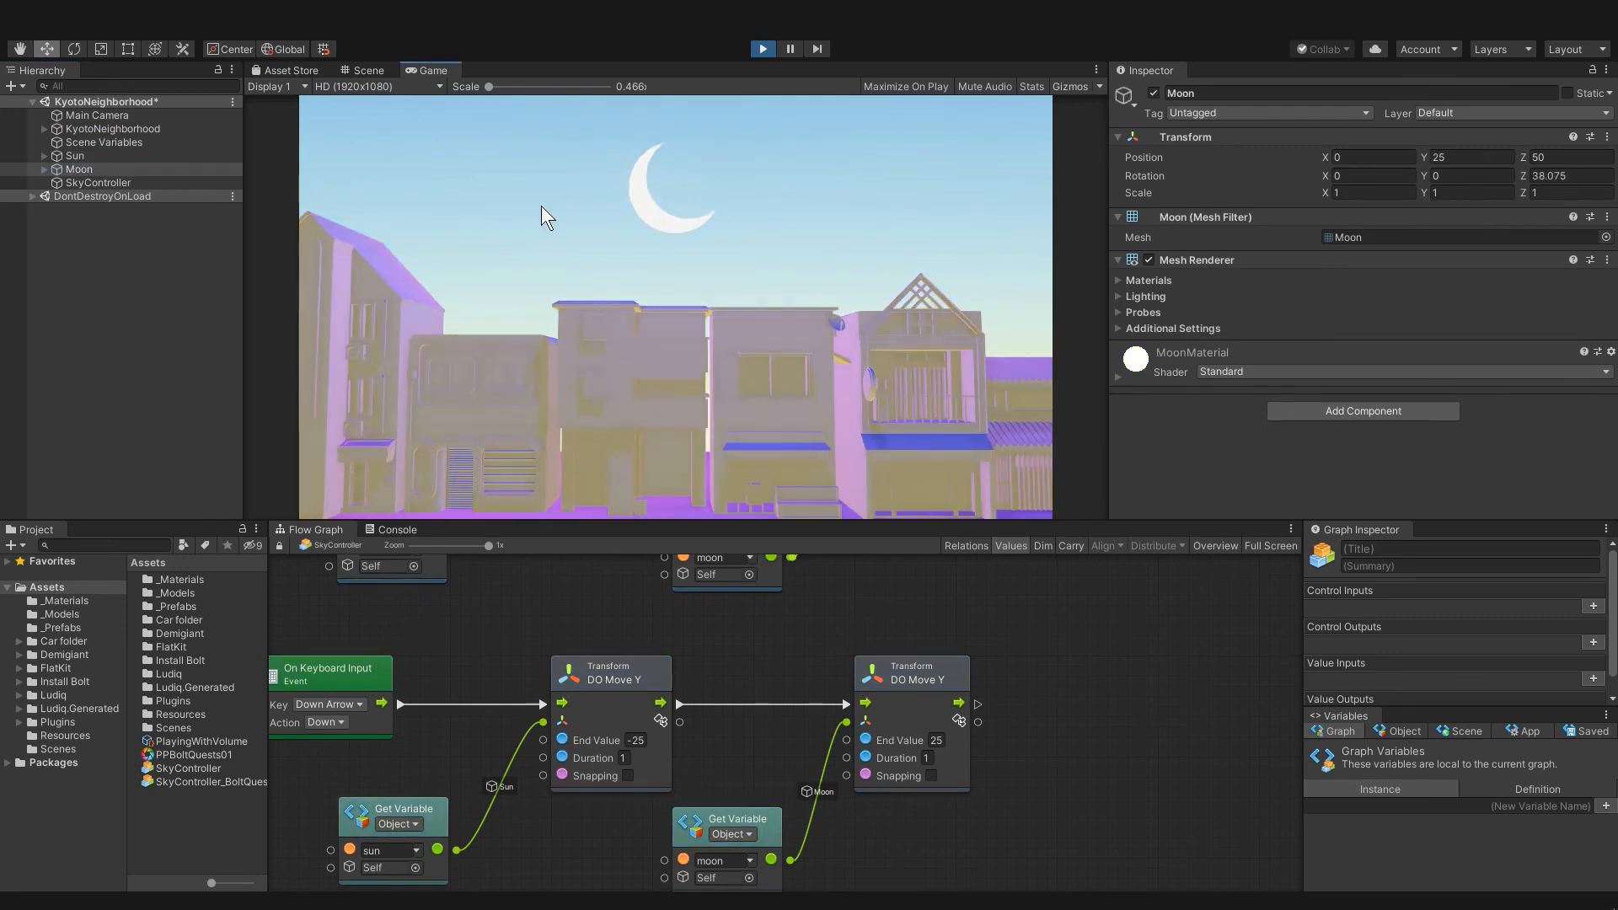